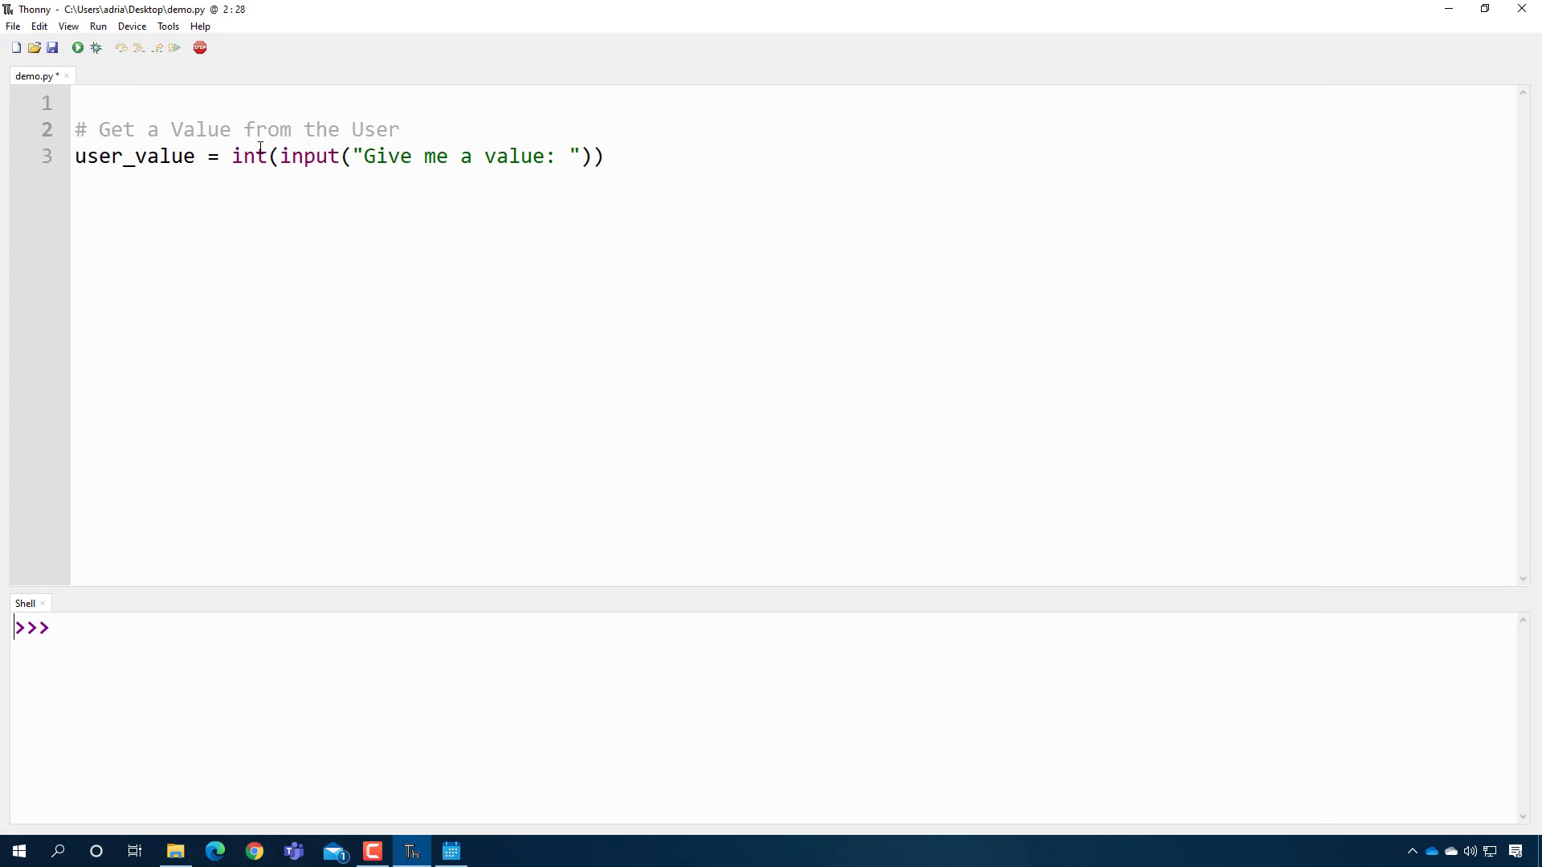
# - Wrap the user_value prompt in 'for i in range(10):' and run the script
pyautogui.doubleClick(249, 156)
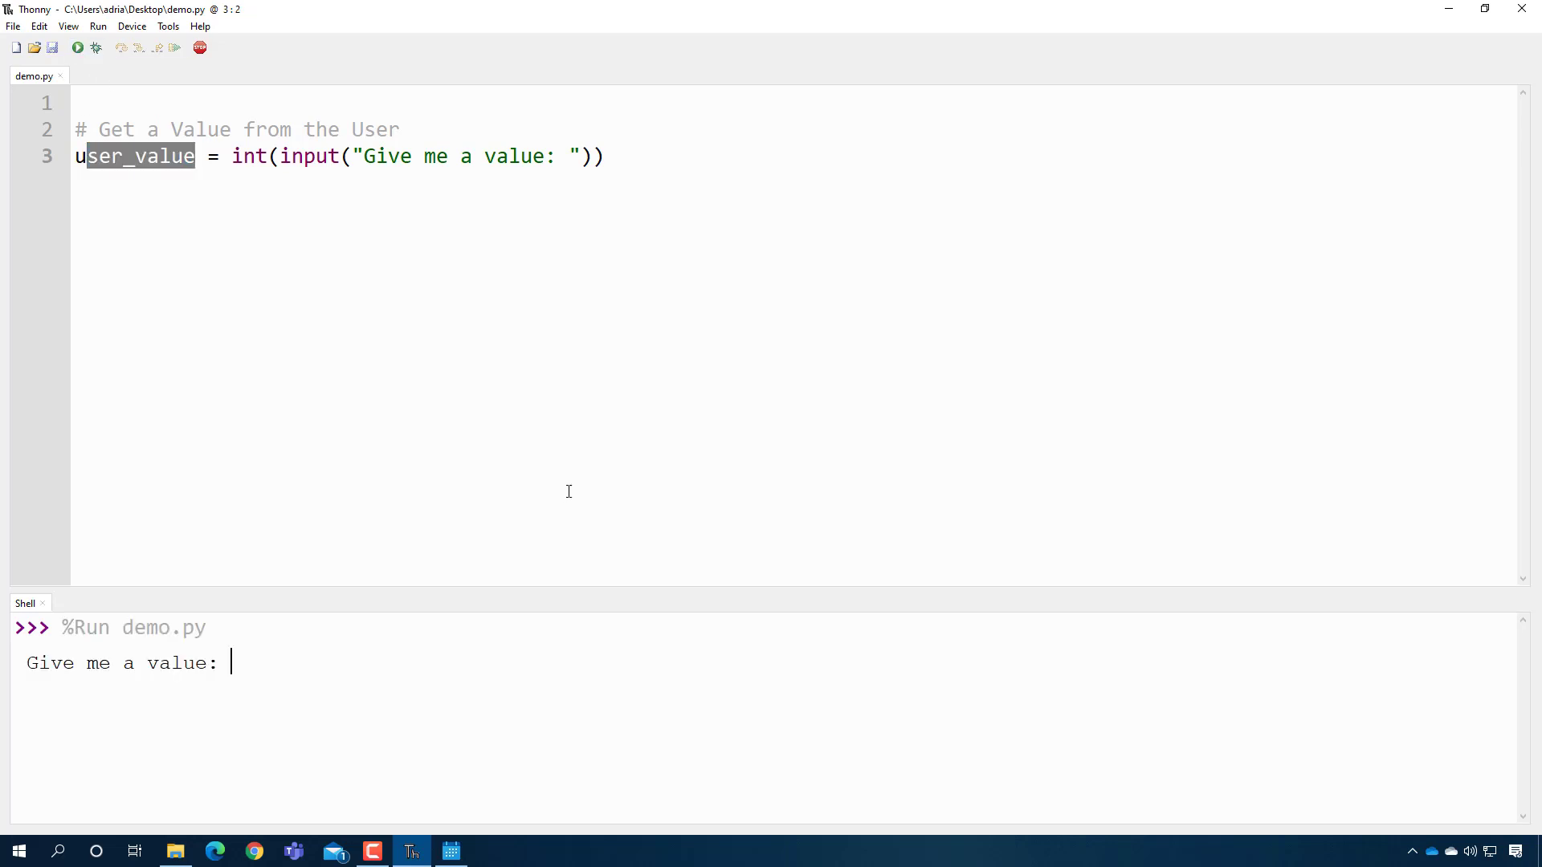
pyautogui.write('123455')
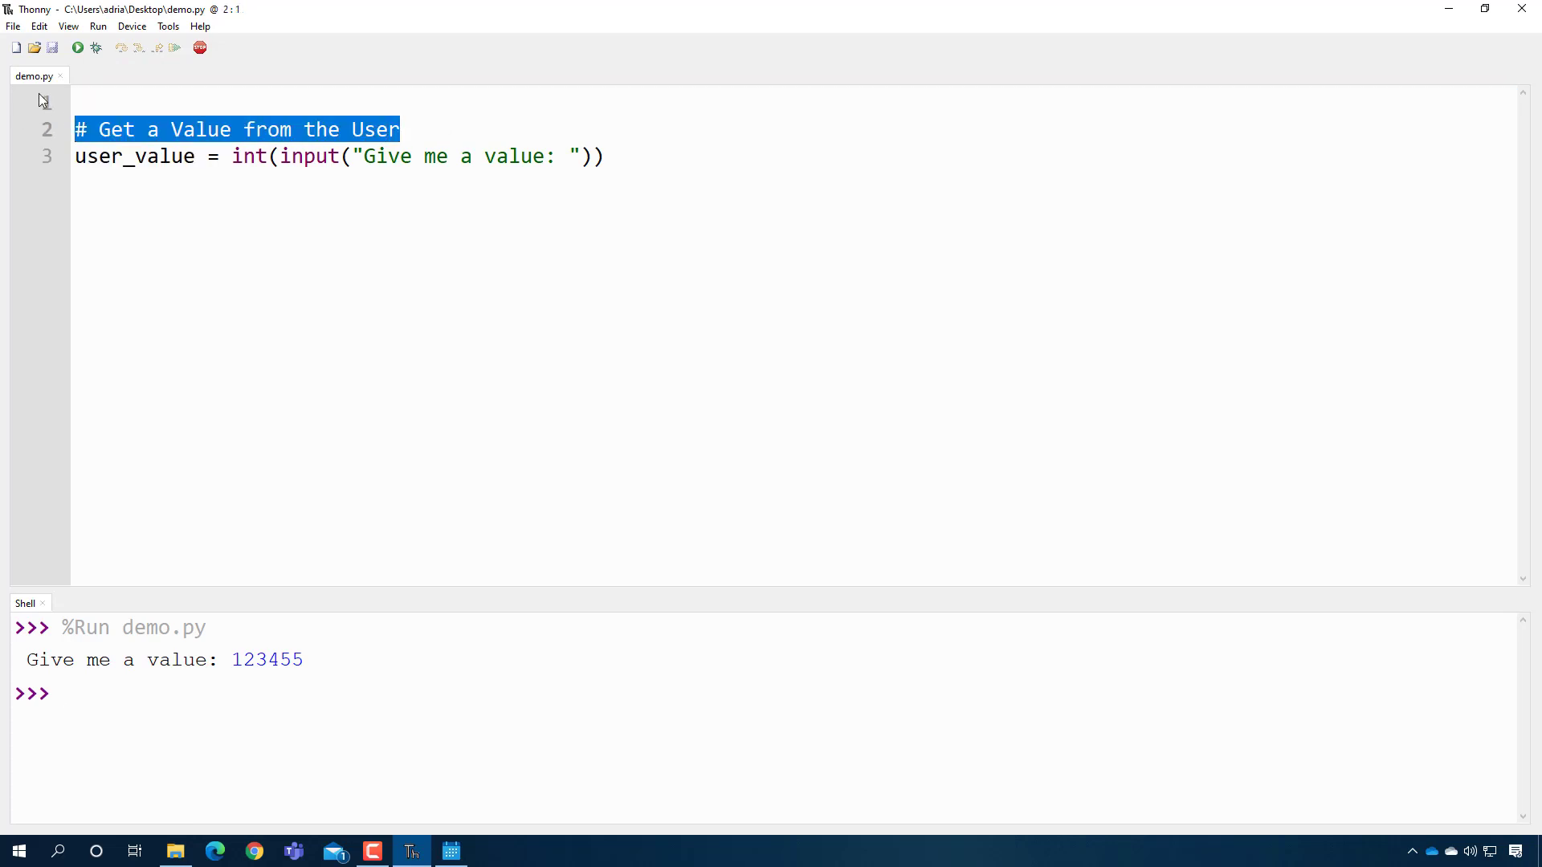
pyautogui.write('for i in')
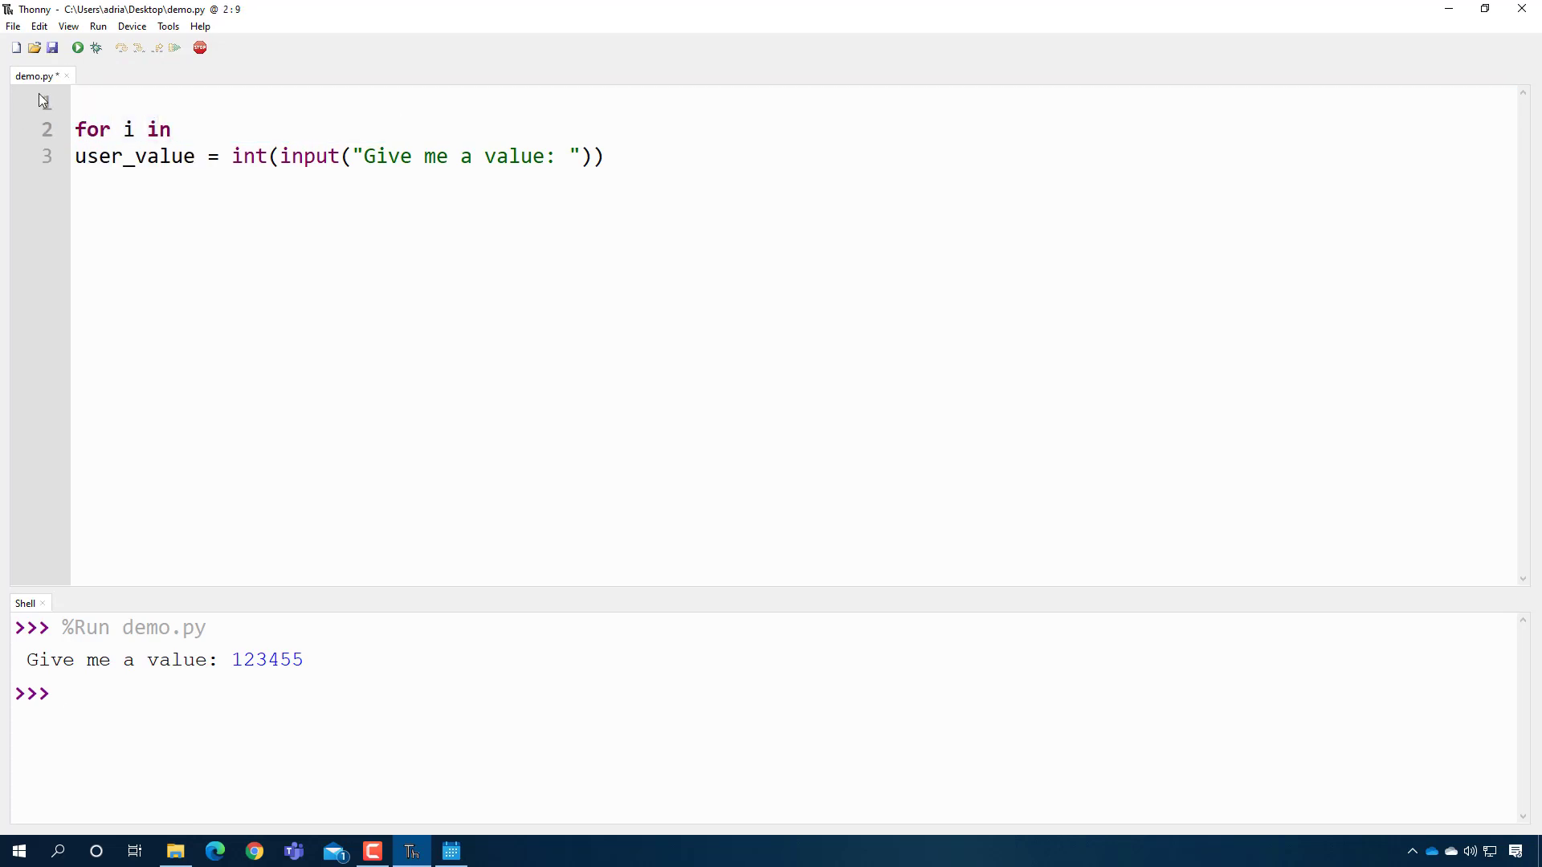
pyautogui.write('range(10):')
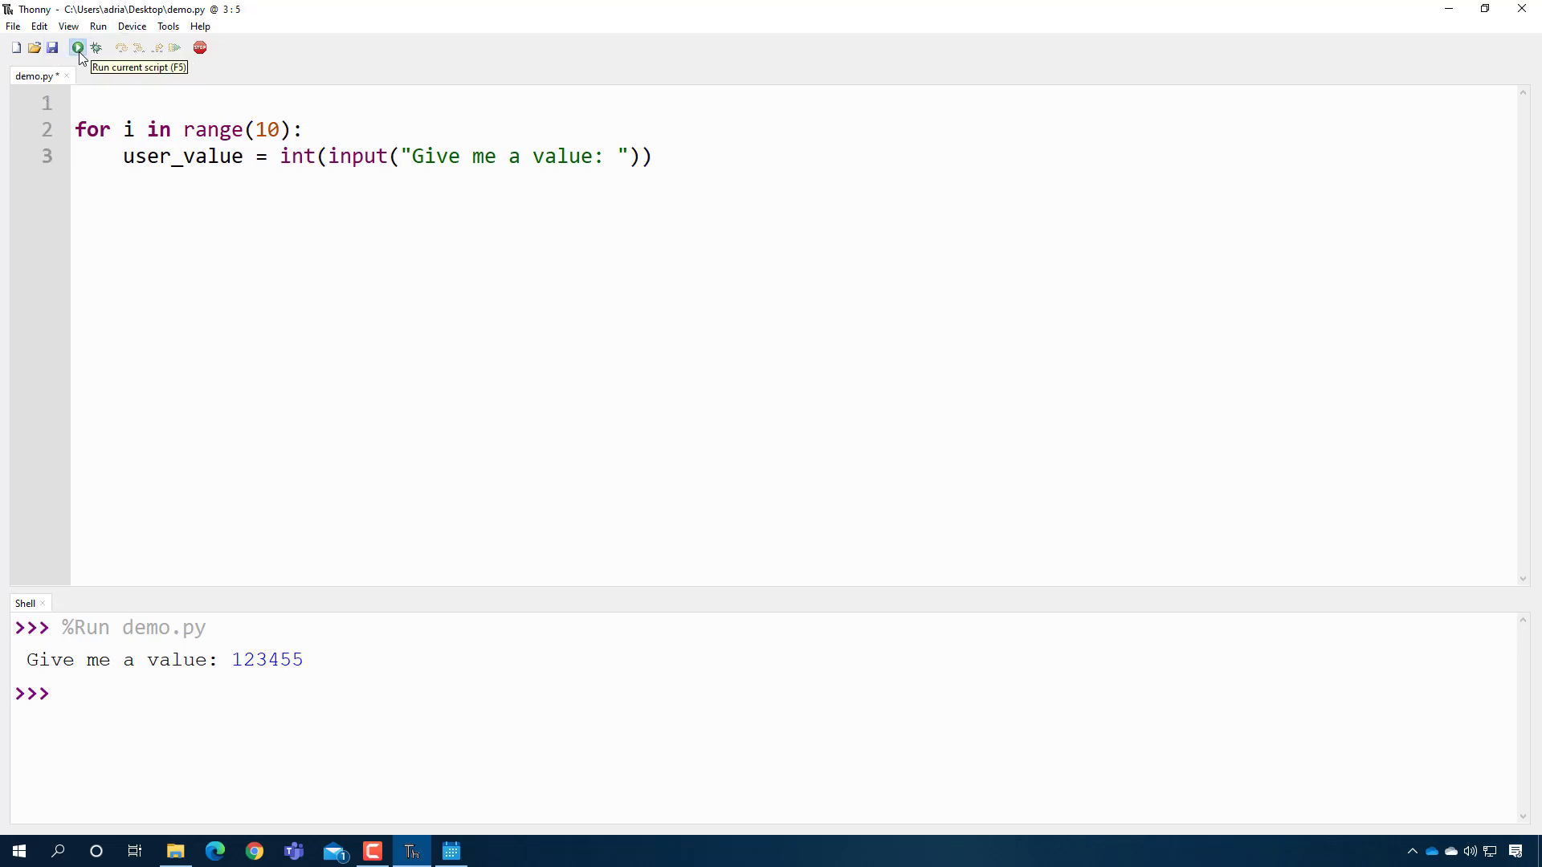
pyautogui.click(78, 46)
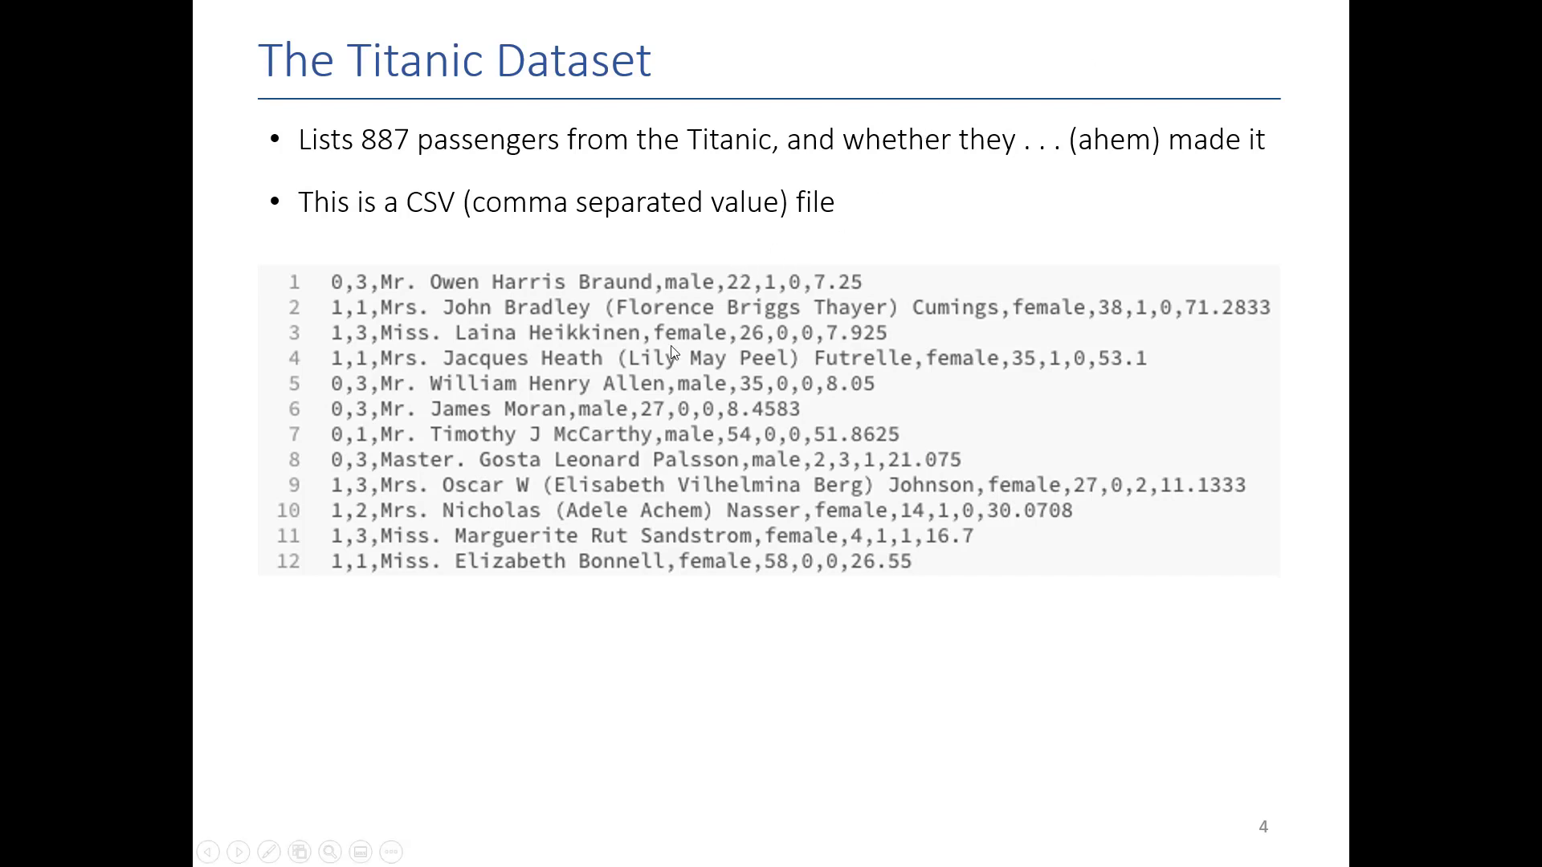
# - Open titanic.csv from the desktop via Edit in Notepad and scroll through the passenger rows
pyautogui.rightClick(29, 432)
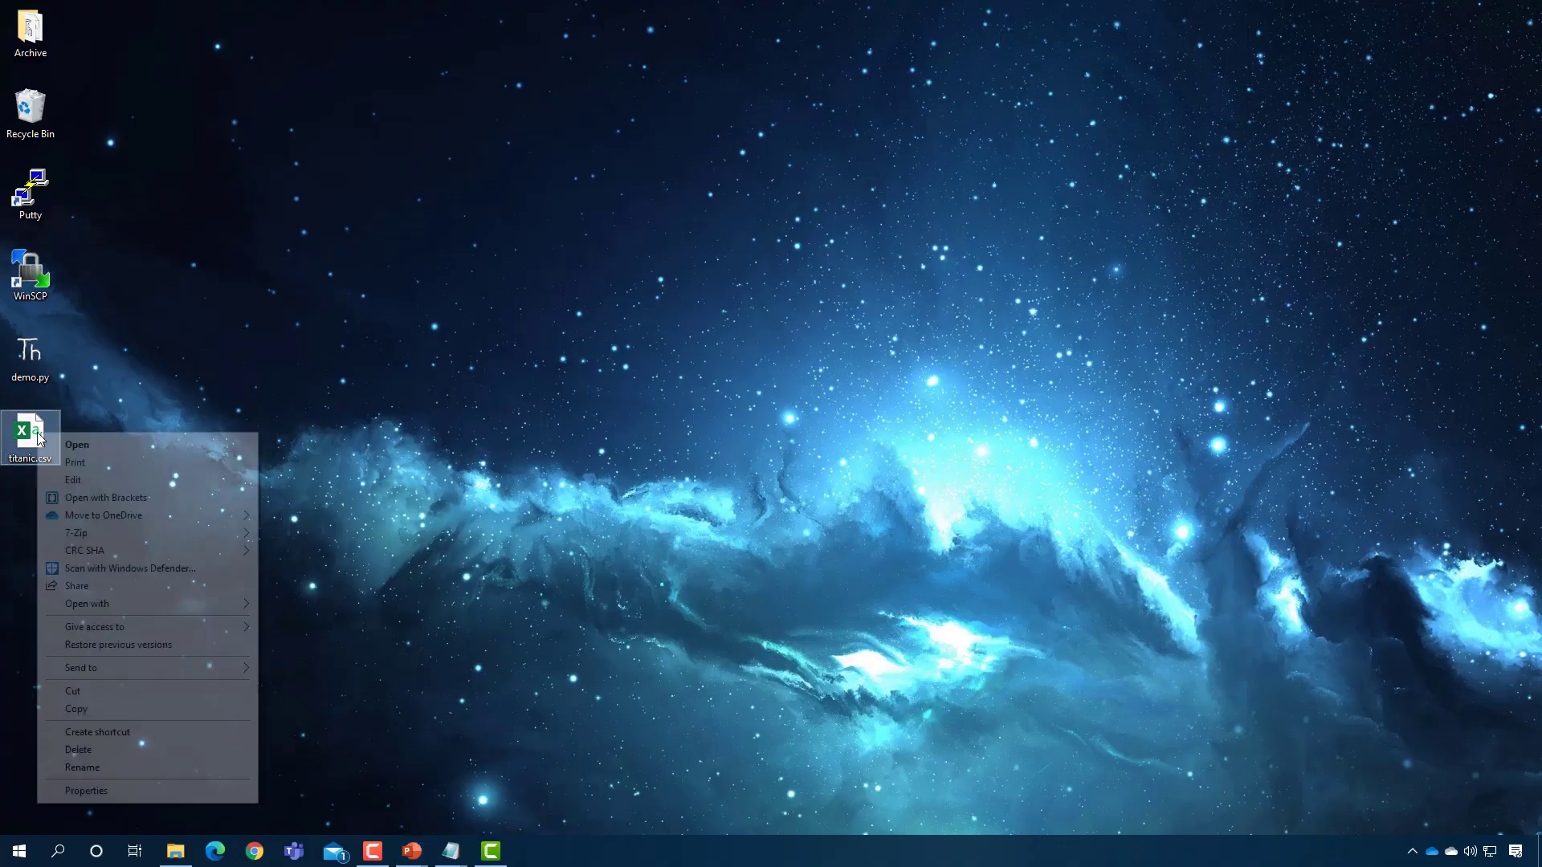
pyautogui.click(77, 443)
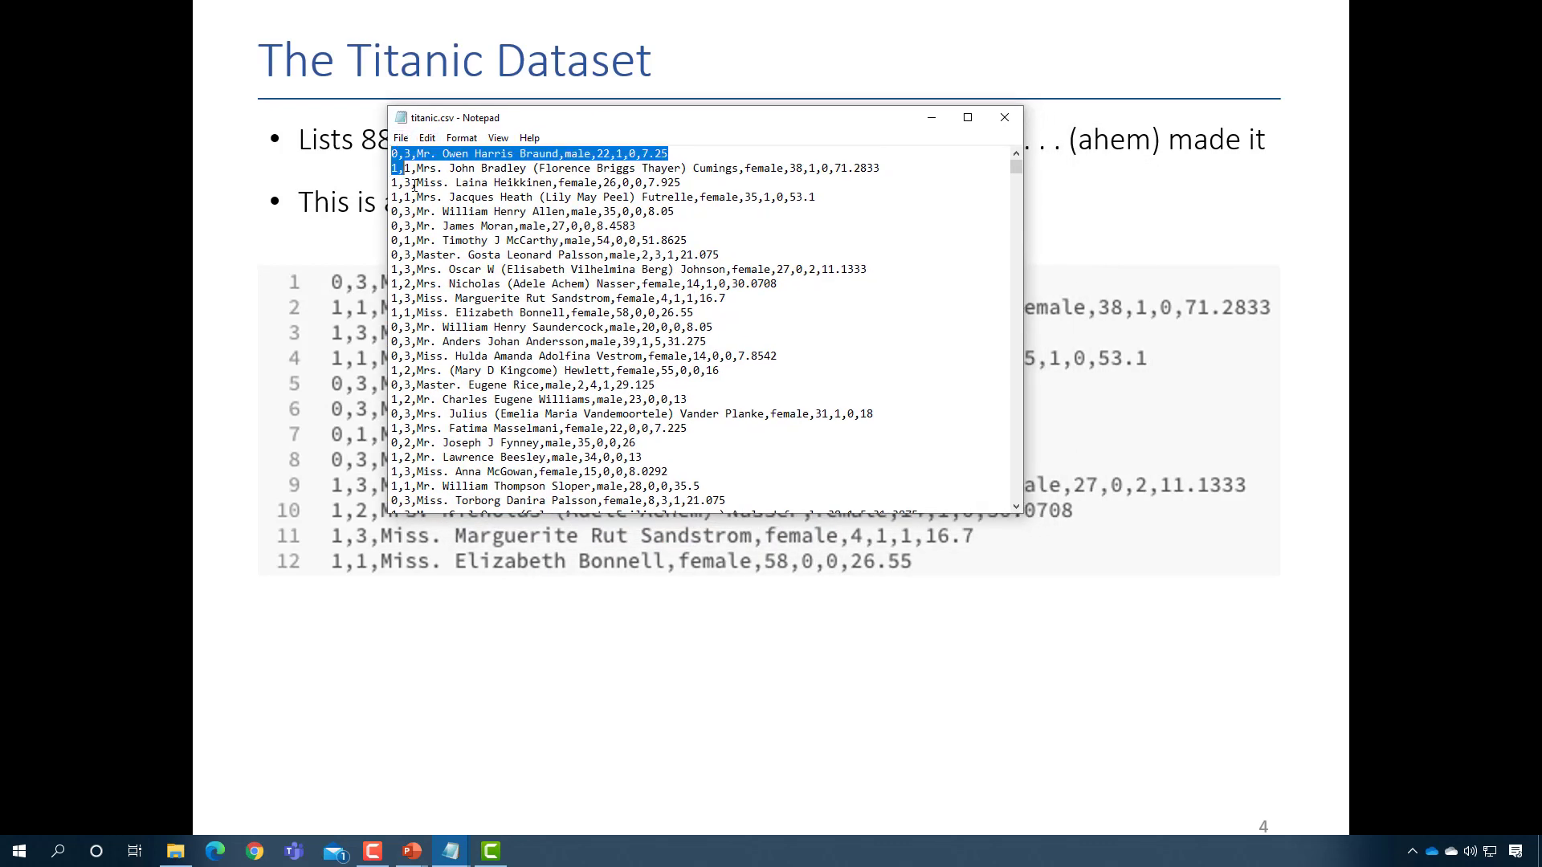
pyautogui.scroll(-3)
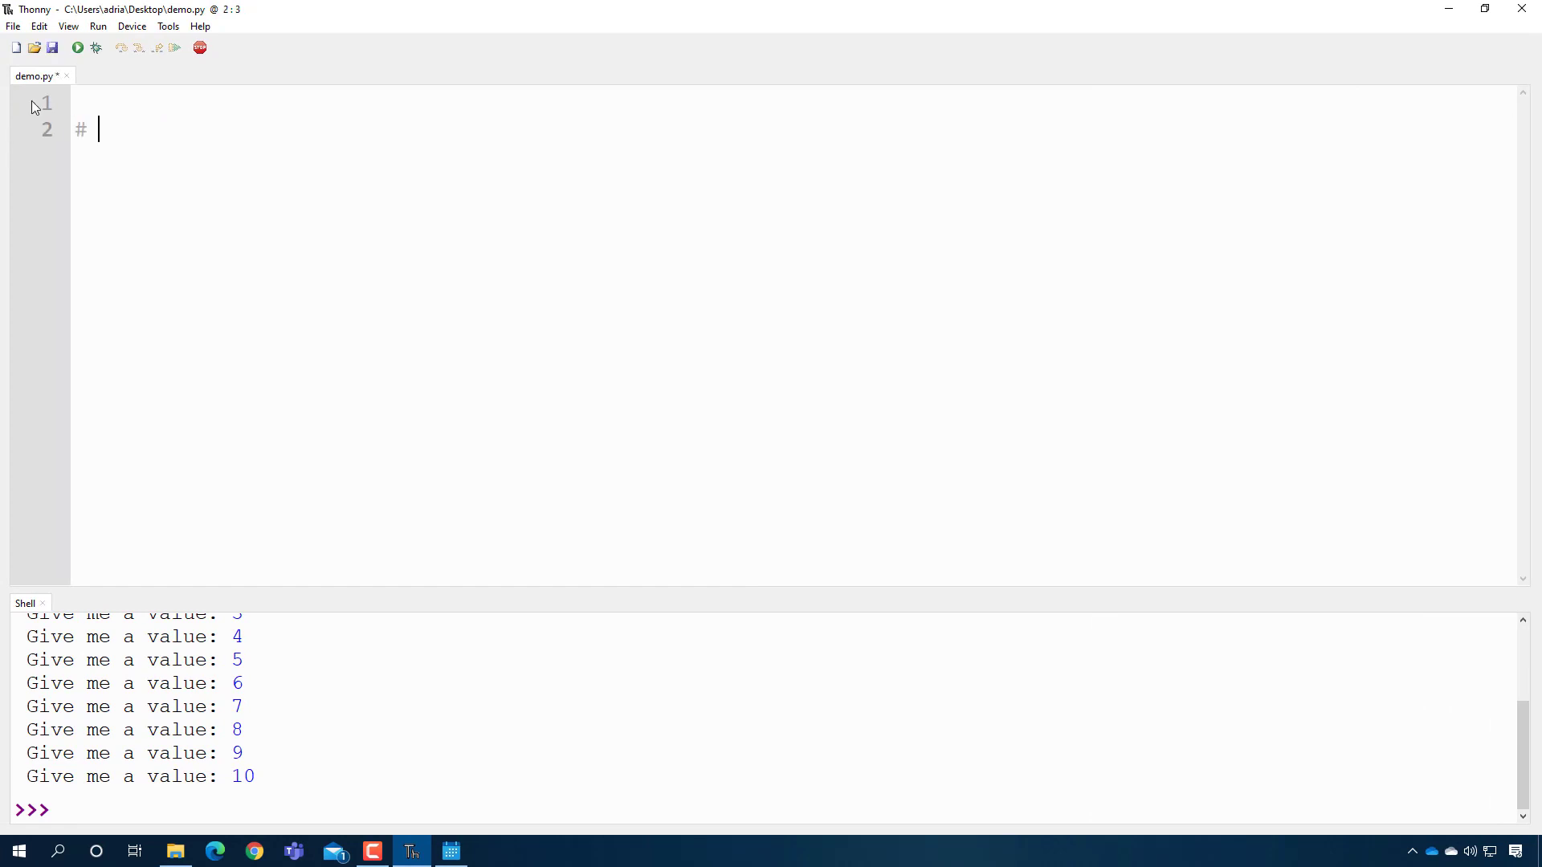
# - Add an 'Open the File' comment and file = open("titanic.csv", "r")
pyautogui.write('Open the File')
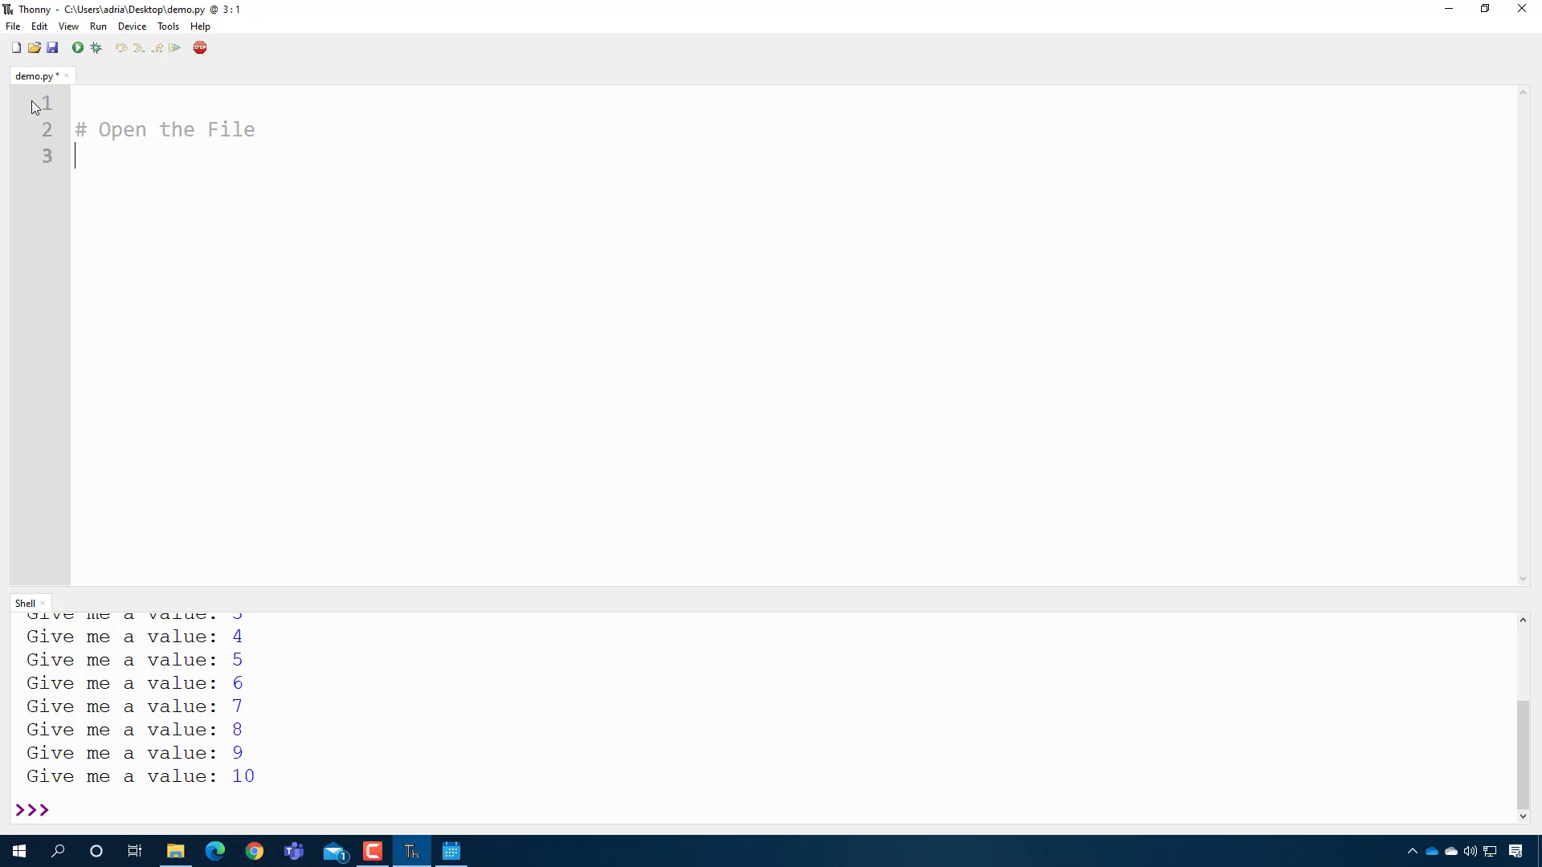
pyautogui.write('file')
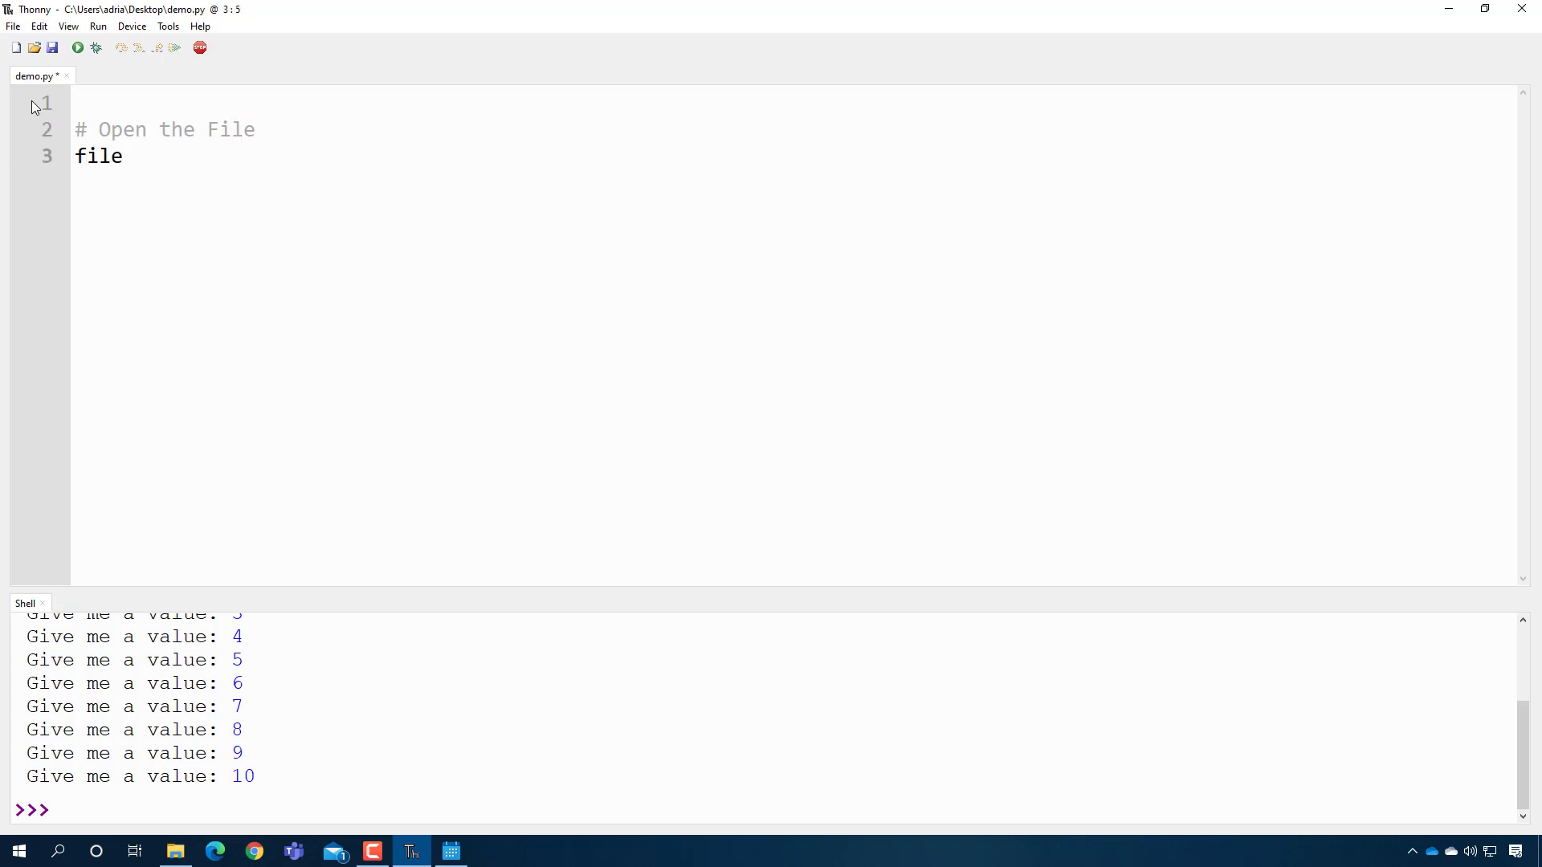
pyautogui.write('= open')
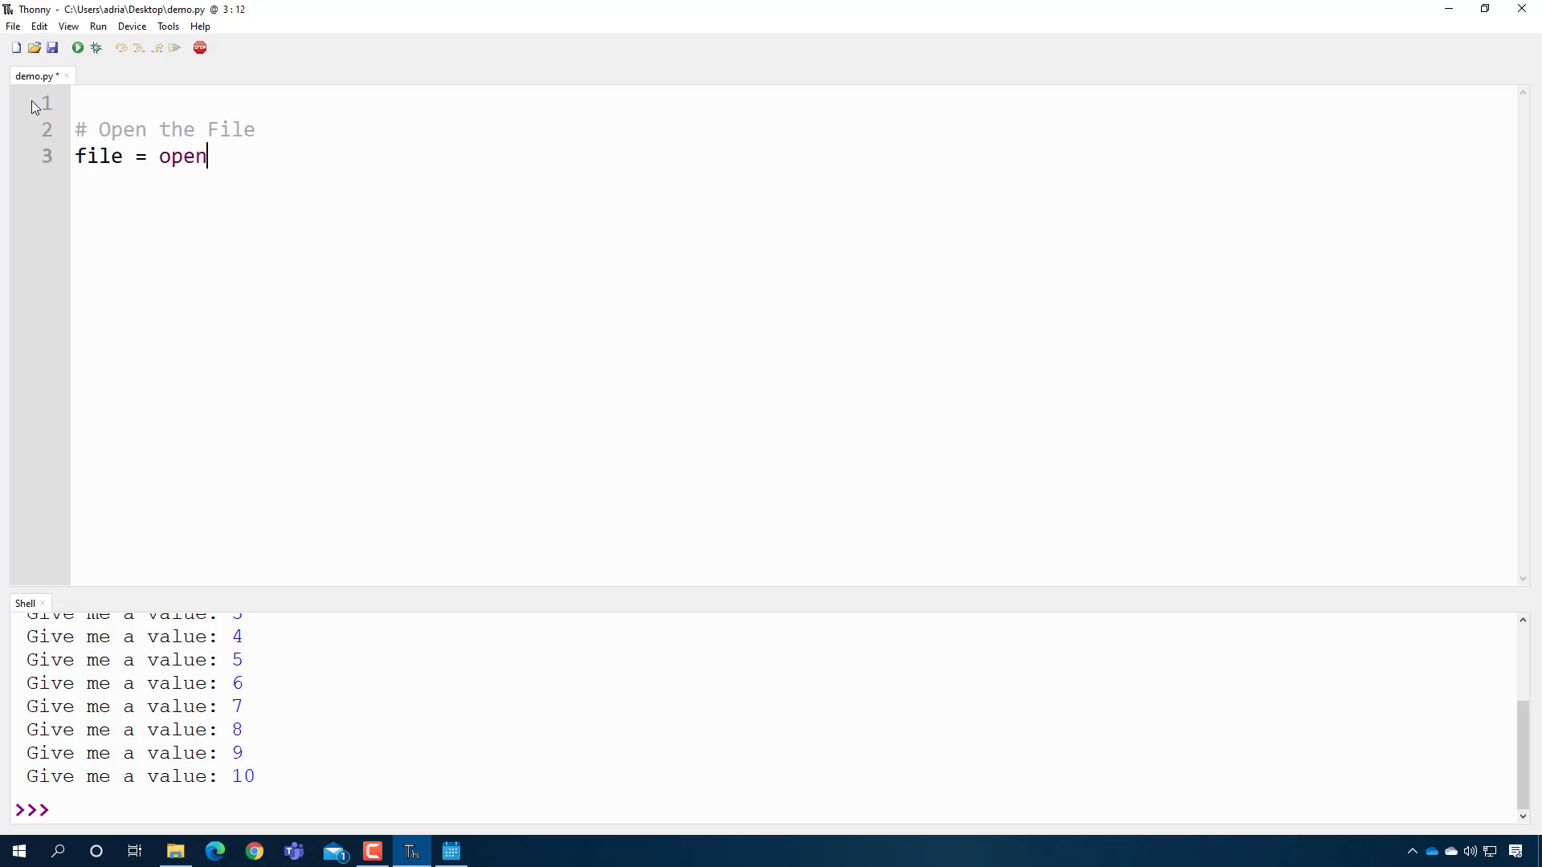
pyautogui.write('("')
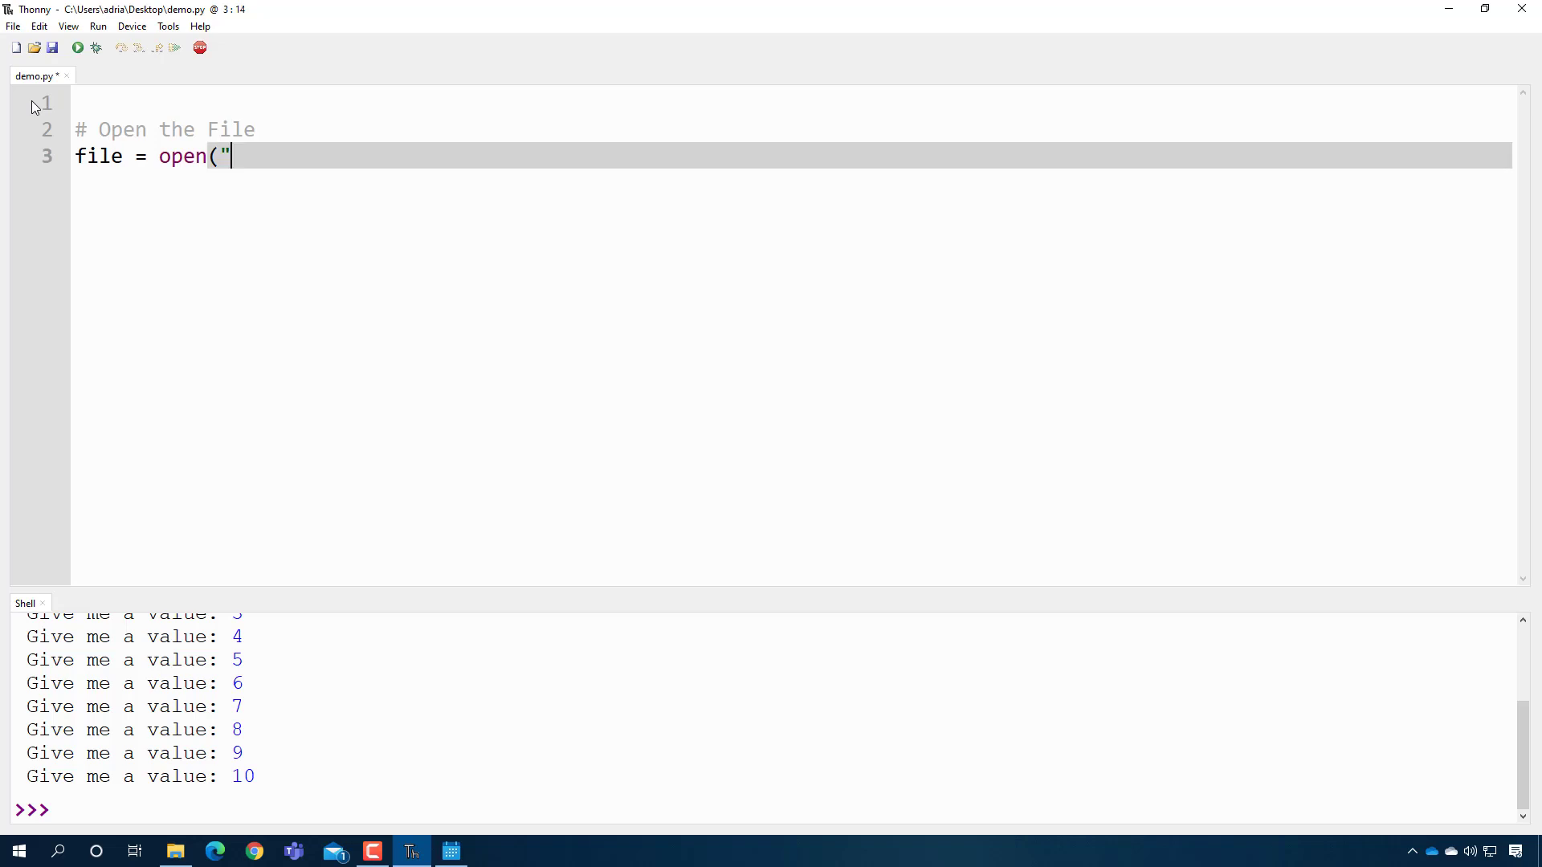
pyautogui.write('titanic.c')
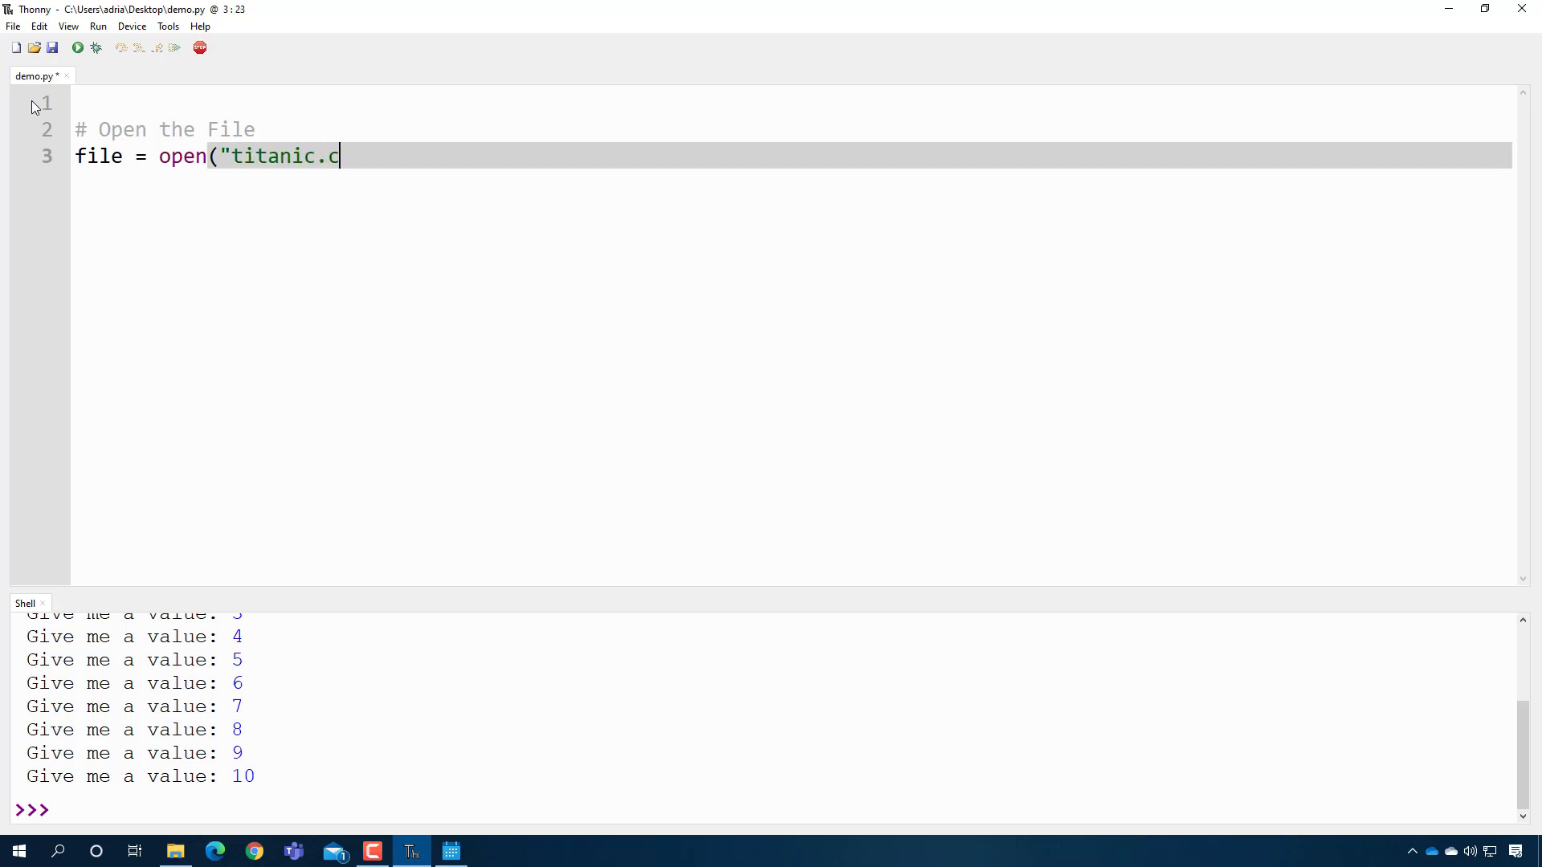
pyautogui.write('sv", "r')
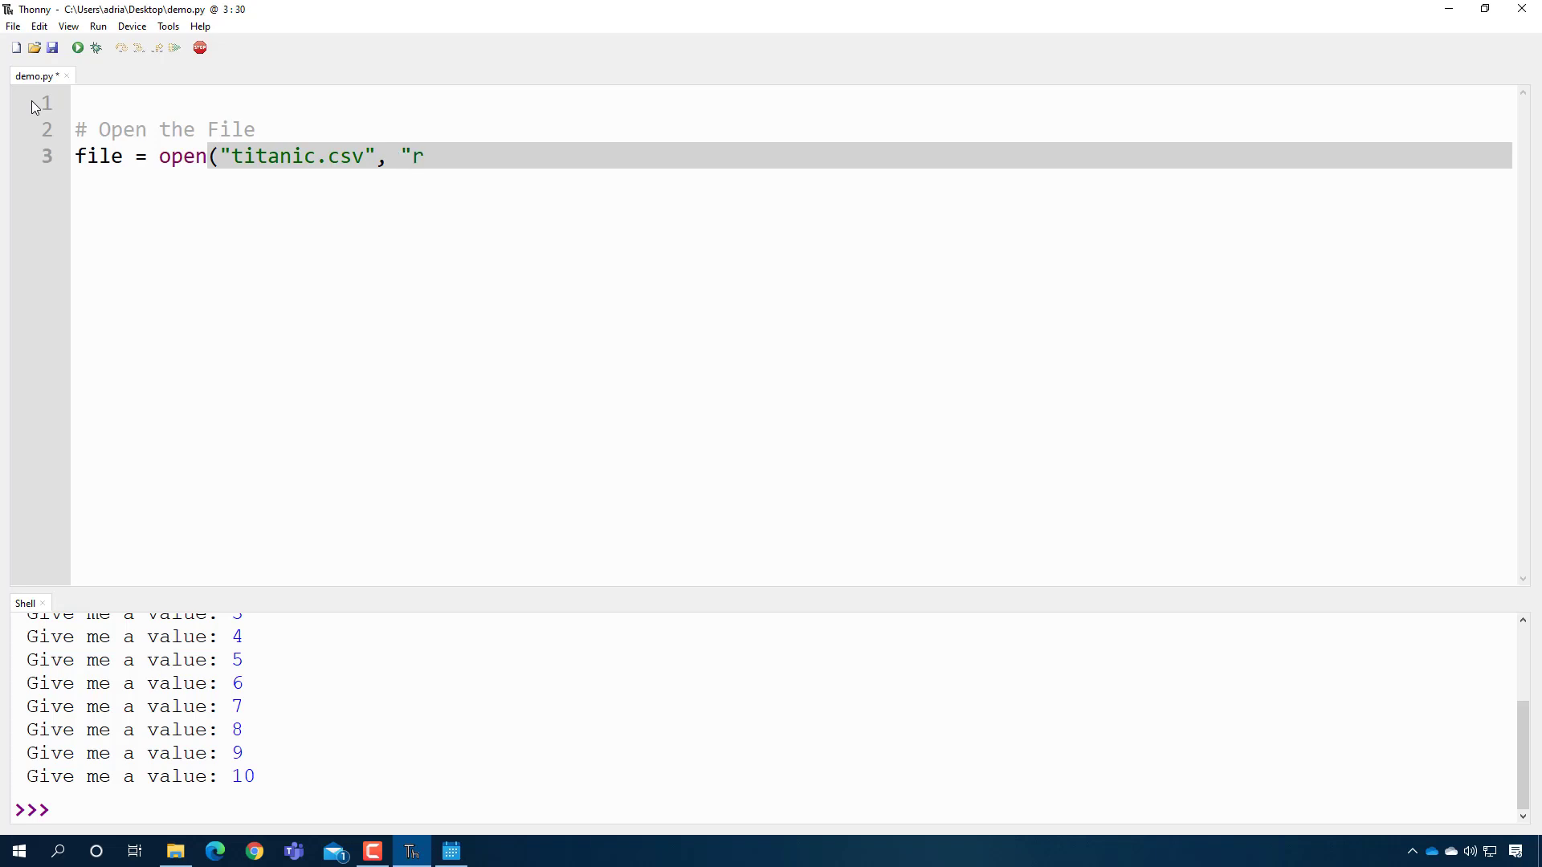
pyautogui.write('")')
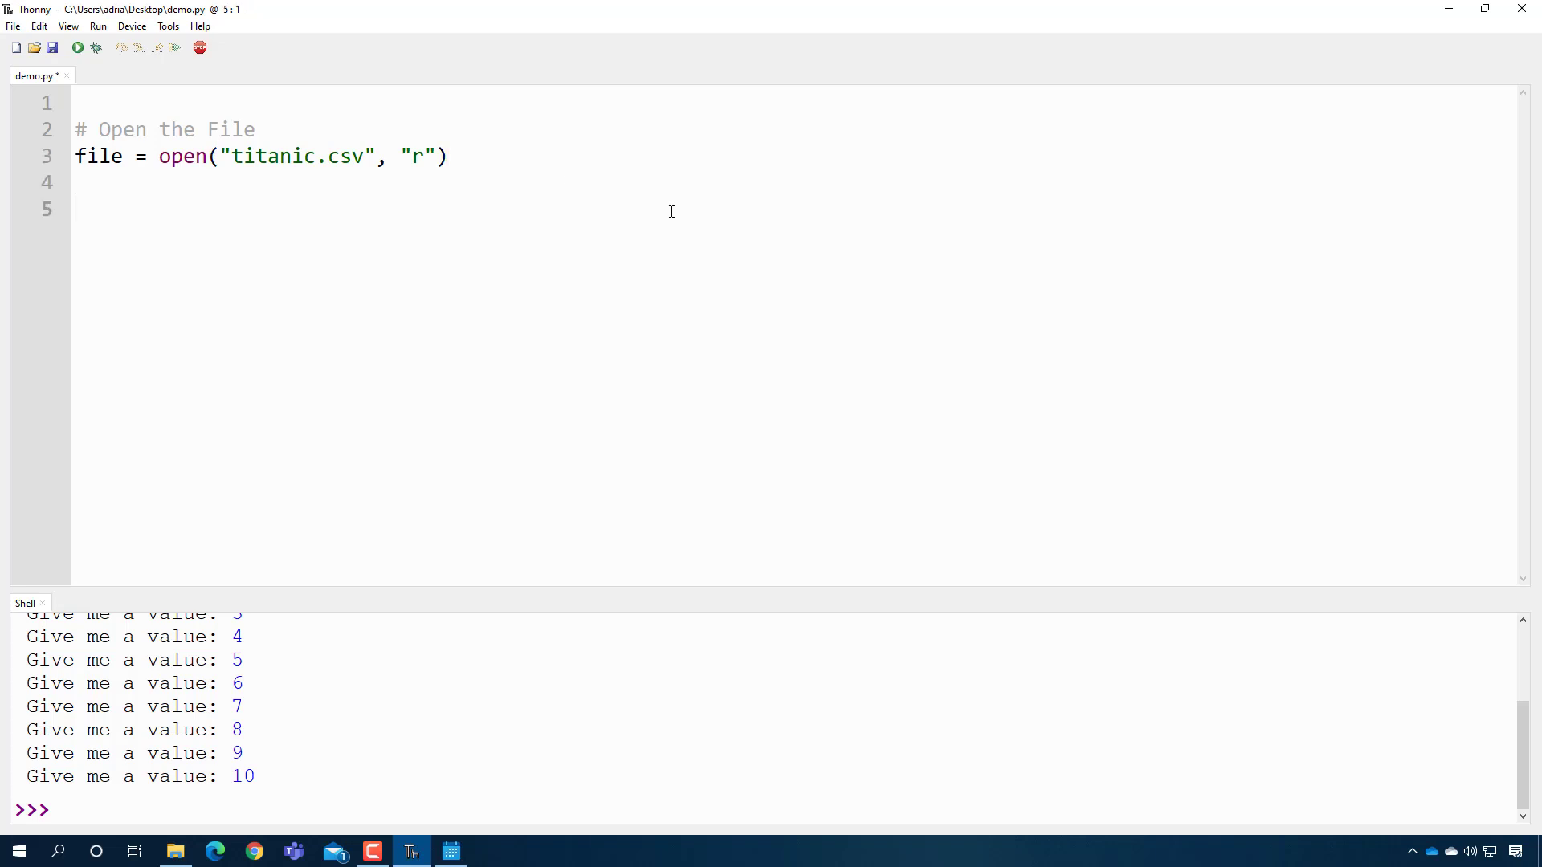
# - Add a 'Get the Contents of the File' comment and file_contents = file.read()
pyautogui.write('# Get the Co')
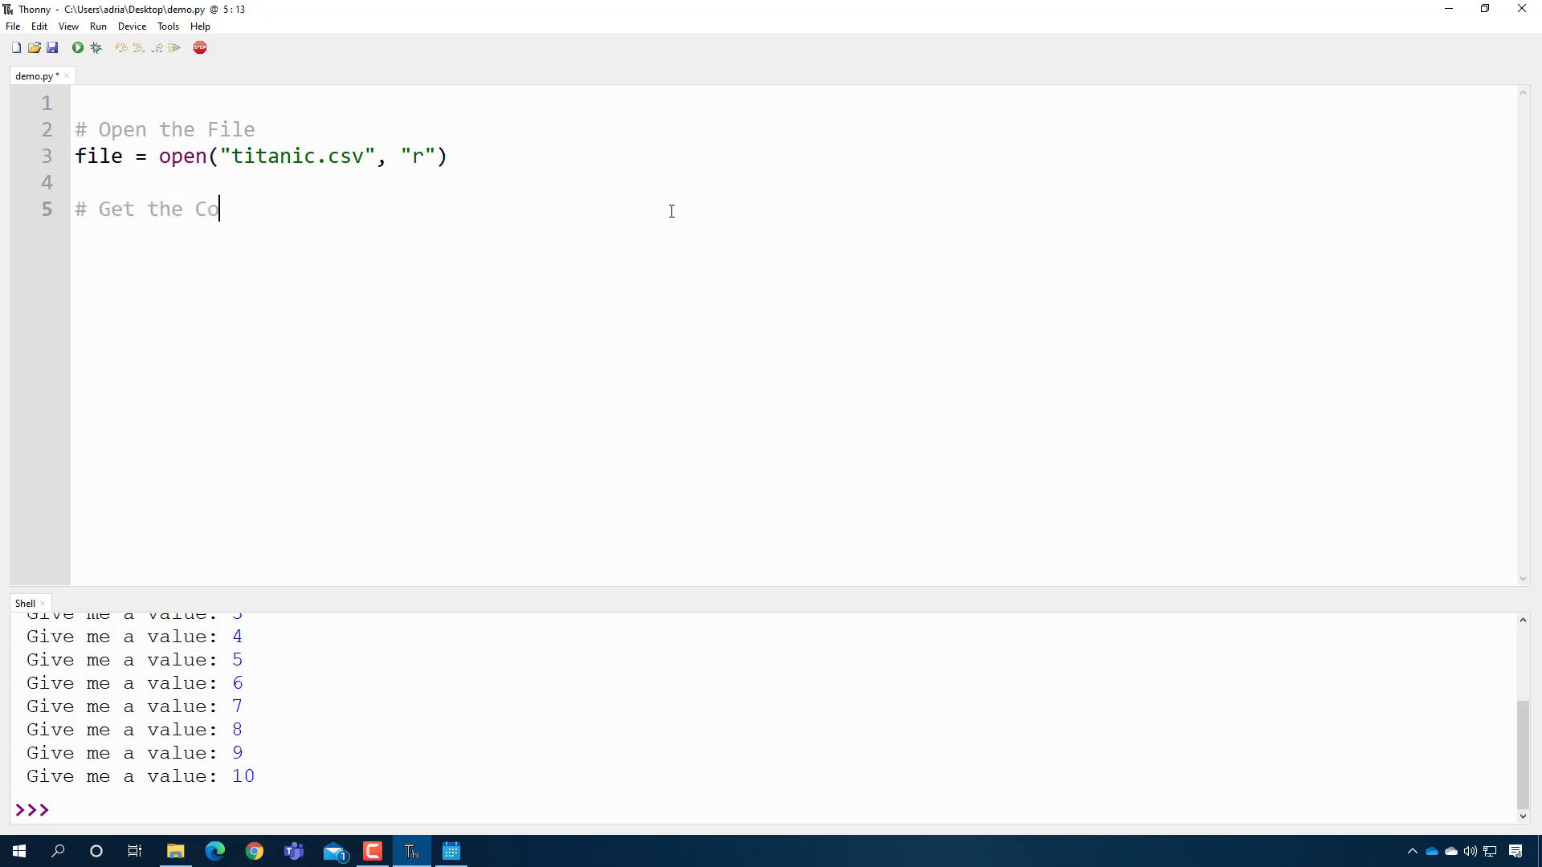
pyautogui.write('ntents of the File')
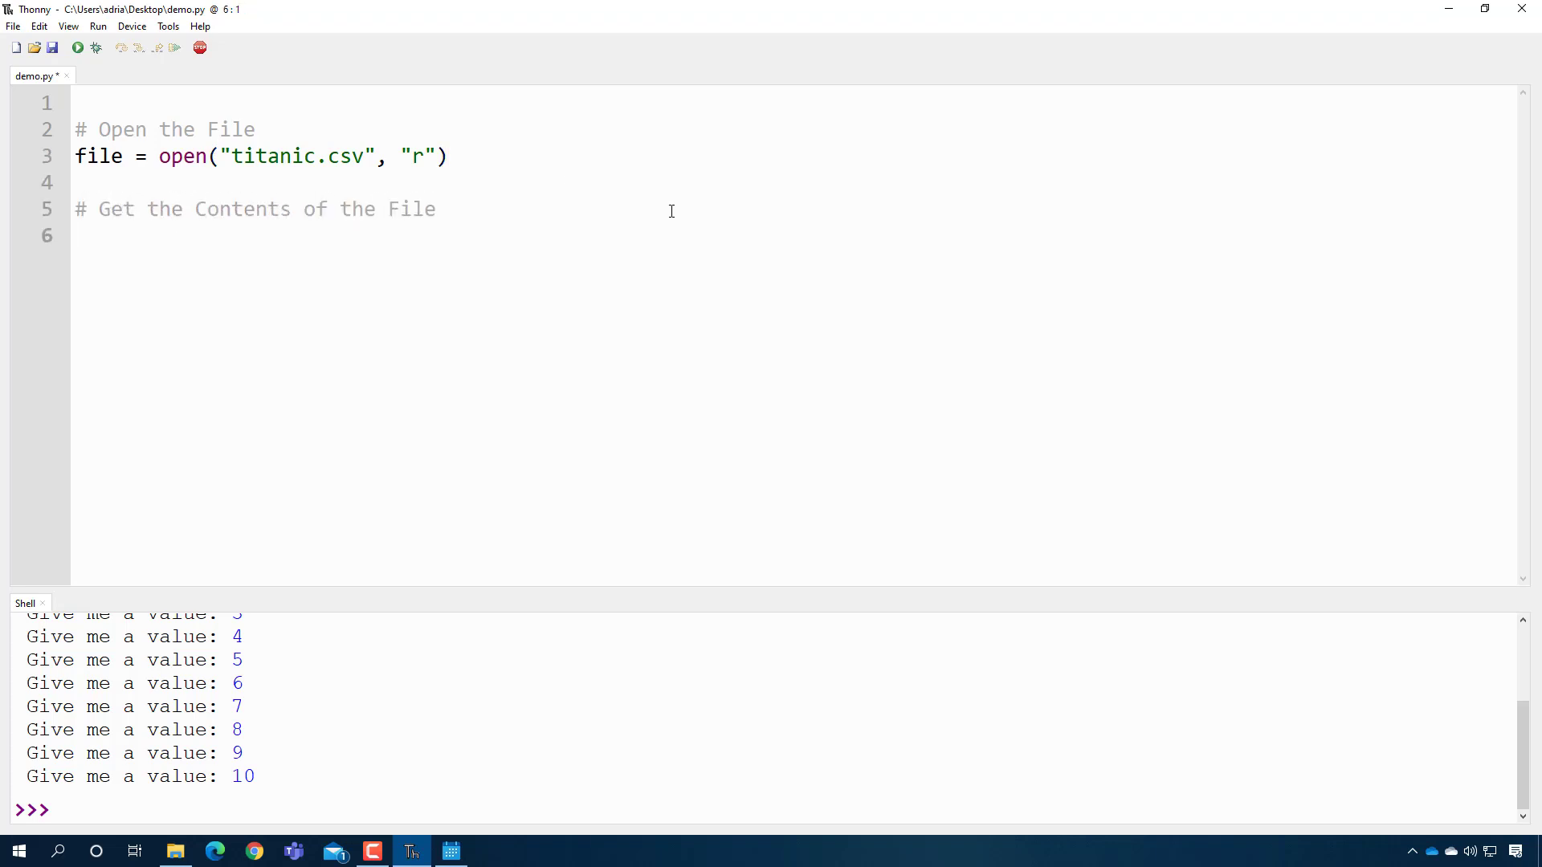
pyautogui.write('file')
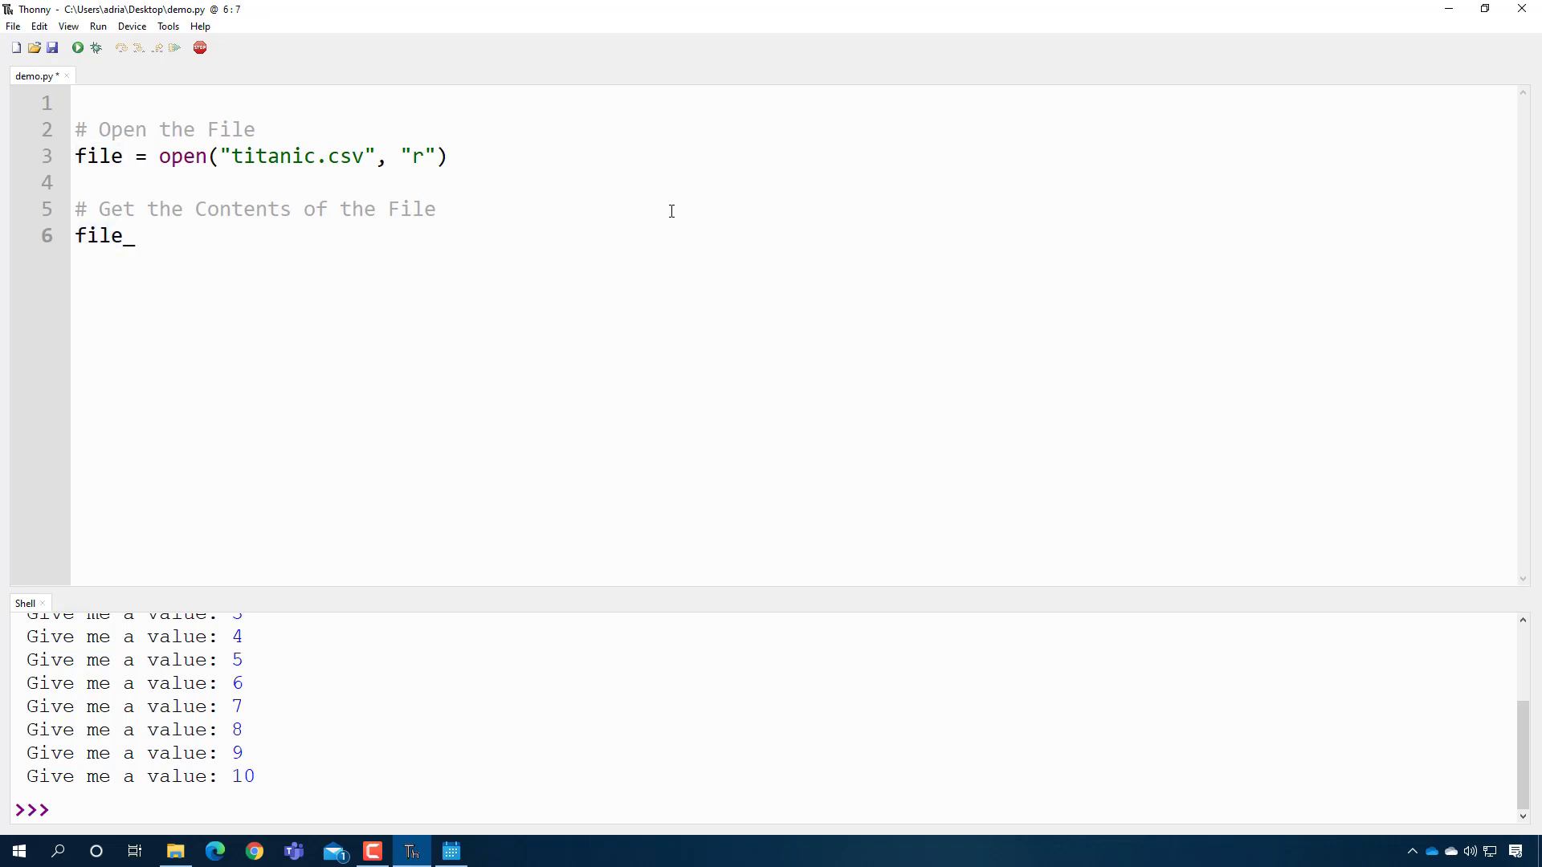
pyautogui.write('_contents =')
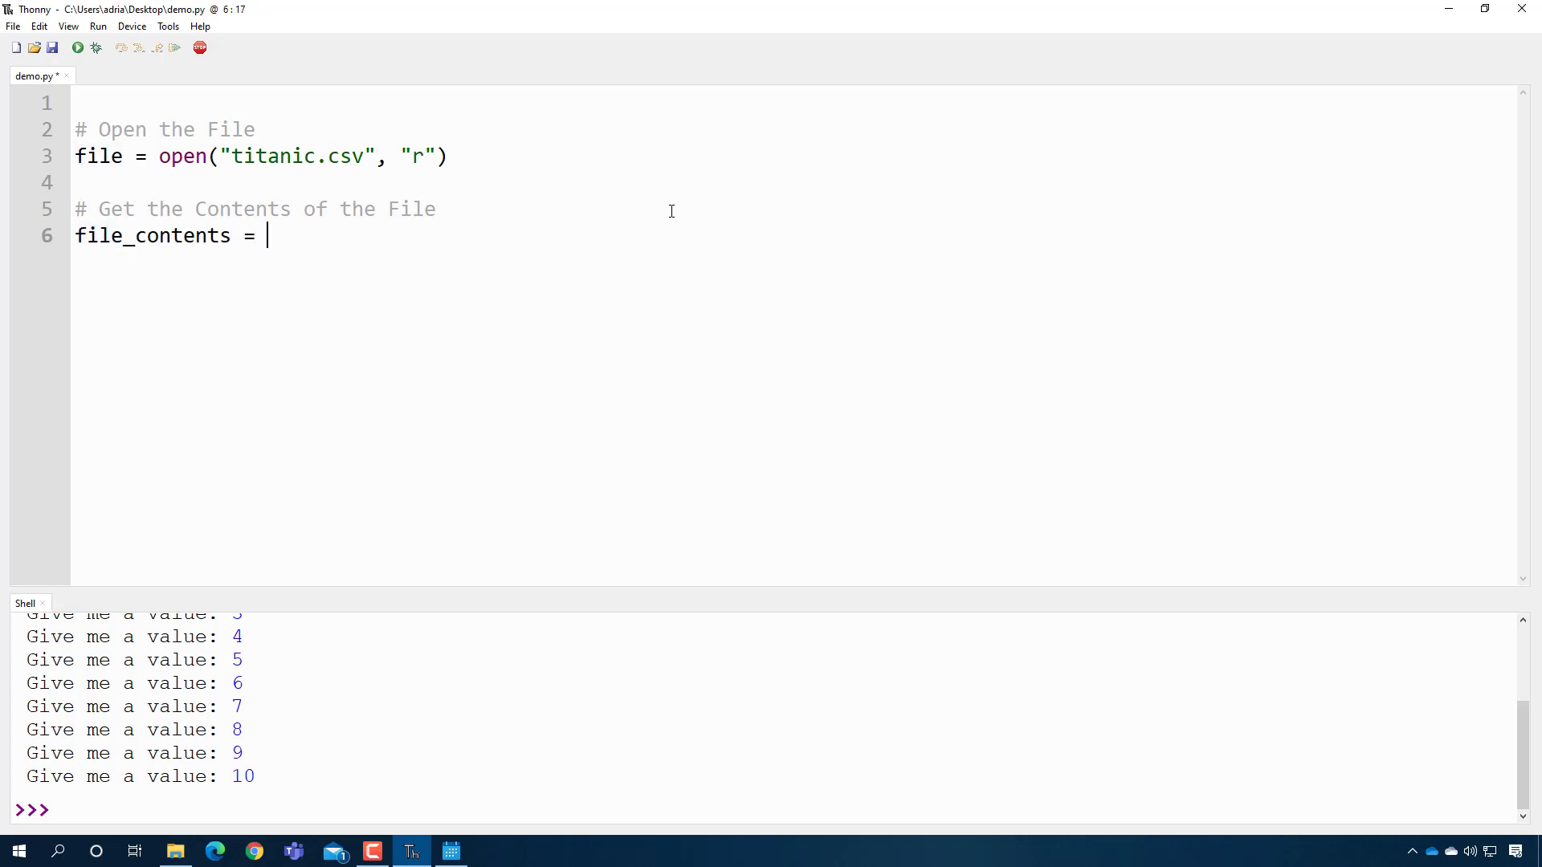
pyautogui.write('file.')
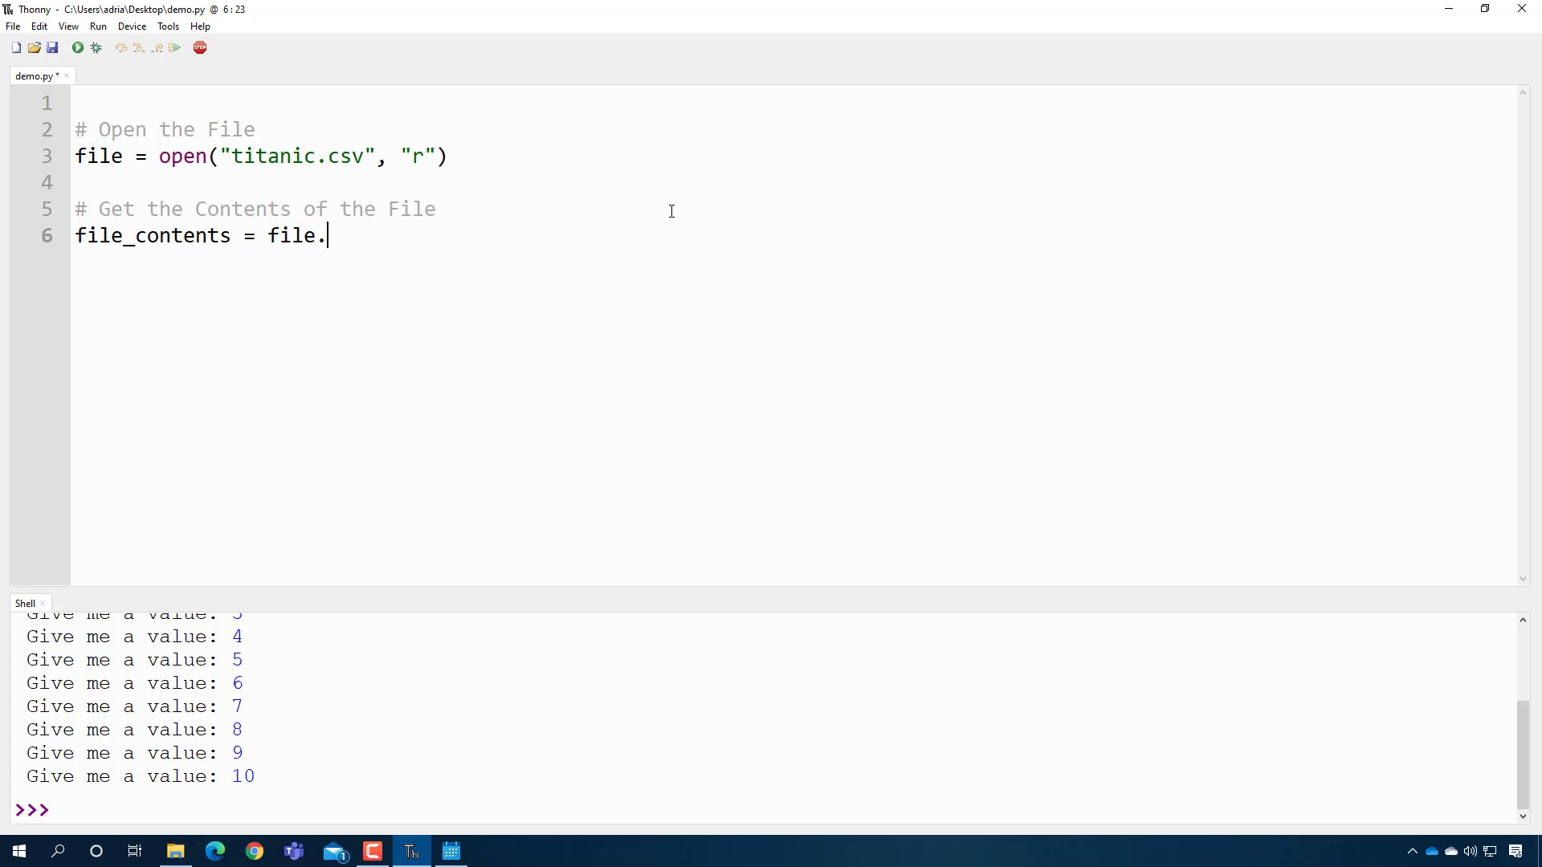
pyautogui.write('read()')
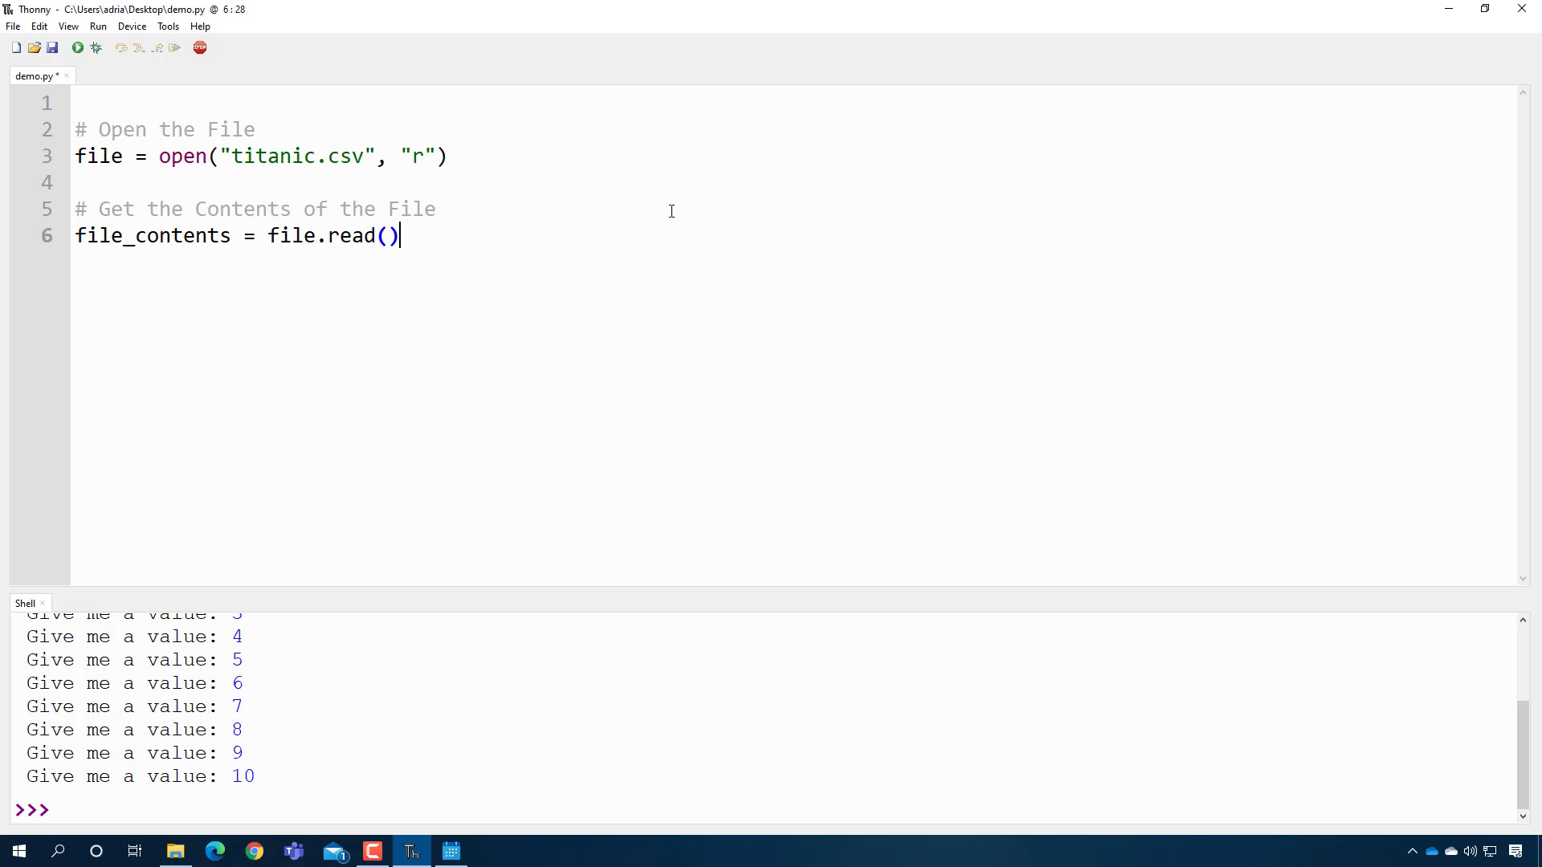
# - Add print(file_contents), then return to the desktop holding demo.py and titanic.csv
pyautogui.write('print(file')
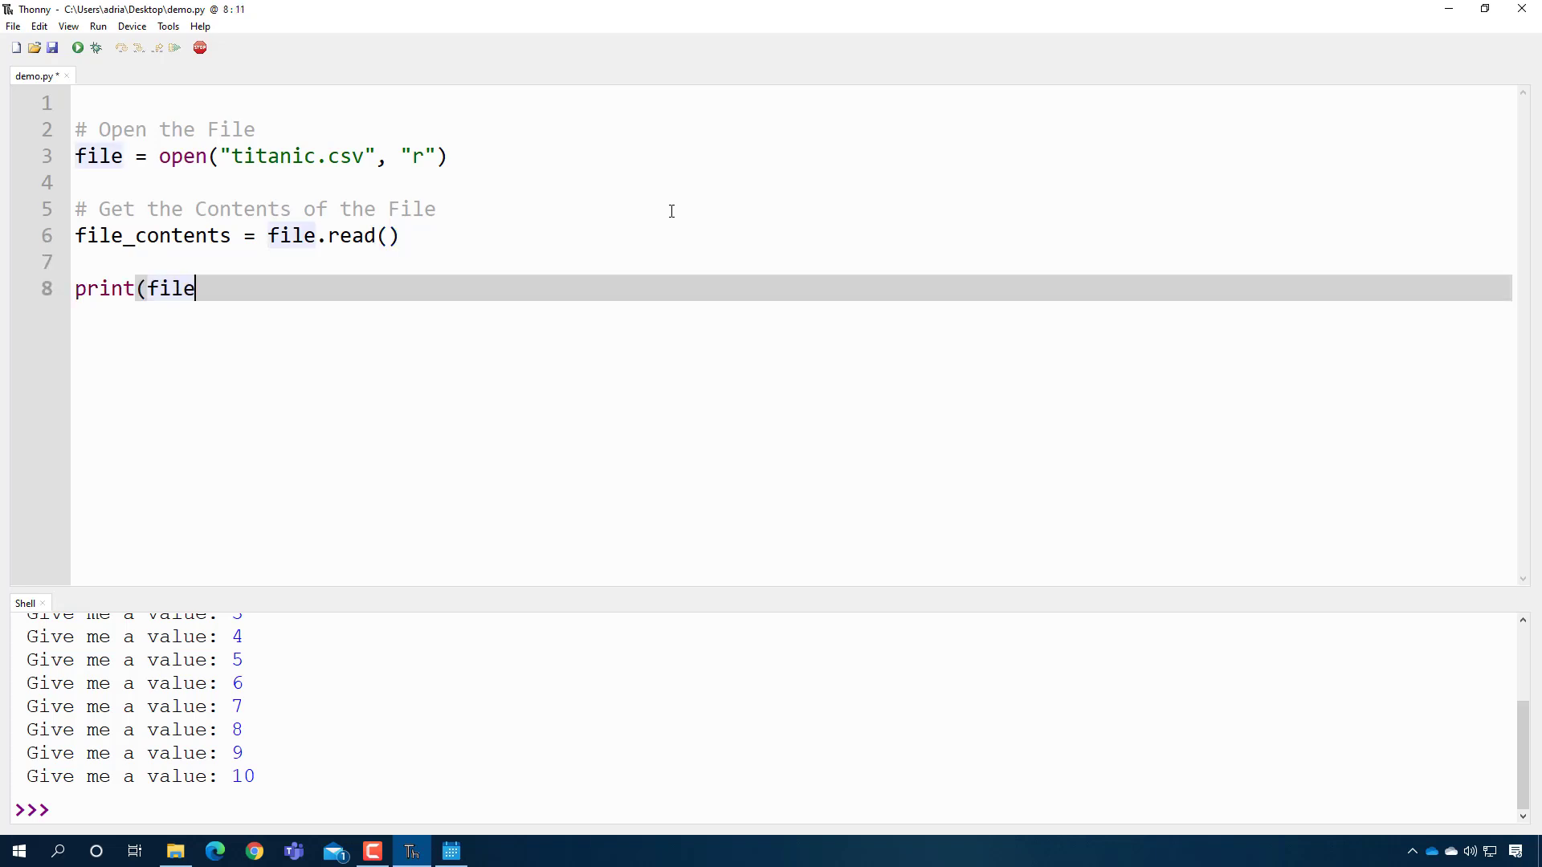
pyautogui.write('_contents)')
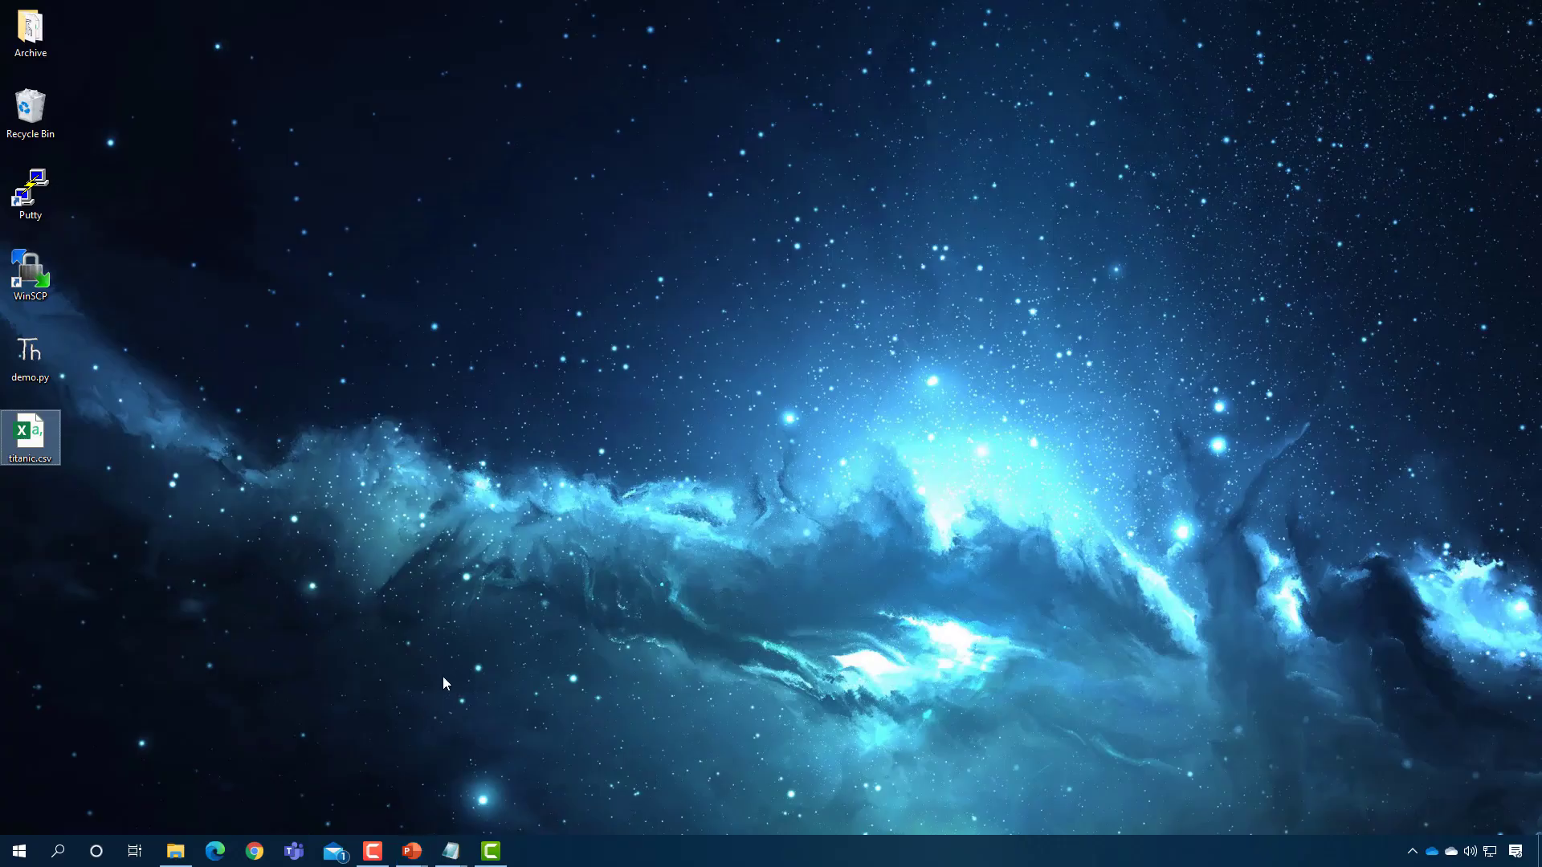
pyautogui.click(30, 437)
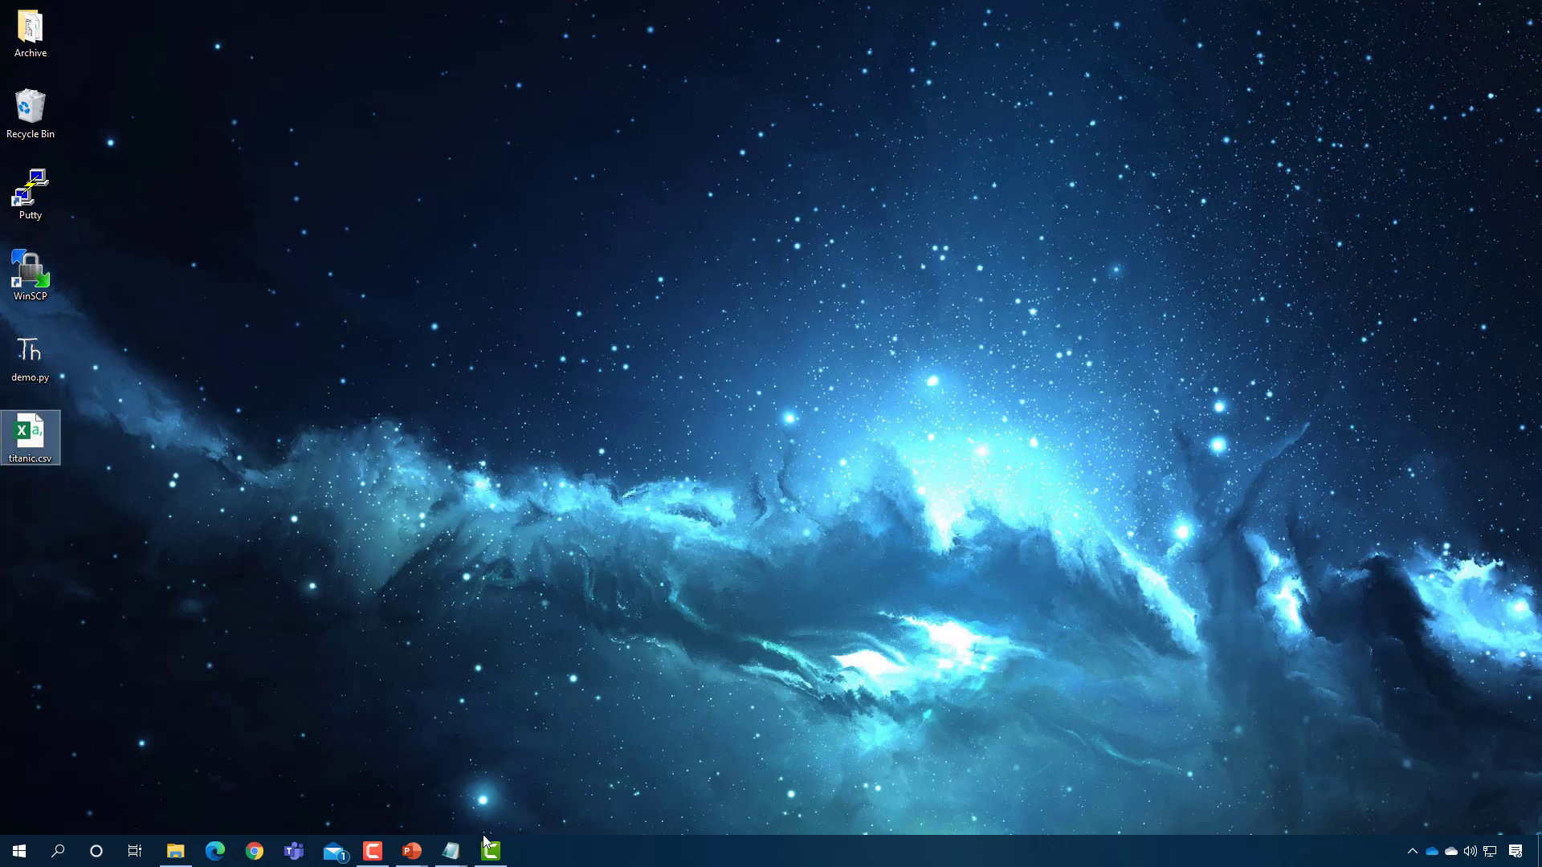
pyautogui.moveTo(412, 852)
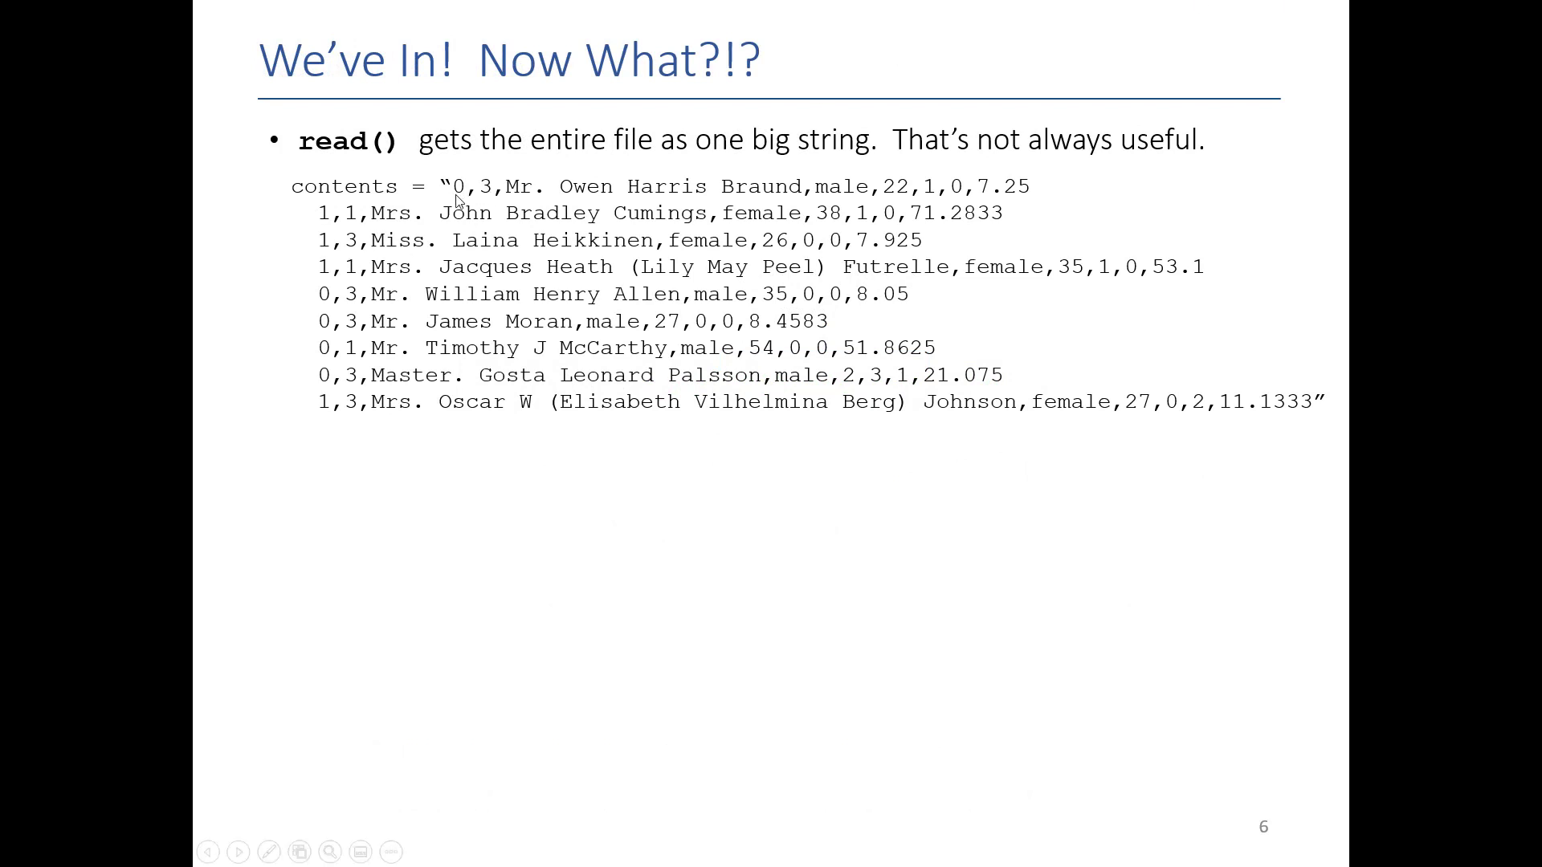
pyautogui.moveTo(537, 203)
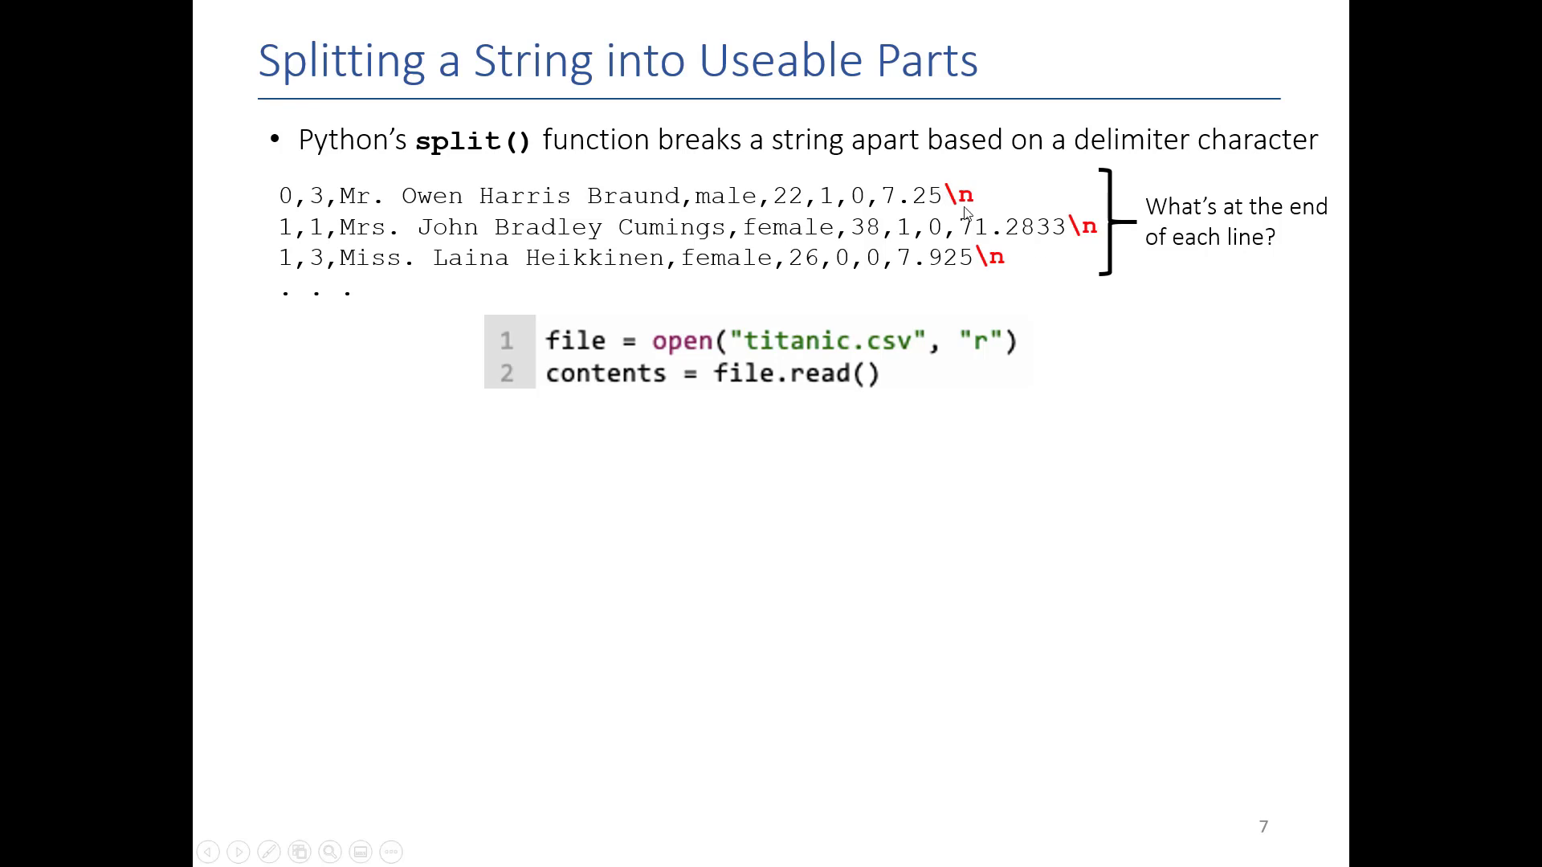
pyautogui.moveTo(1083, 246)
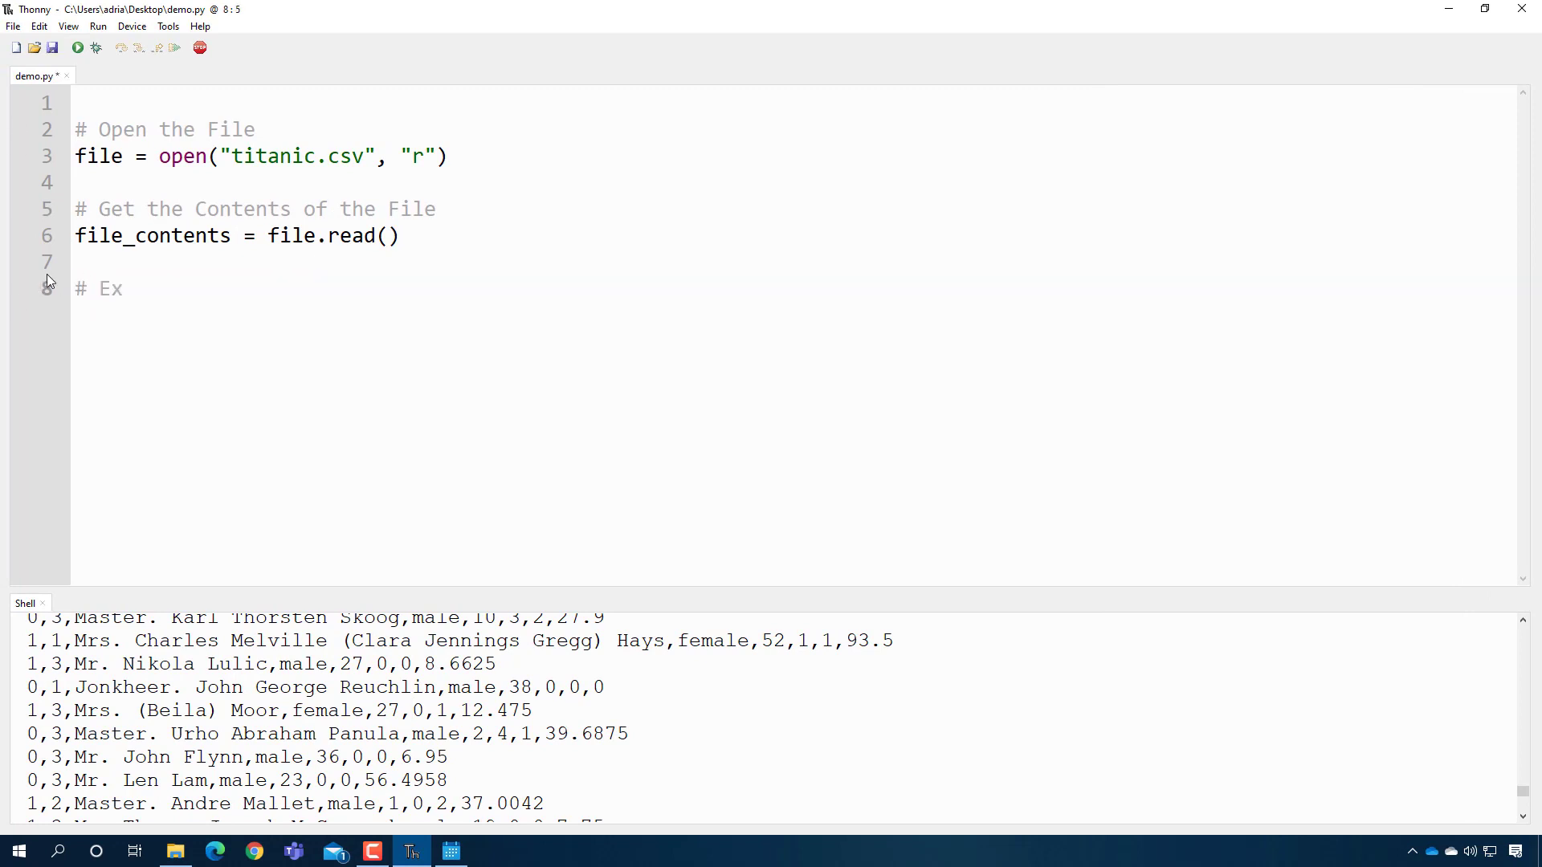
# - Add an 'Extract Each Line in the File' comment and lines_in_file = file_contents.split('\n')
pyautogui.write('tract Each Line in')
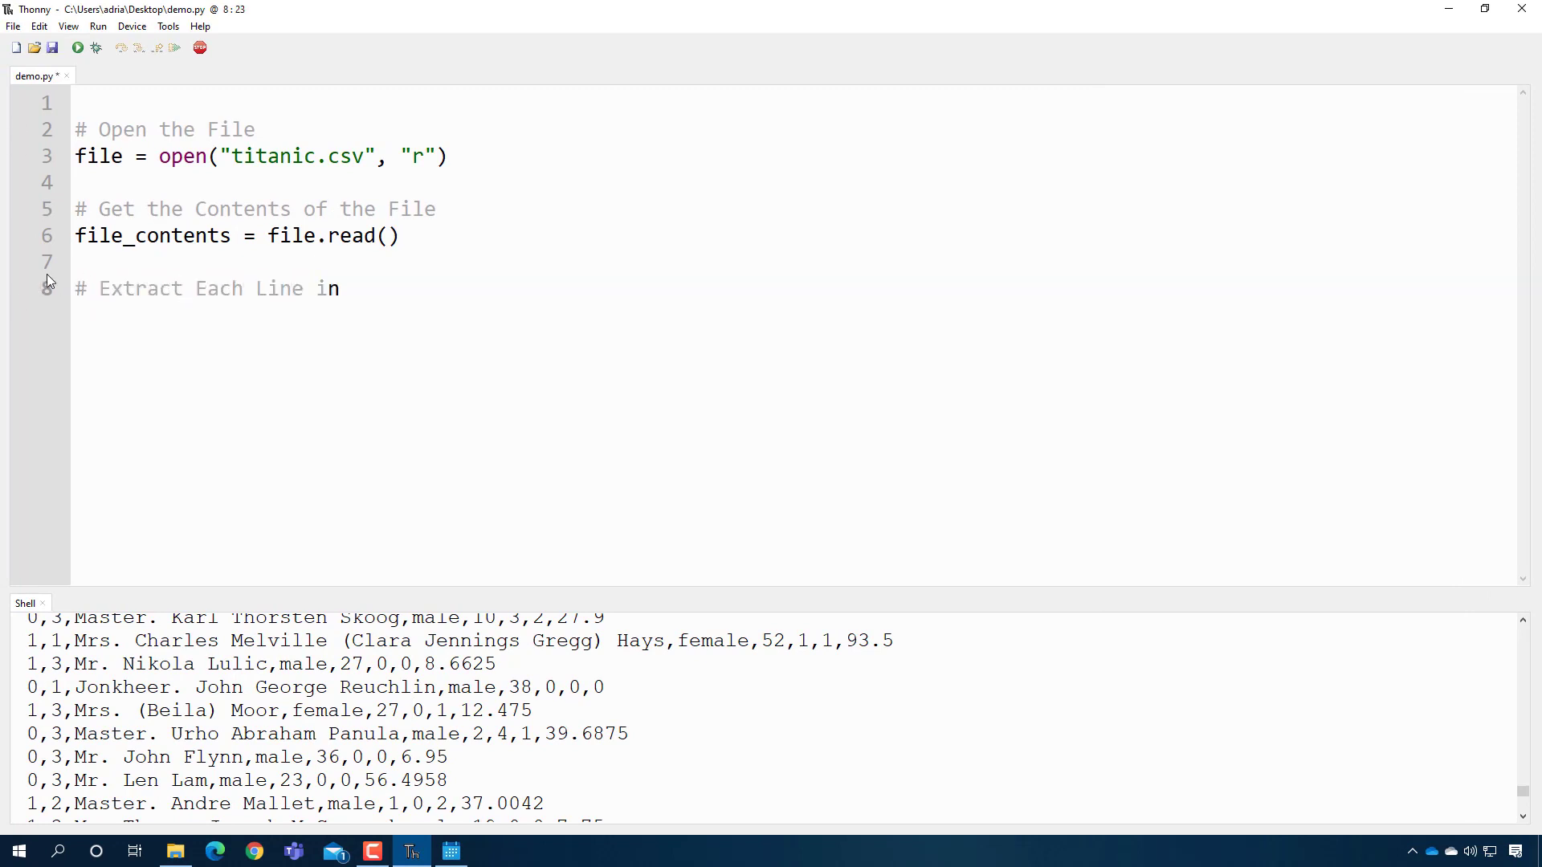
pyautogui.write('the File')
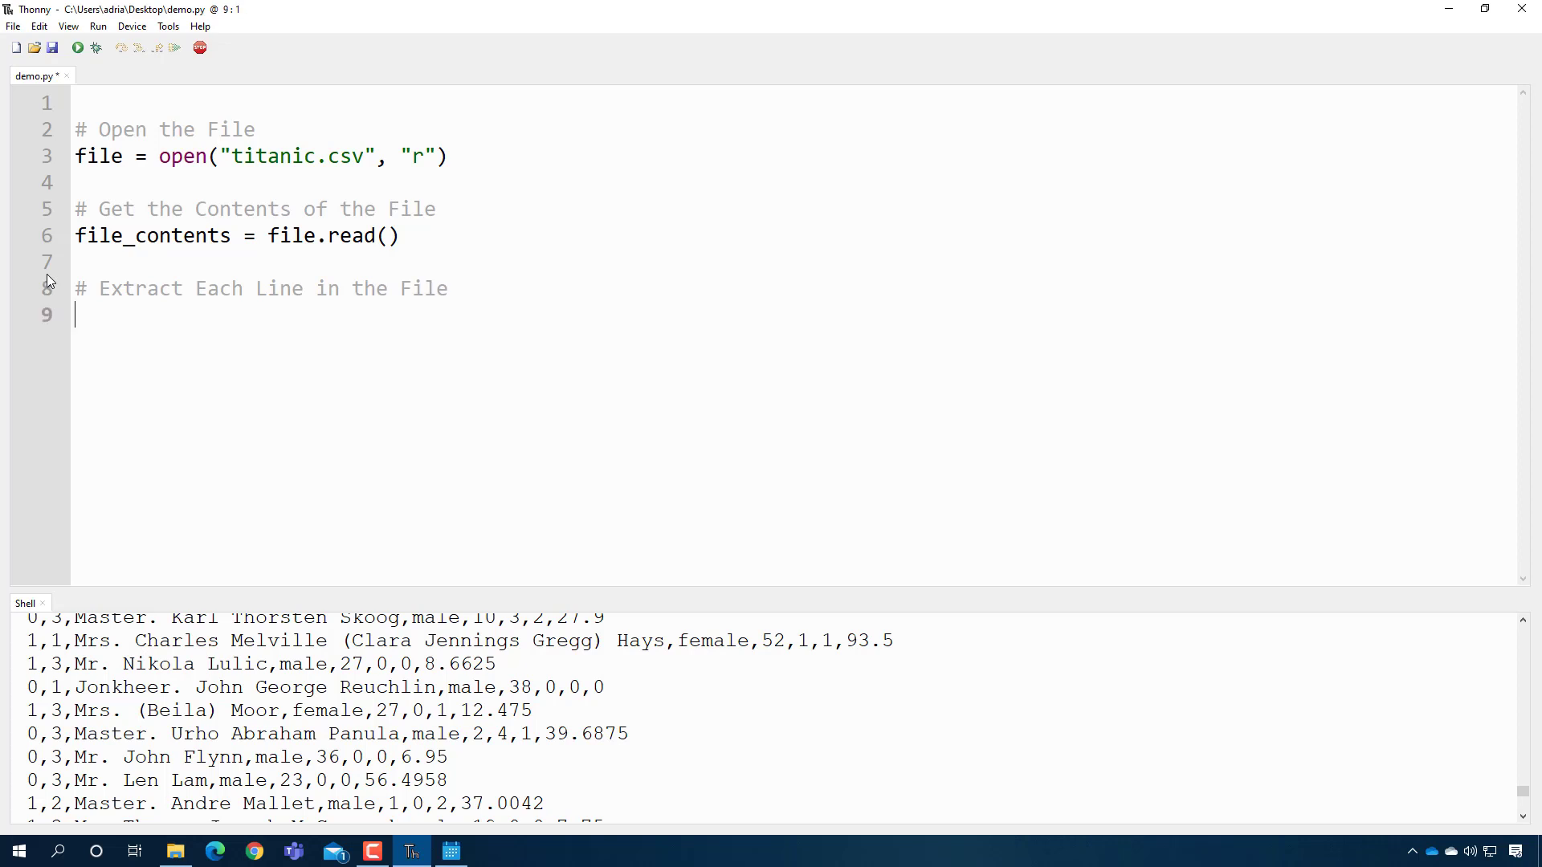
pyautogui.write('lin')
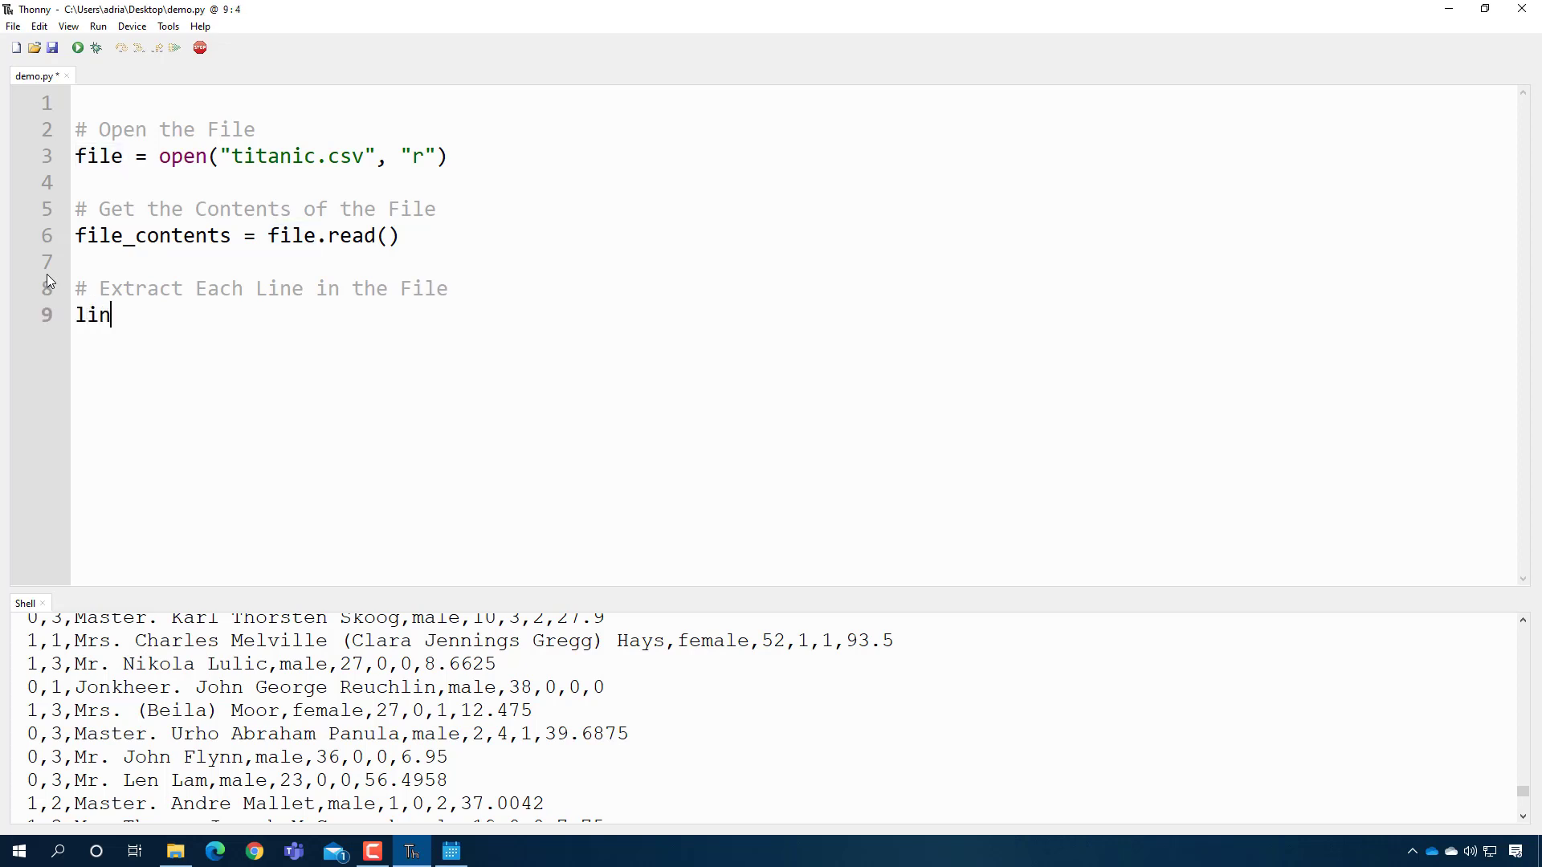
pyautogui.write('es_in_file')
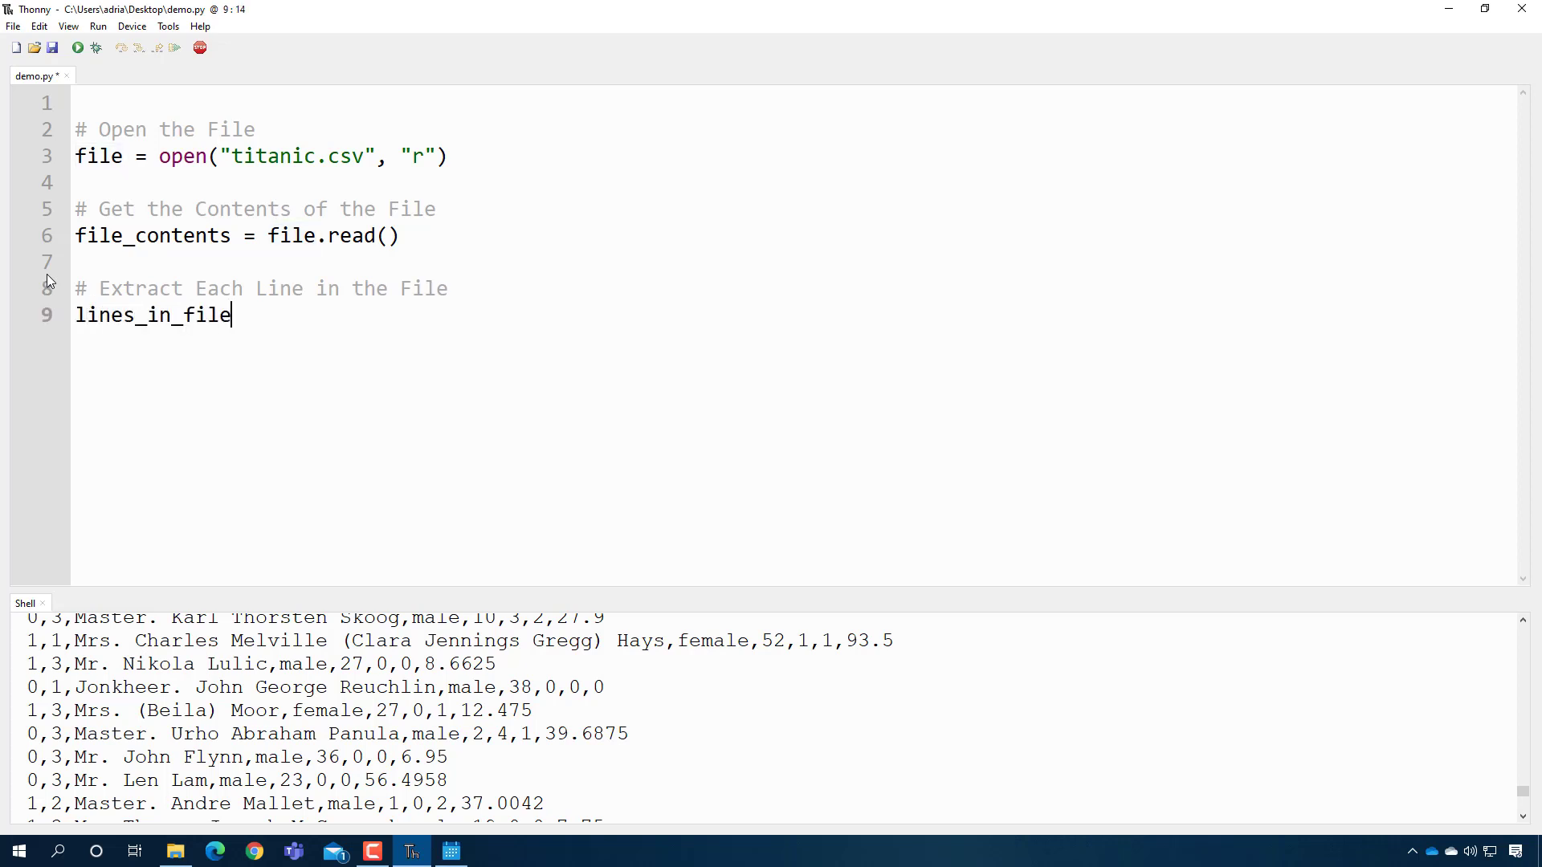
pyautogui.write('= file_contents.split(')
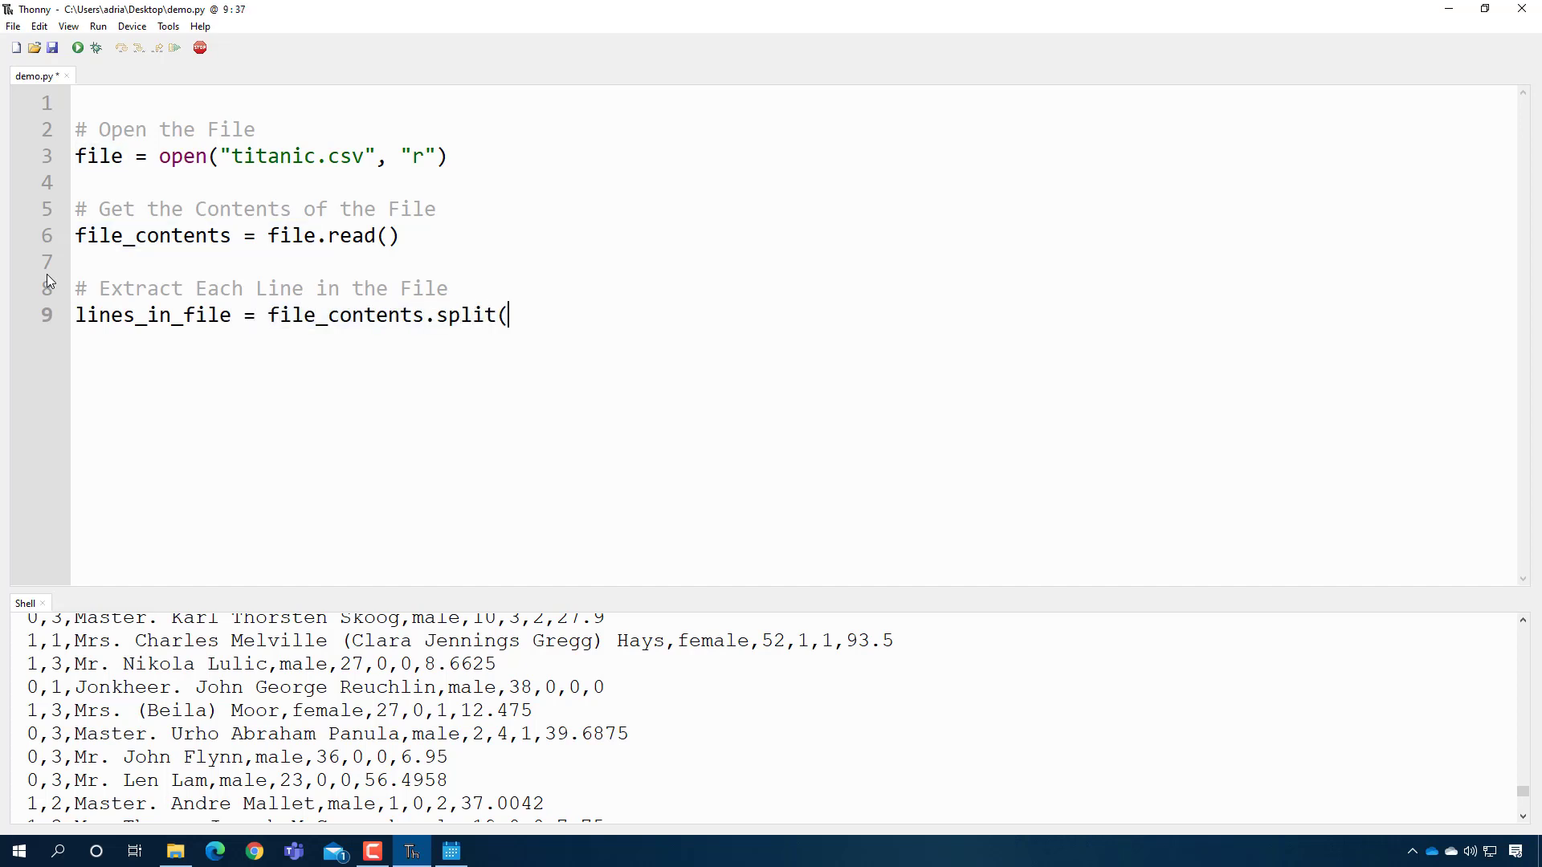
pyautogui.write("'\\n'")
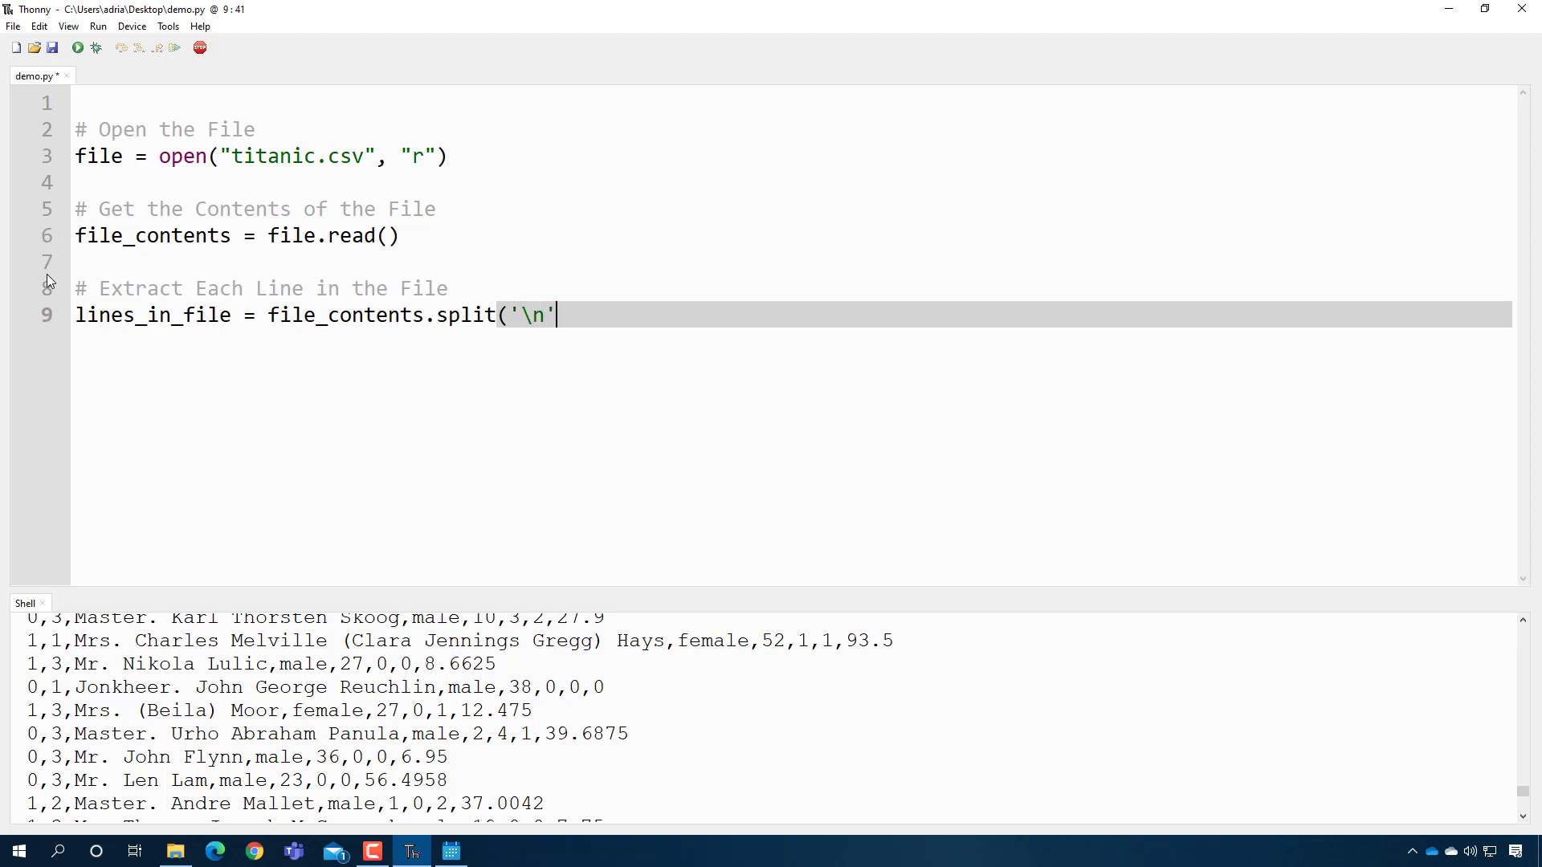
pyautogui.write(')')
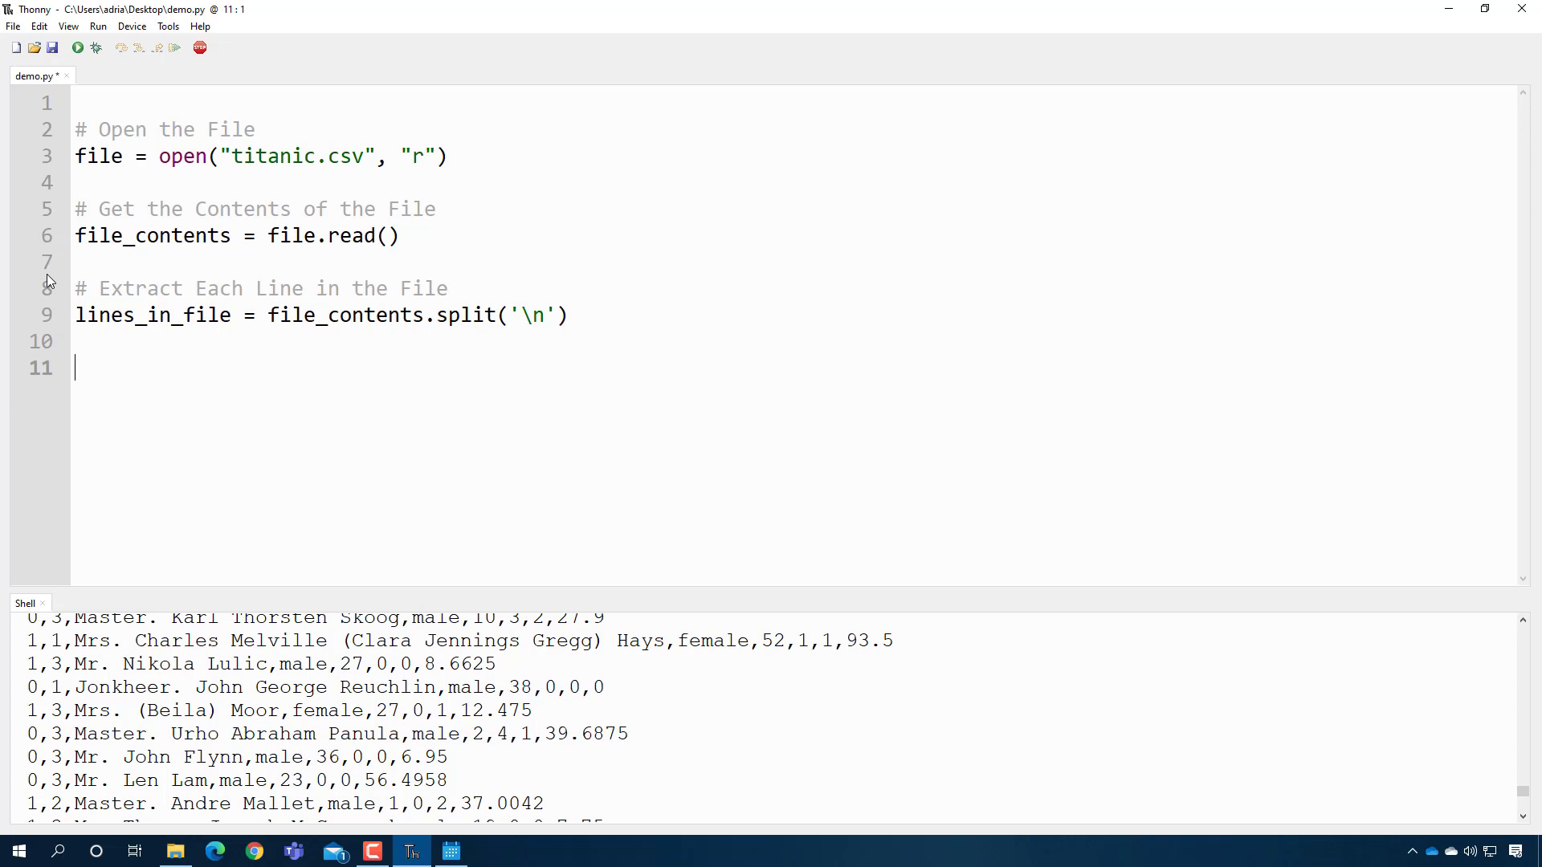
# - Print lines_in_file[0] and run, then change the index to 5 and run again
pyautogui.write('print(')
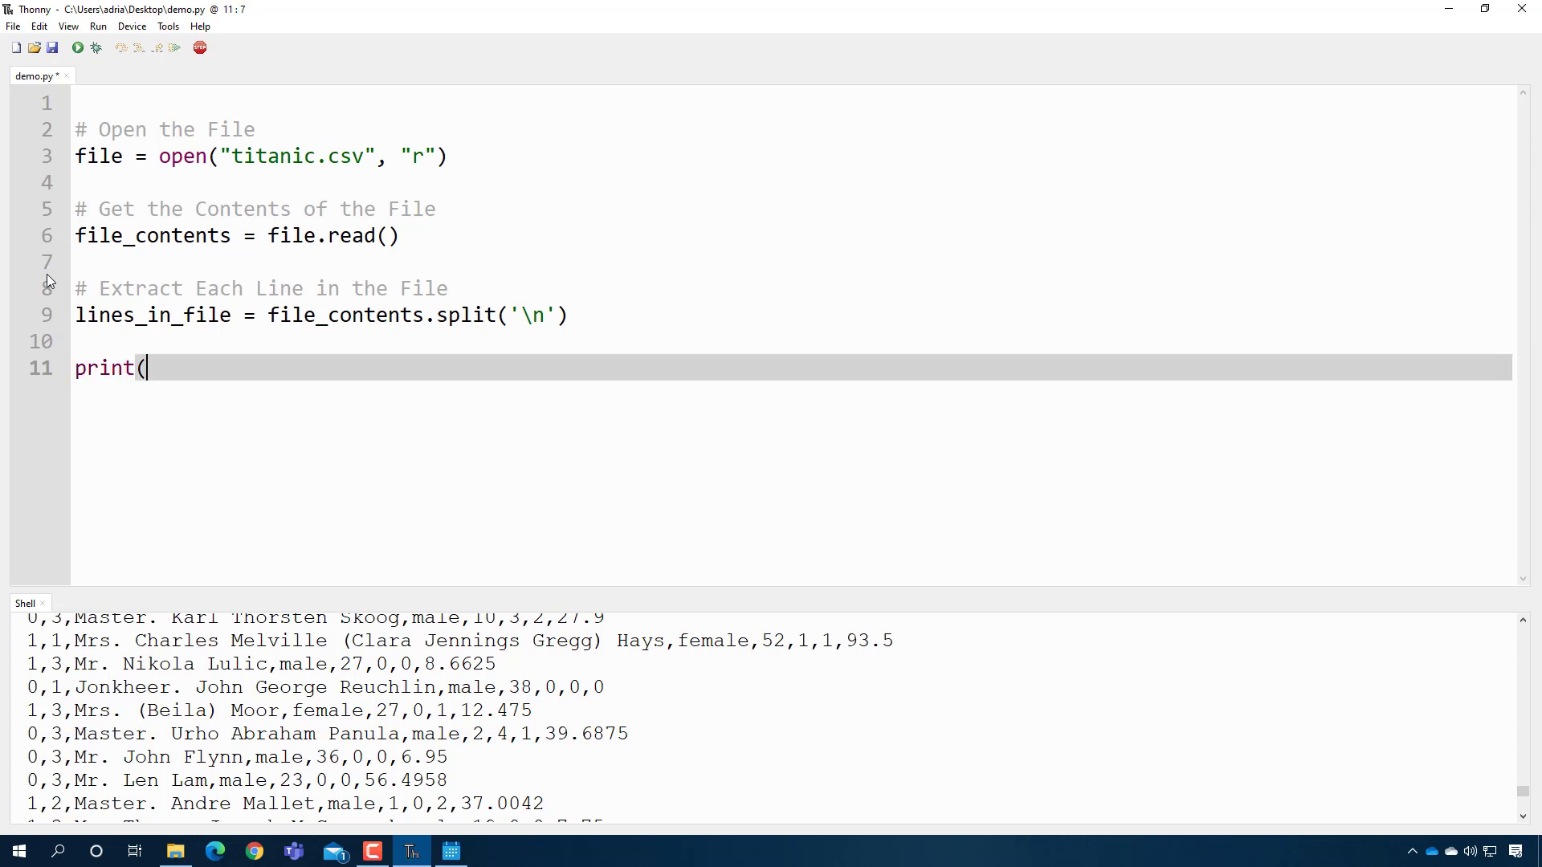
pyautogui.write('lines_in_file')
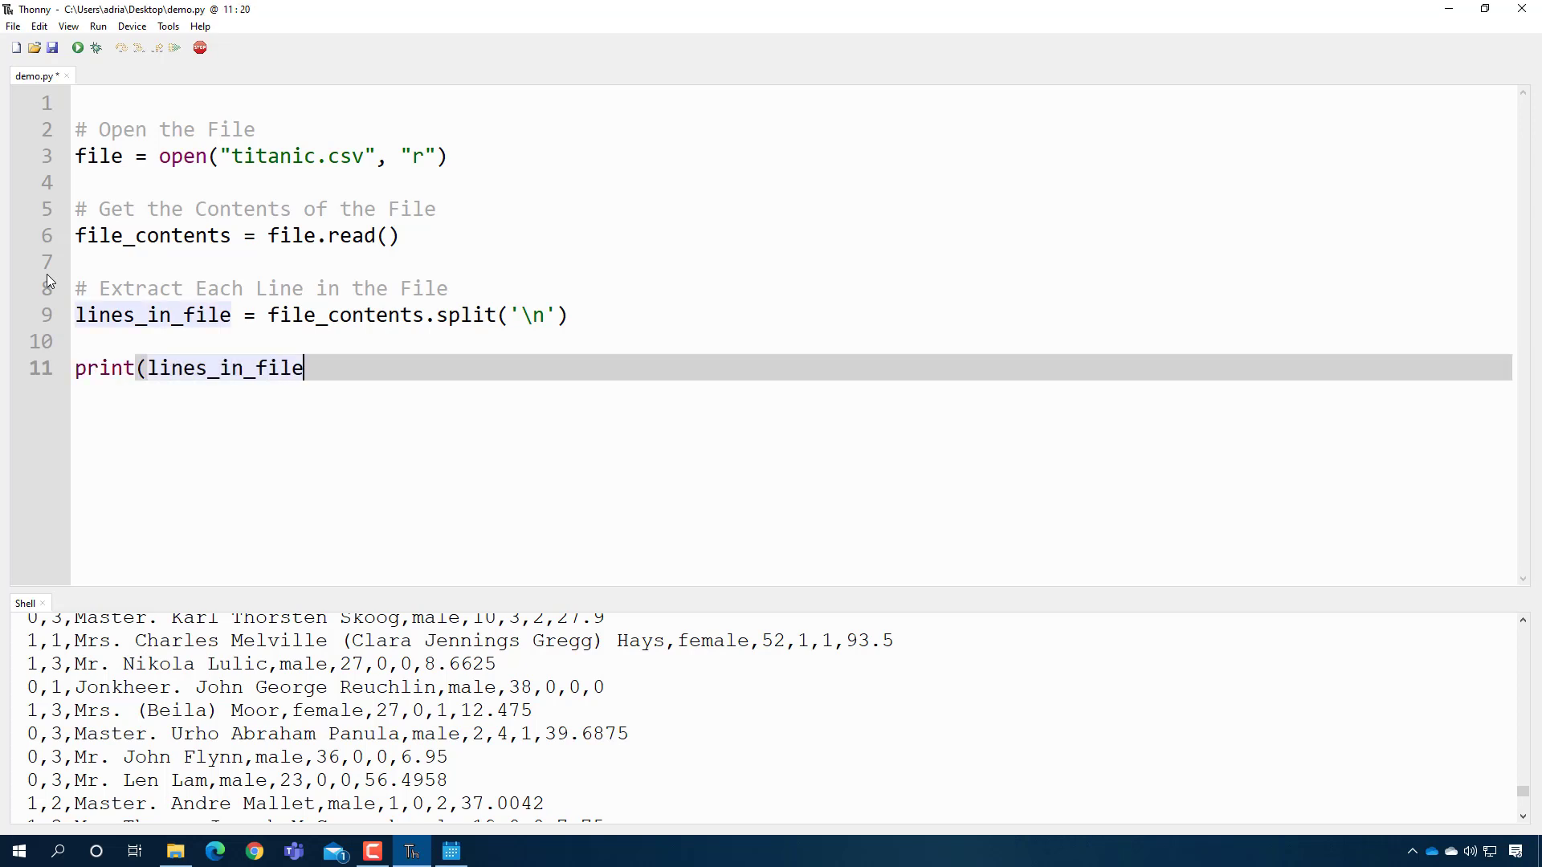
pyautogui.write('[0]')
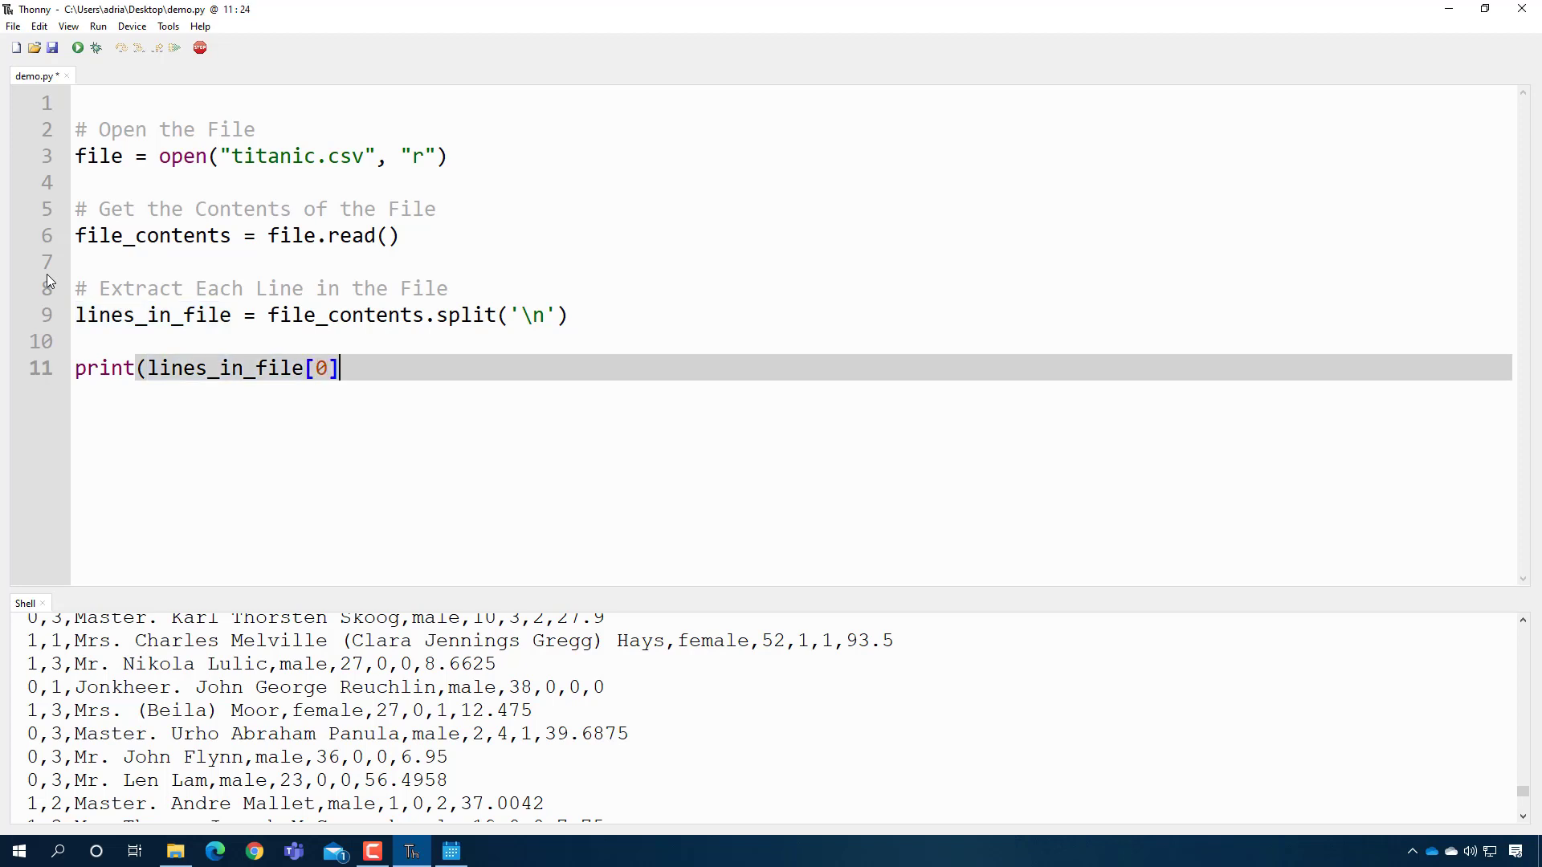
pyautogui.write(')')
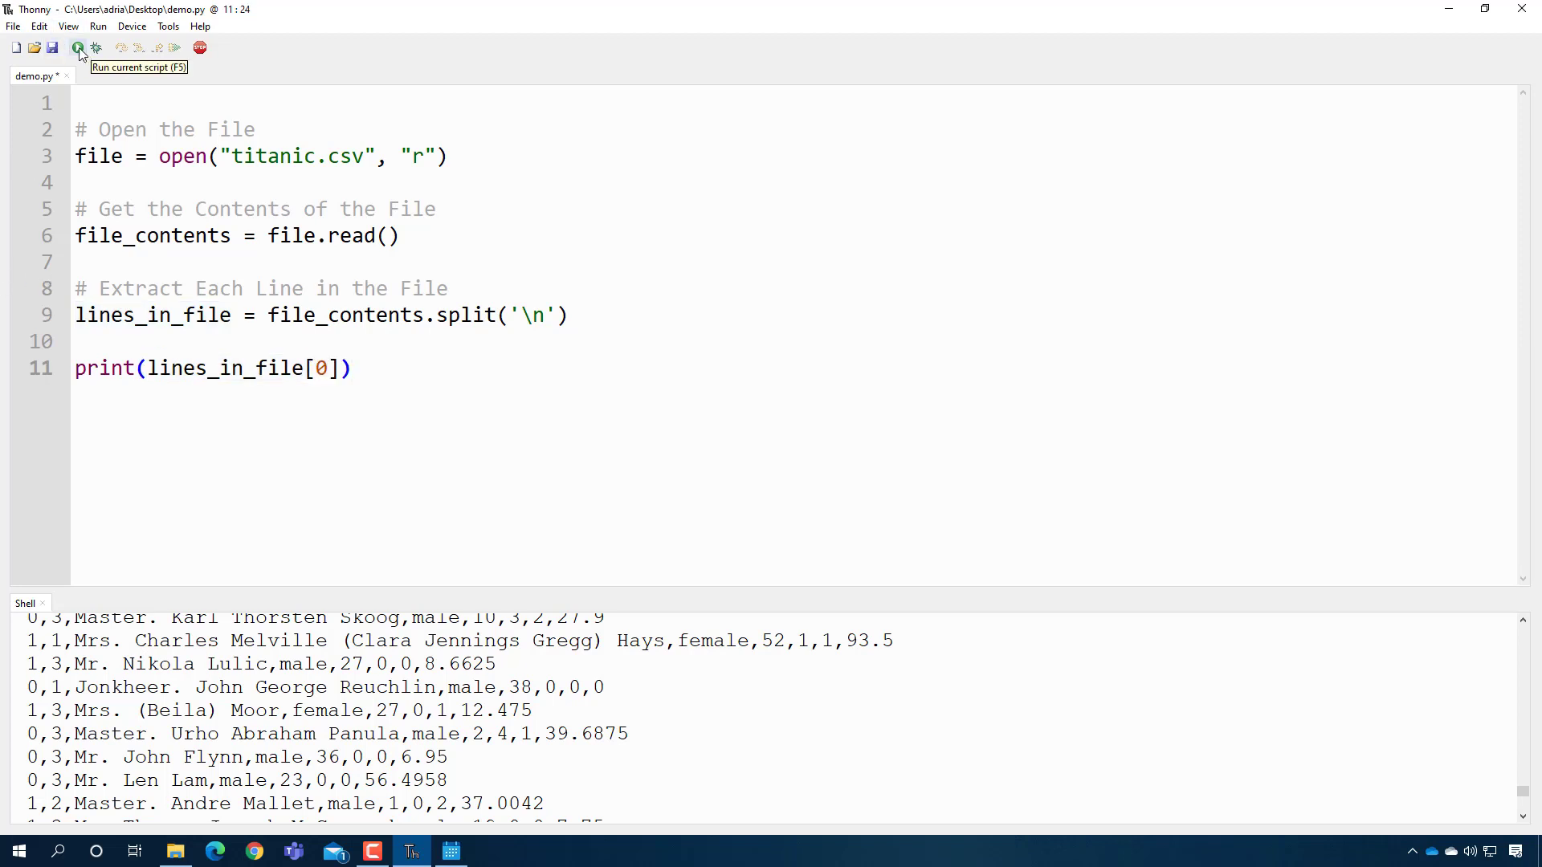
pyautogui.click(77, 47)
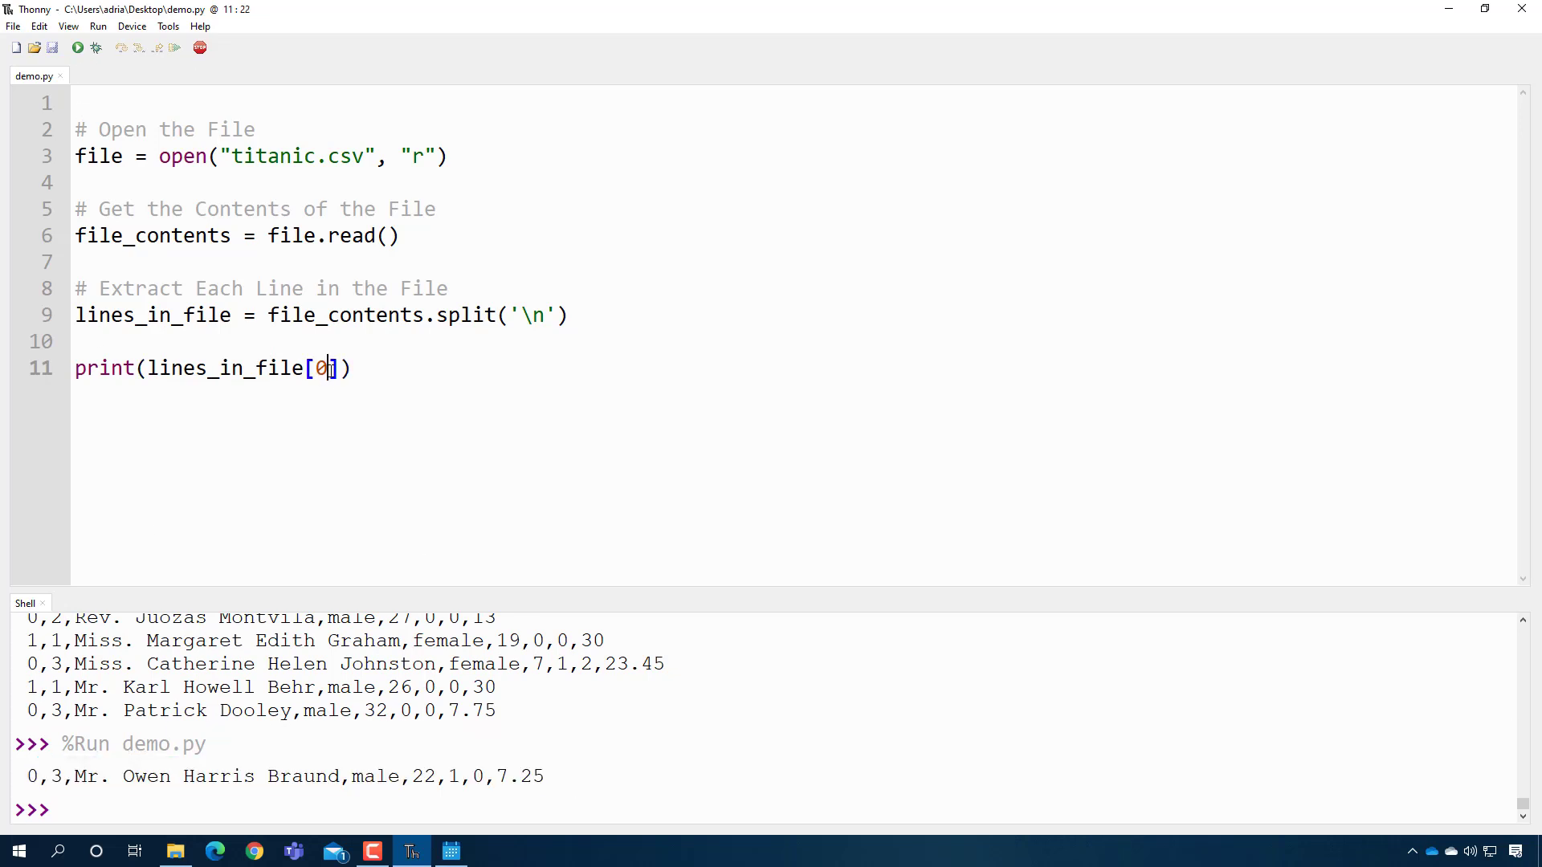
pyautogui.write('5')
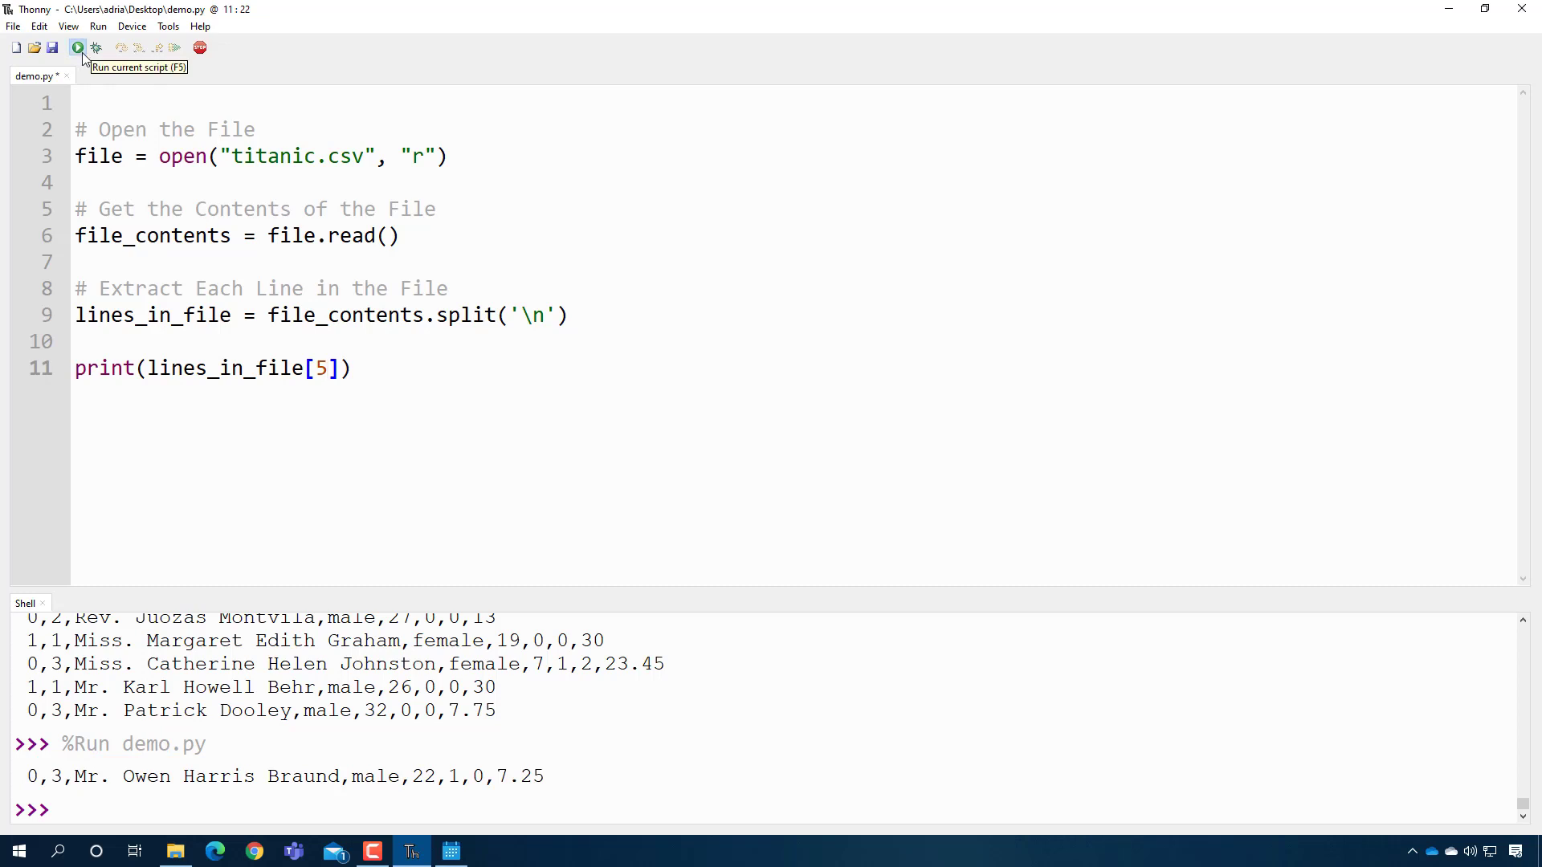
pyautogui.click(78, 47)
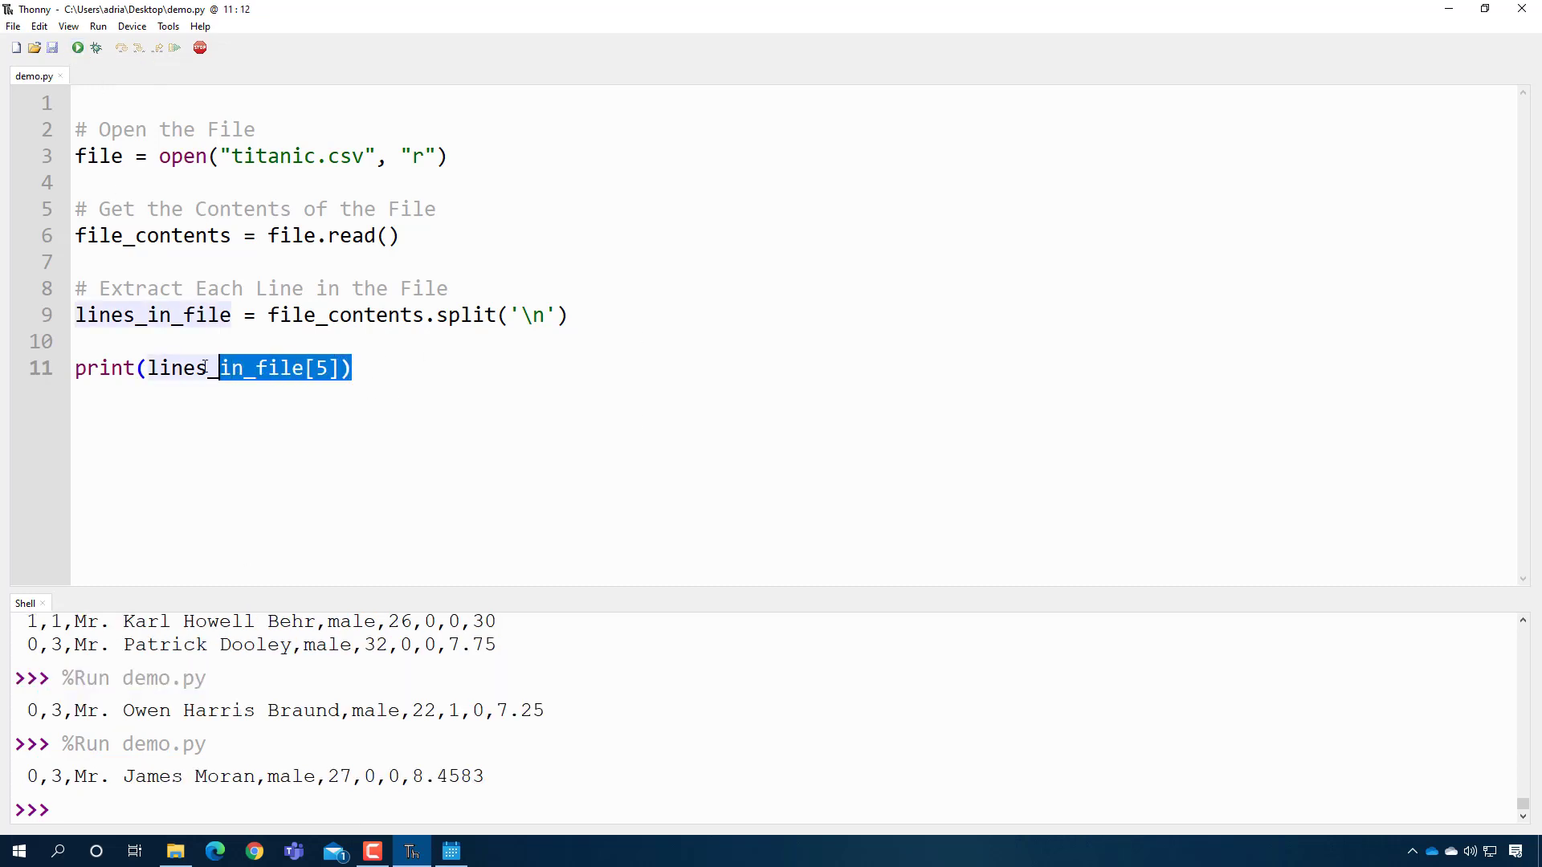
pyautogui.tripleClick(212, 368)
pyautogui.write('#')
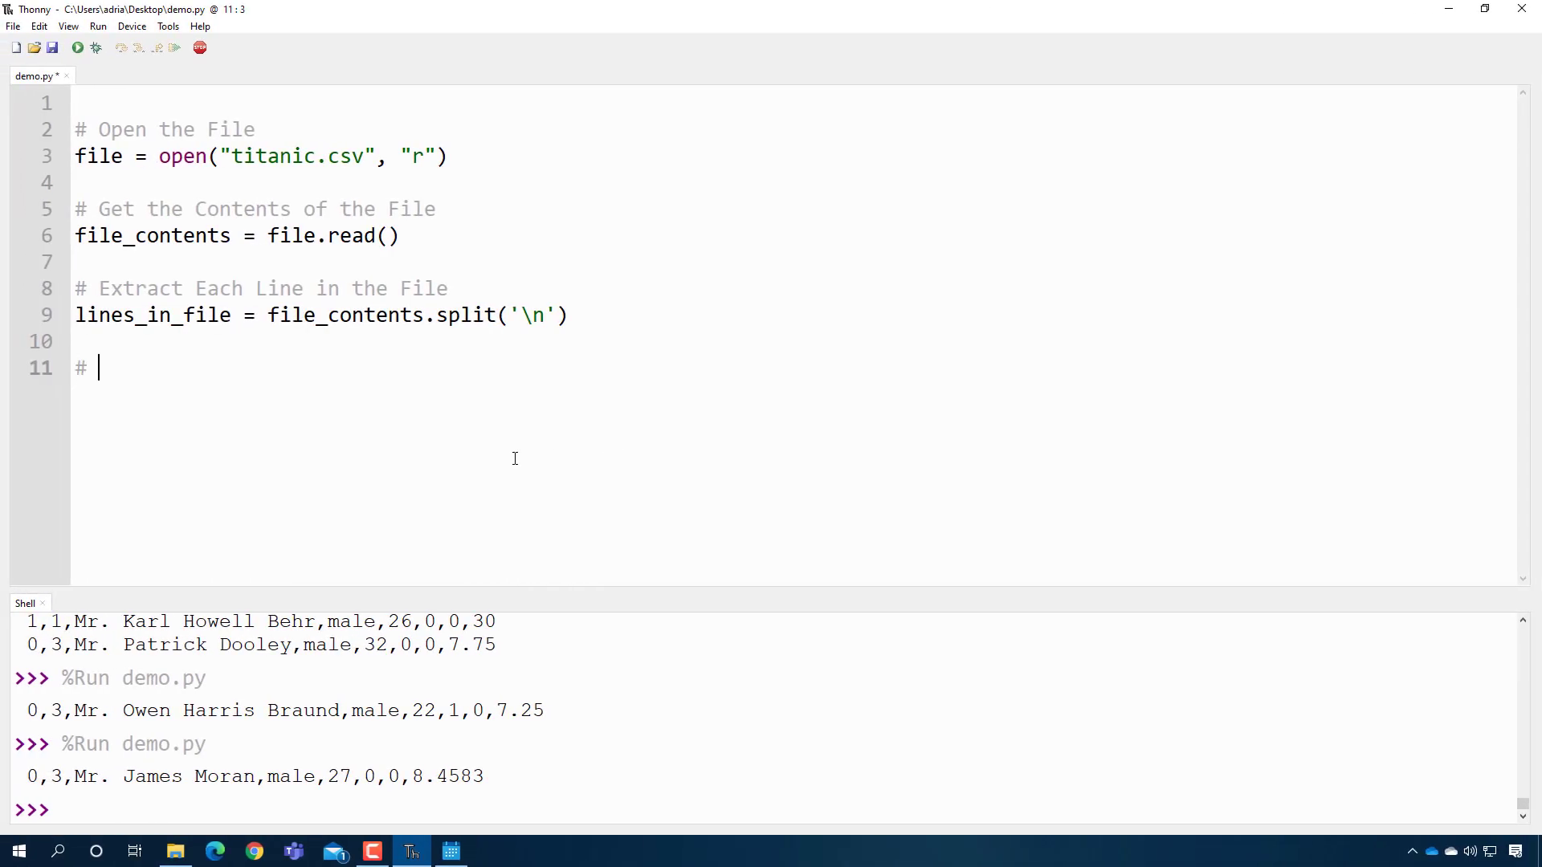
# - Add an 'Examine Each line in the File' comment and a for line in lines_in_file: print(line) loop
pyautogui.write('Examine E')
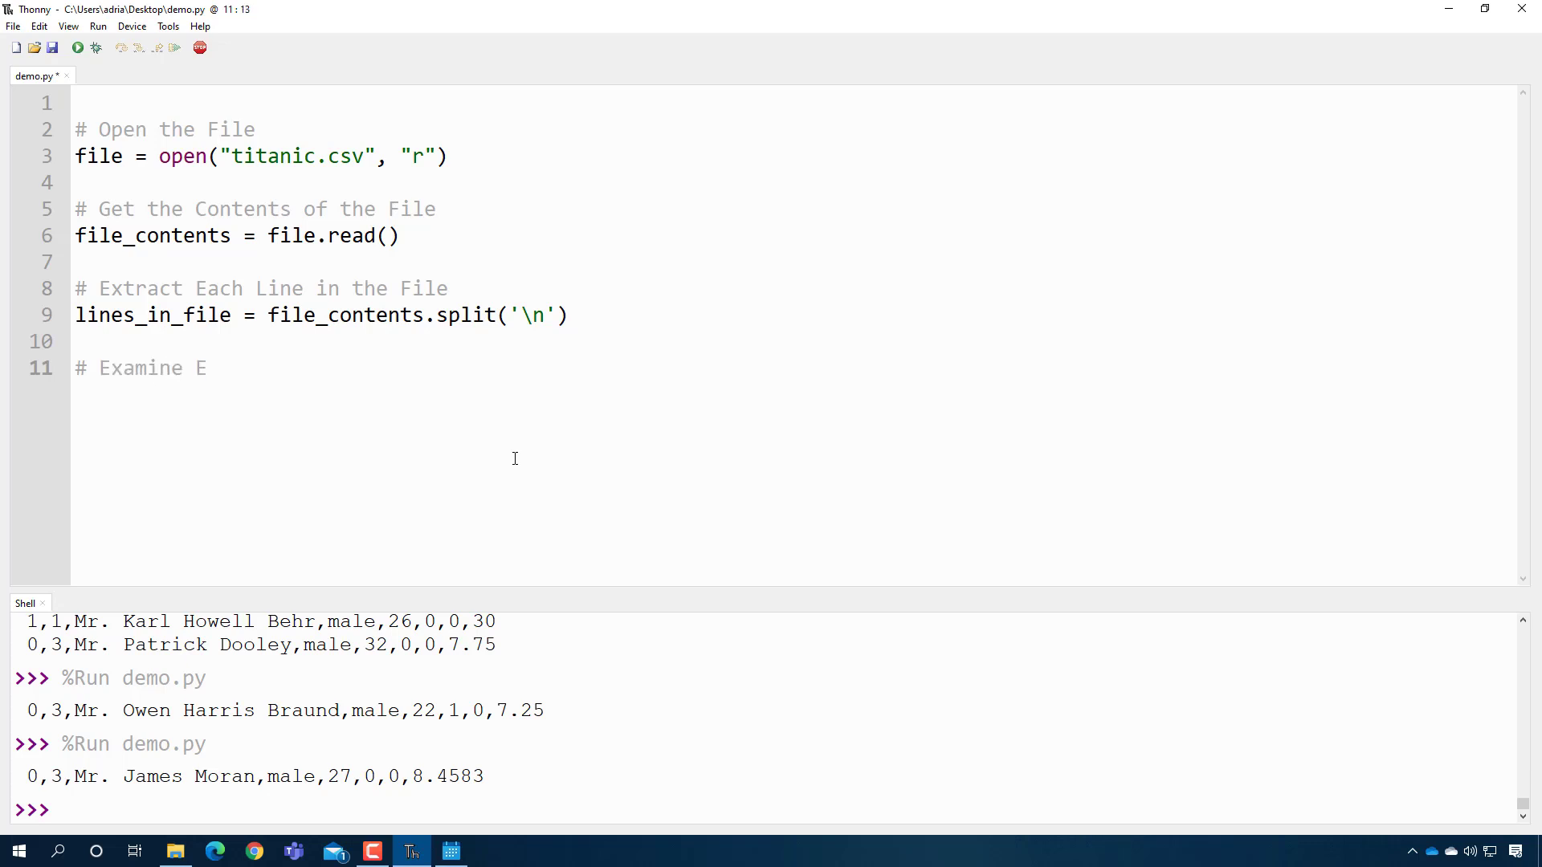
pyautogui.write('ach line in the File')
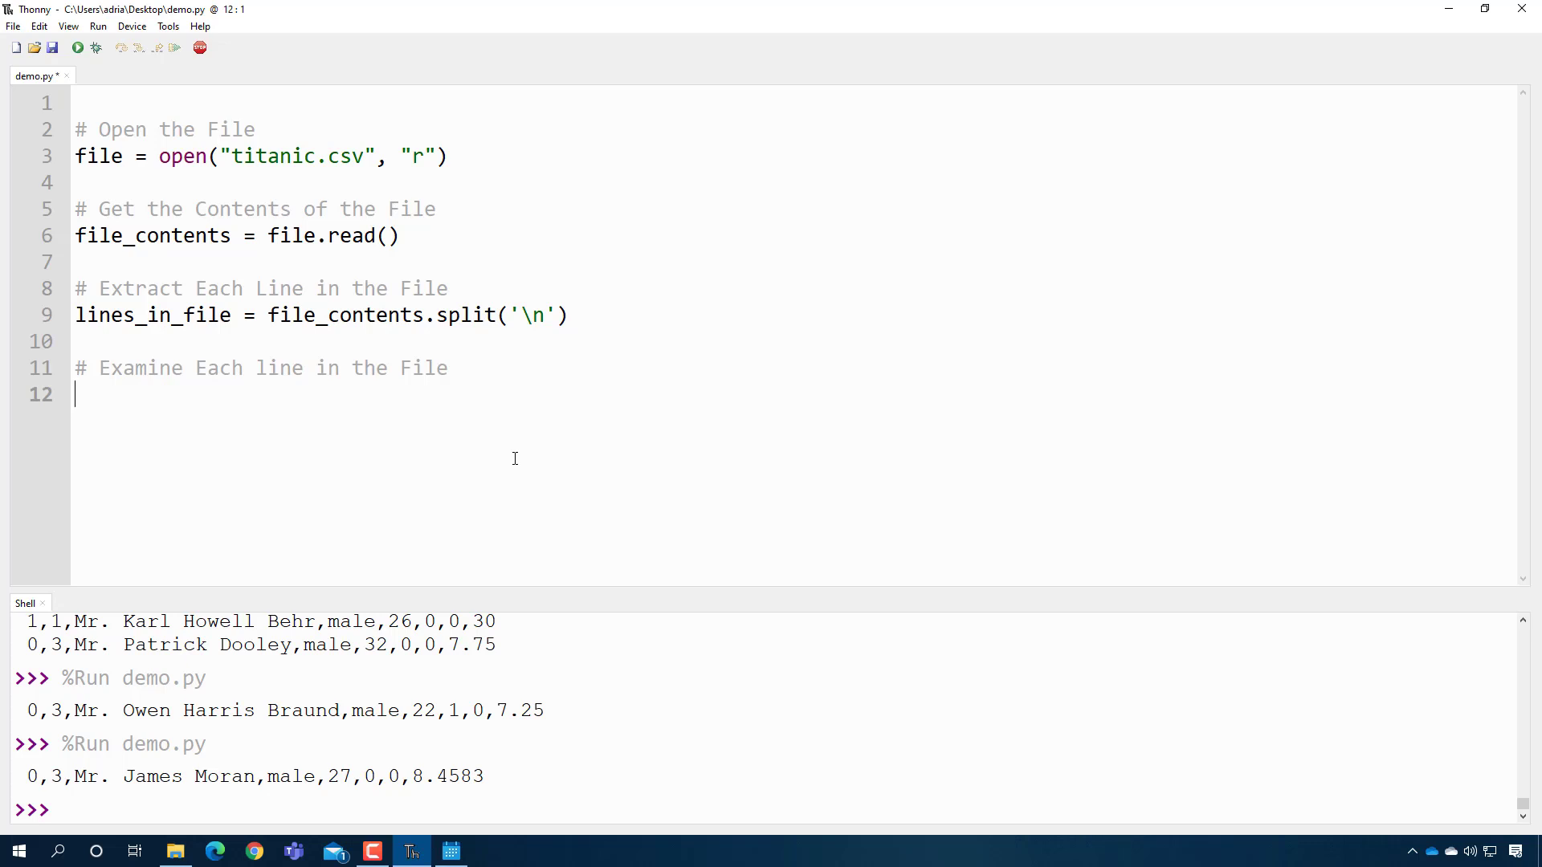
pyautogui.write('for line in lines_in_fil')
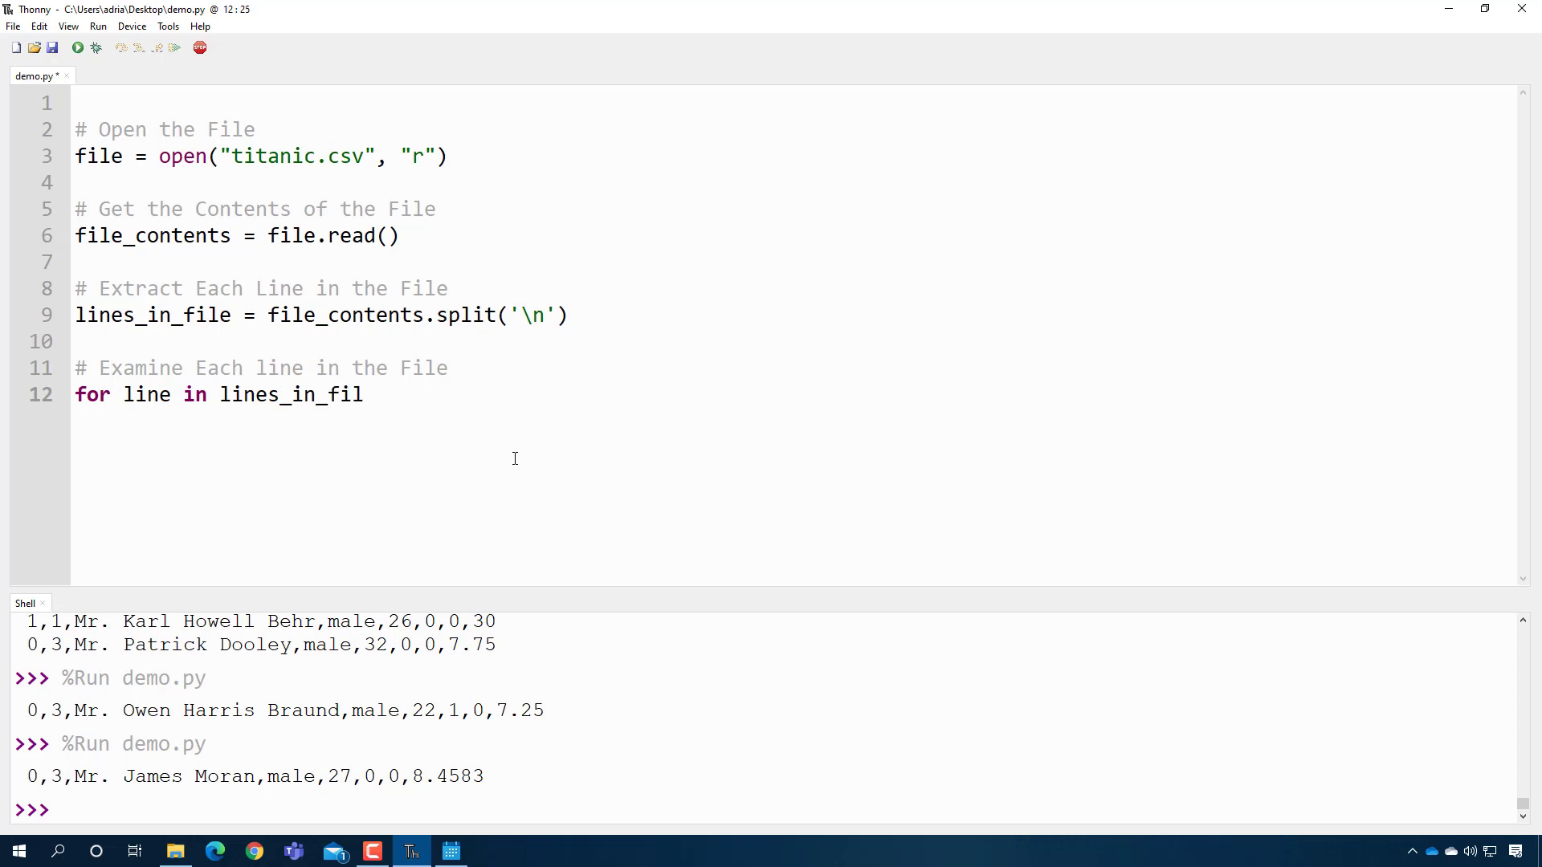
pyautogui.write('e:')
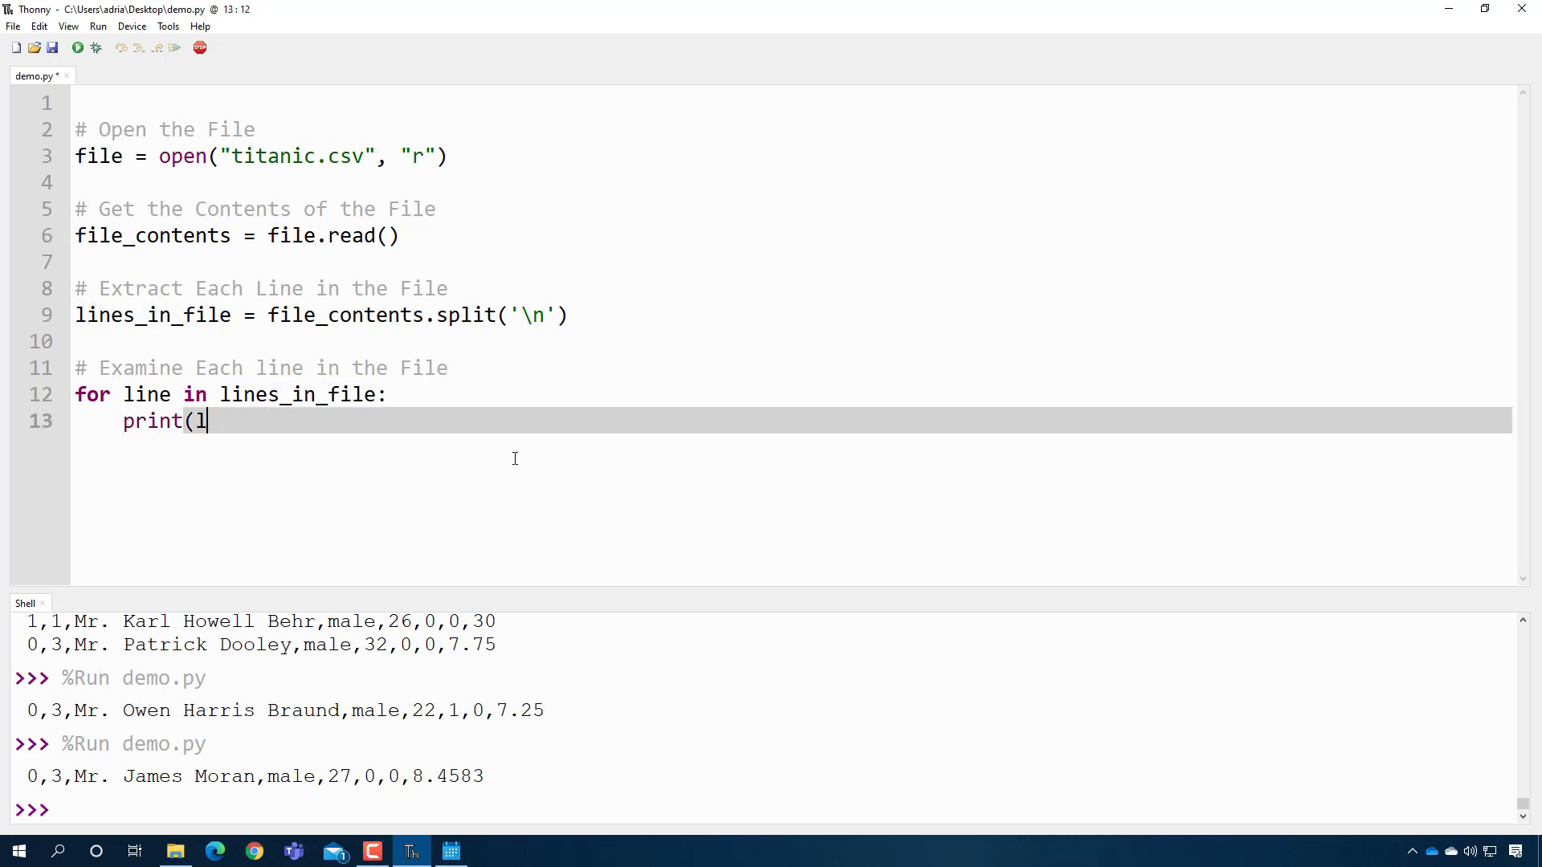
pyautogui.write('ine)')
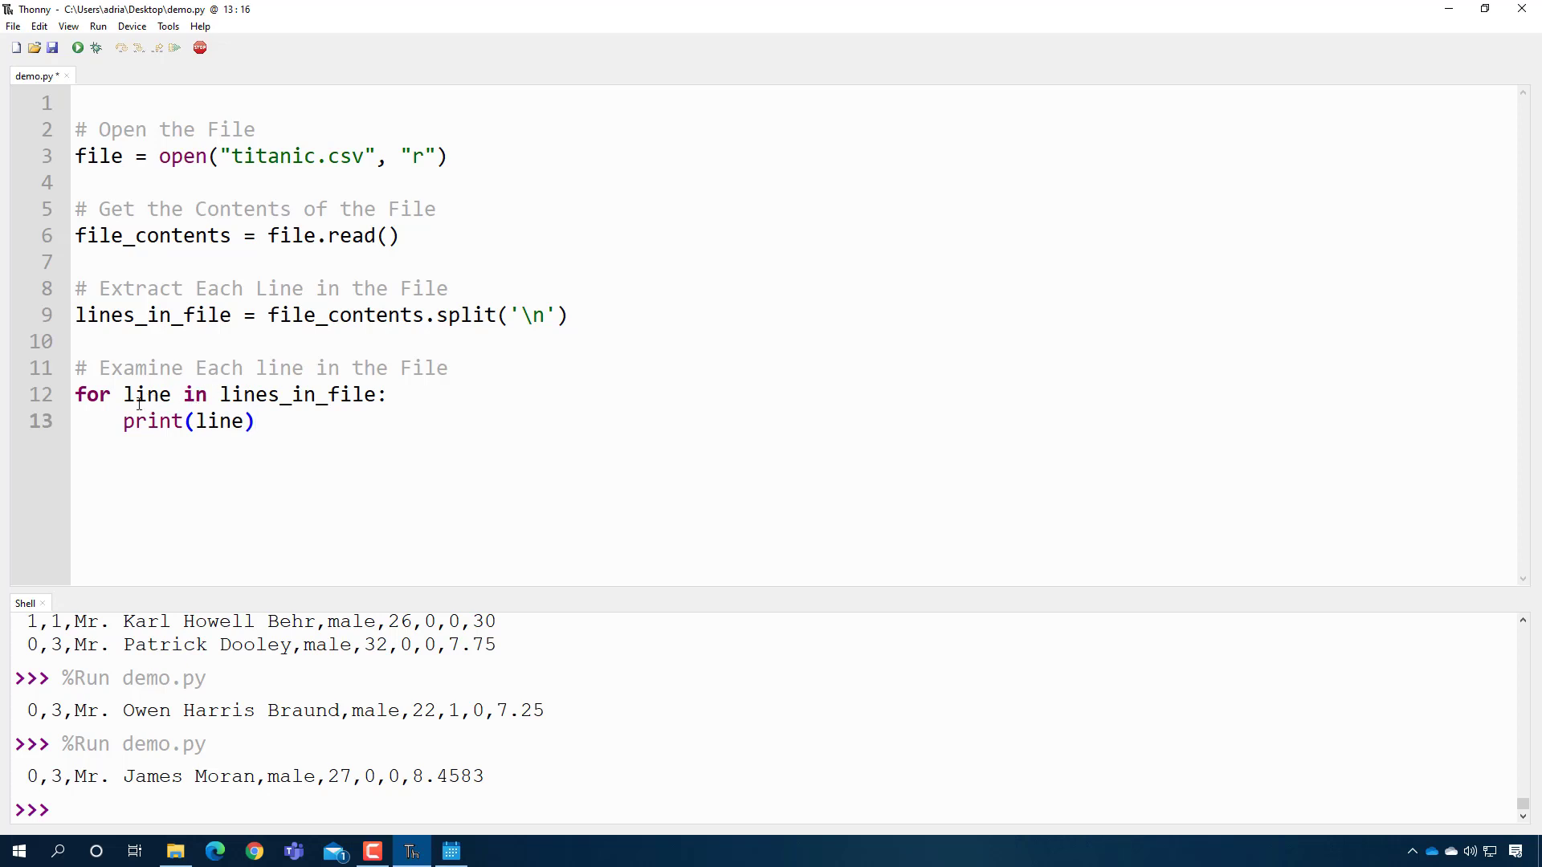
pyautogui.moveTo(33, 47)
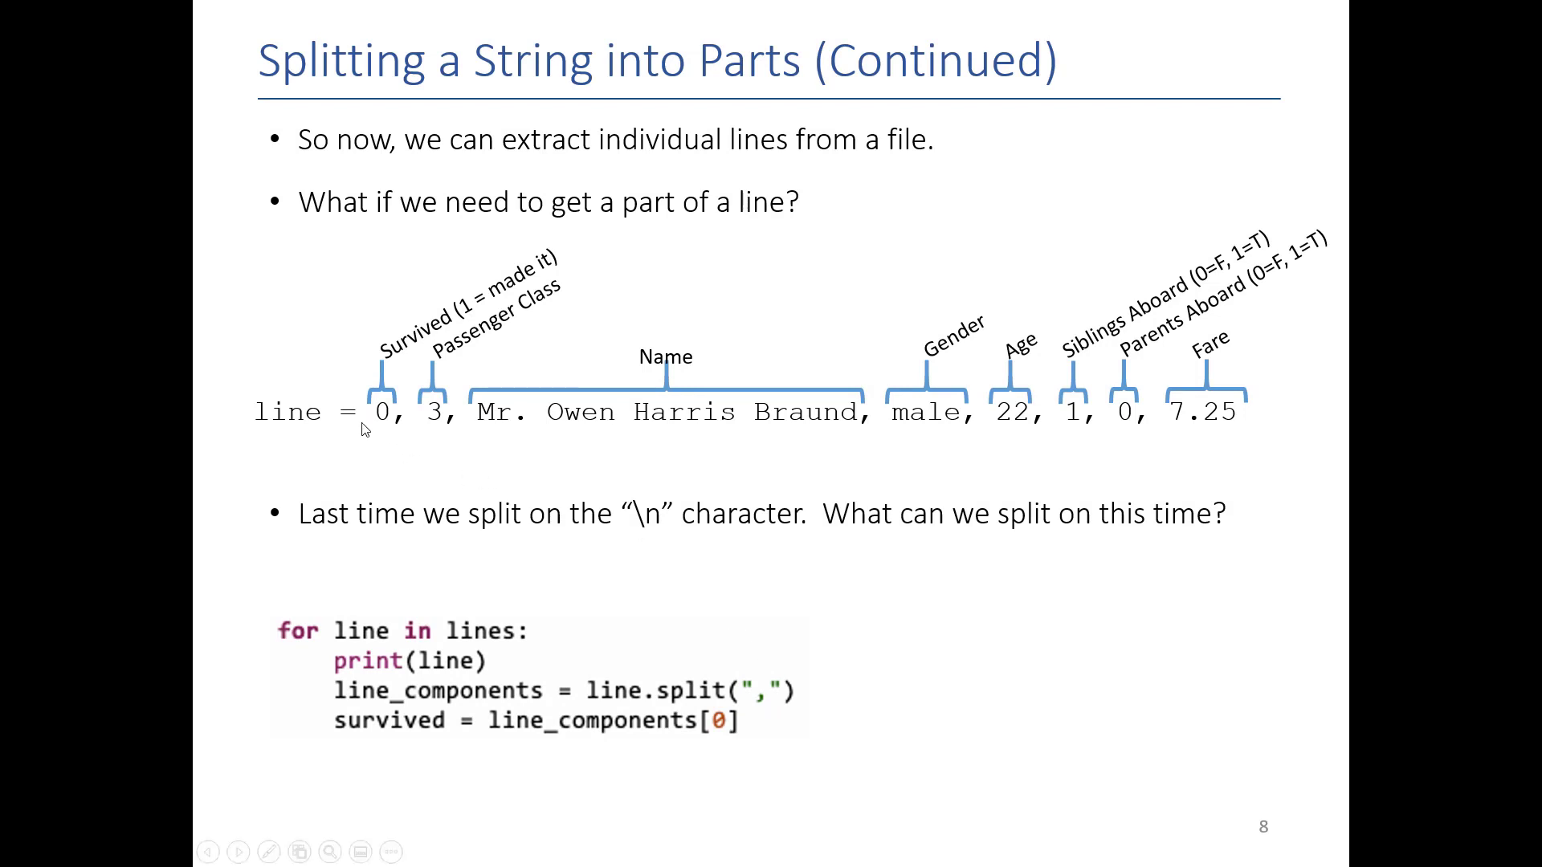
# - Show the PowerPoint slide 'Splitting a String into Parts (Continued)'
pyautogui.click(412, 851)
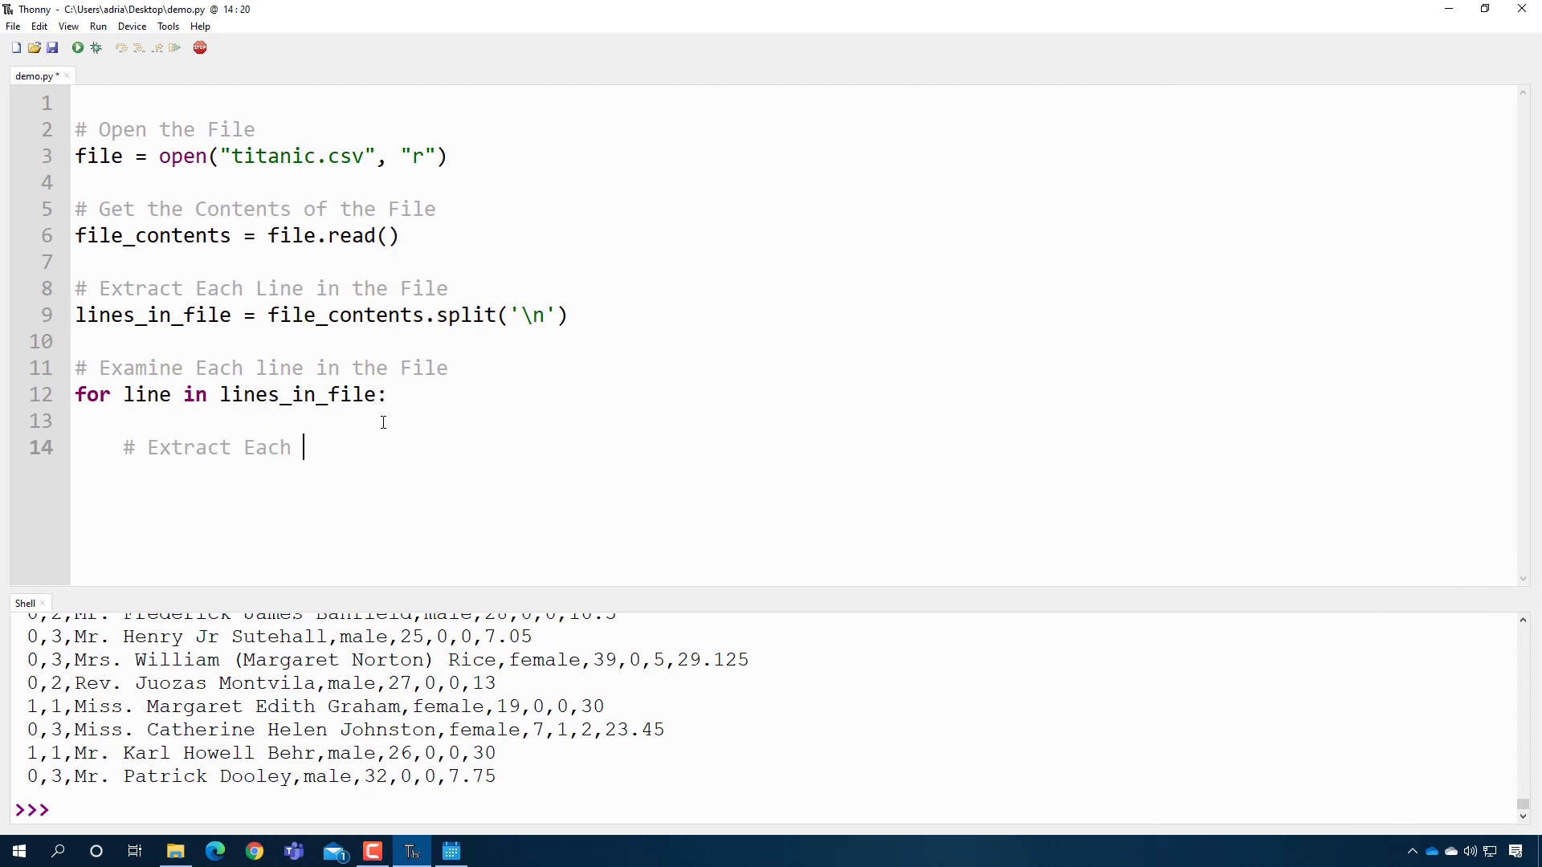
# - Inside the loop, split each line by commas into columns and print columns[0]
pyautogui.write('Column from the')
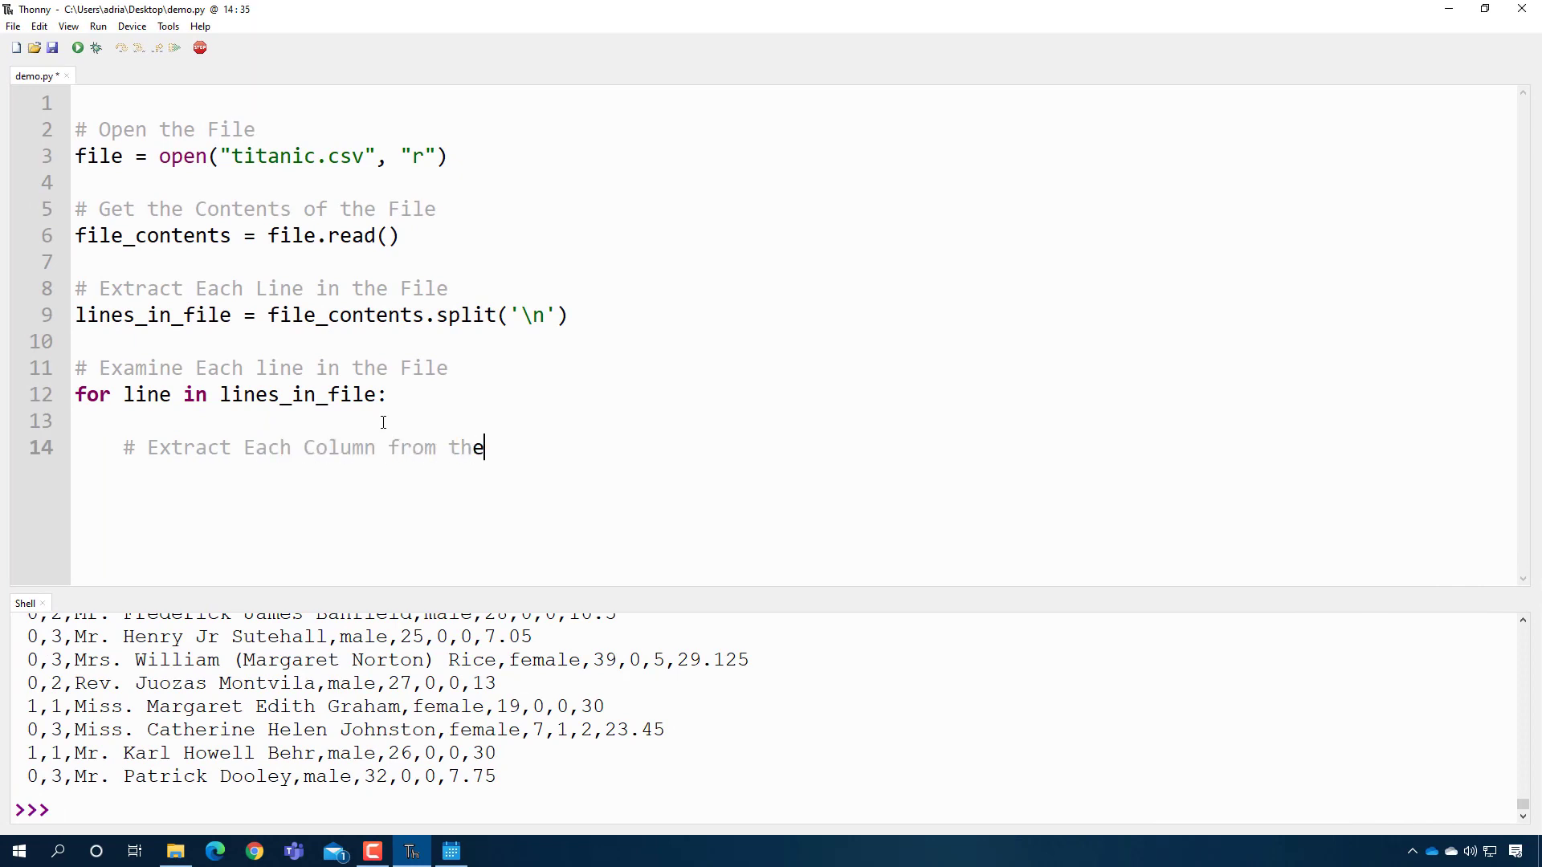
pyautogui.write('Line')
pyautogui.write('columns =')
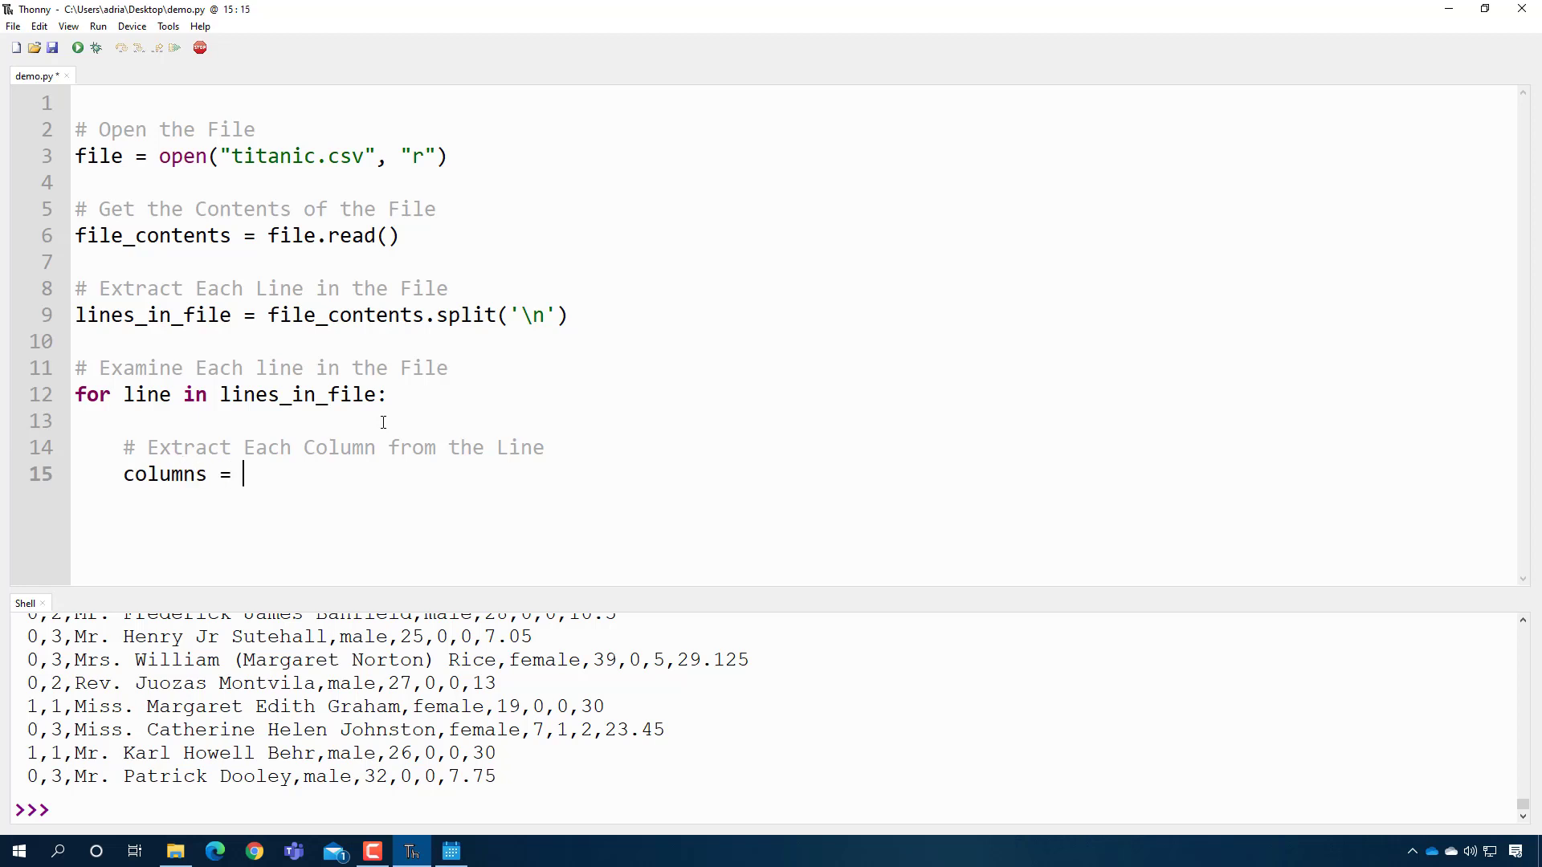
pyautogui.write('line.split(')
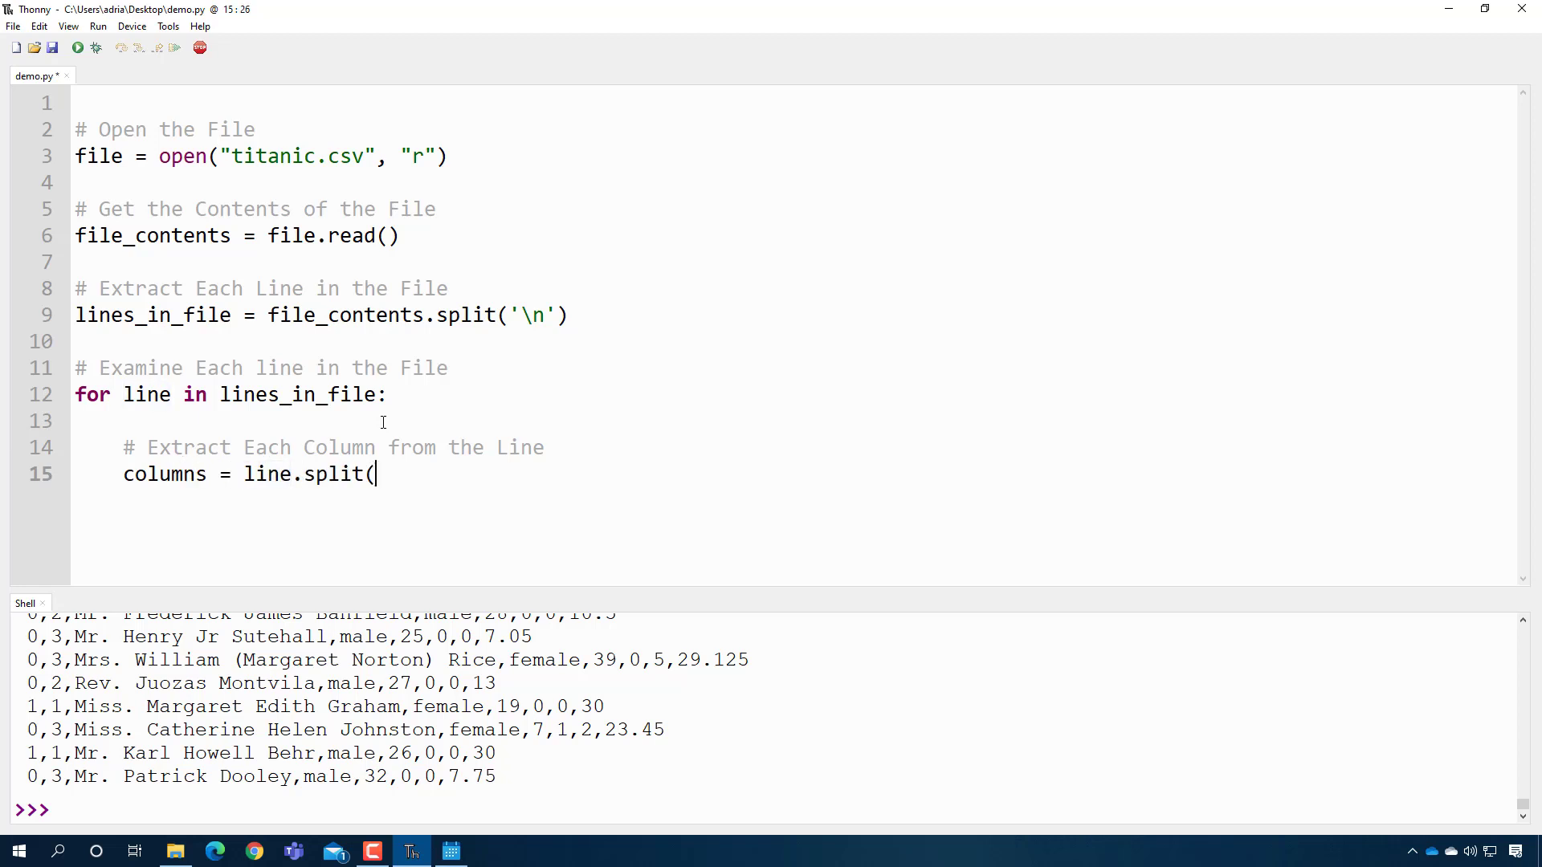
pyautogui.write("','")
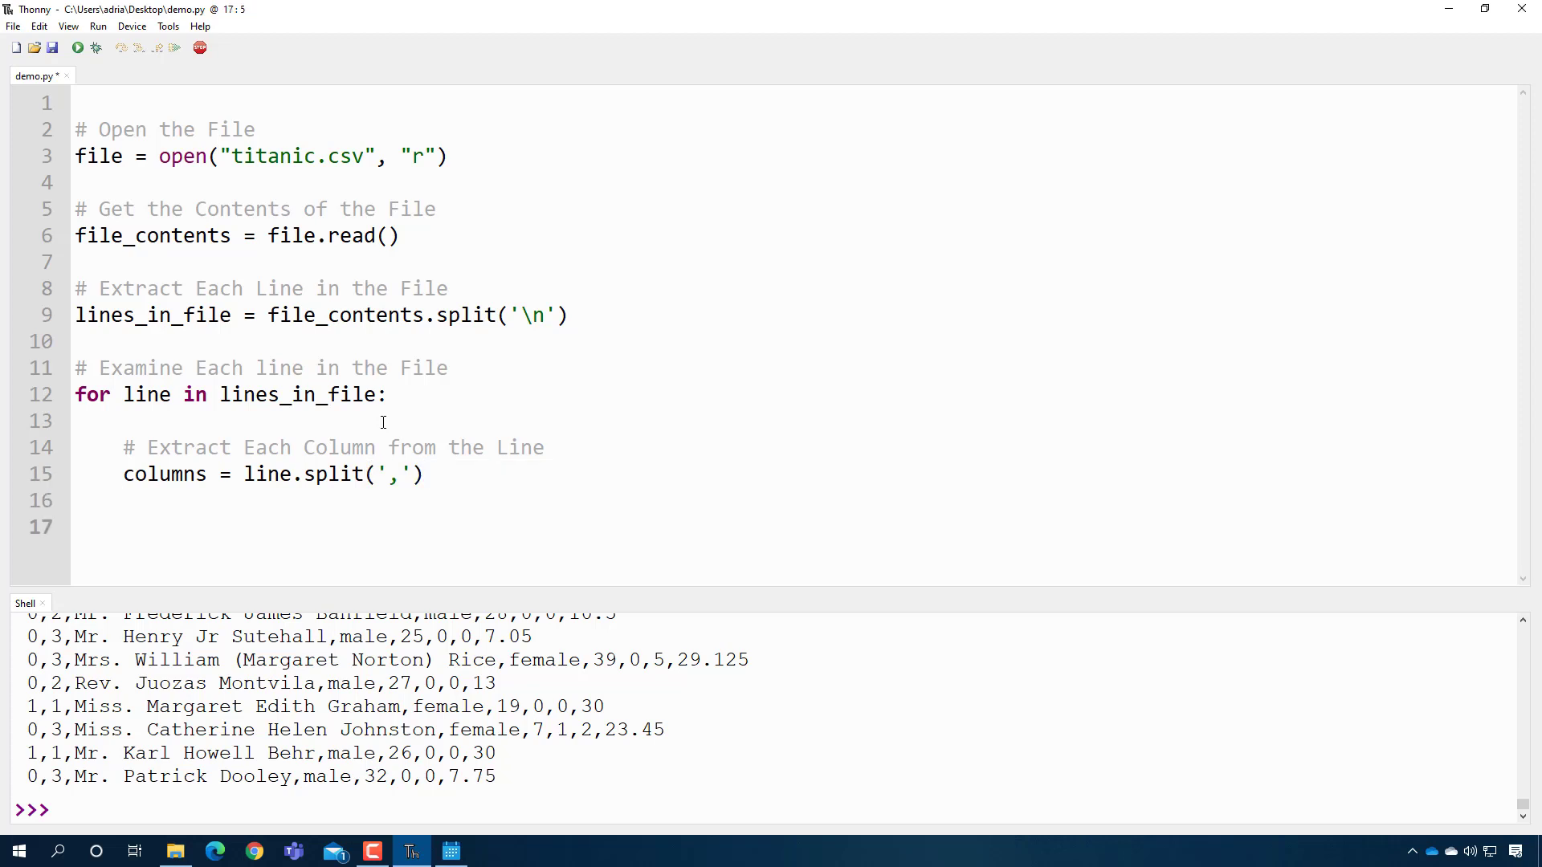
pyautogui.write('p')
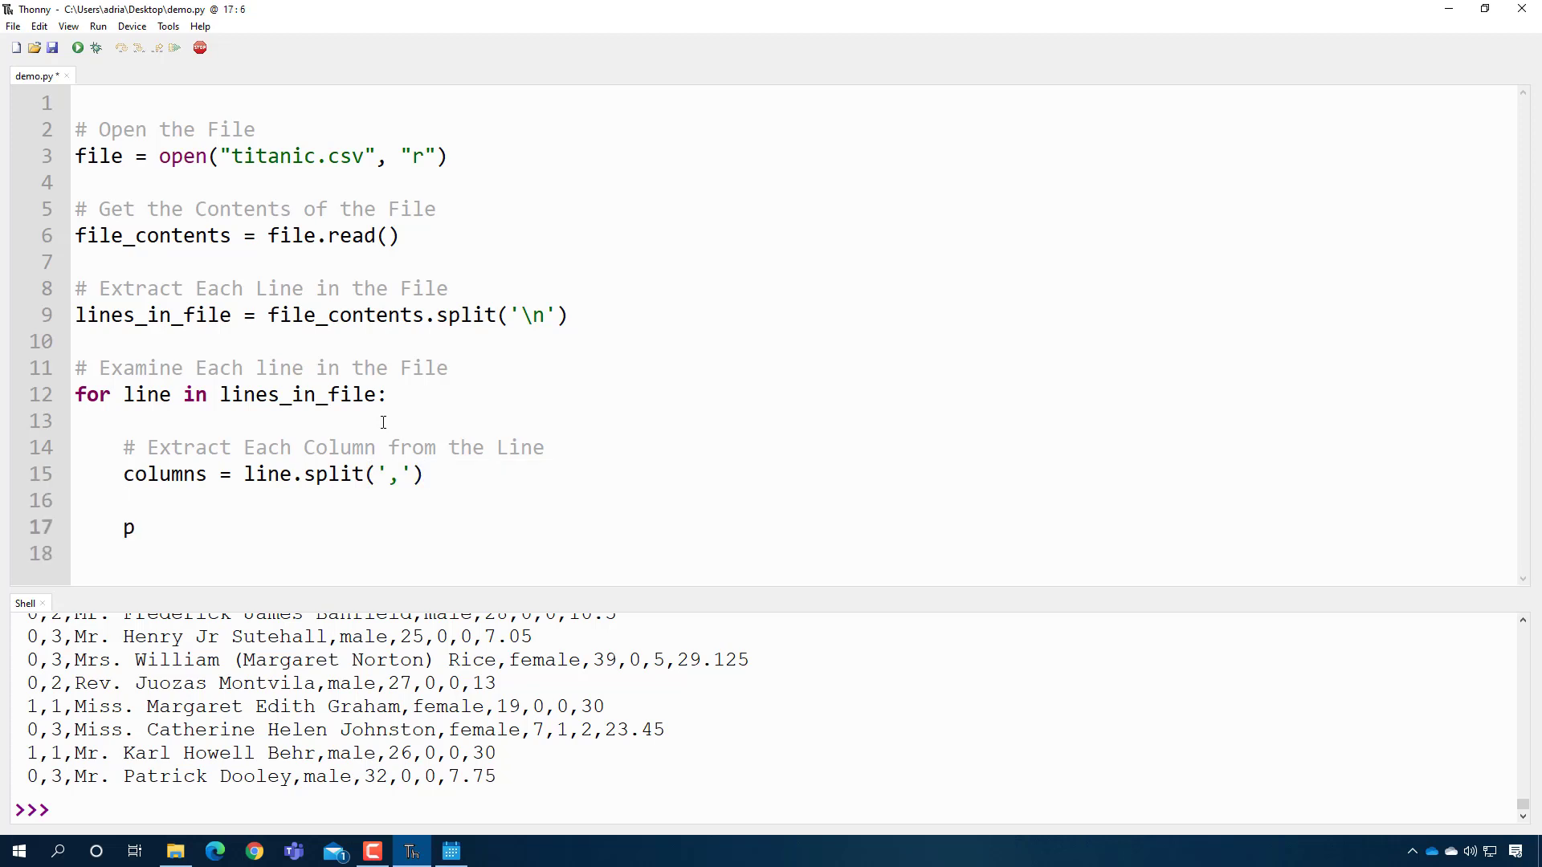
pyautogui.write('rint(columns')
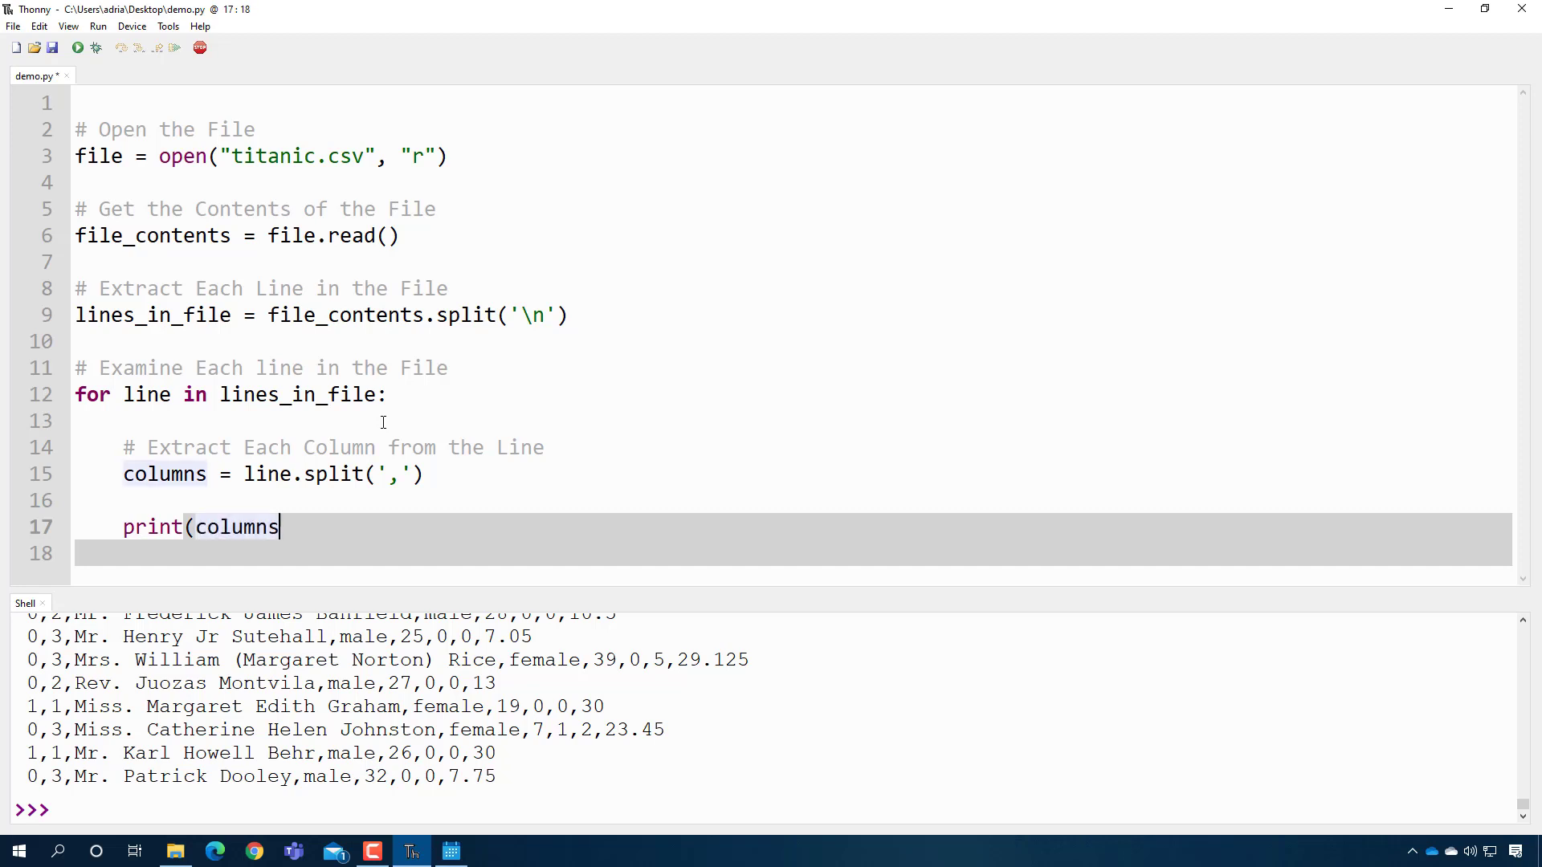
pyautogui.write('[0]')
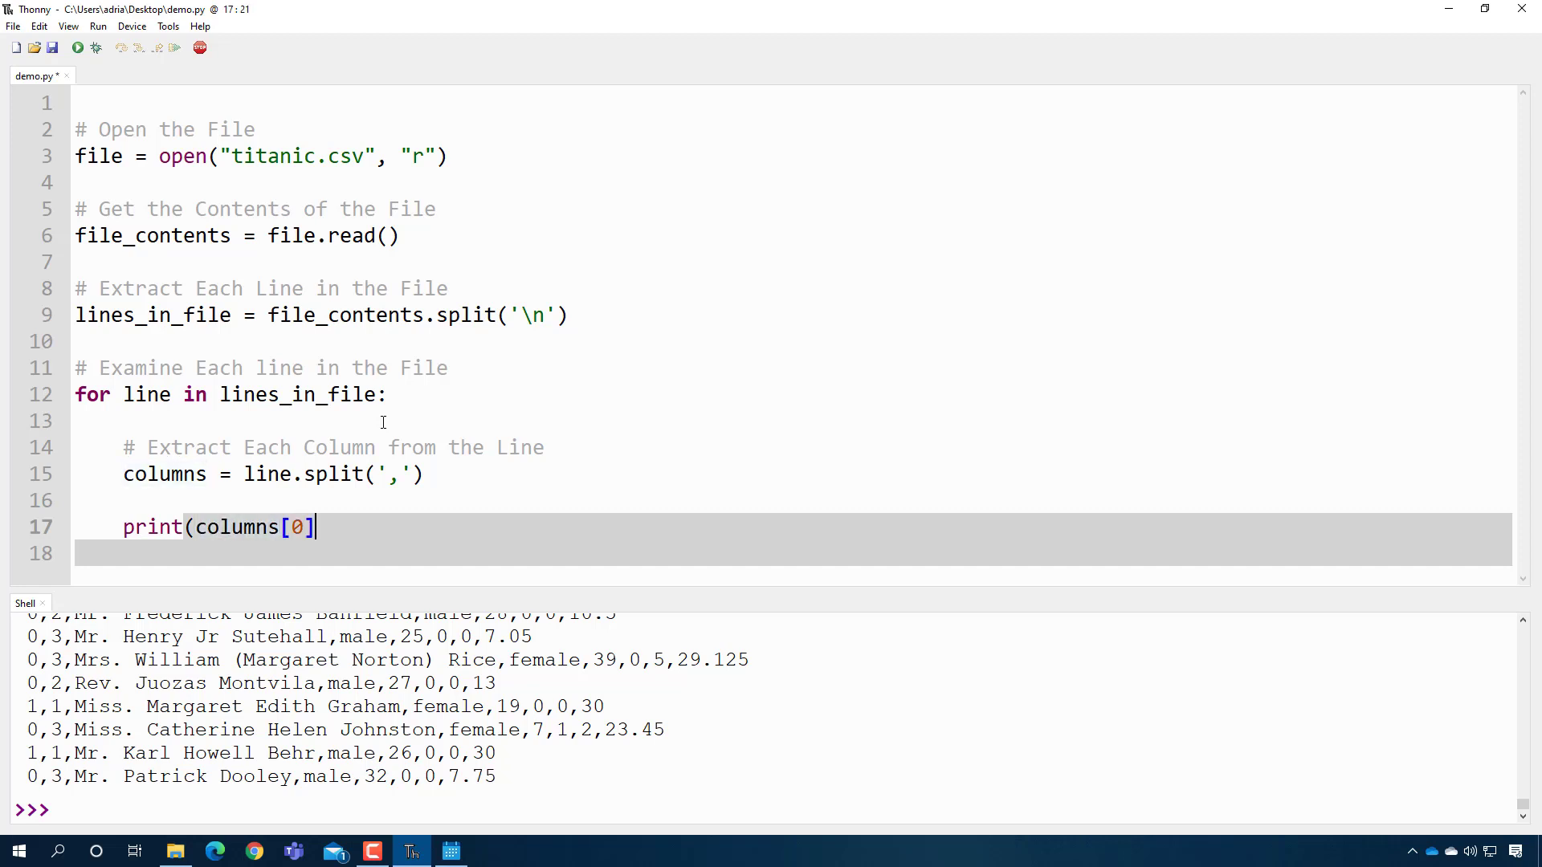
pyautogui.write(')')
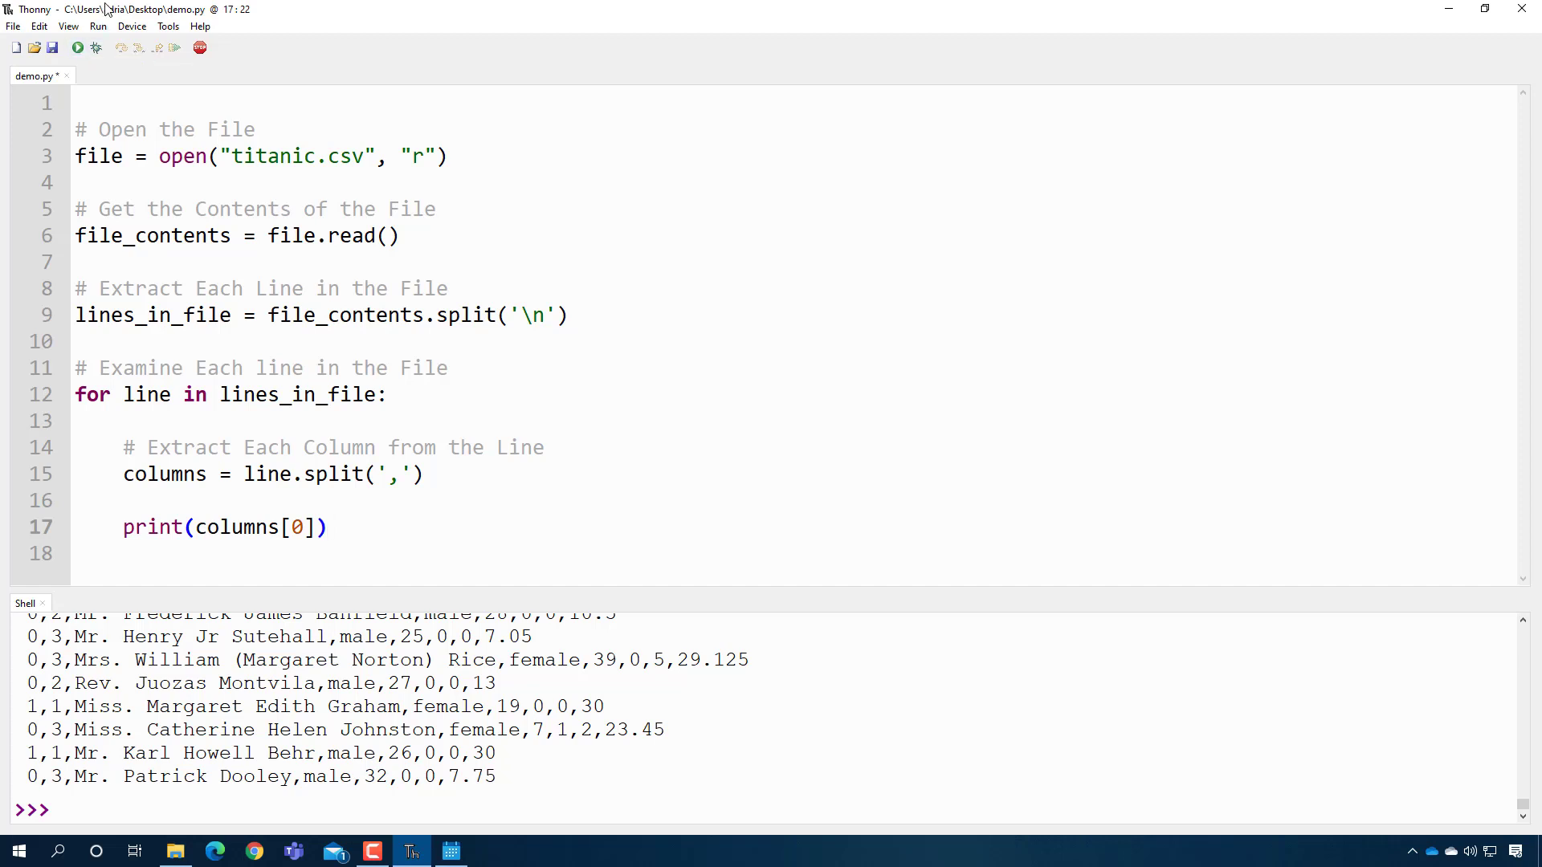
pyautogui.moveTo(77, 46)
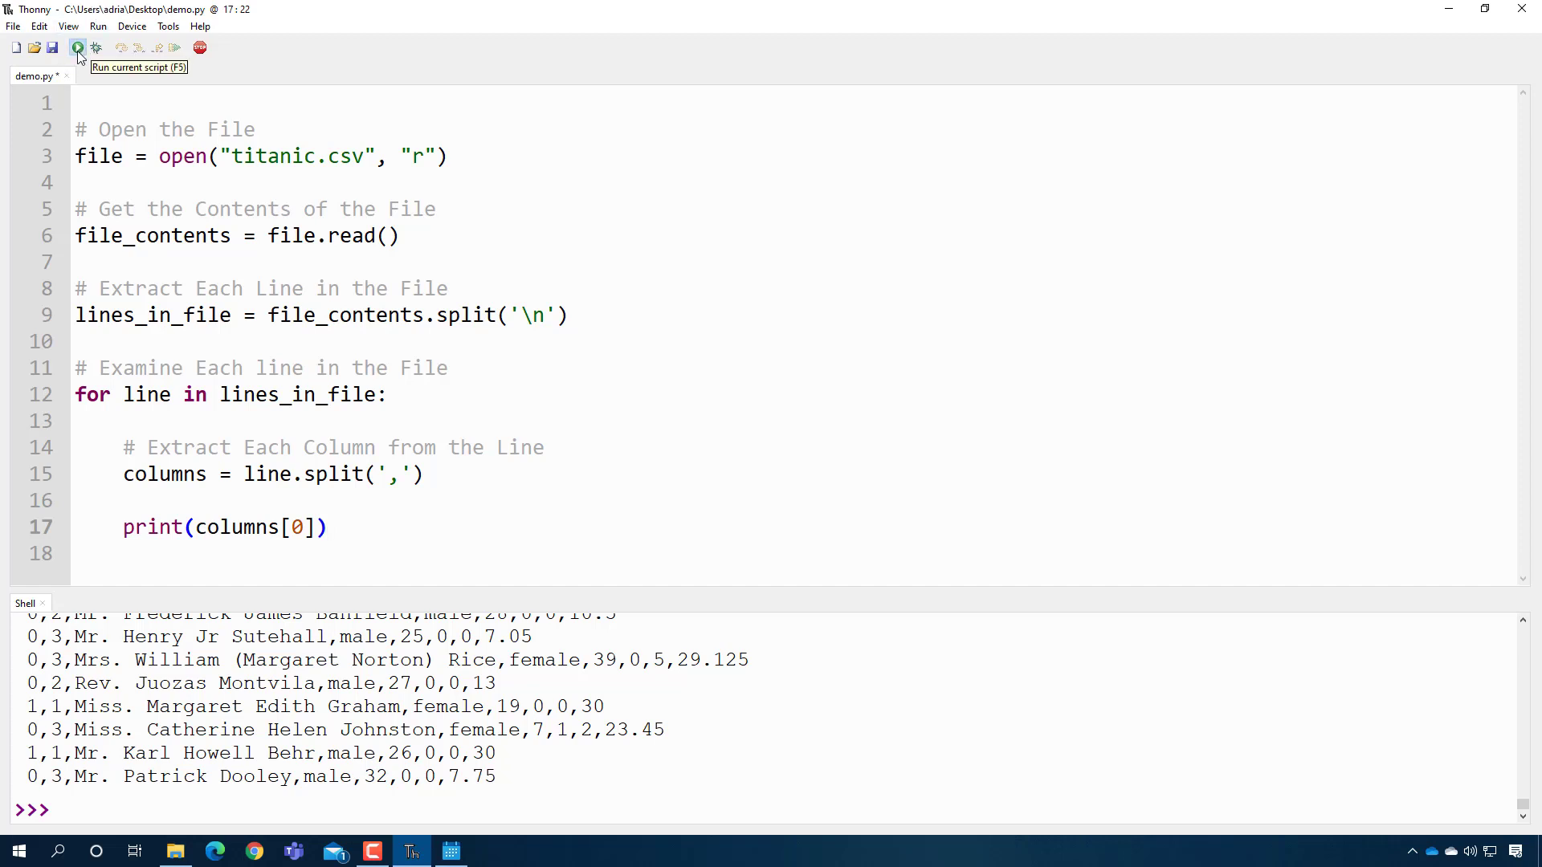
# - Run the script, switch to columns[2] so it prints passenger names, and select the print line
pyautogui.click(77, 46)
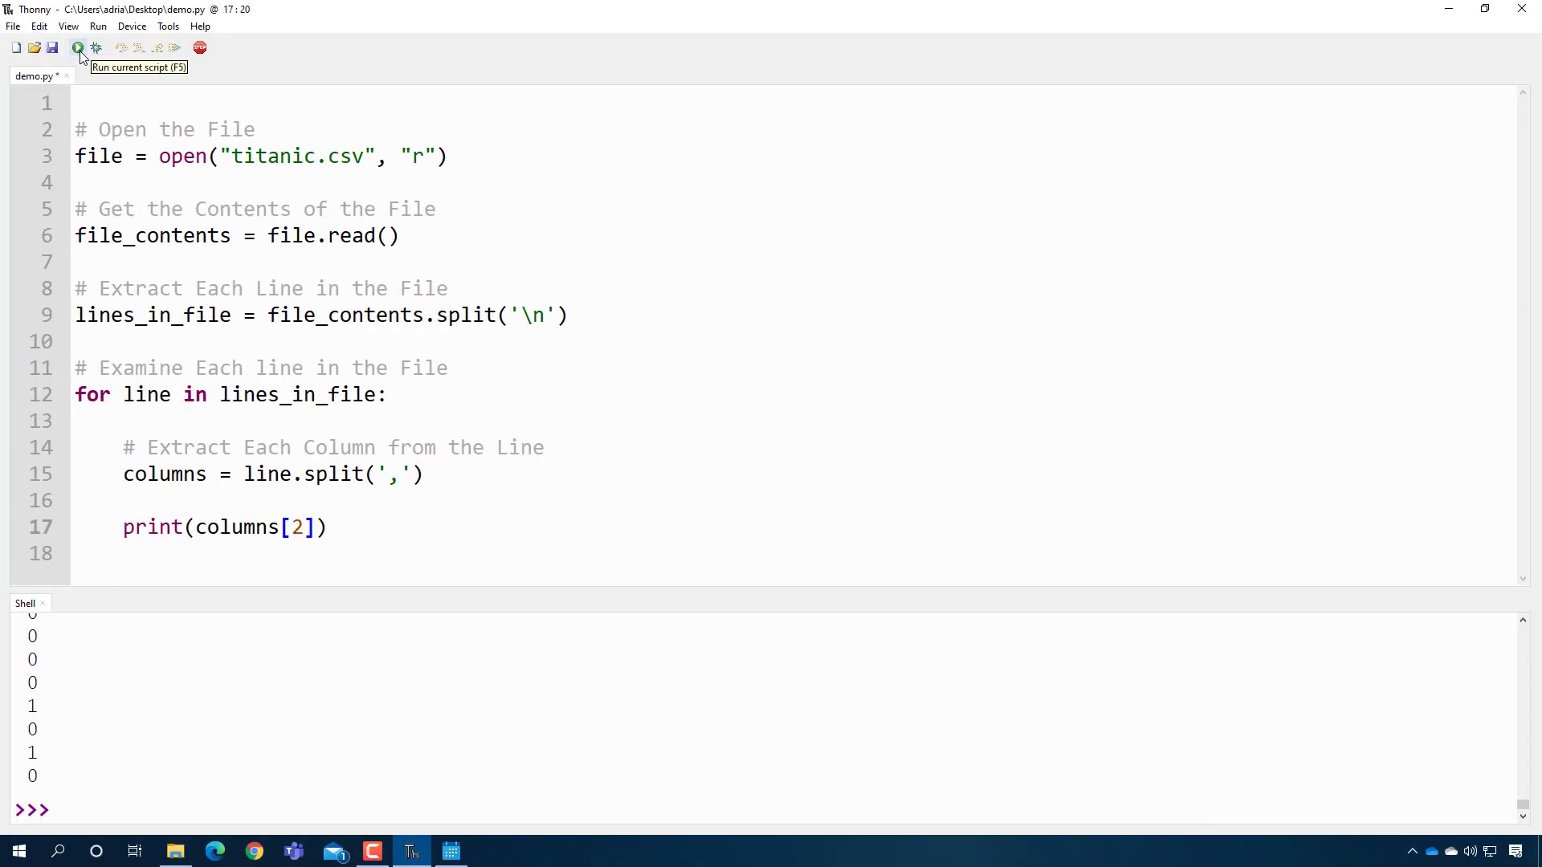
pyautogui.click(78, 47)
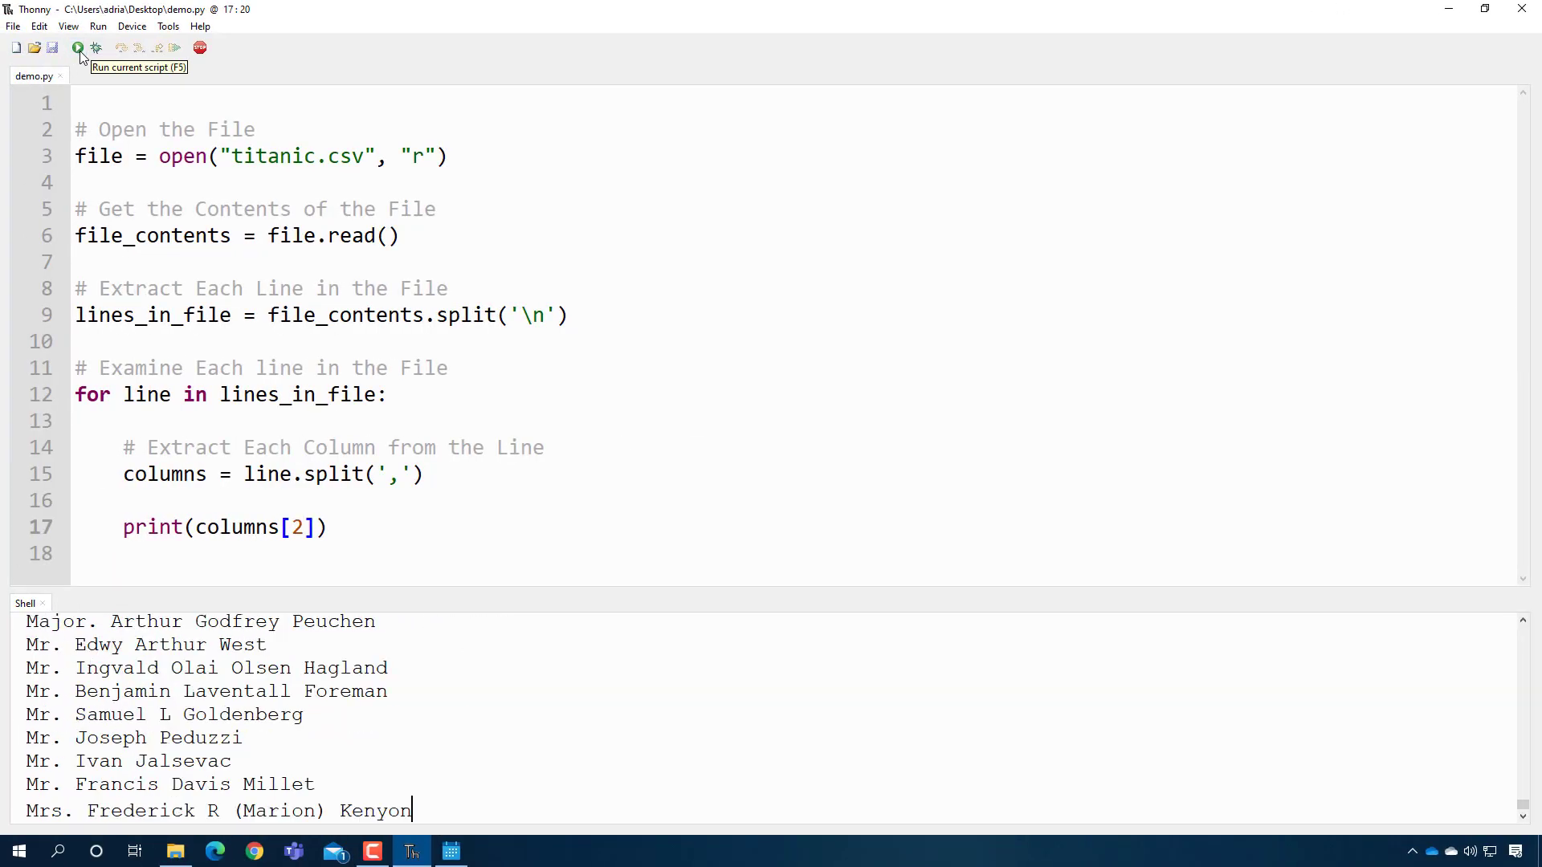
pyautogui.click(77, 47)
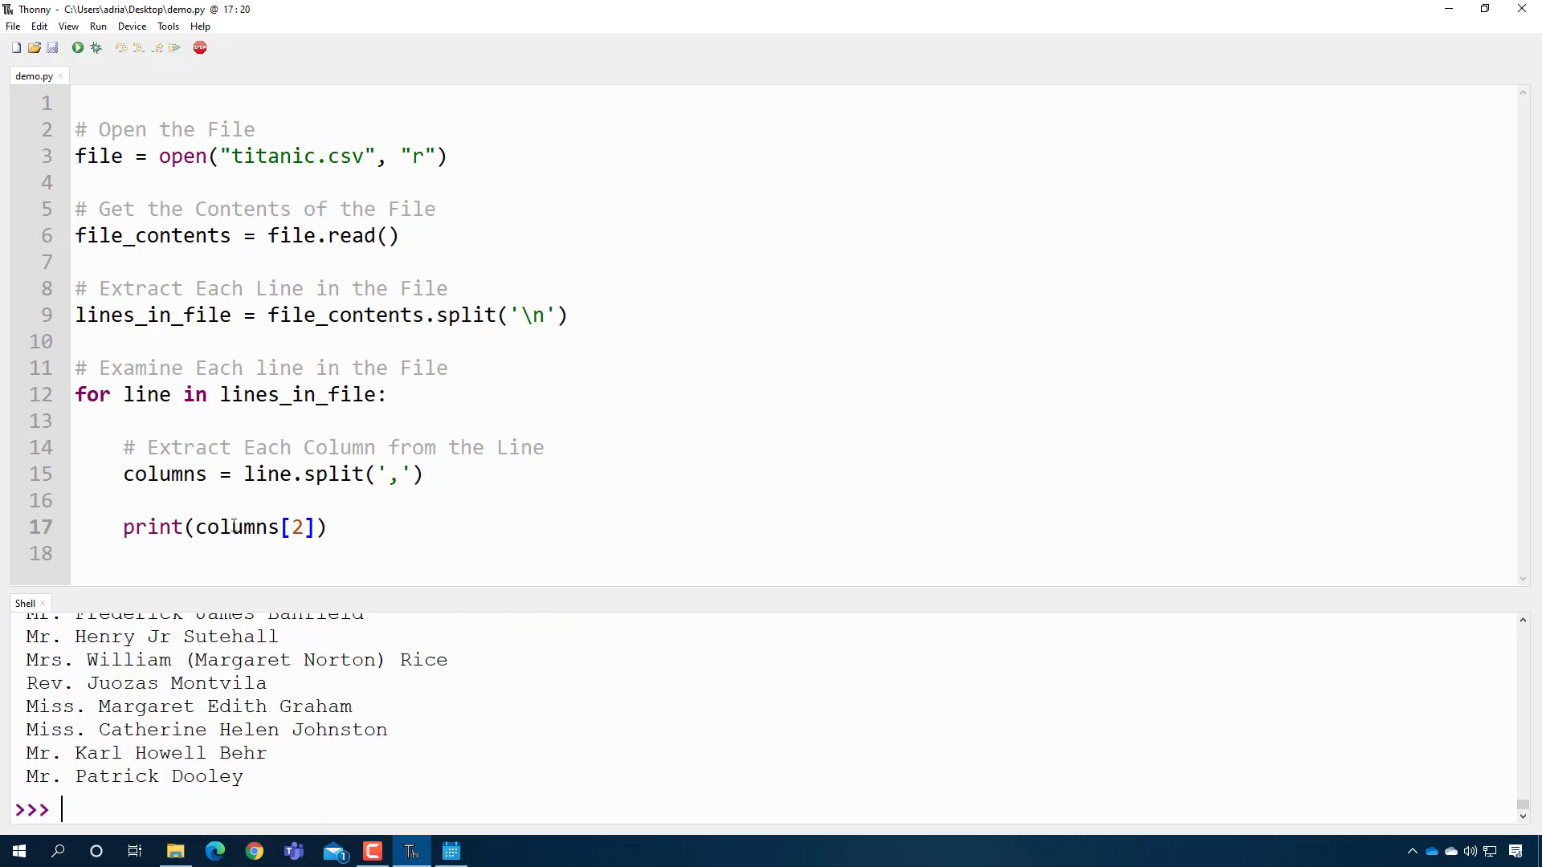
pyautogui.tripleClick(225, 527)
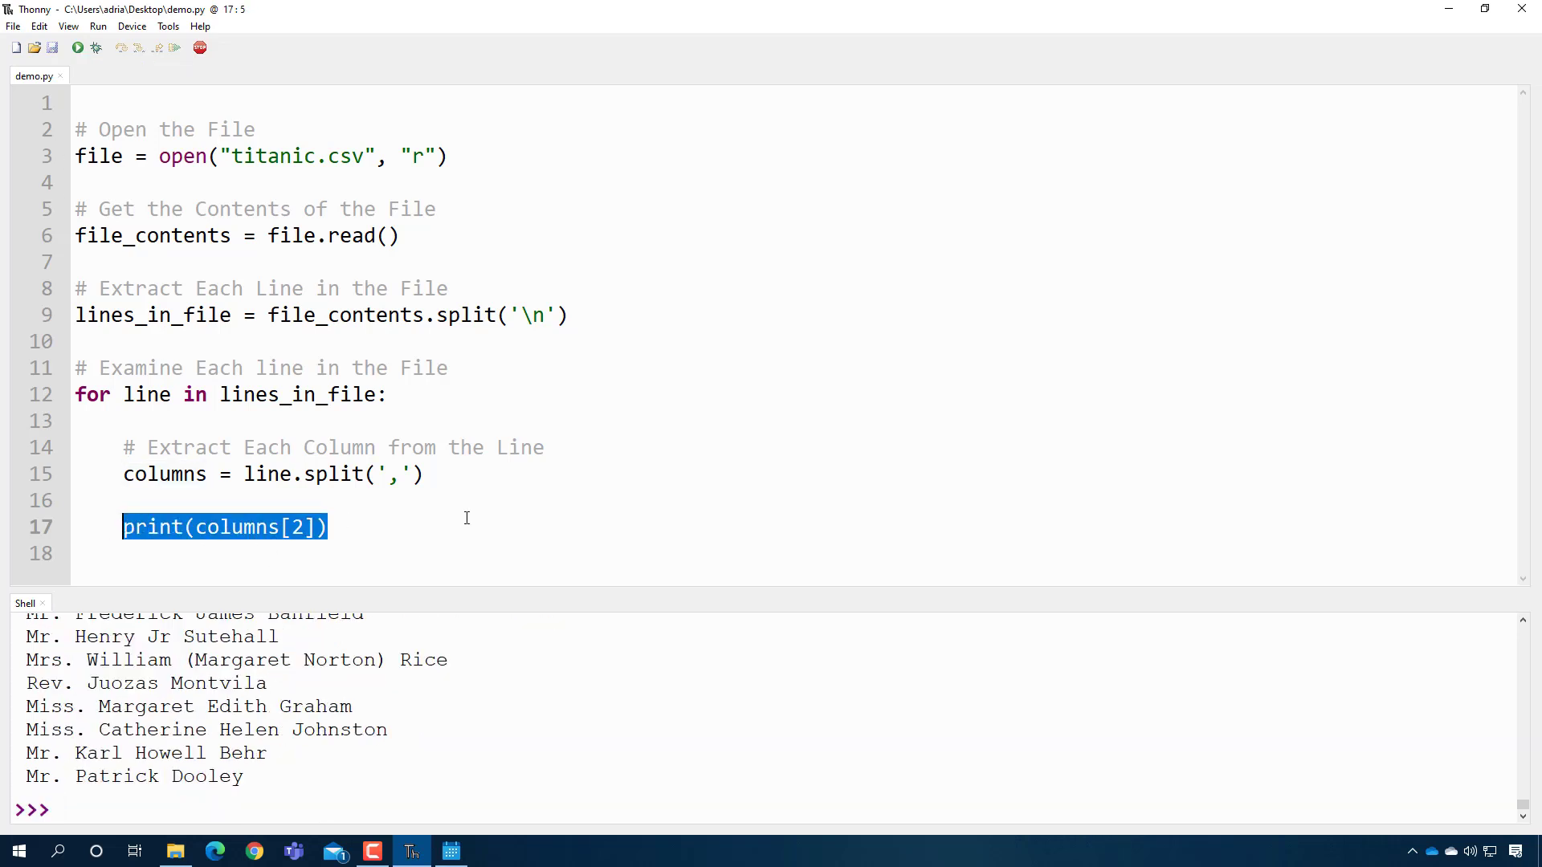
# - Remove the name printout and add num_survivors = 0 with a 'Counts How' comment before the loop
pyautogui.press('Delete')
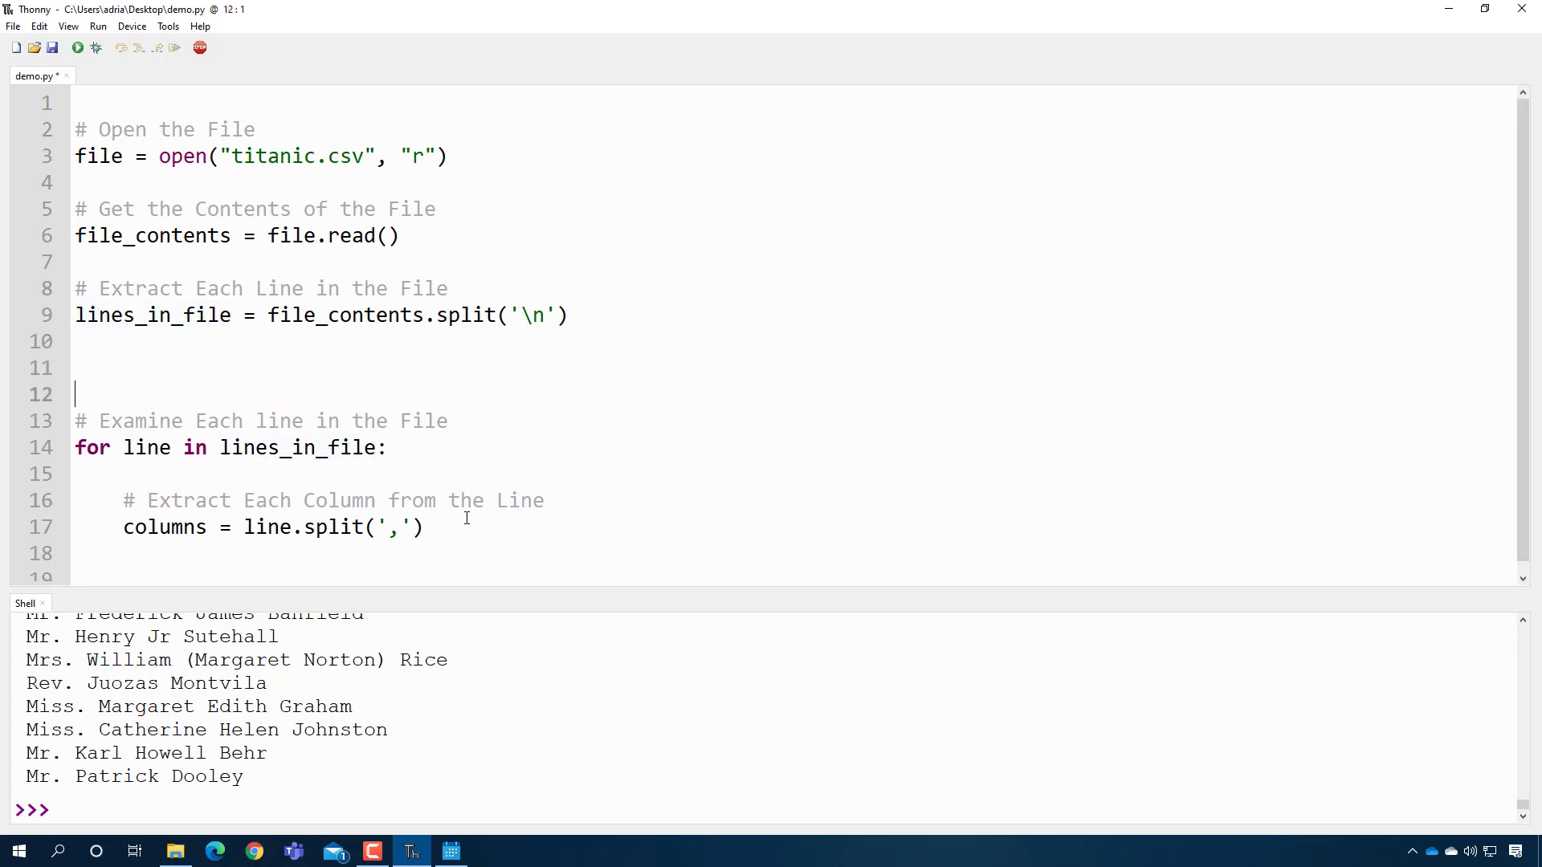
pyautogui.write('#')
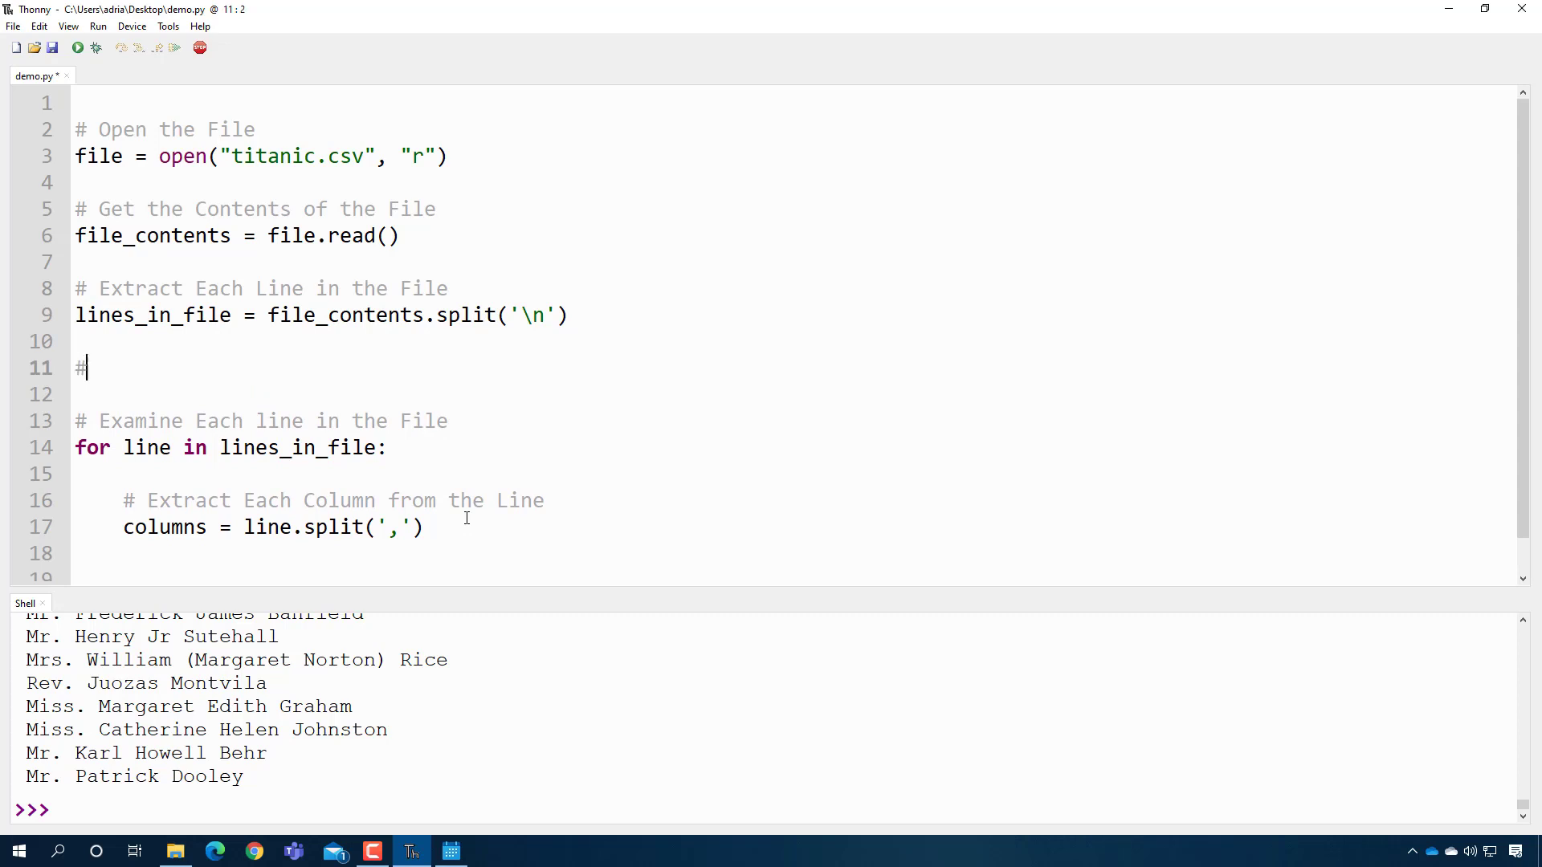
pyautogui.write('Counts How Many People Survivied')
pyautogui.write('num')
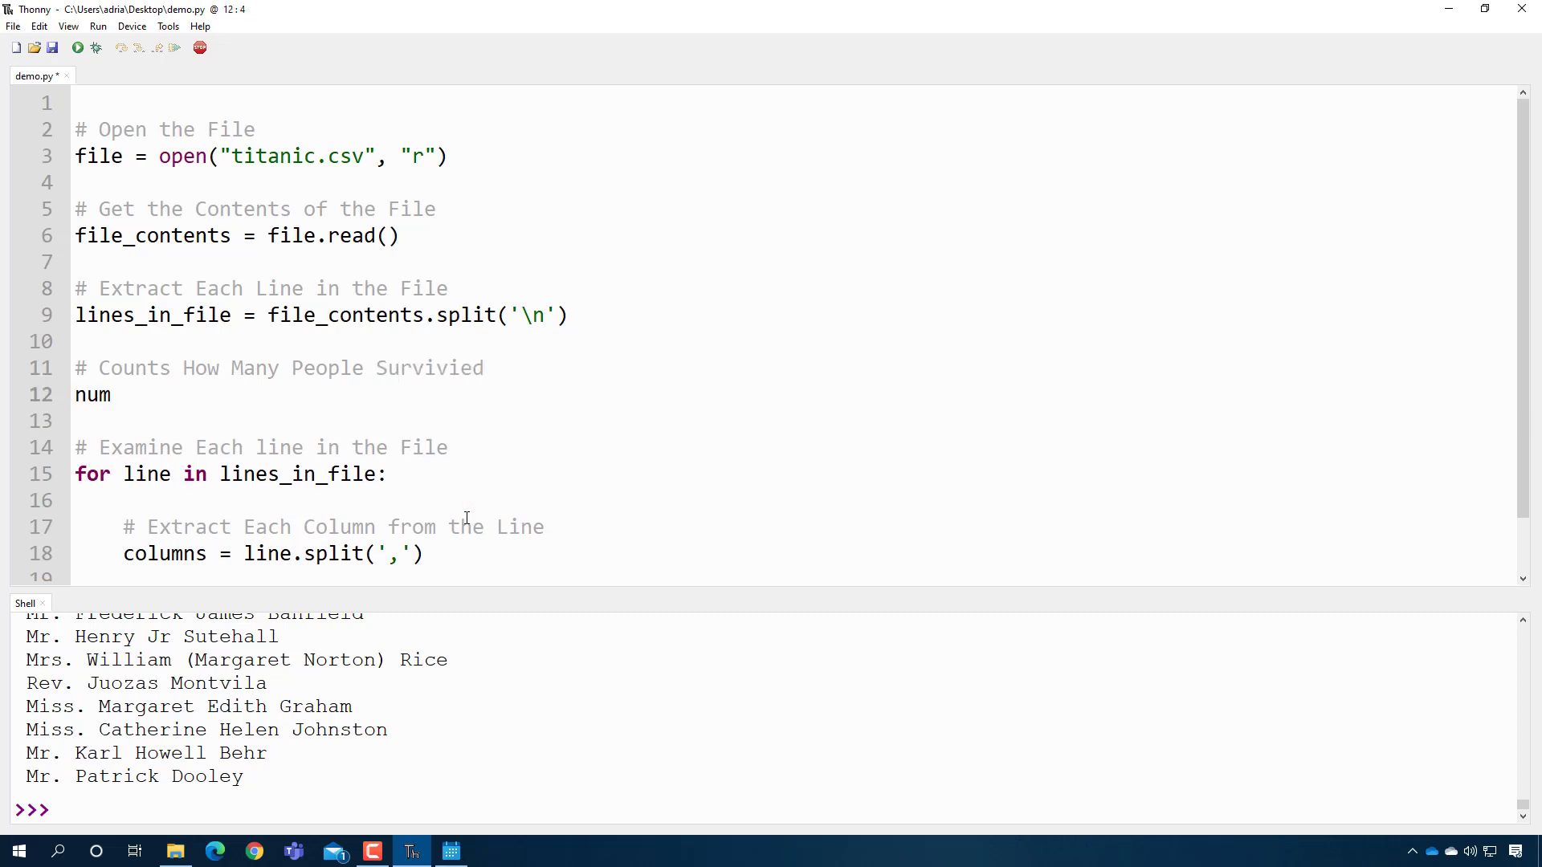
pyautogui.write('_survivors = 0')
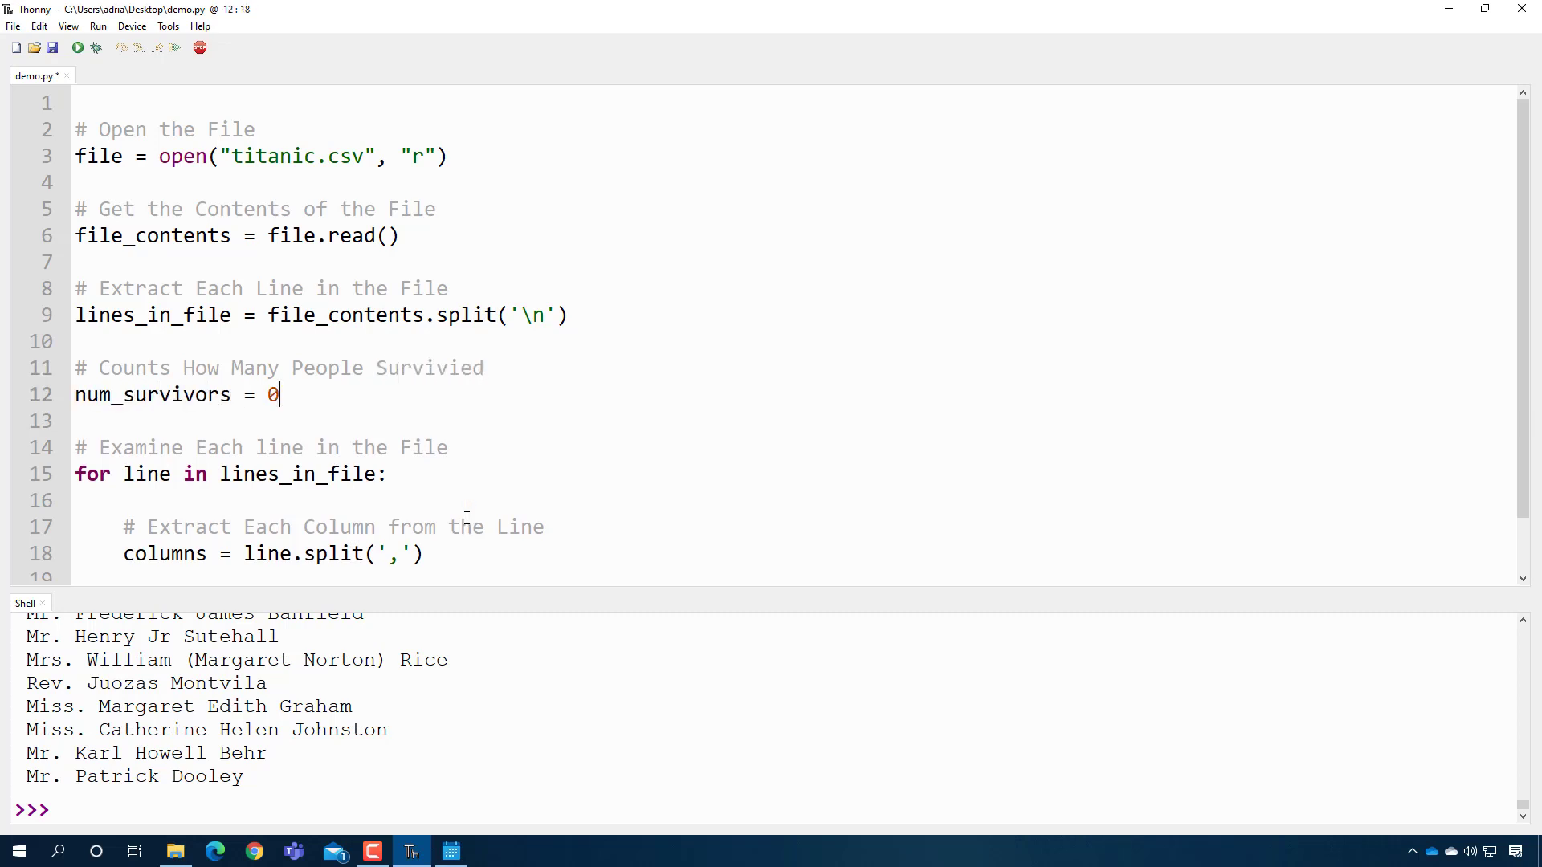
pyautogui.scroll(-3)
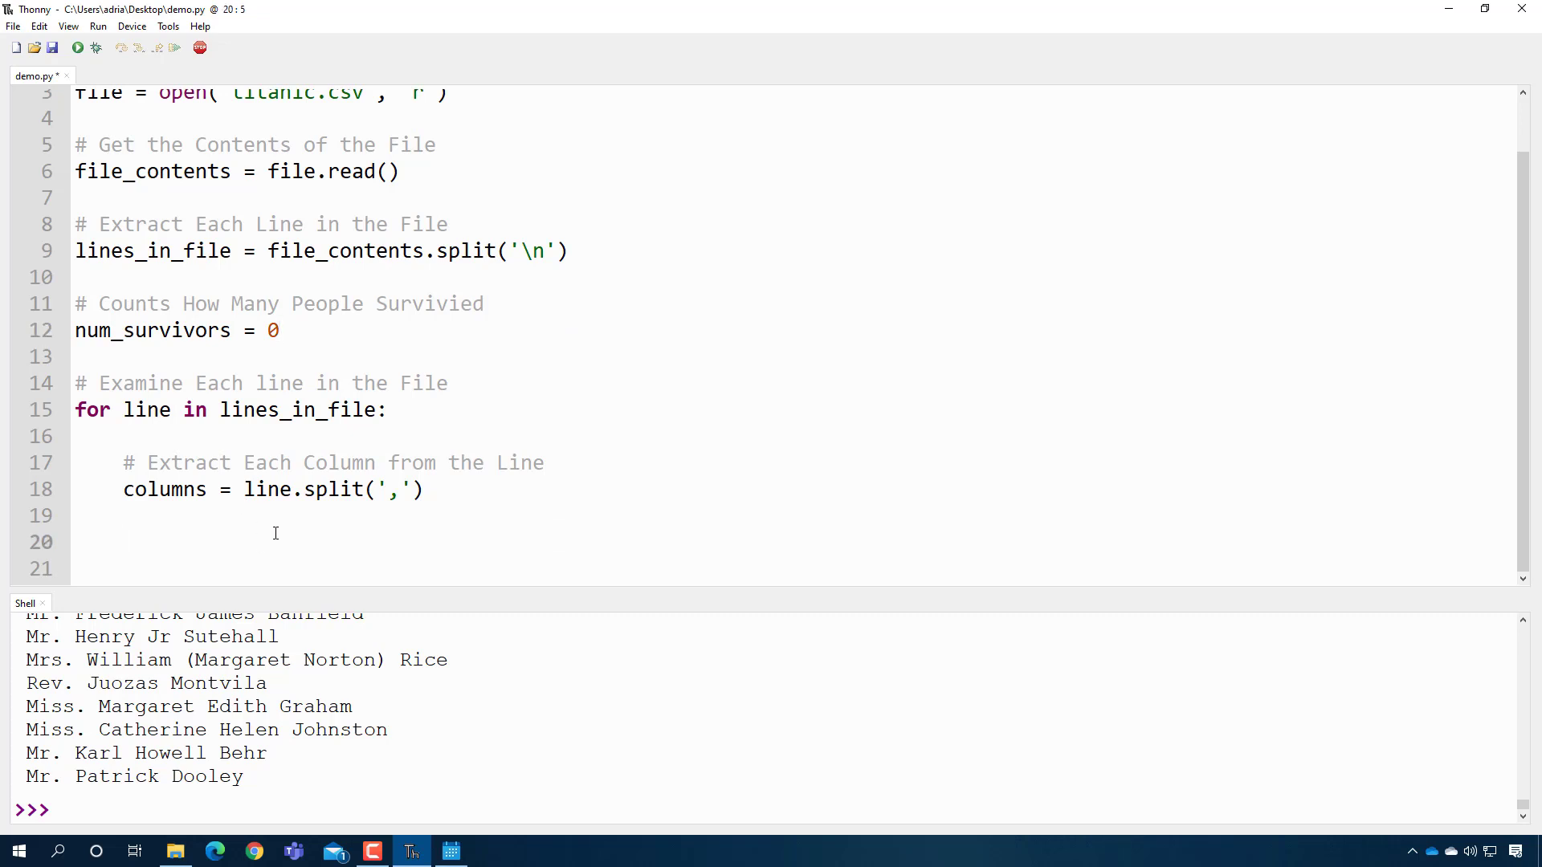
# - Add if (columns[0] == 1): num_survivors = num_survivors + 1 in the loop and run
pyautogui.write('if (')
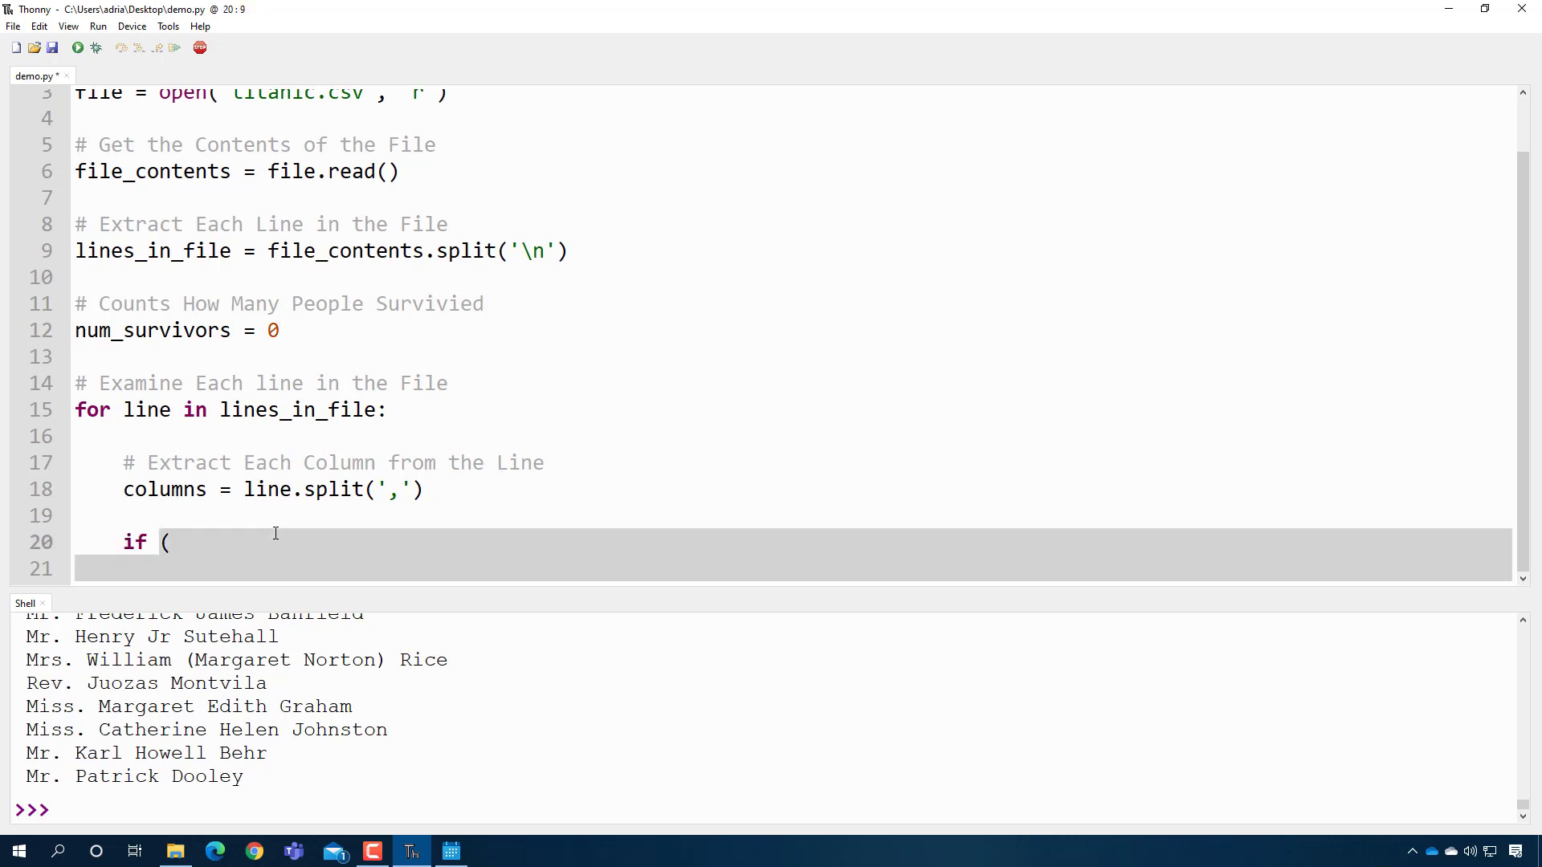
pyautogui.write('columns[0] ==')
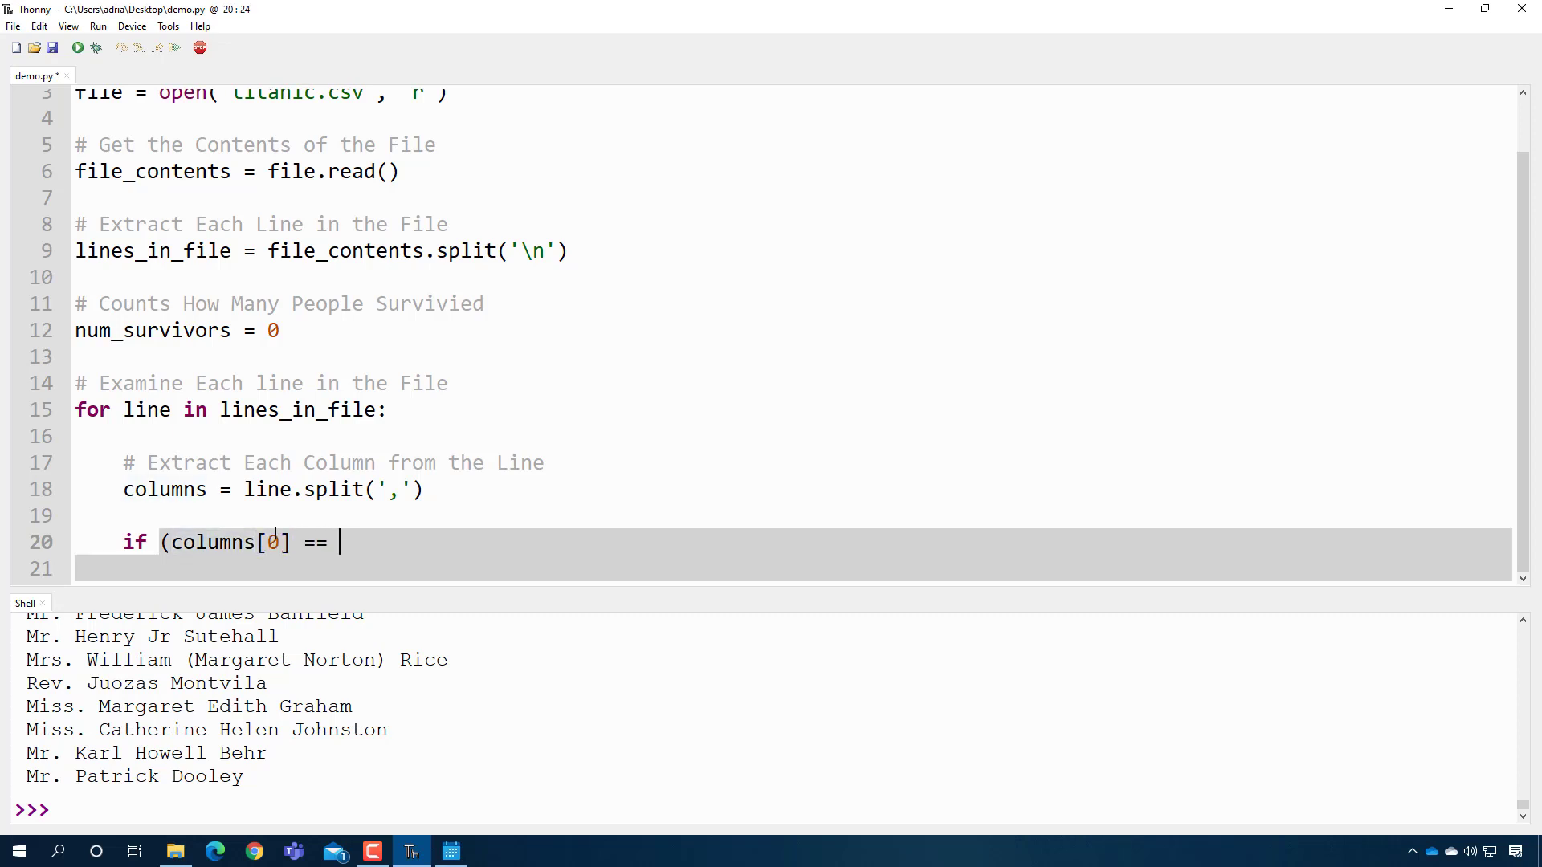
pyautogui.write('1):')
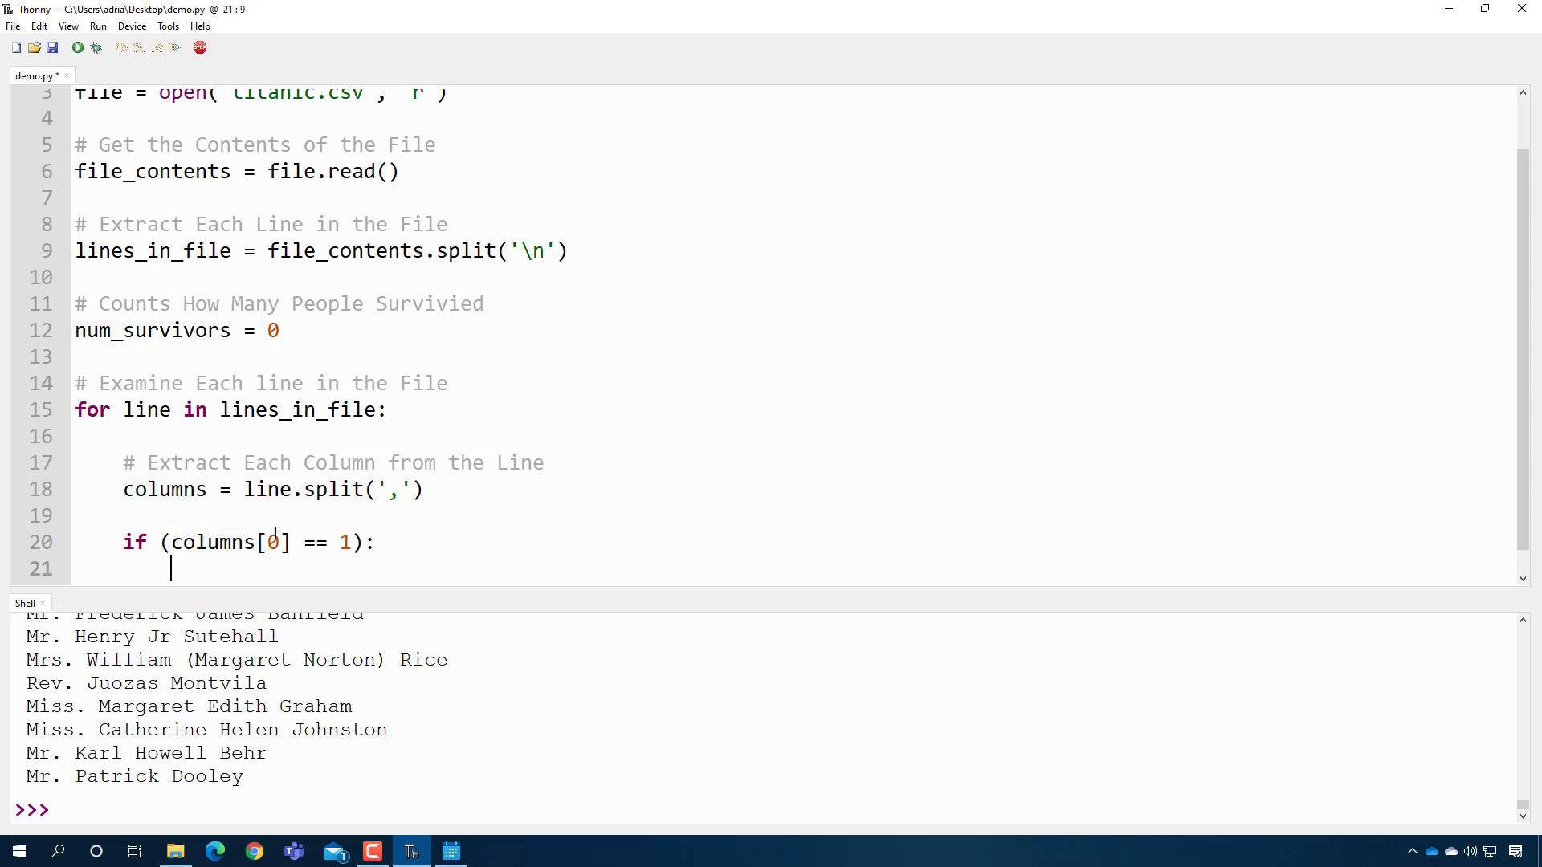
pyautogui.write('num_survivors')
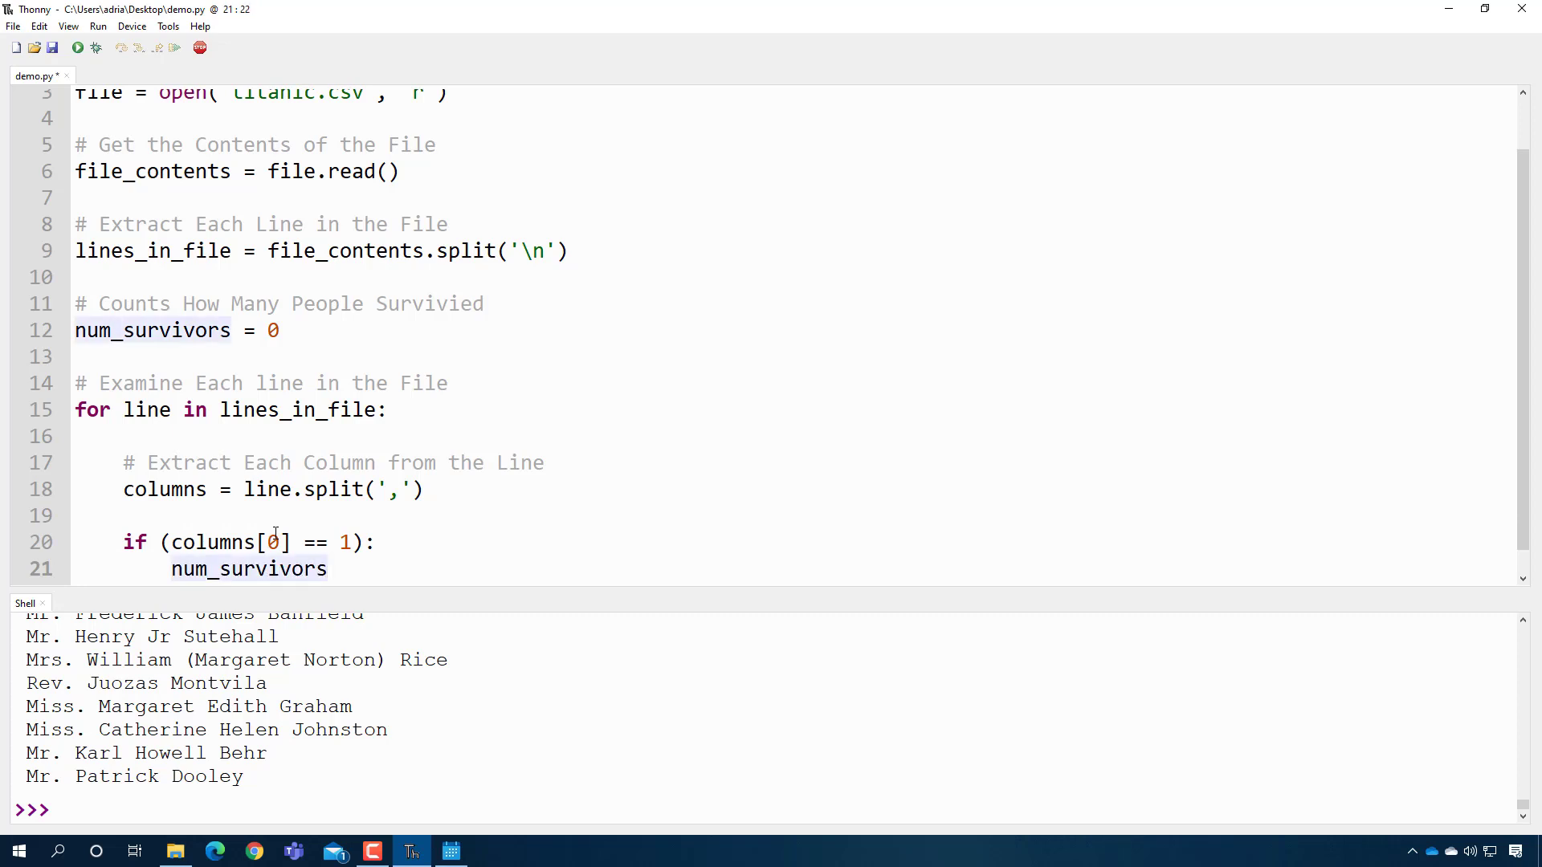
pyautogui.write('= num_survivors + 1')
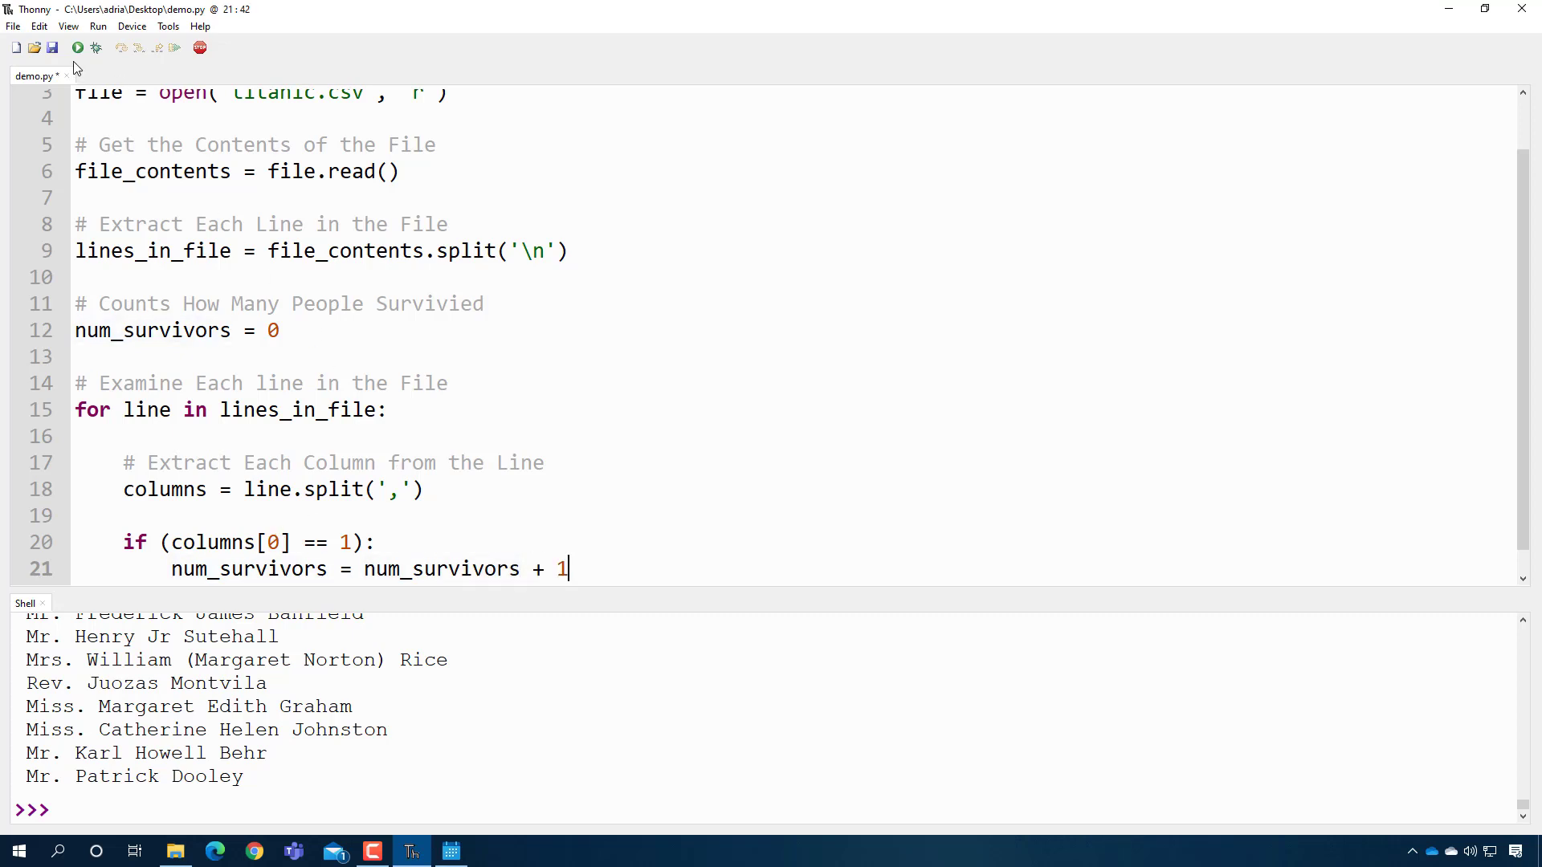
pyautogui.moveTo(77, 47)
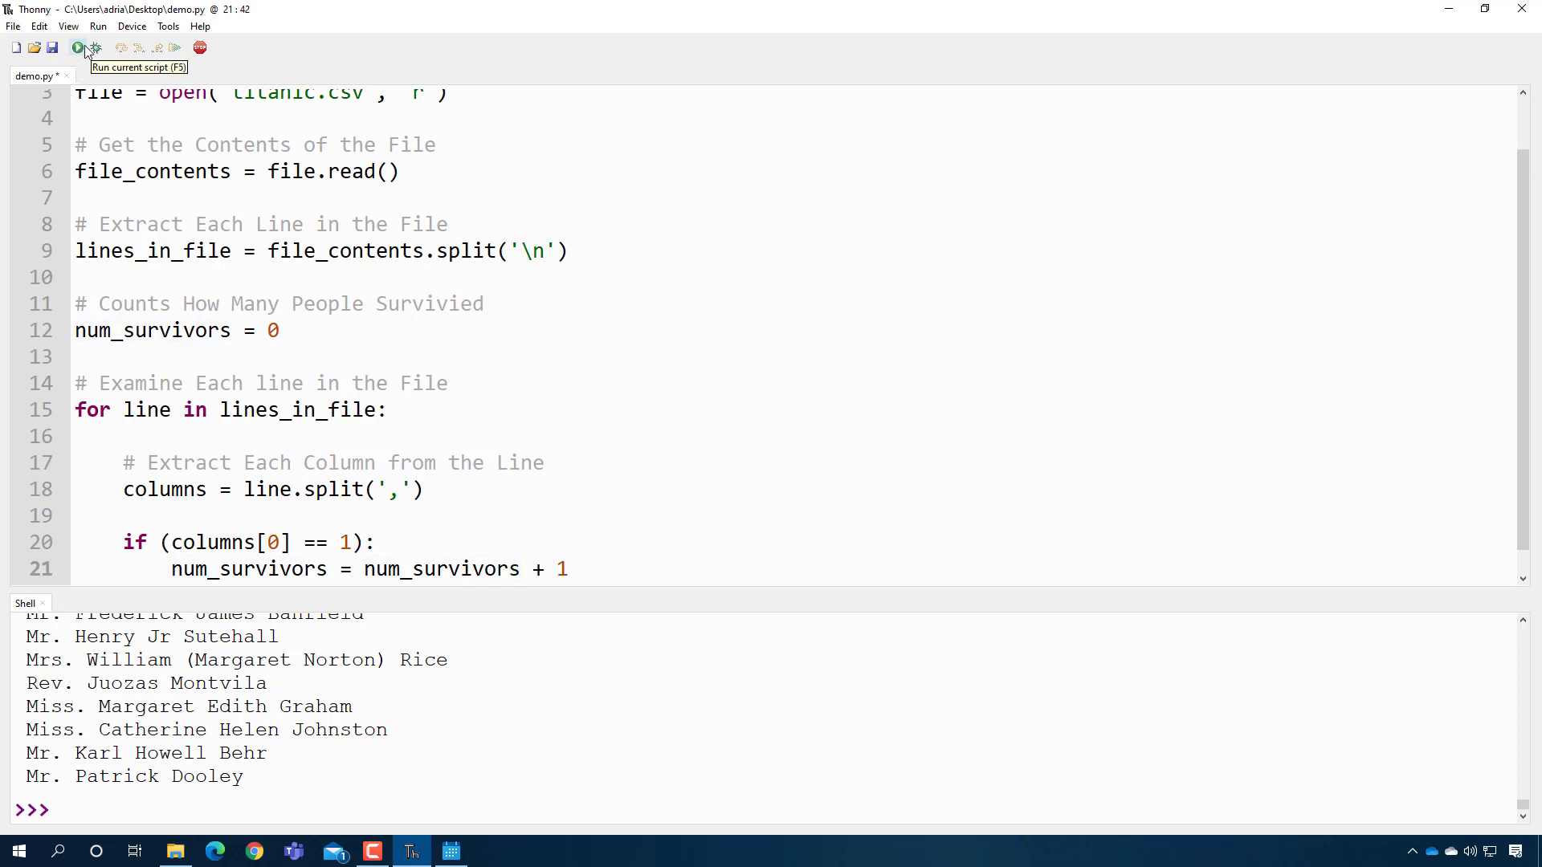
pyautogui.click(77, 46)
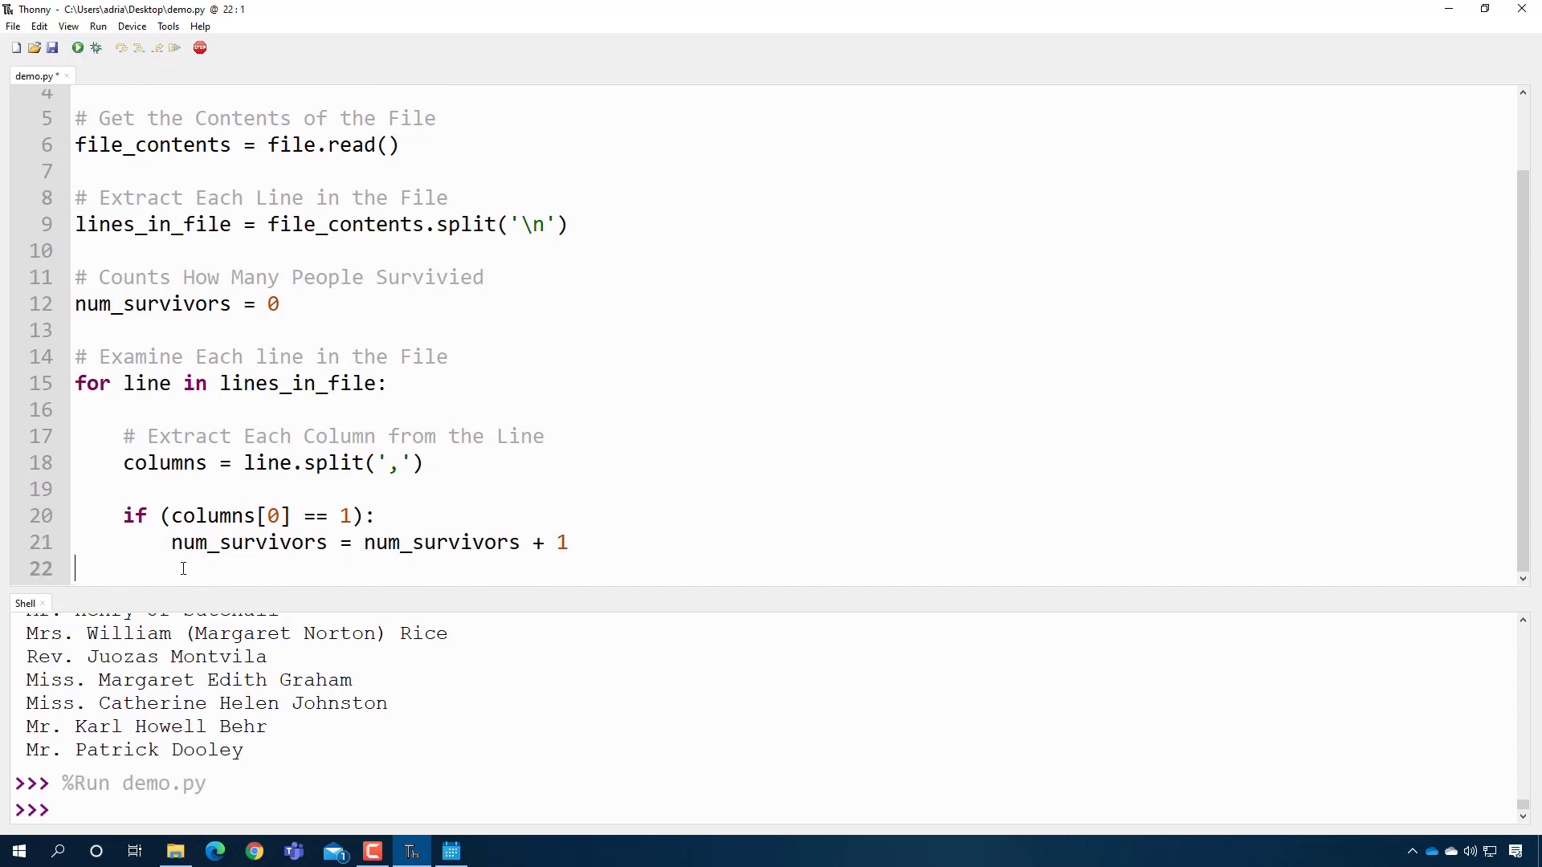
# - Add print(num_survivors) after the loop and run, which outputs 0
pyautogui.write('print(num_')
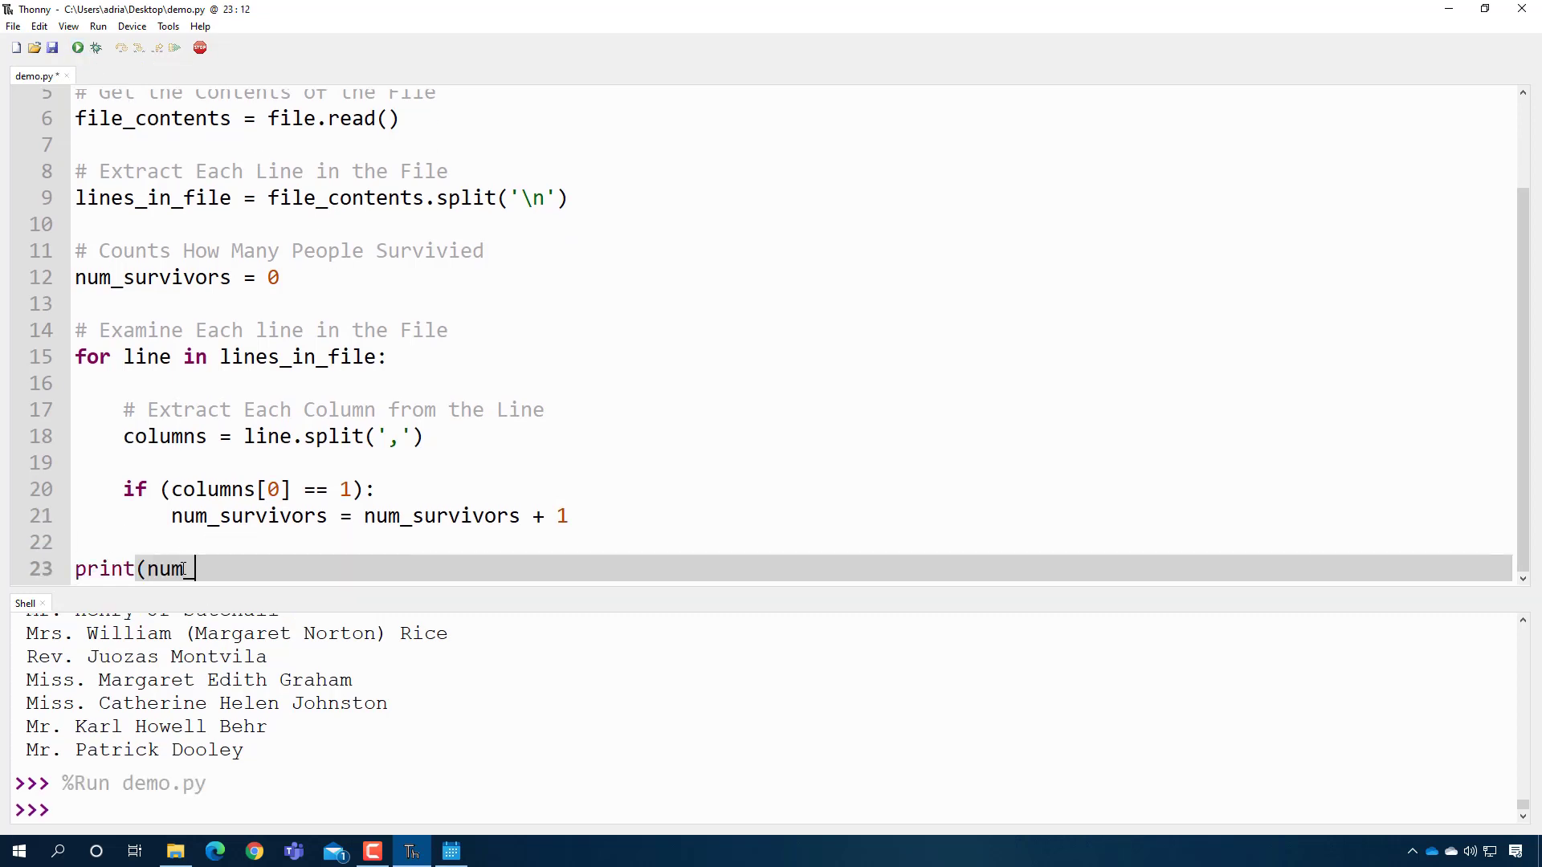
pyautogui.write('survivors)')
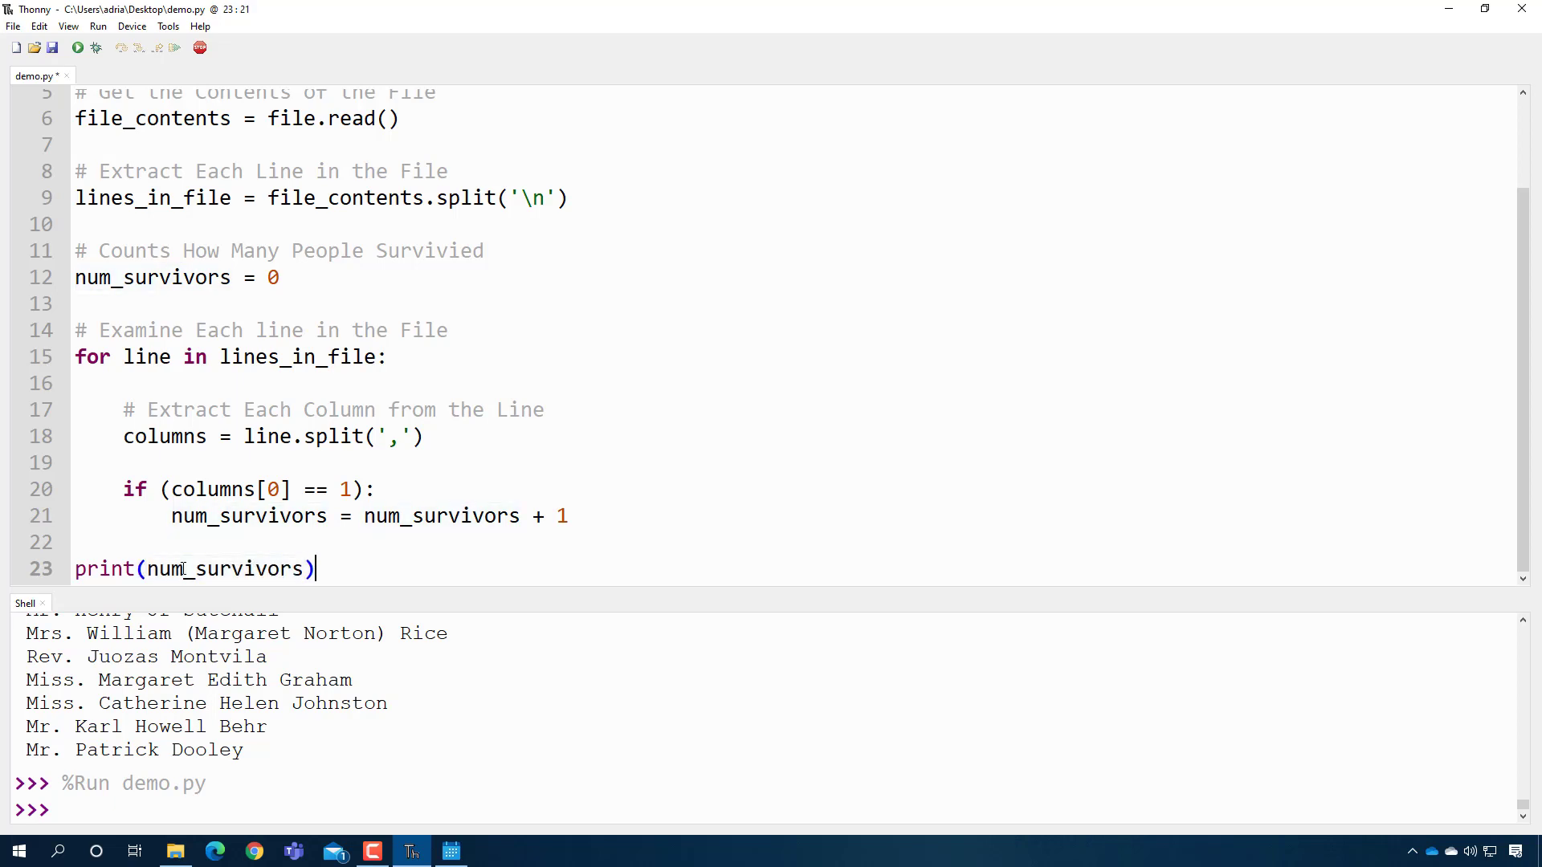
pyautogui.click(77, 46)
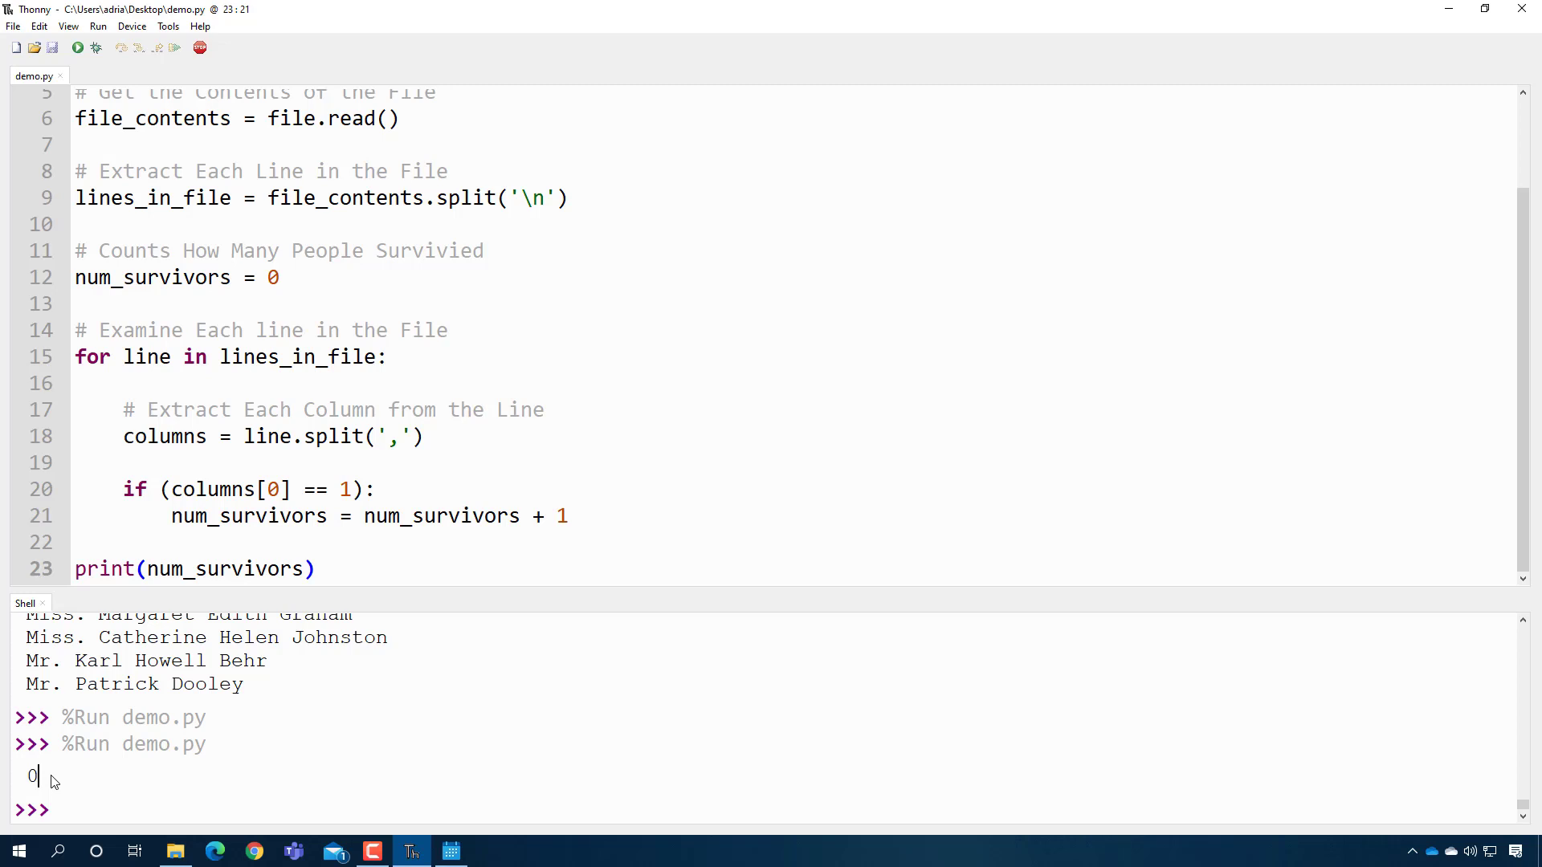
pyautogui.moveTo(61, 771)
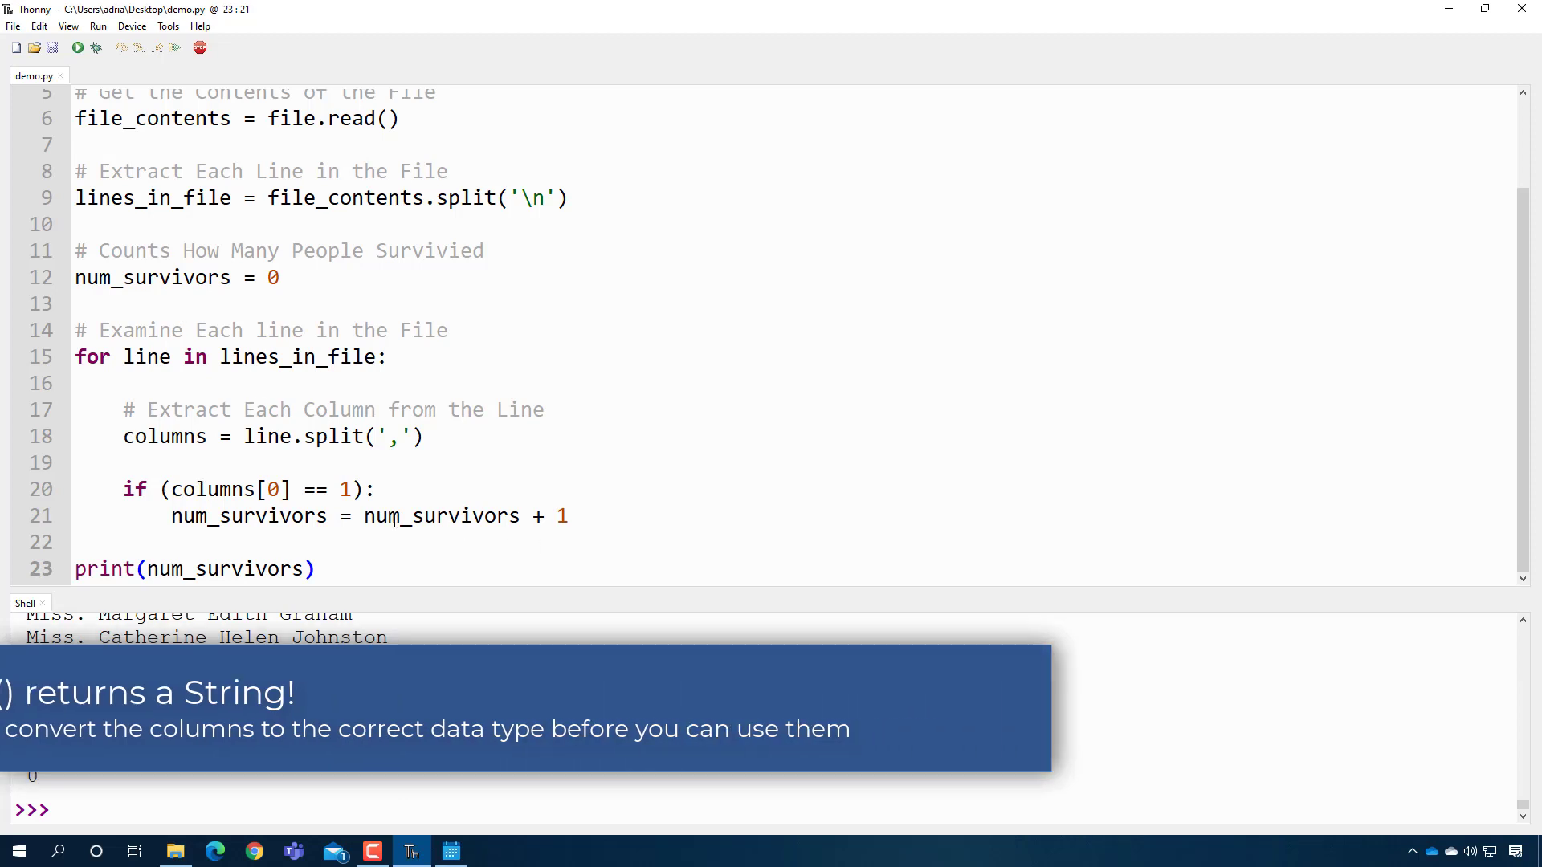
# - Wrap columns[0] in int() in the survivor check and run to print 342
pyautogui.doubleClick(229, 488)
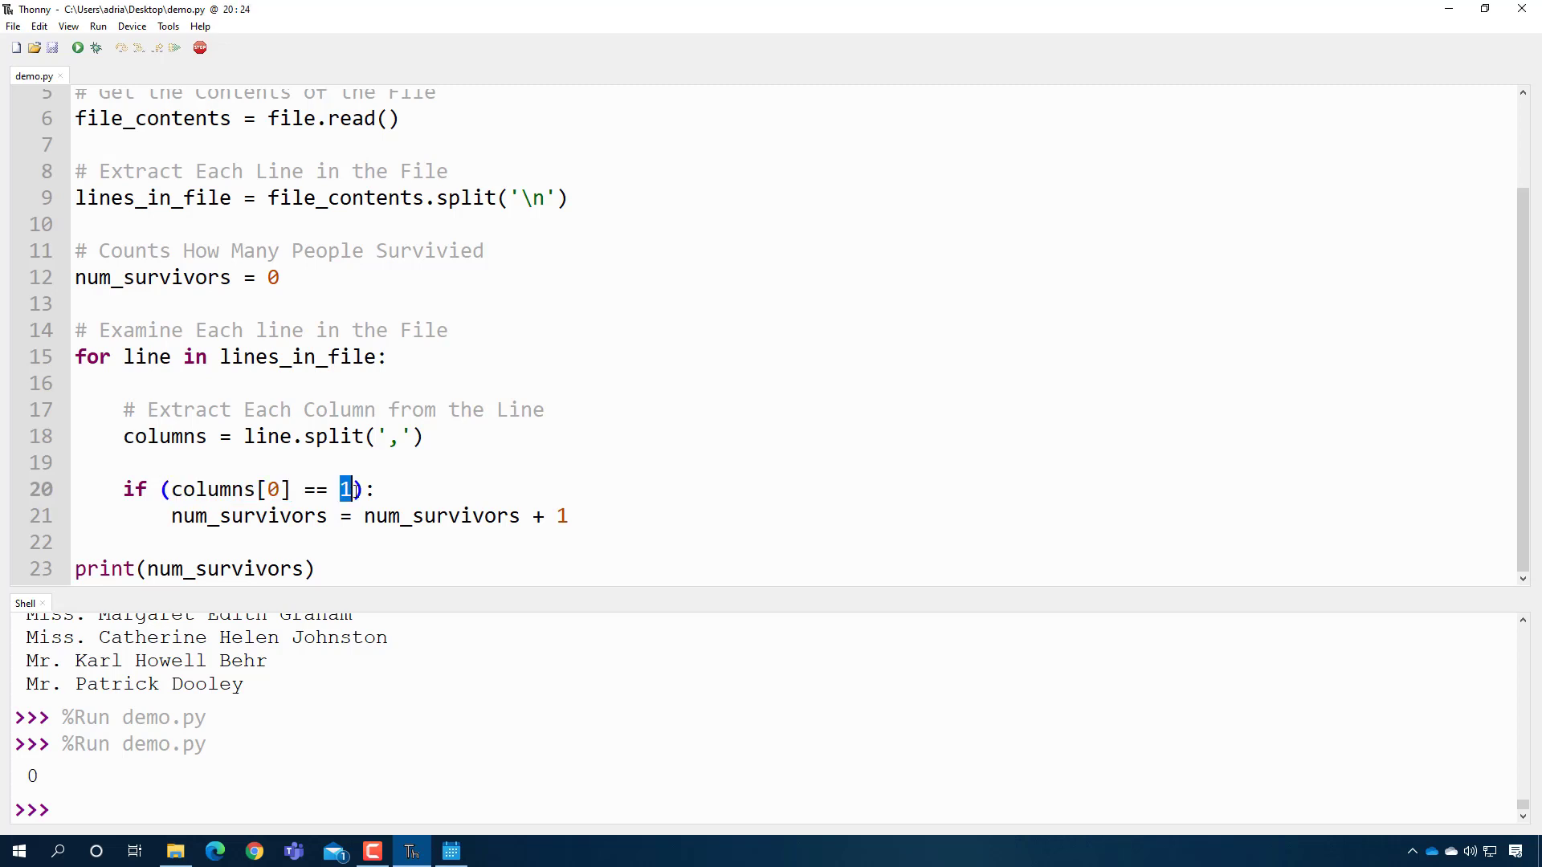
pyautogui.write('in')
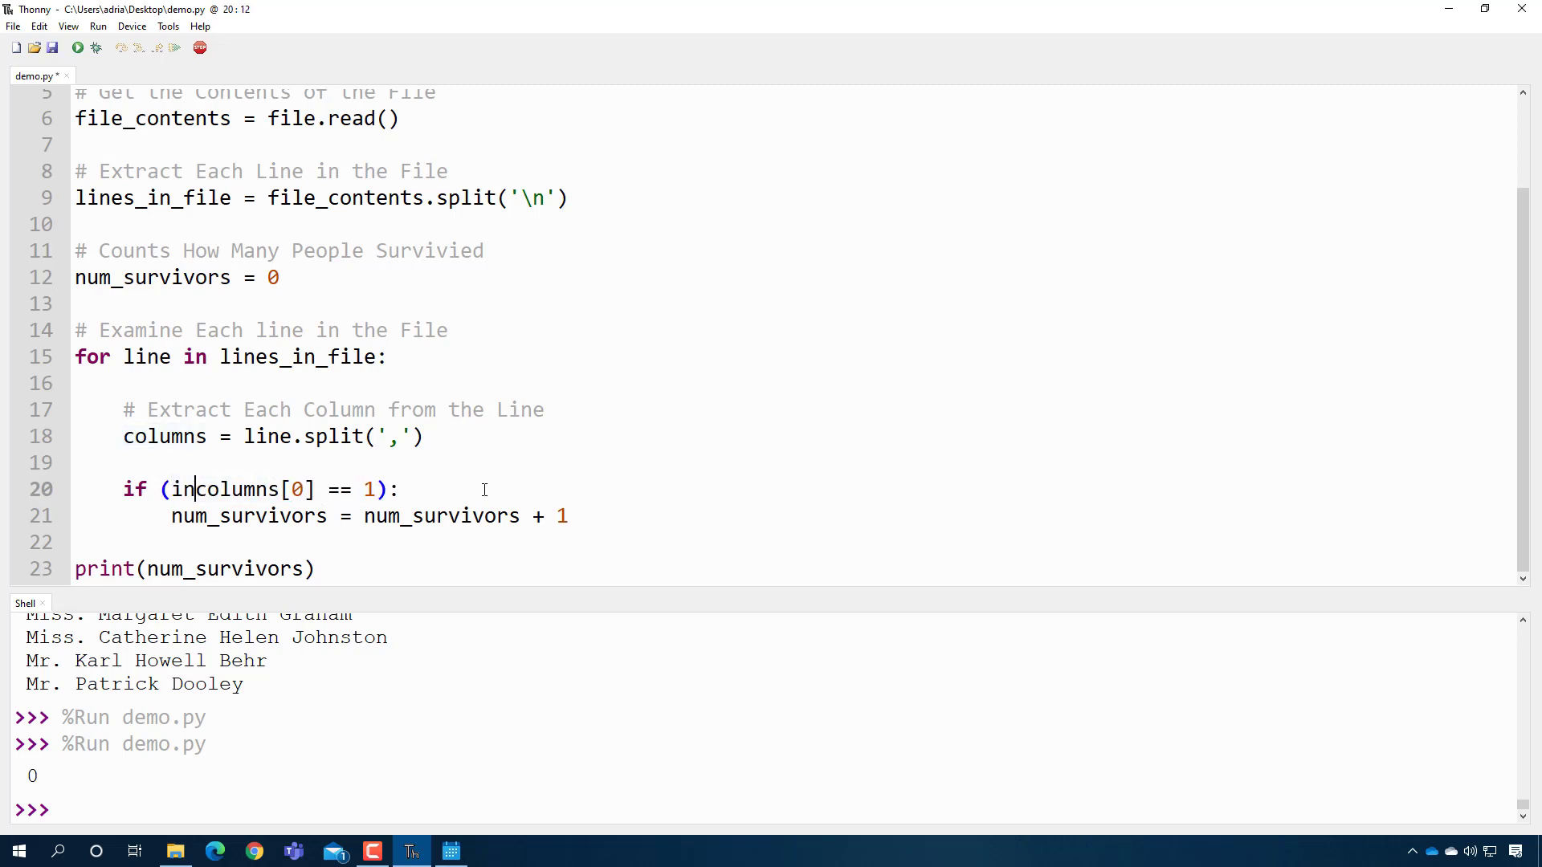
pyautogui.write('t(')
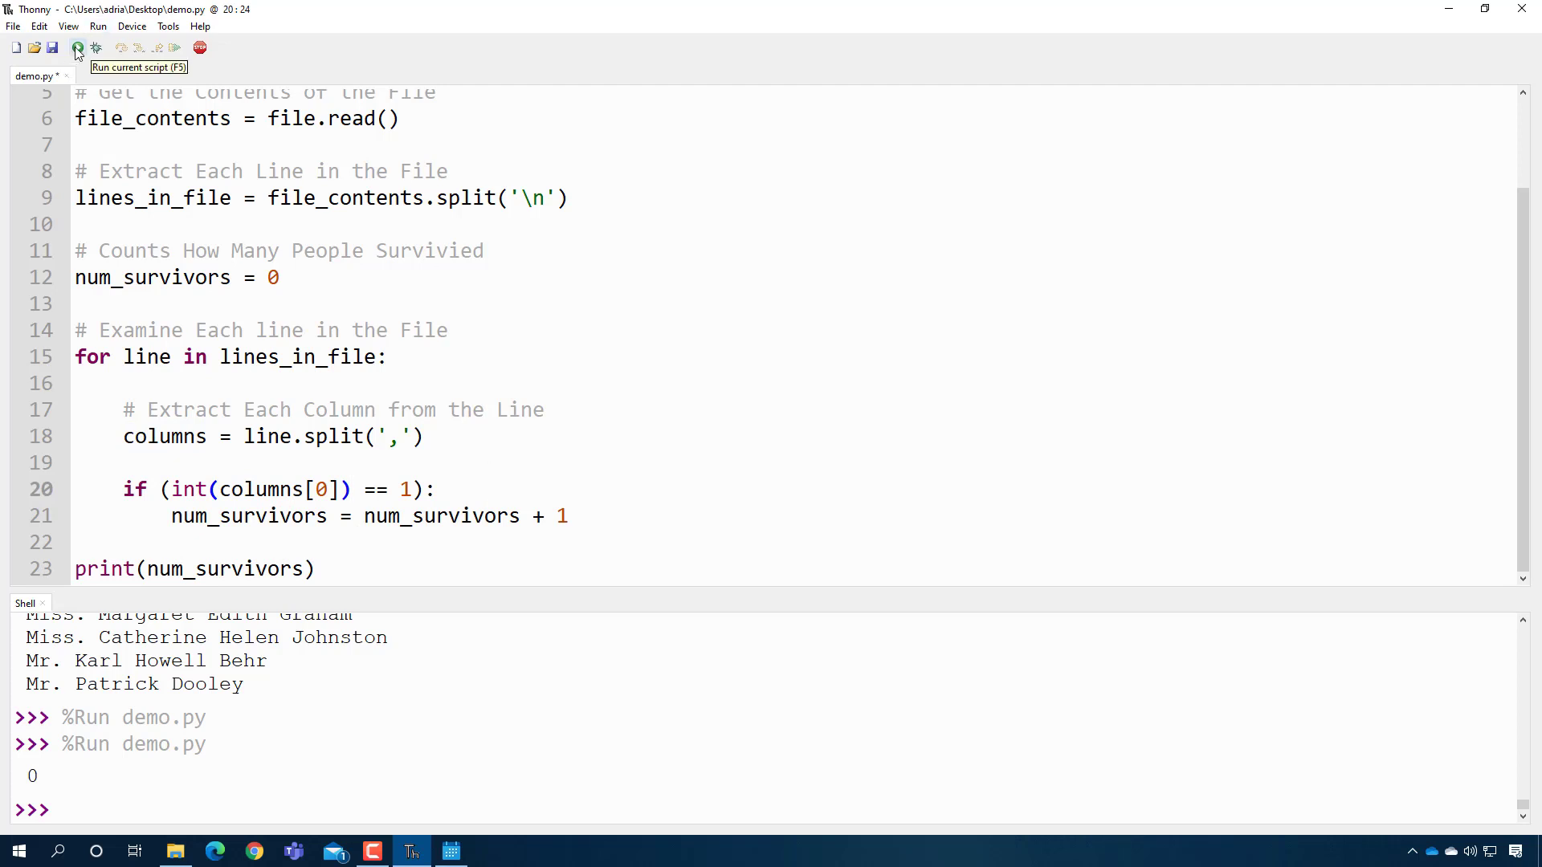
pyautogui.click(77, 47)
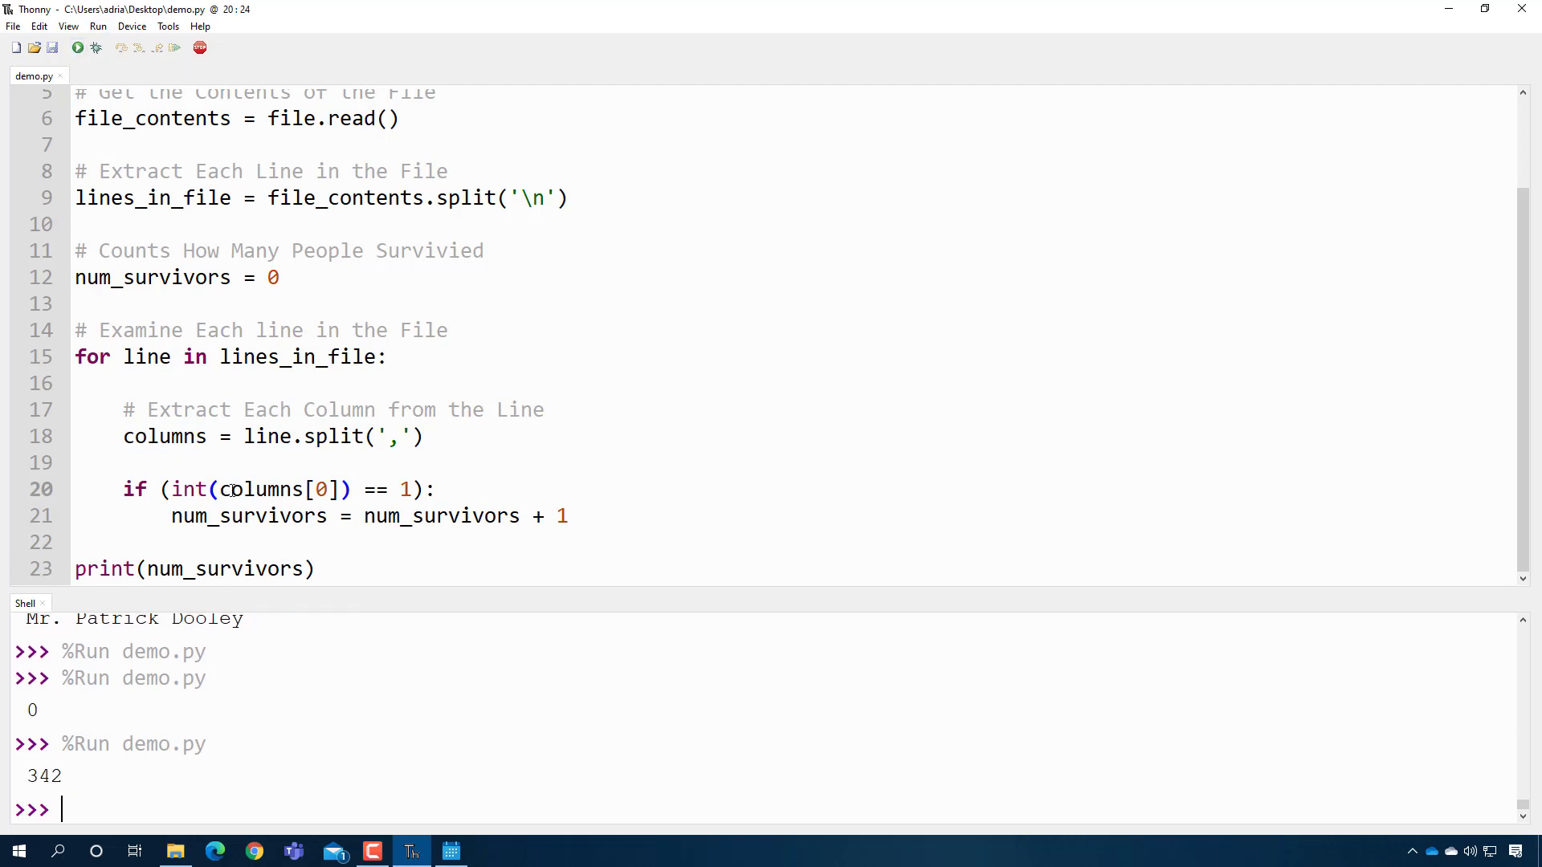
pyautogui.moveTo(309, 420)
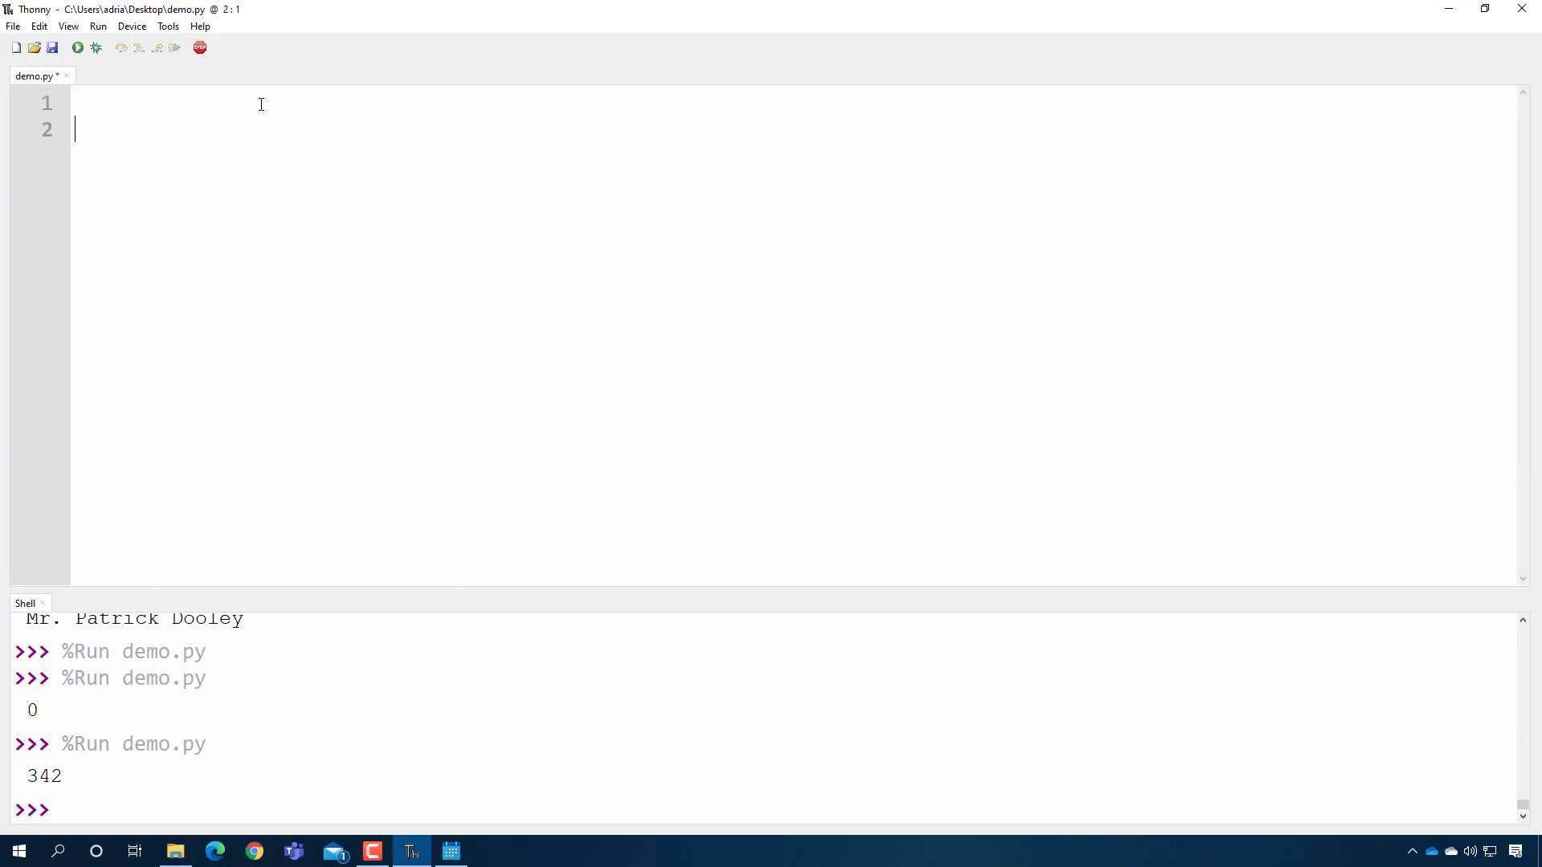
# - Define my_string = "fast neat average" at the top of demo.py
pyautogui.write('my_string =')
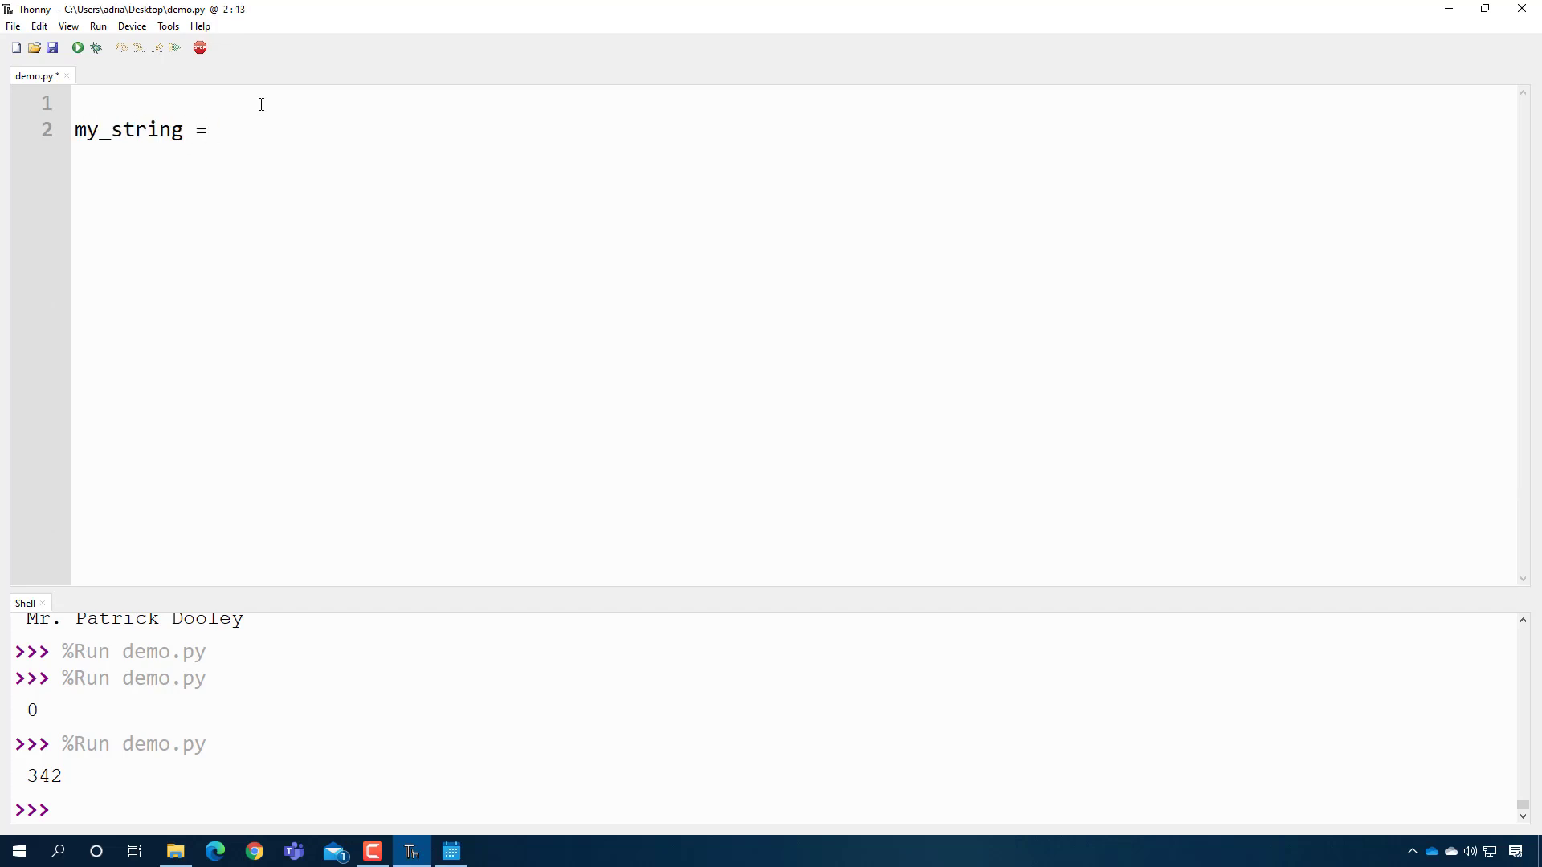
pyautogui.write('"fast neat avera')
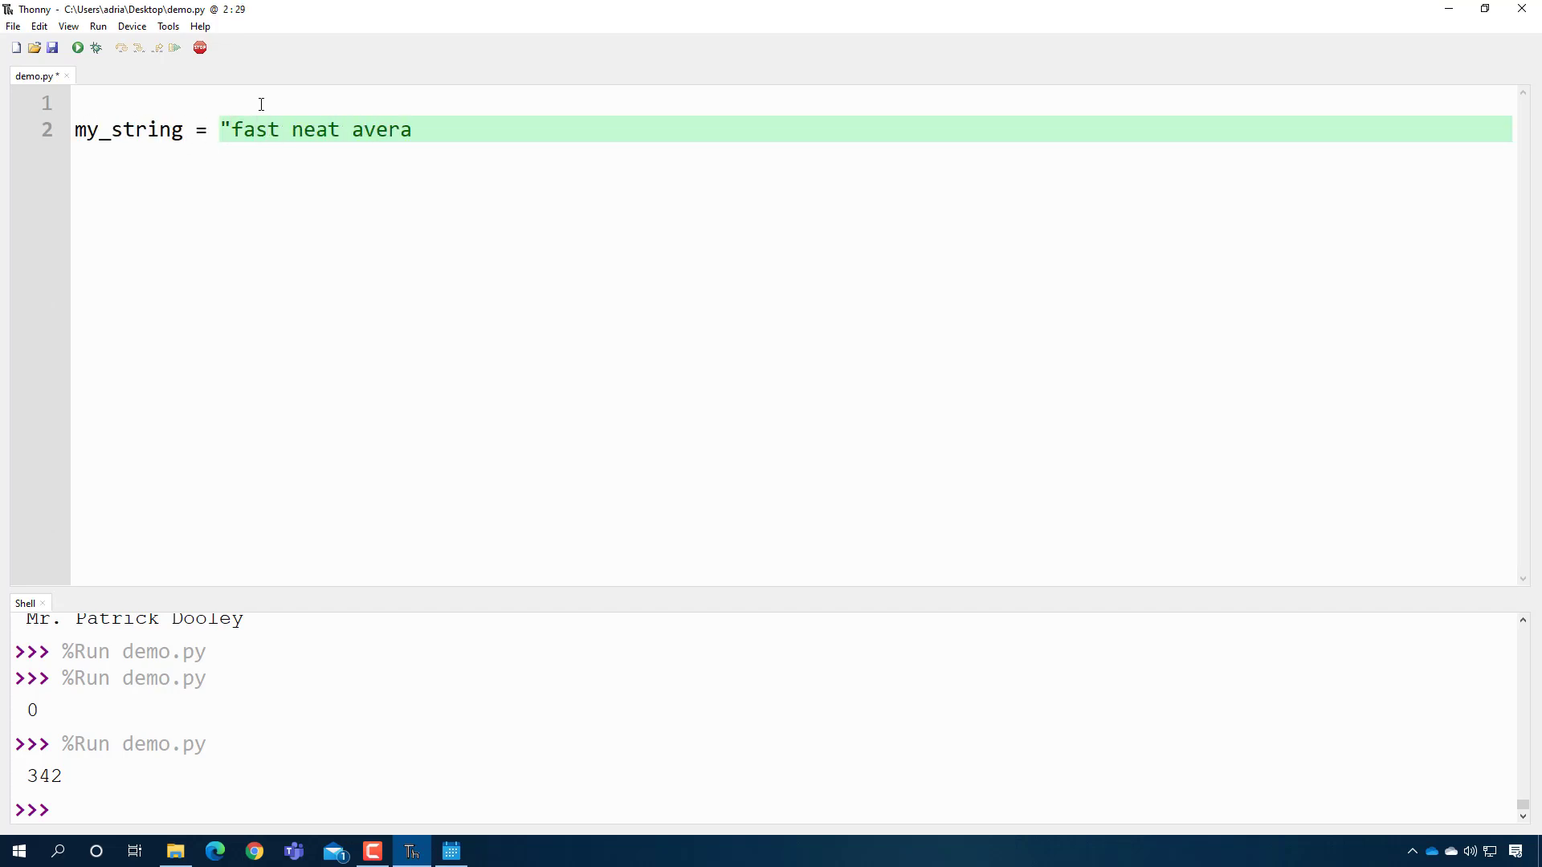
pyautogui.write('ge"')
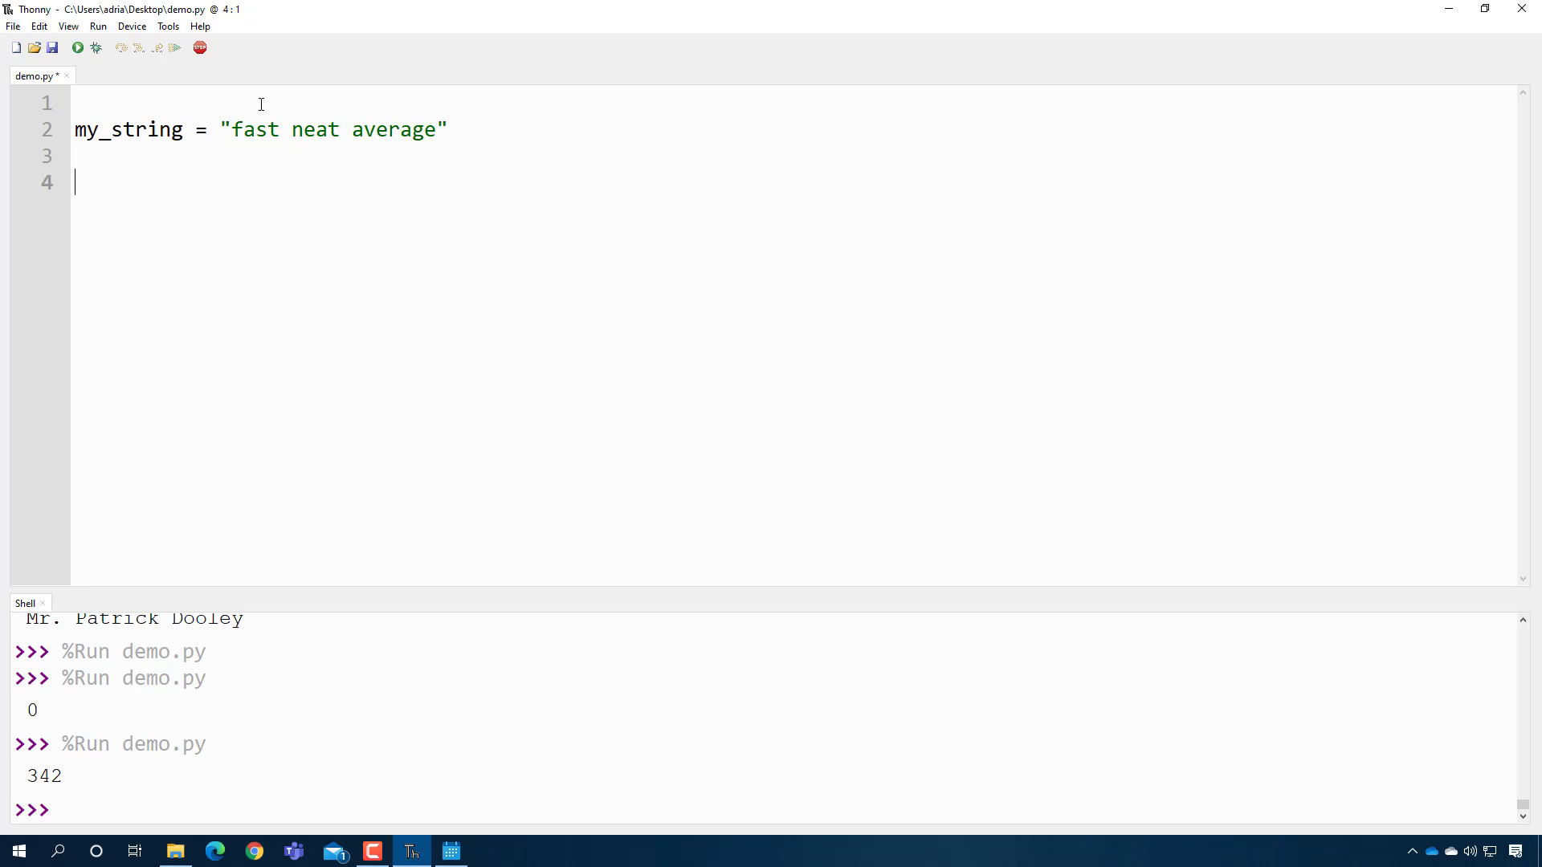
pyautogui.write('prin')
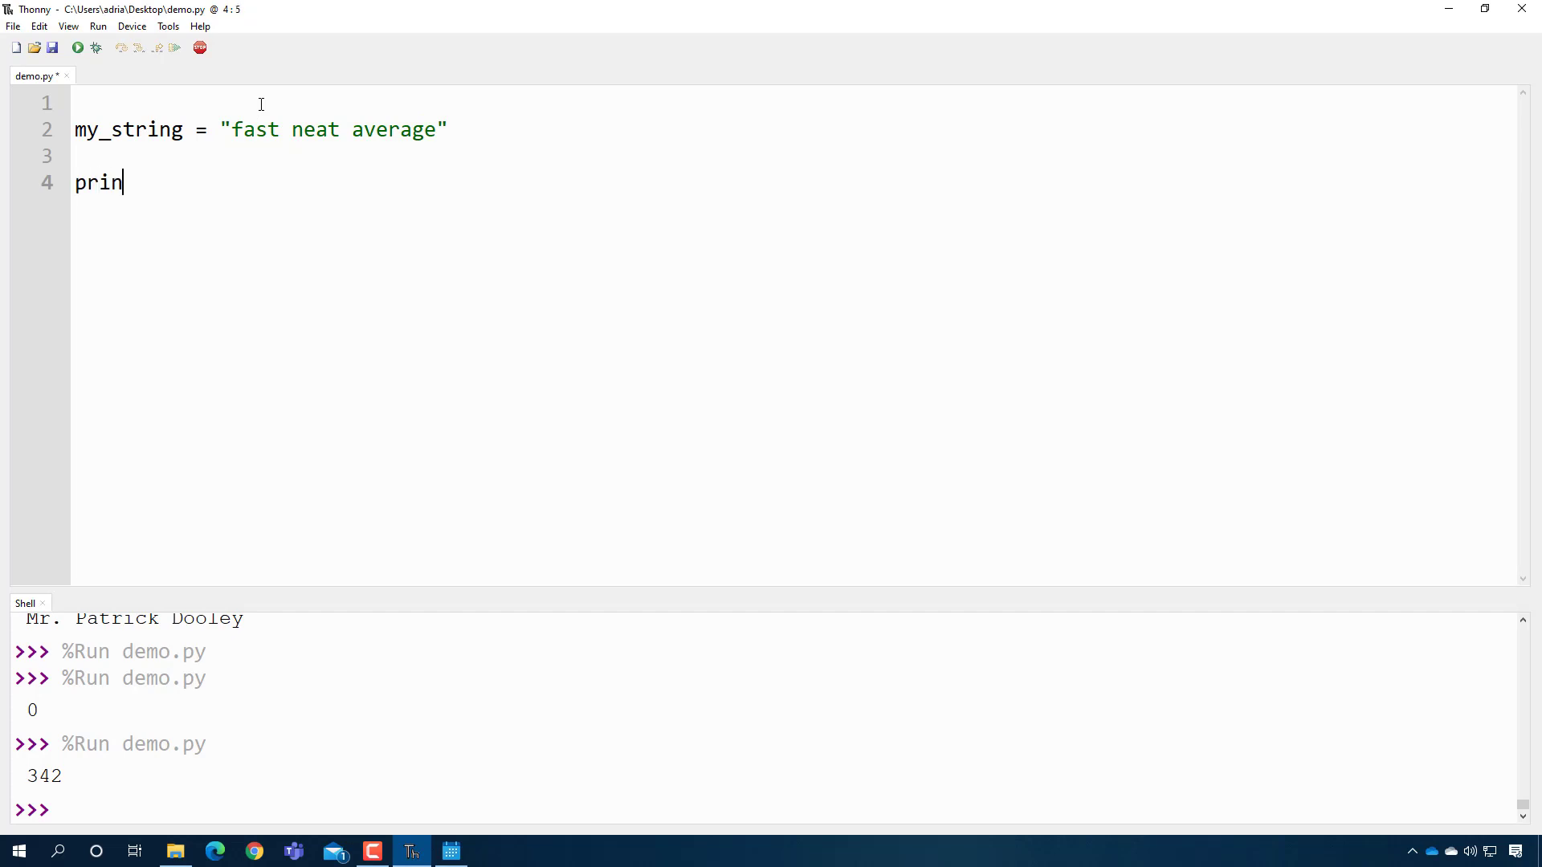
# - Add the '# Print a single letter' comment and print(my_string[2])
pyautogui.write('# Pr')
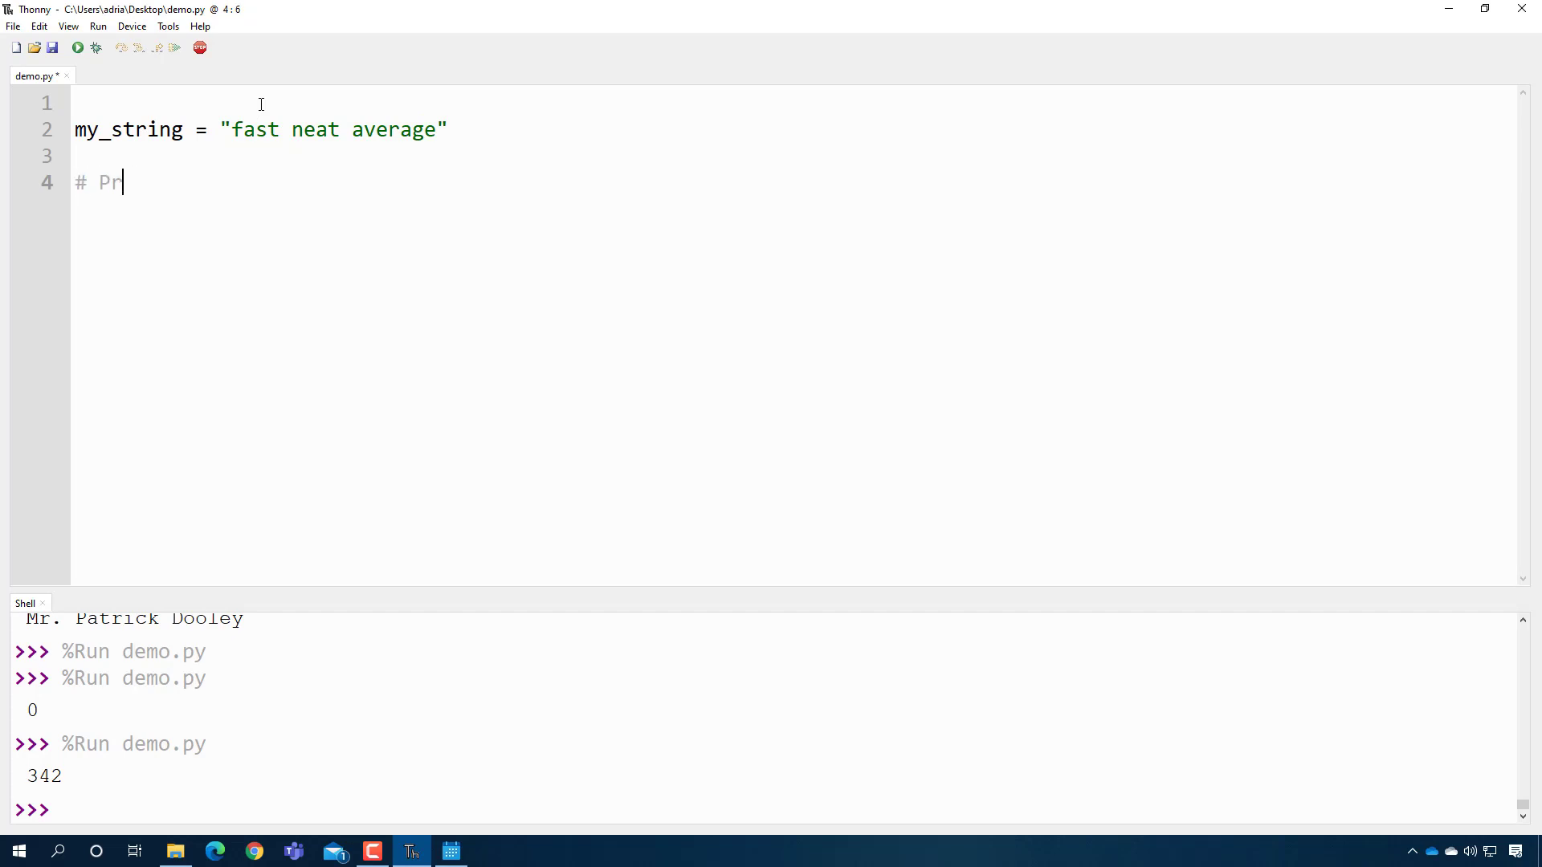
pyautogui.write('int a single letter')
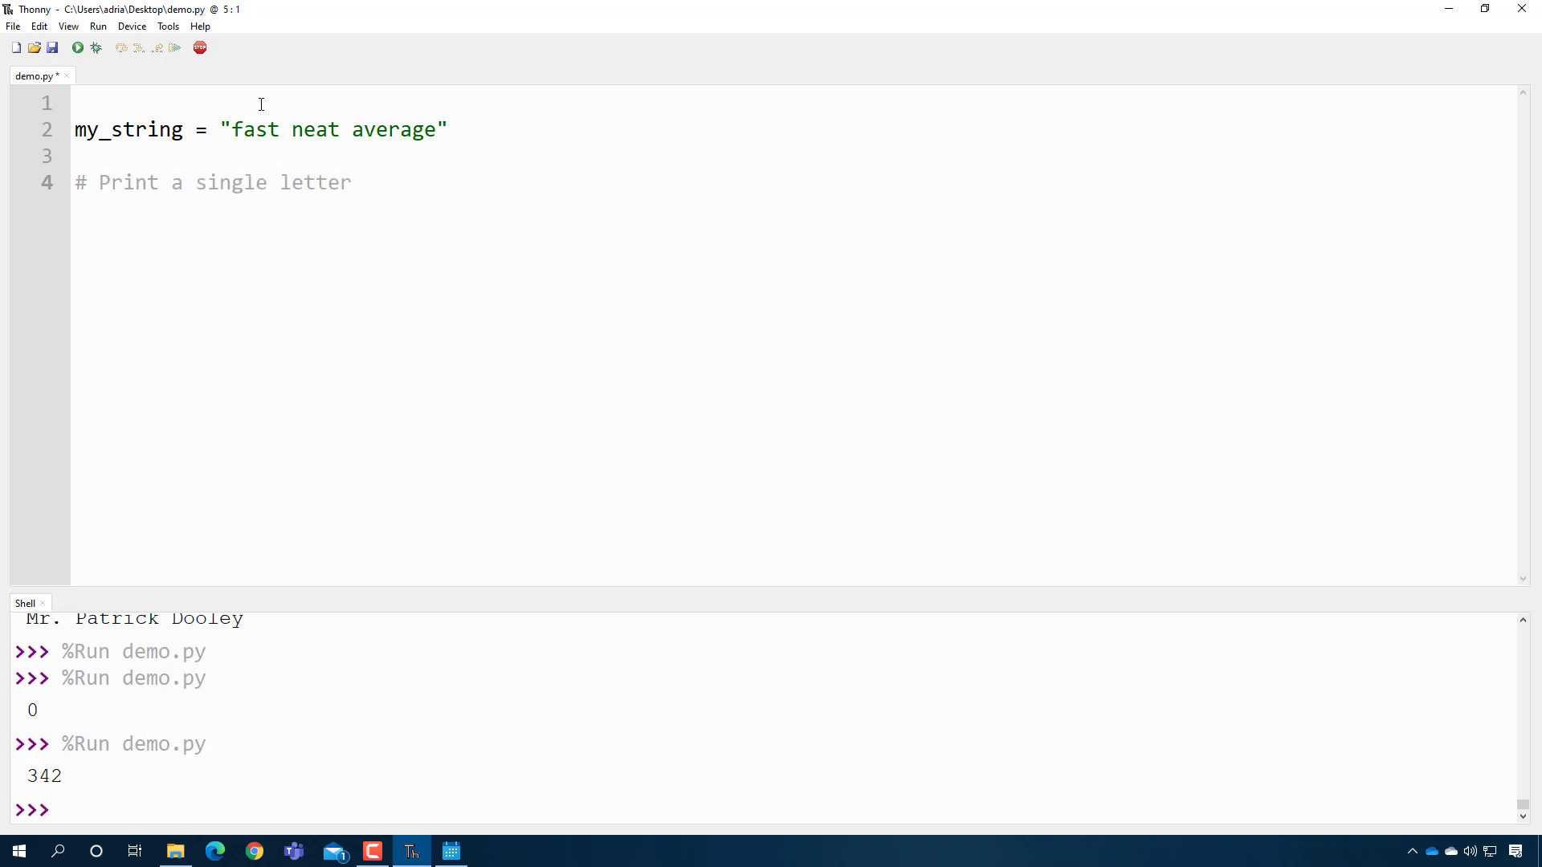
pyautogui.write('print(m')
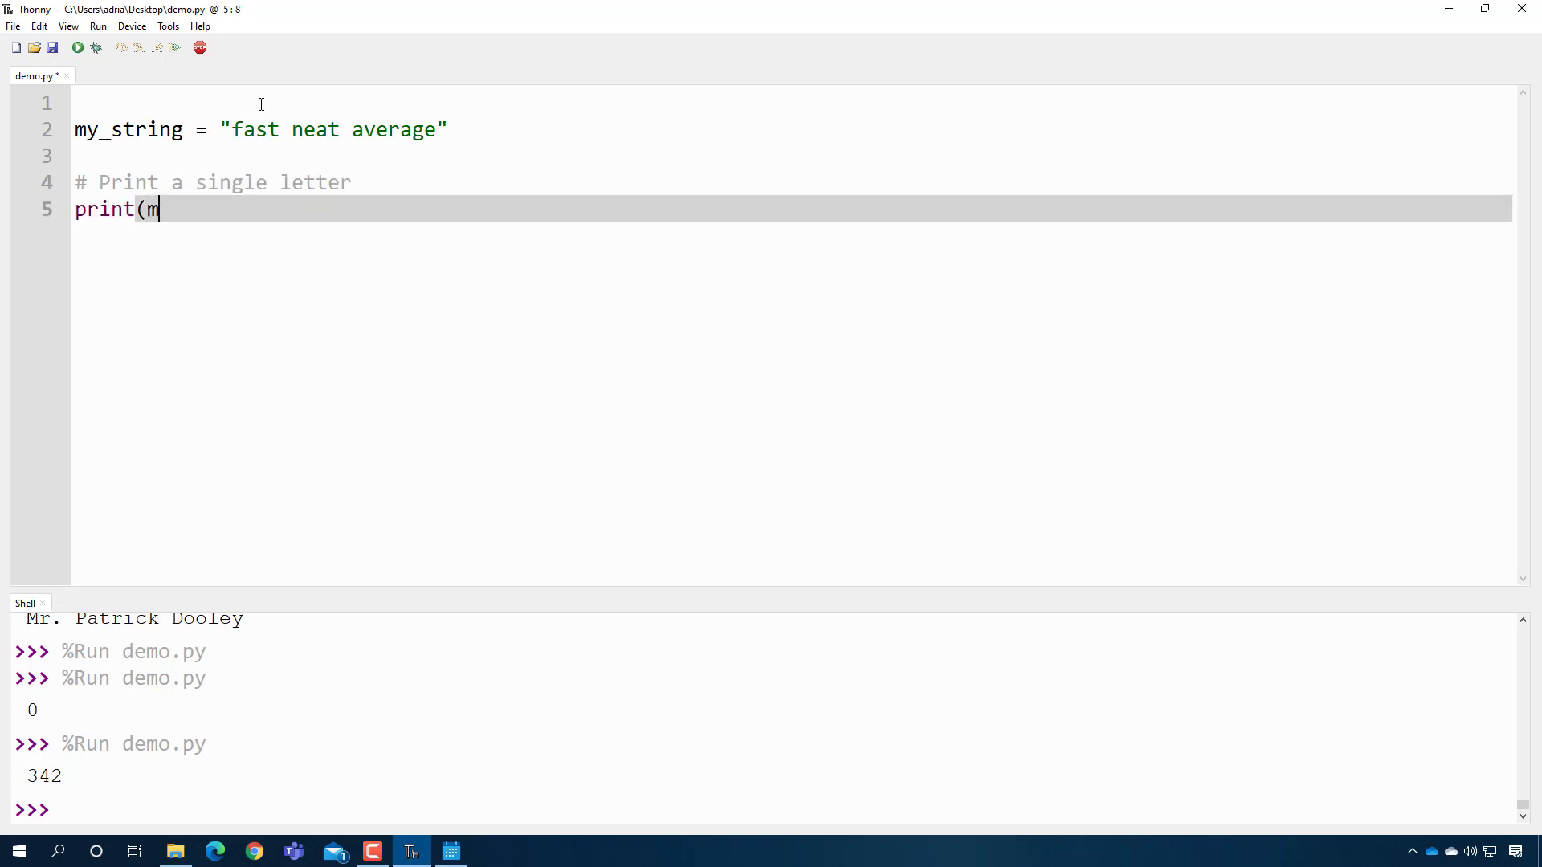
pyautogui.write('y_string[')
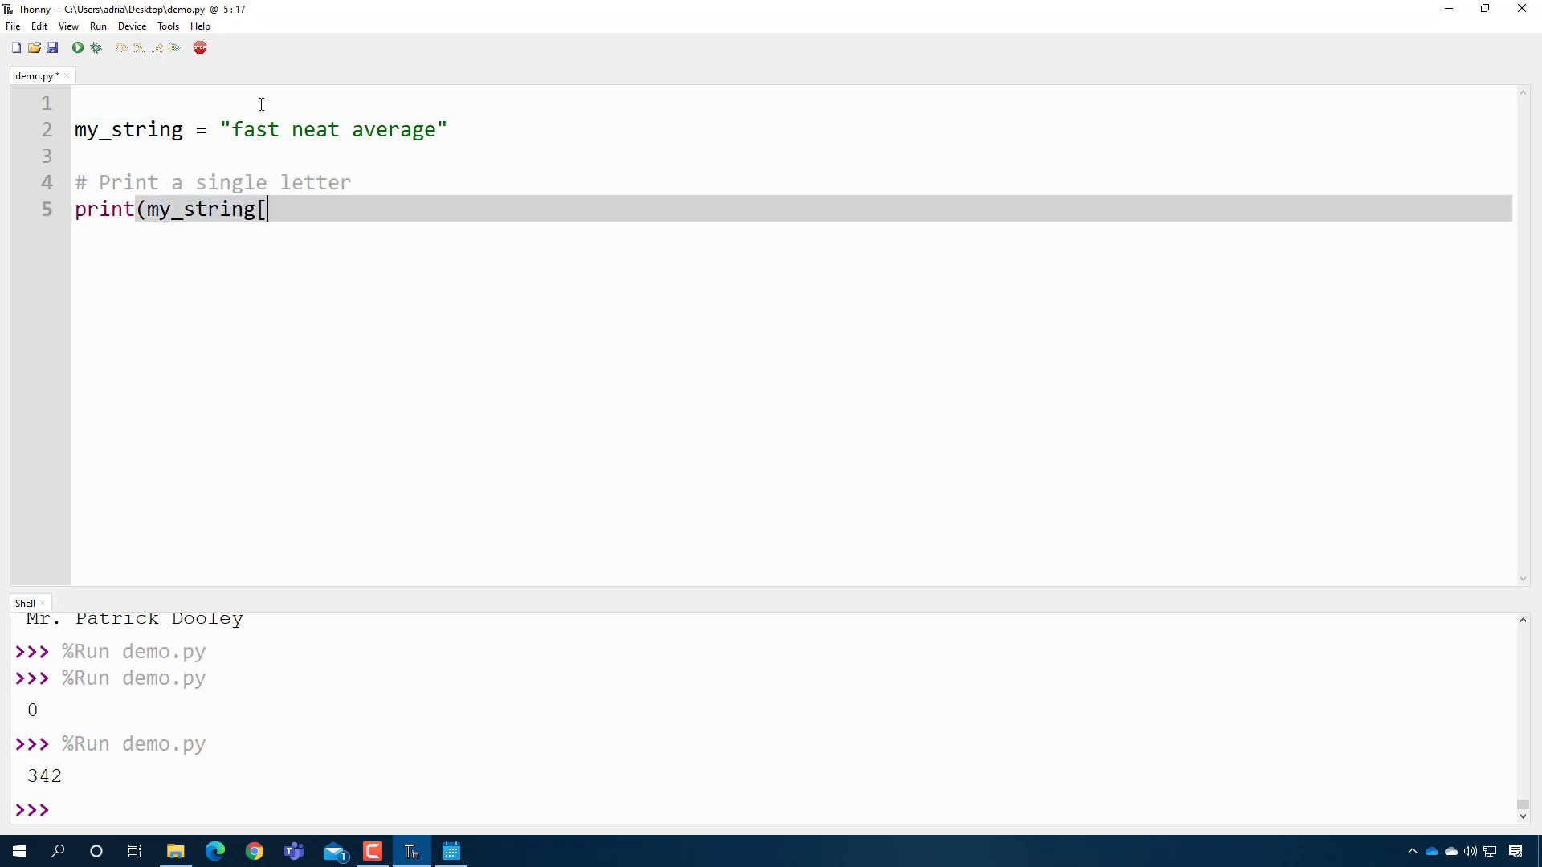
pyautogui.write('2])')
pyautogui.write('# Count how many times you a')
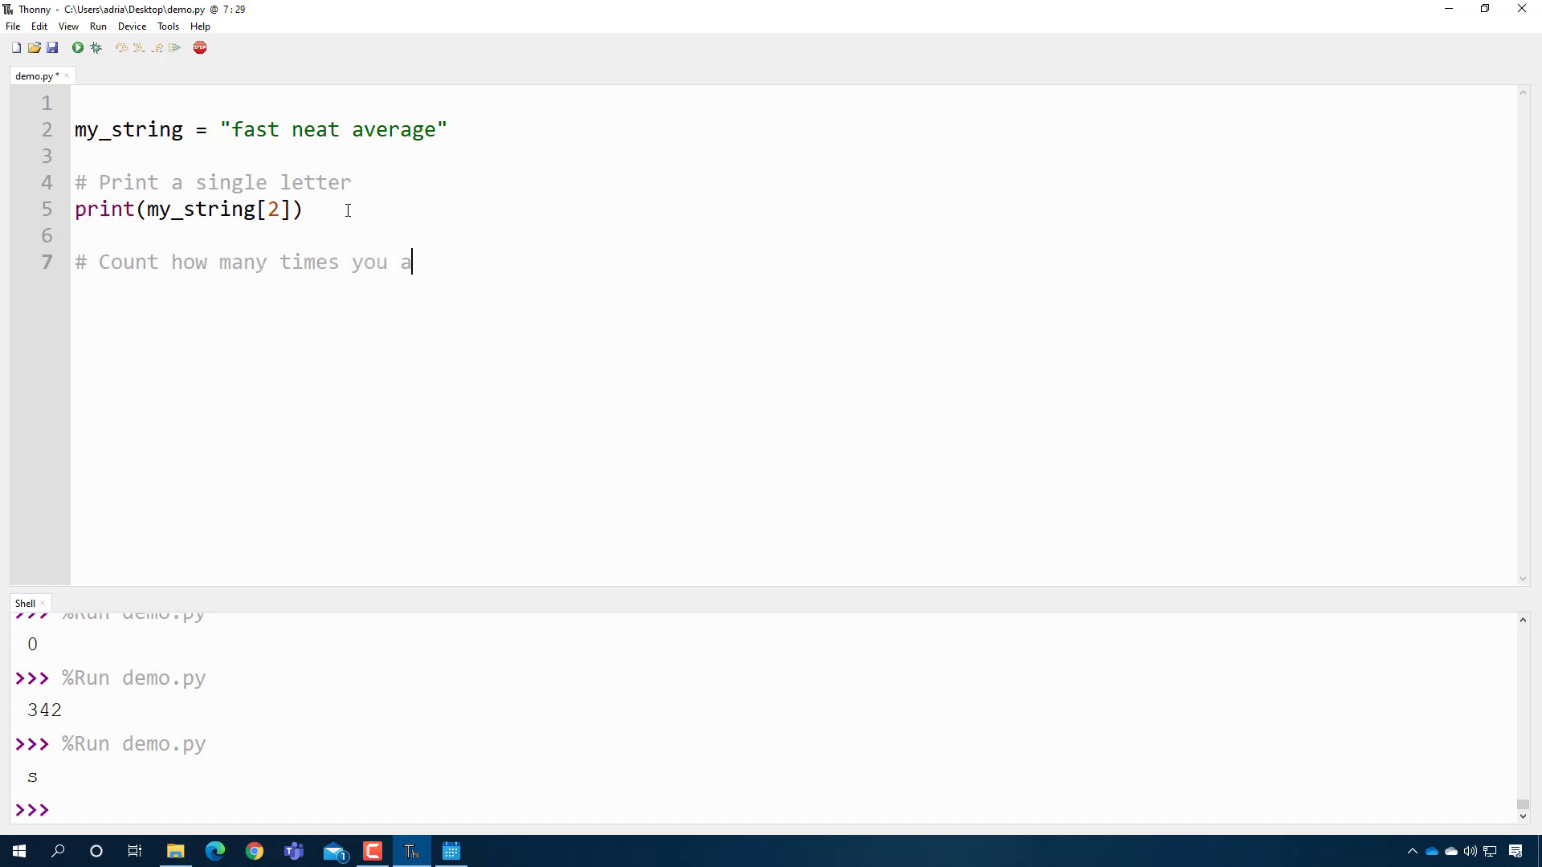
# - Add a count comment and print(my_string.count('a')) and run it
pyautogui.write('see a string')
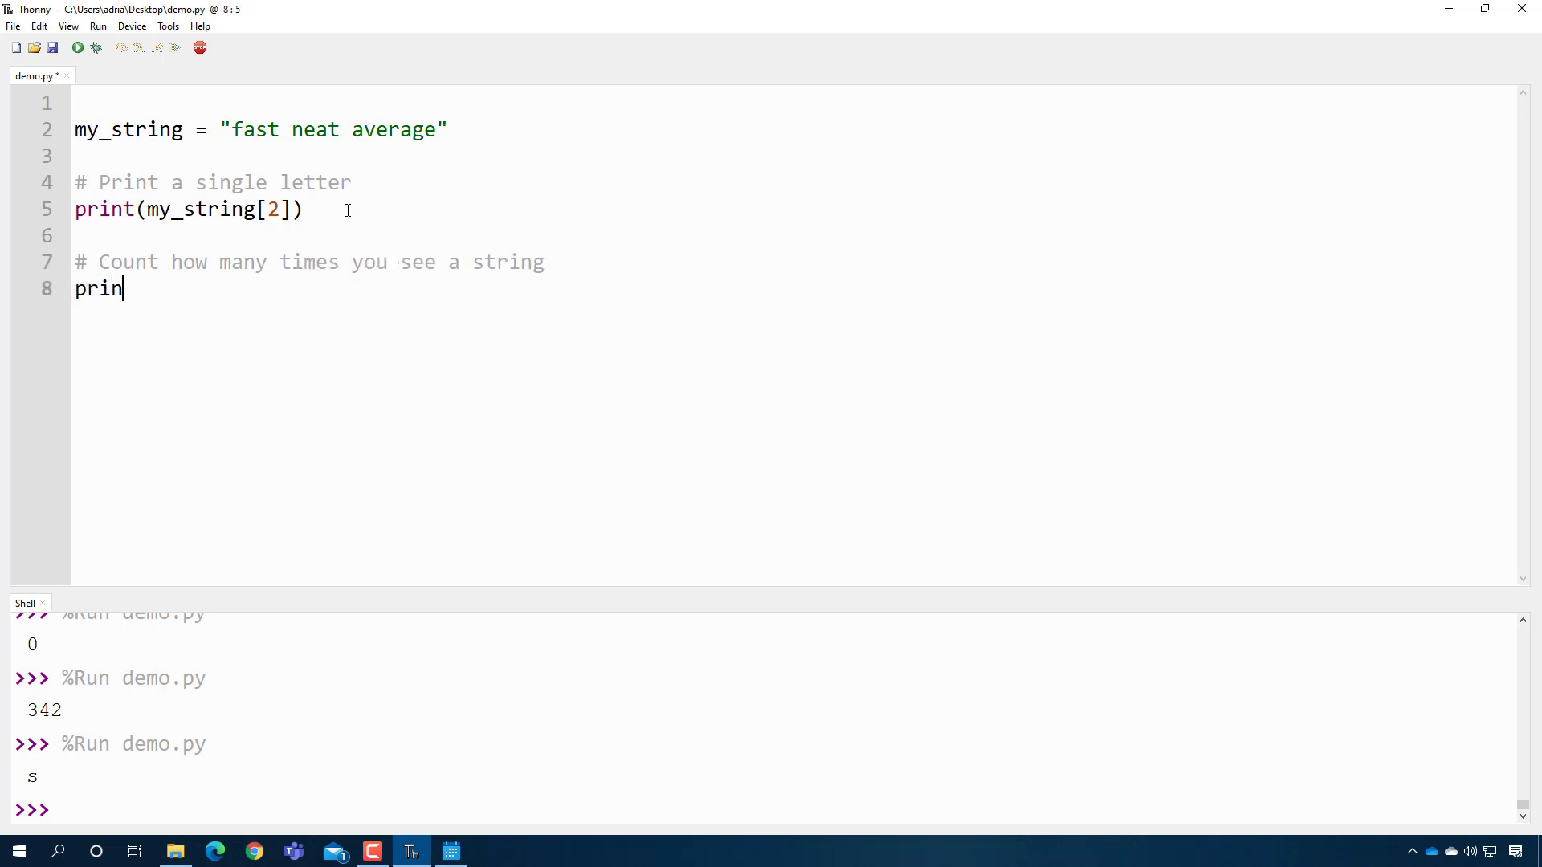
pyautogui.write('t(my_string.c')
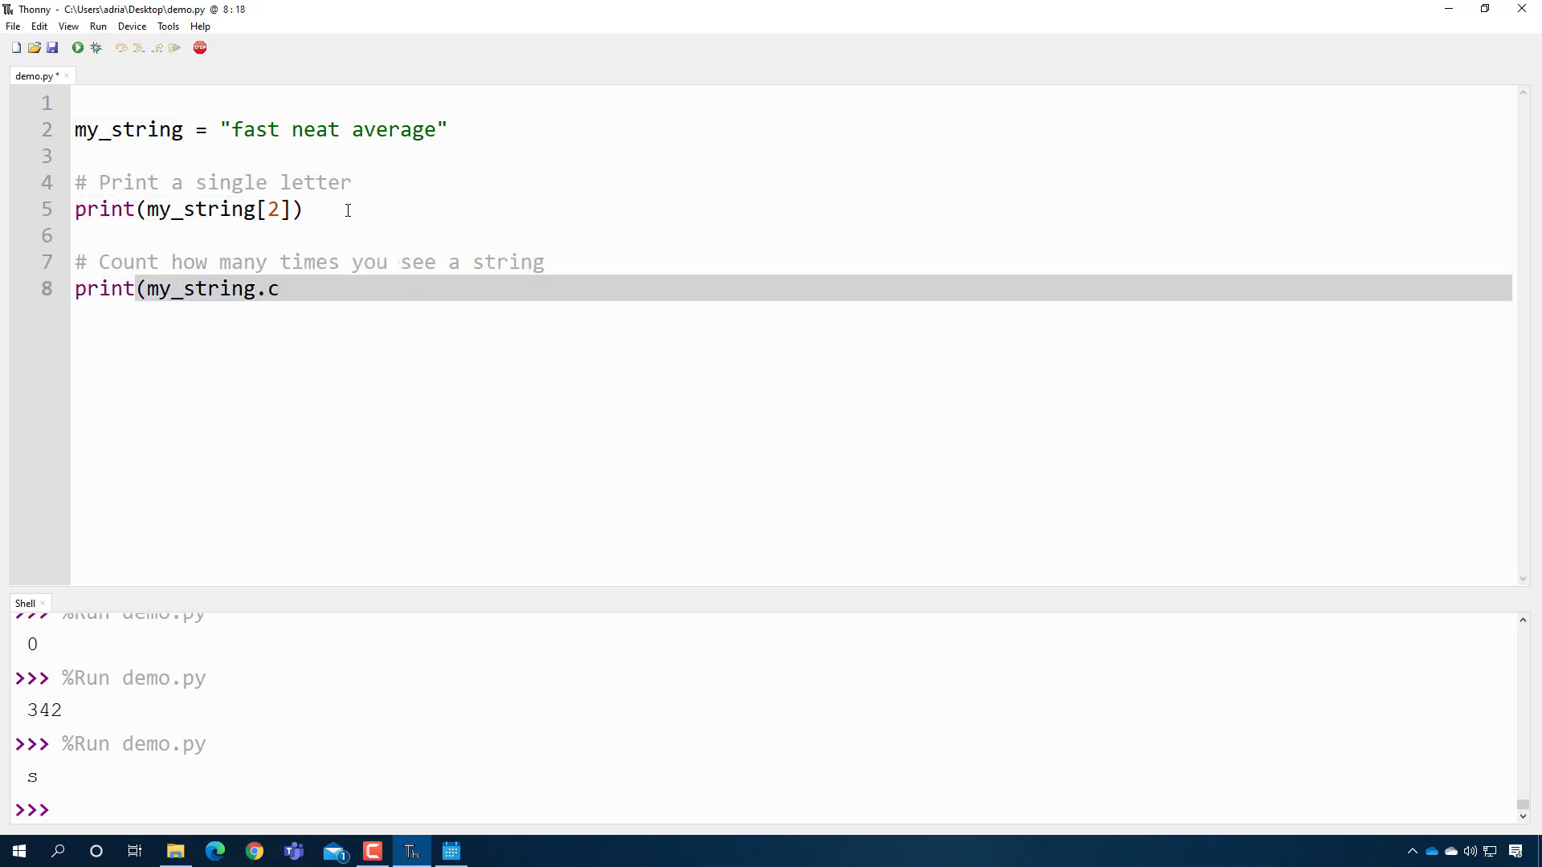
pyautogui.write('ount()')
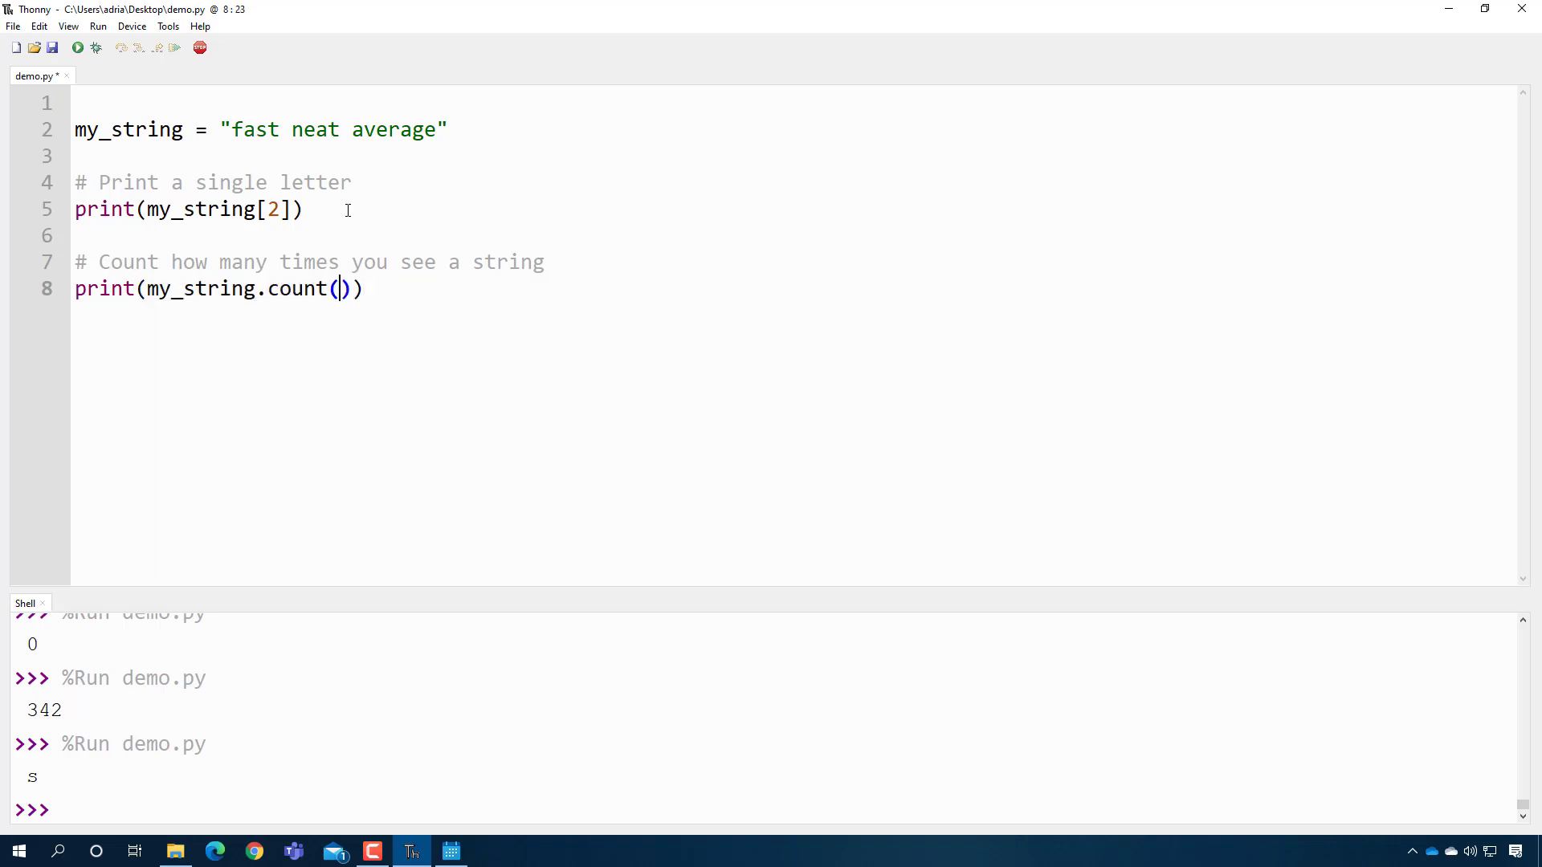
pyautogui.write("'a'")
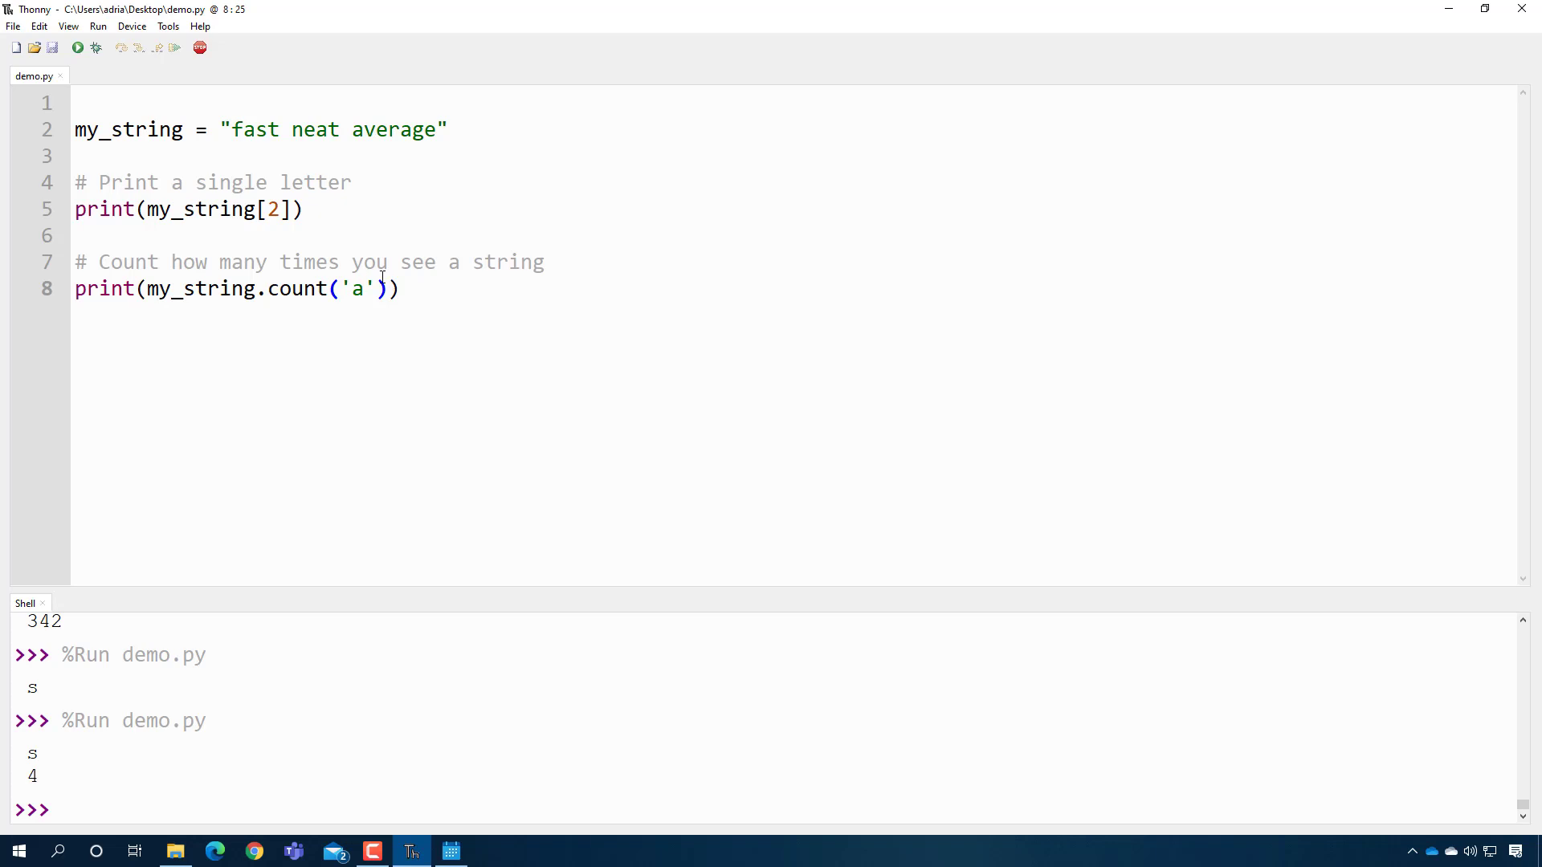
# - Change the counted pattern to 'ae' then 'ea' and rerun the script each time
pyautogui.write('e')
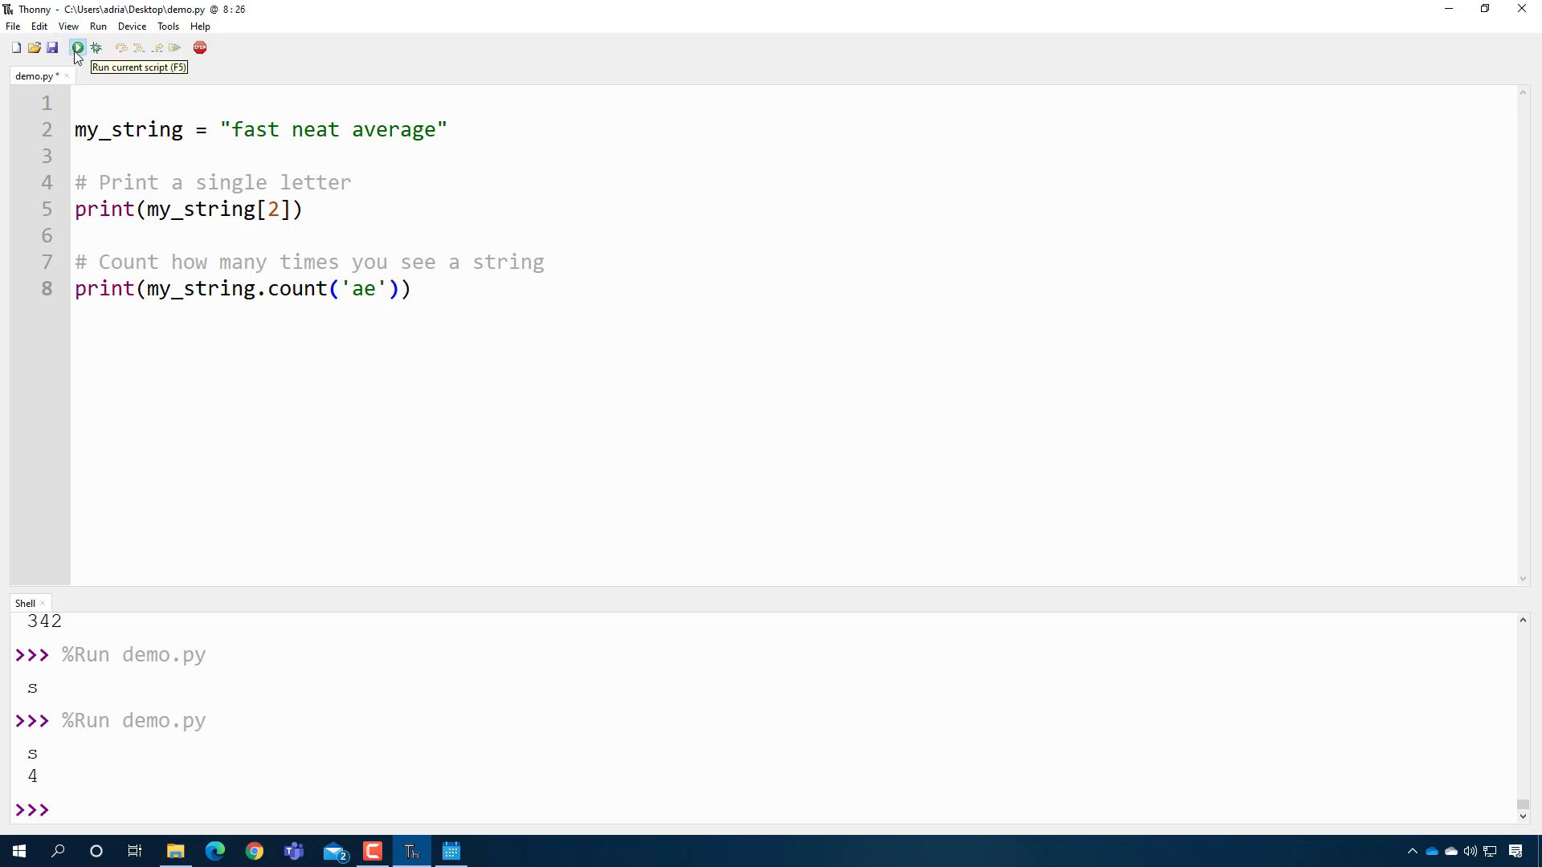
pyautogui.click(77, 47)
pyautogui.write('e')
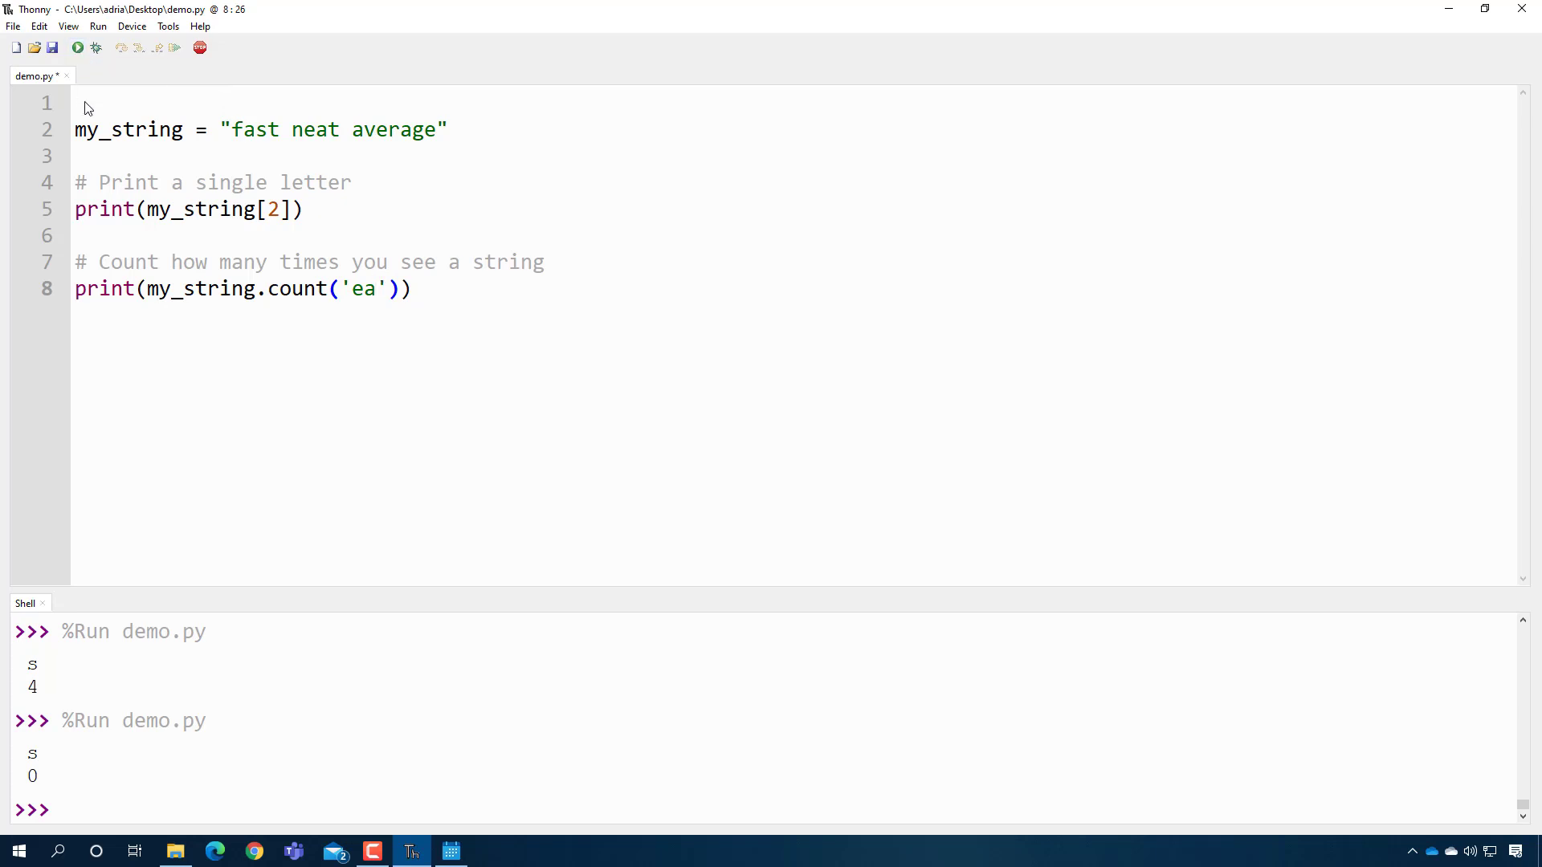
pyautogui.doubleClick(315, 128)
pyautogui.write('#')
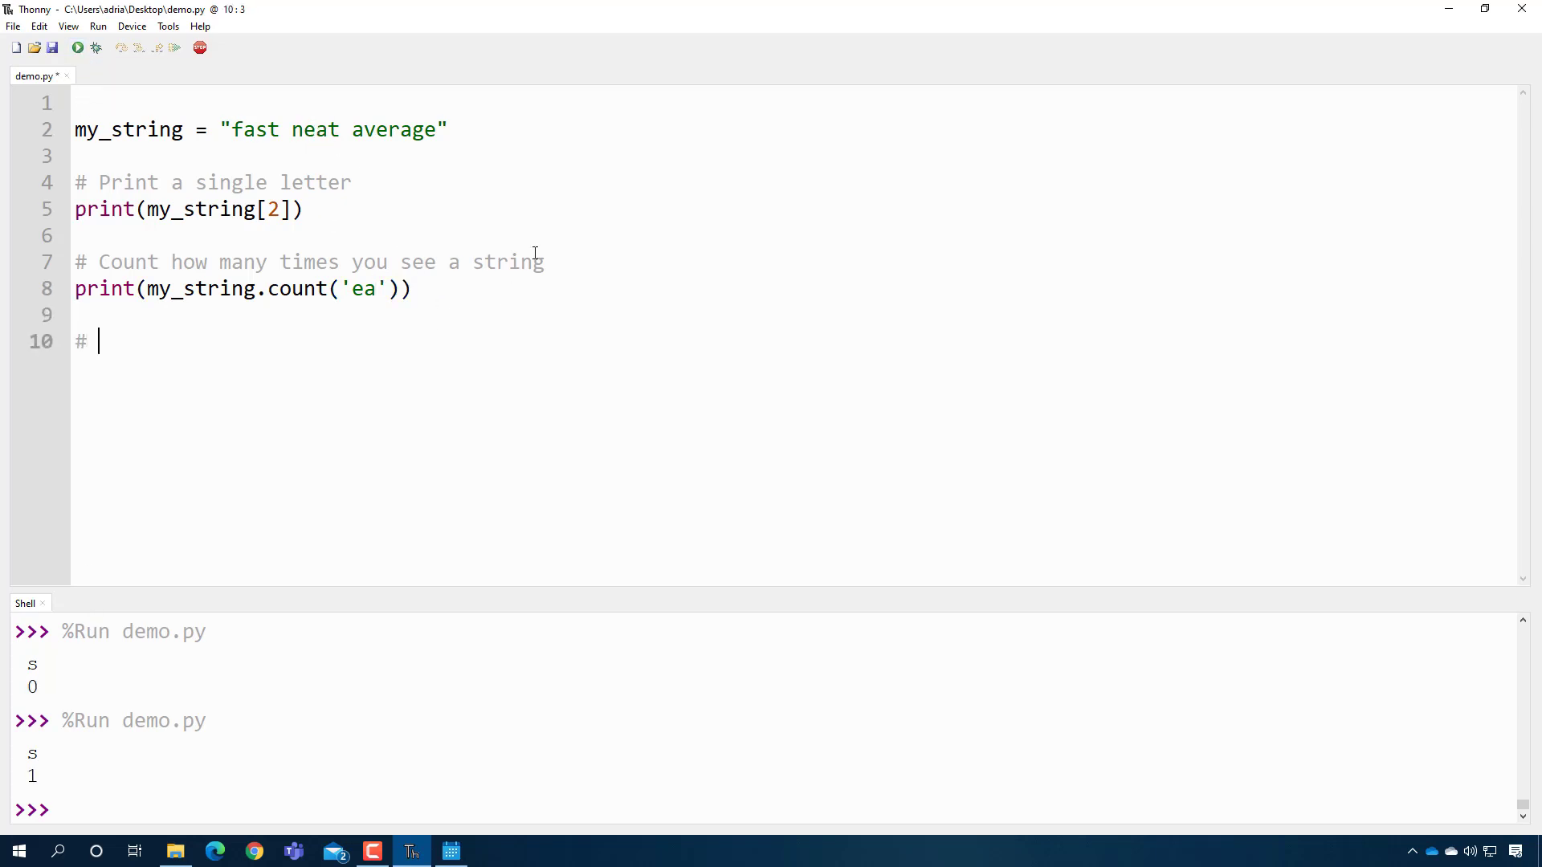
# - Add '# Tell me where a pattern is' with print(my_string.find("a")) and run it
pyautogui.write('Tell me where a pattern is')
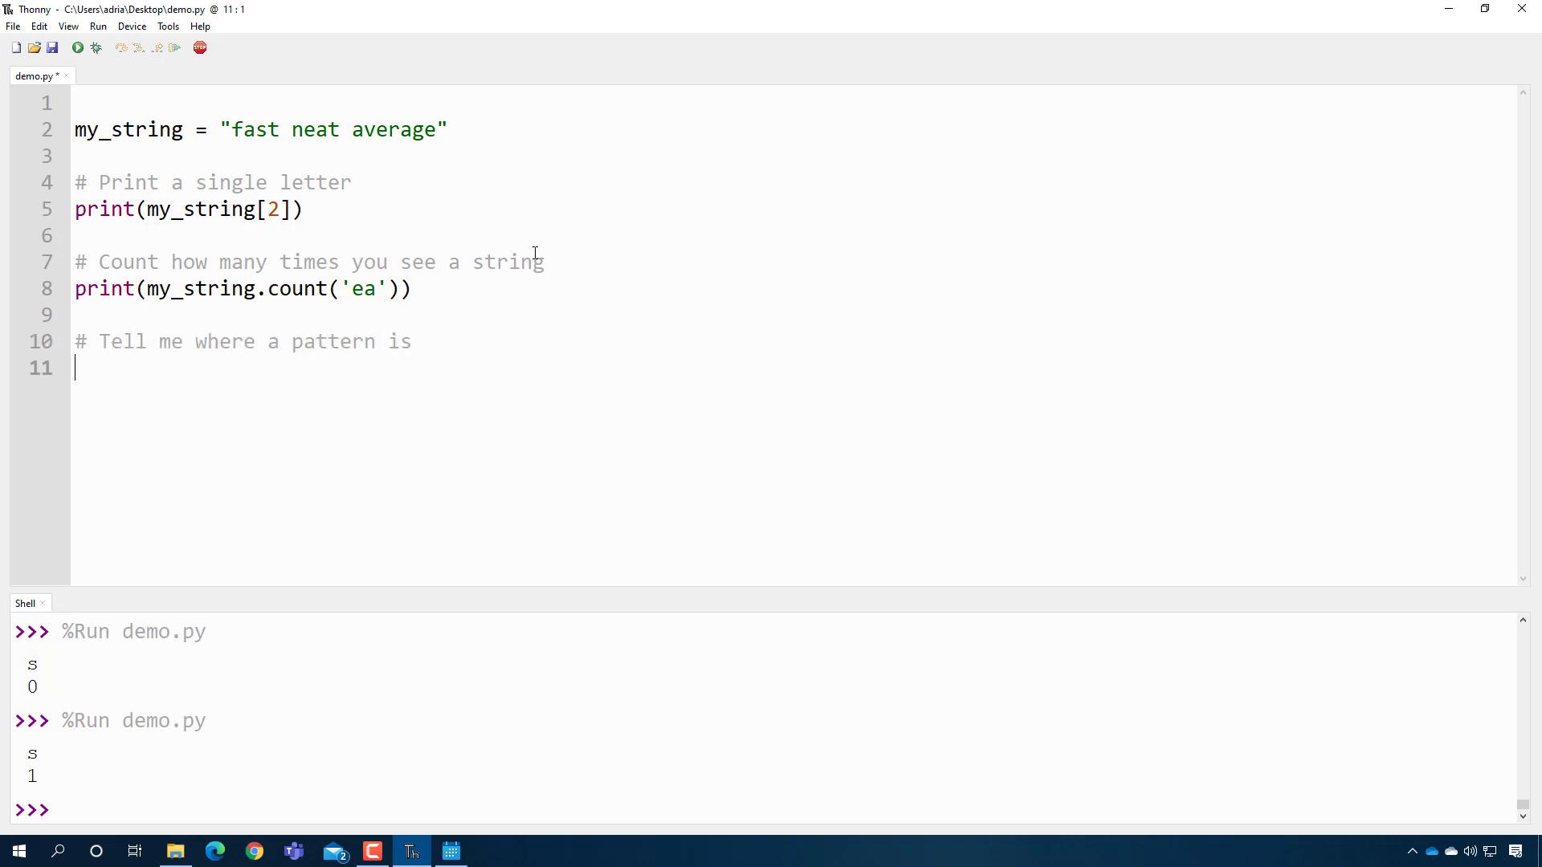
pyautogui.write('print(my_strin')
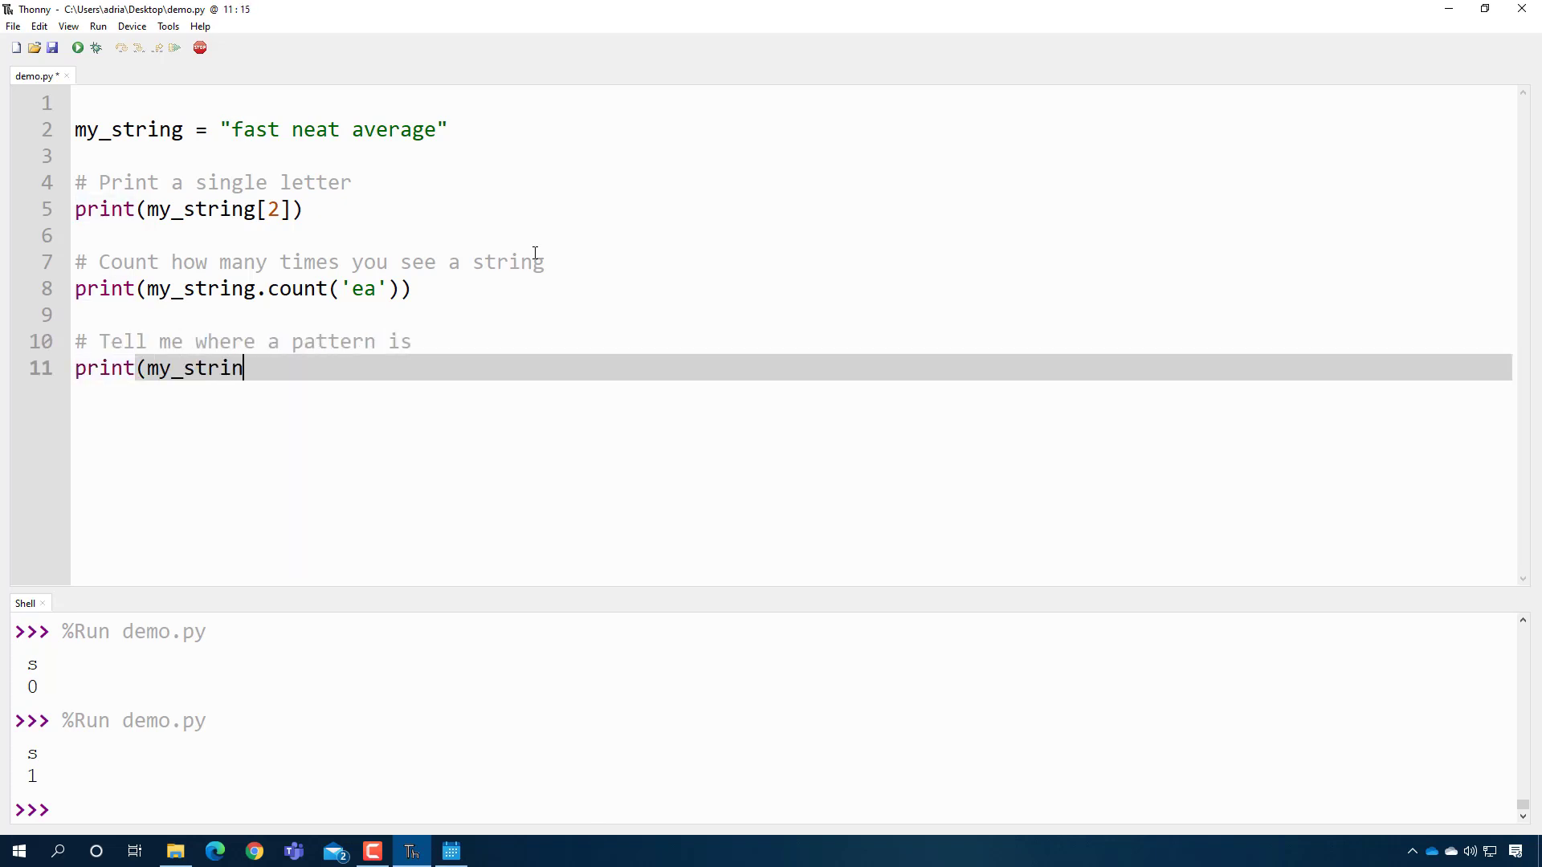
pyautogui.write('g.find("')
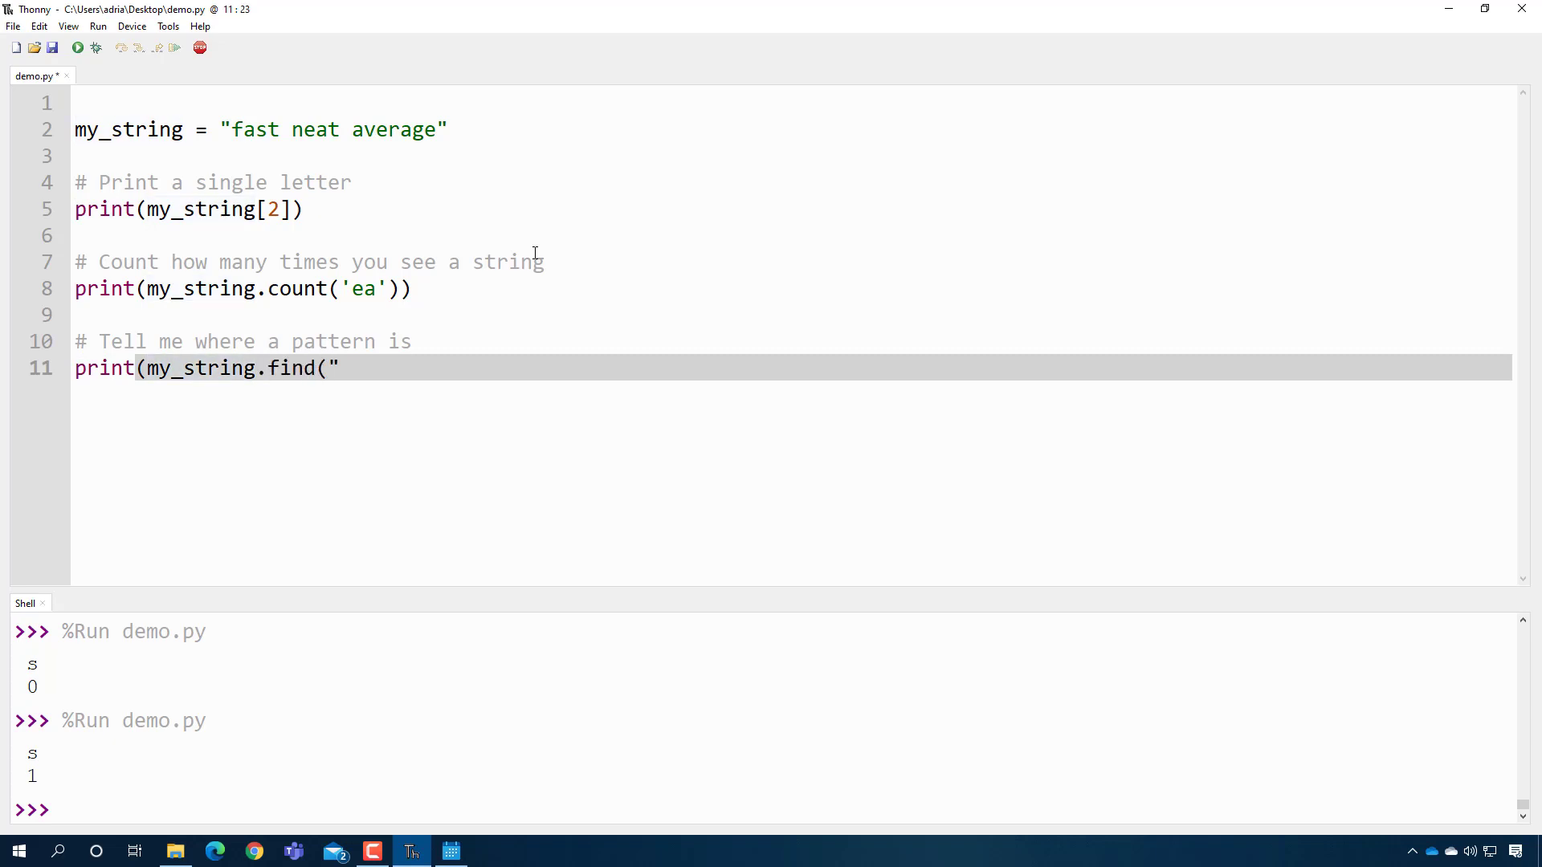
pyautogui.write('a")')
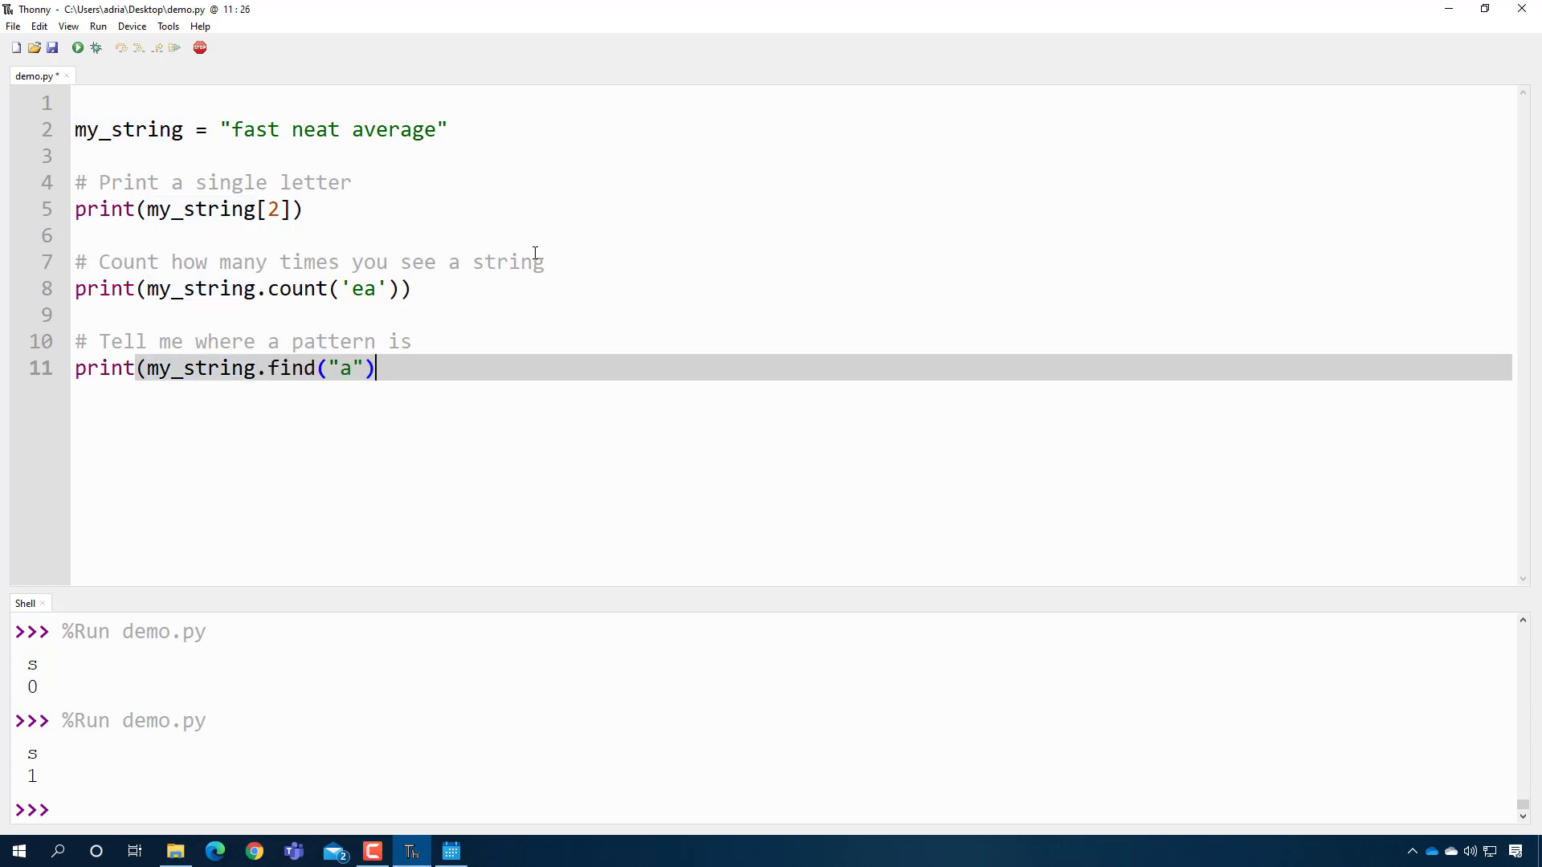
pyautogui.write(')')
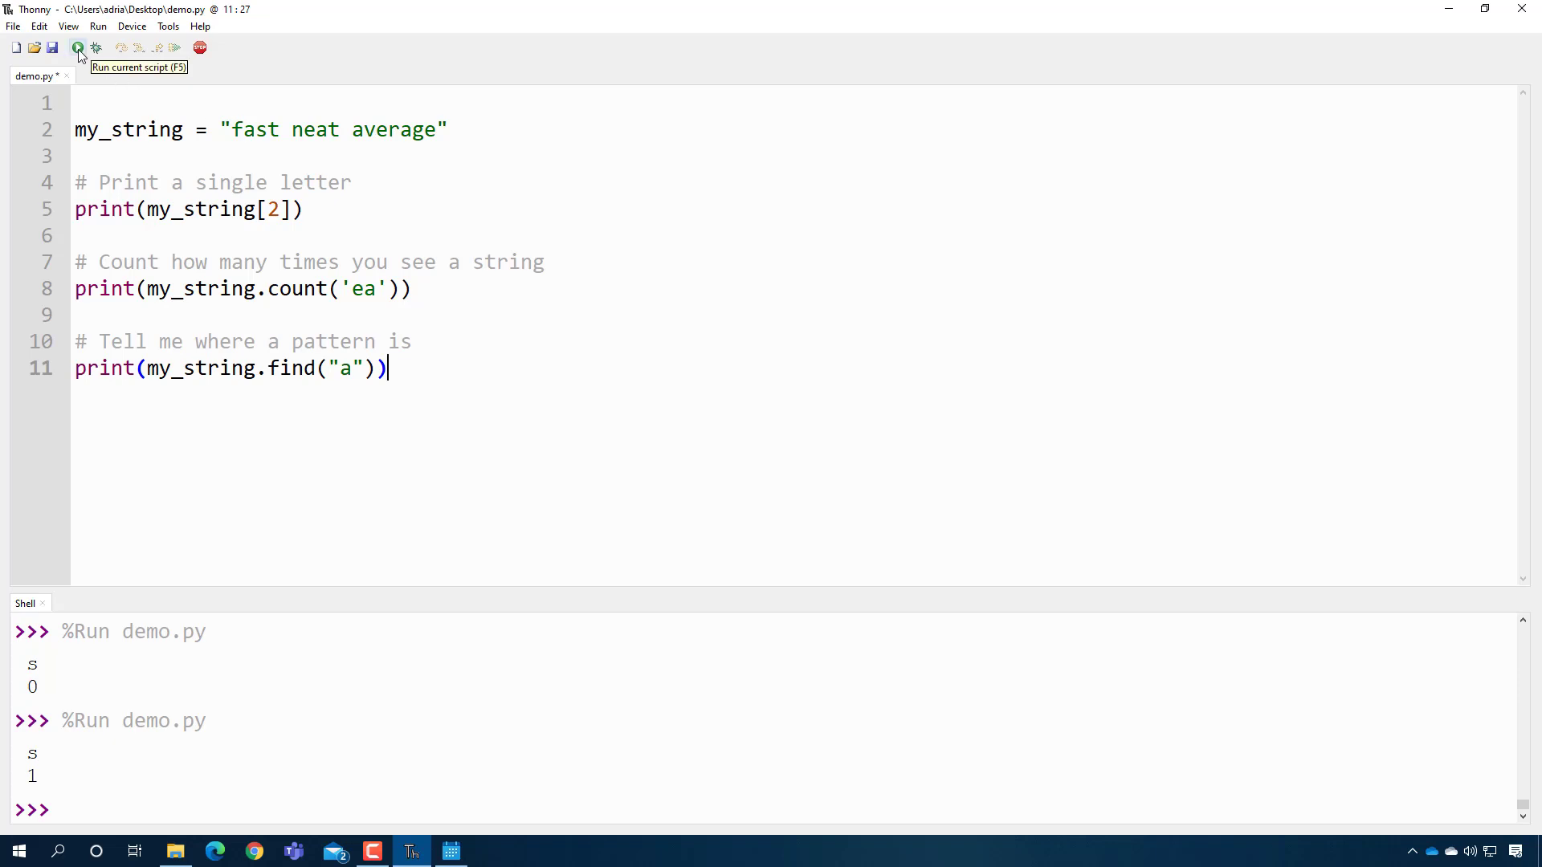
pyautogui.click(77, 46)
pyautogui.write('eat')
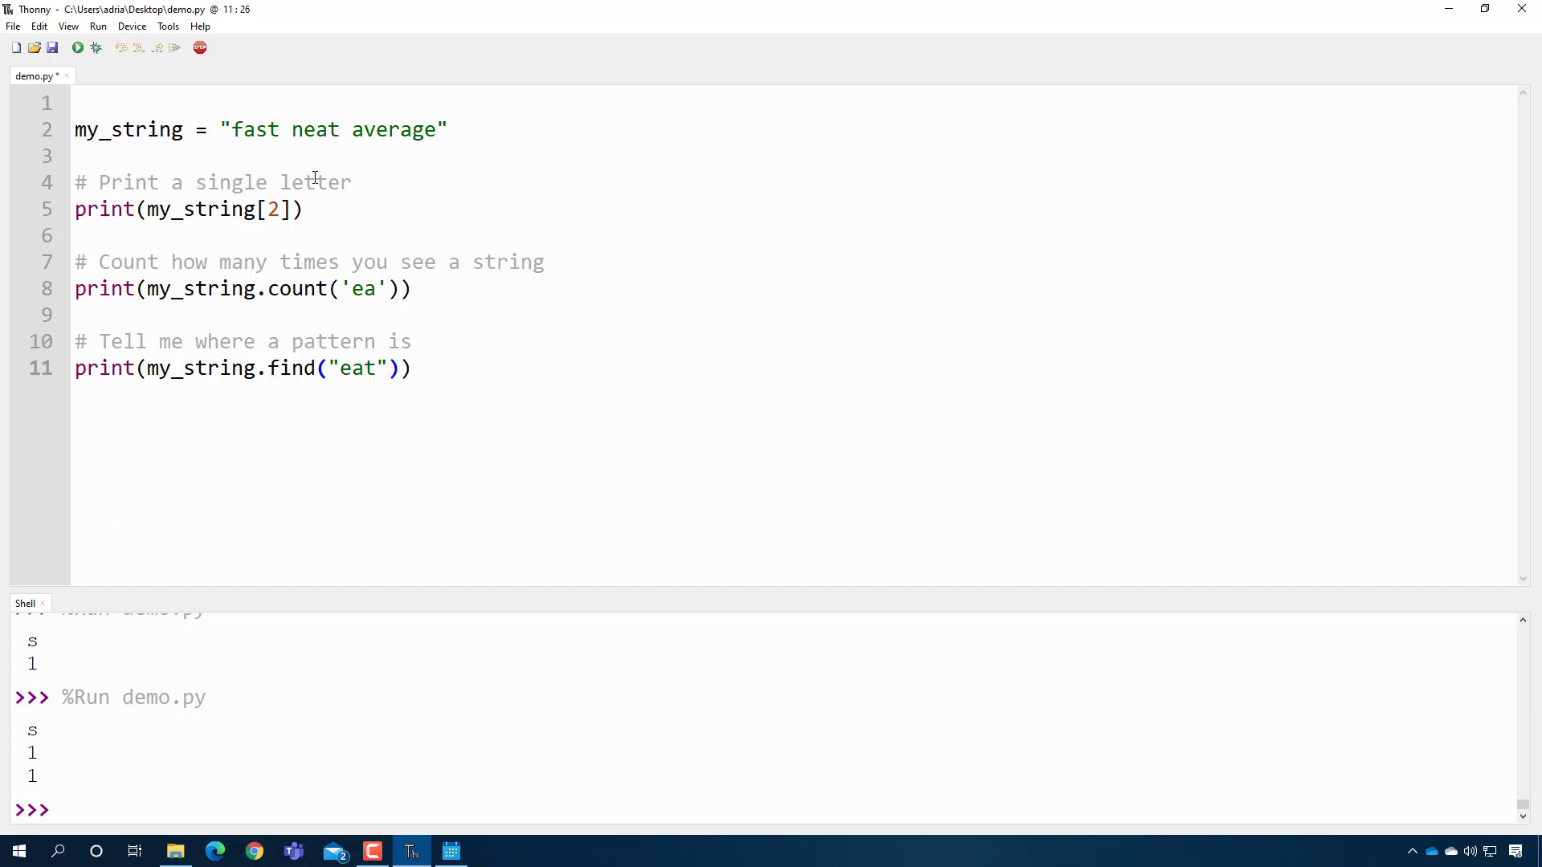
pyautogui.moveTo(77, 46)
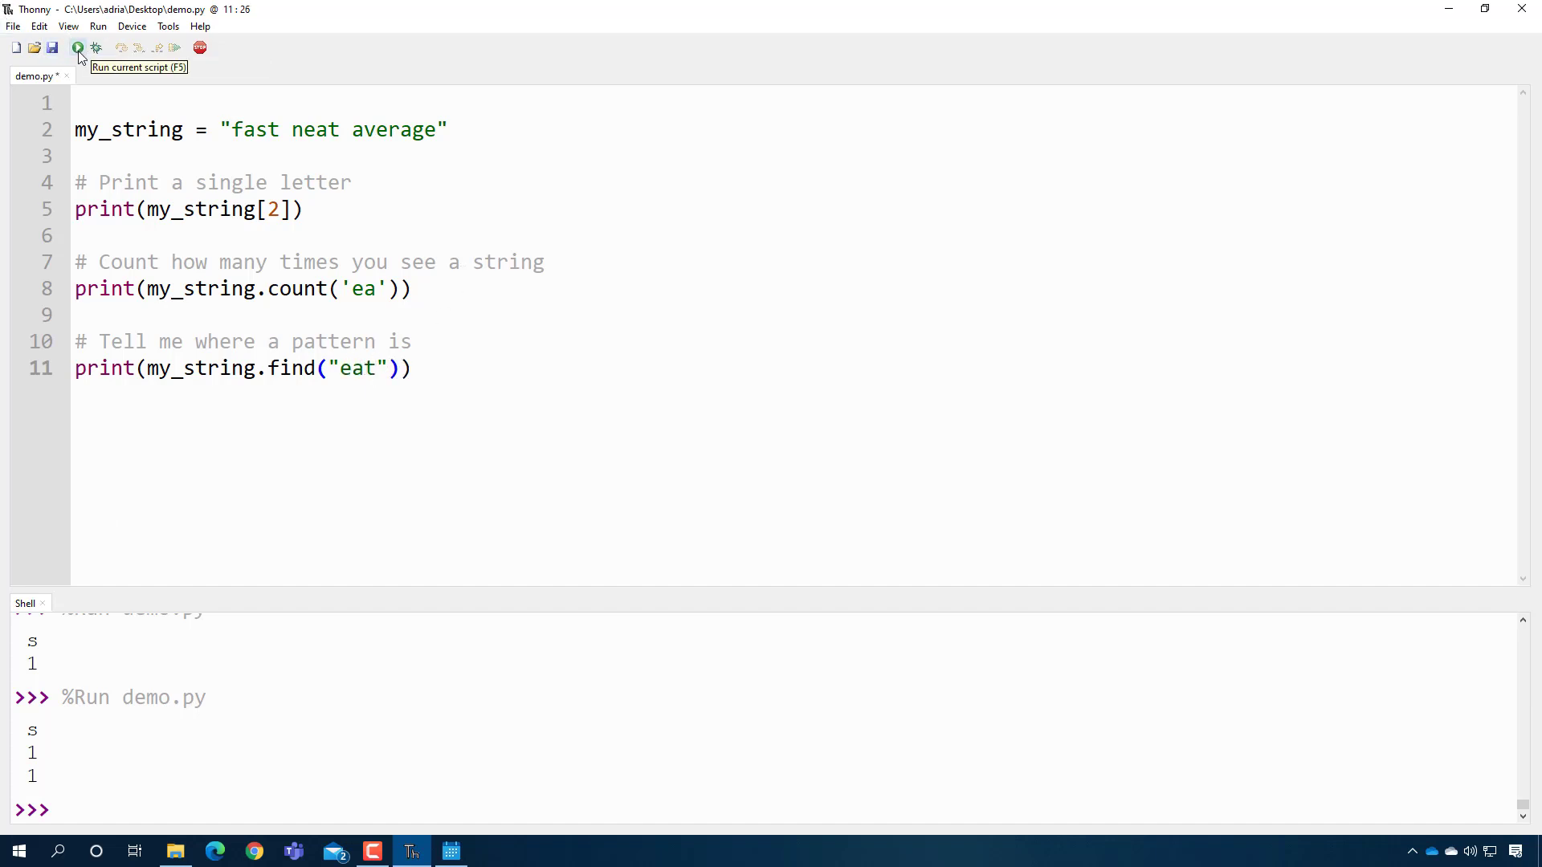
# - Change the search pattern to "eat" and run again, outputting 6
pyautogui.doubleClick(315, 129)
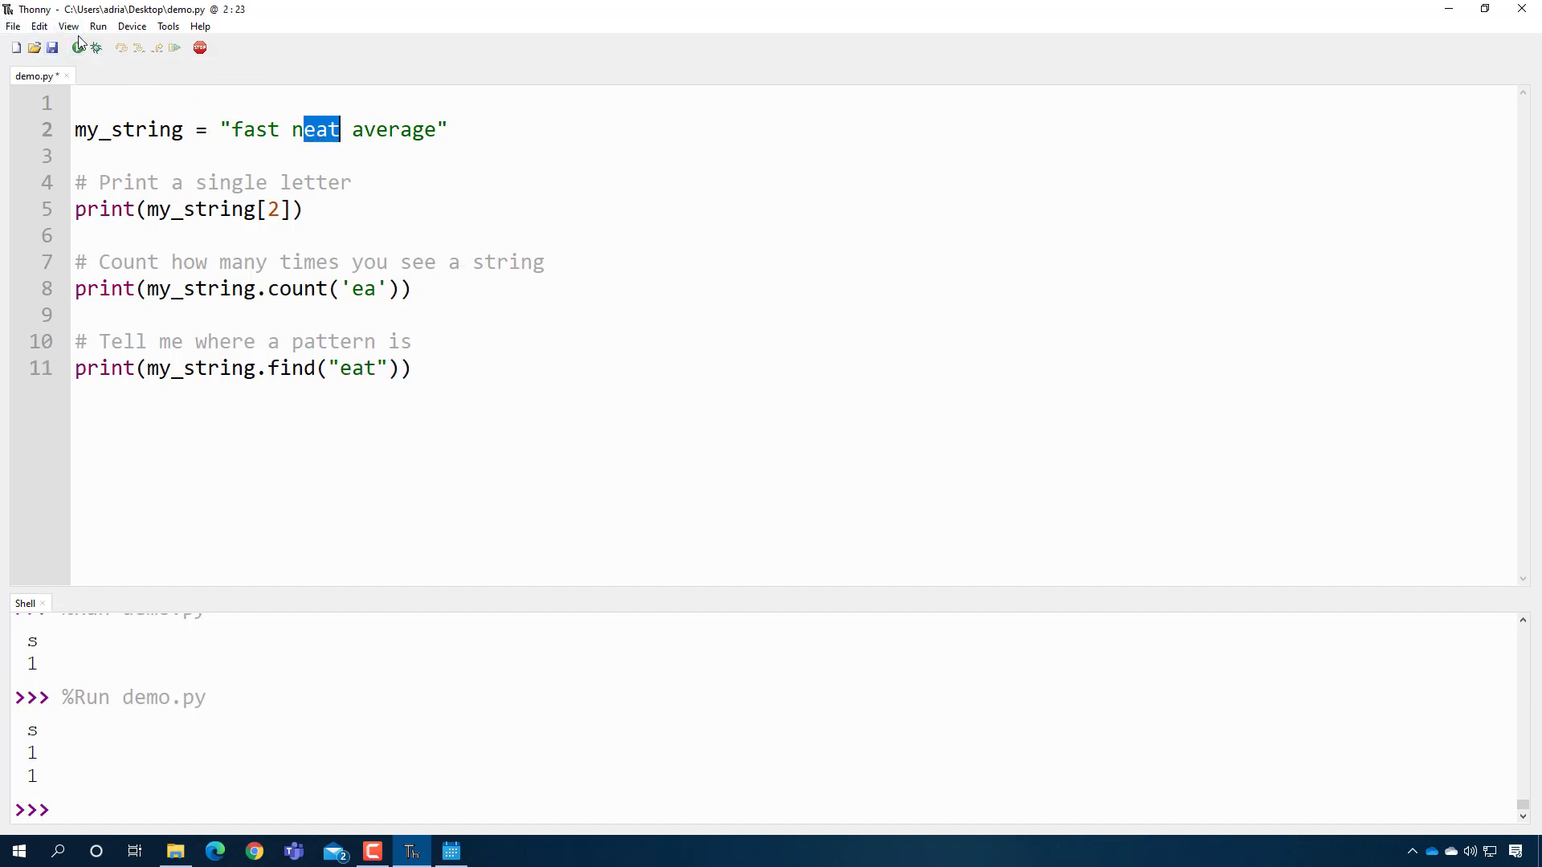
pyautogui.click(77, 46)
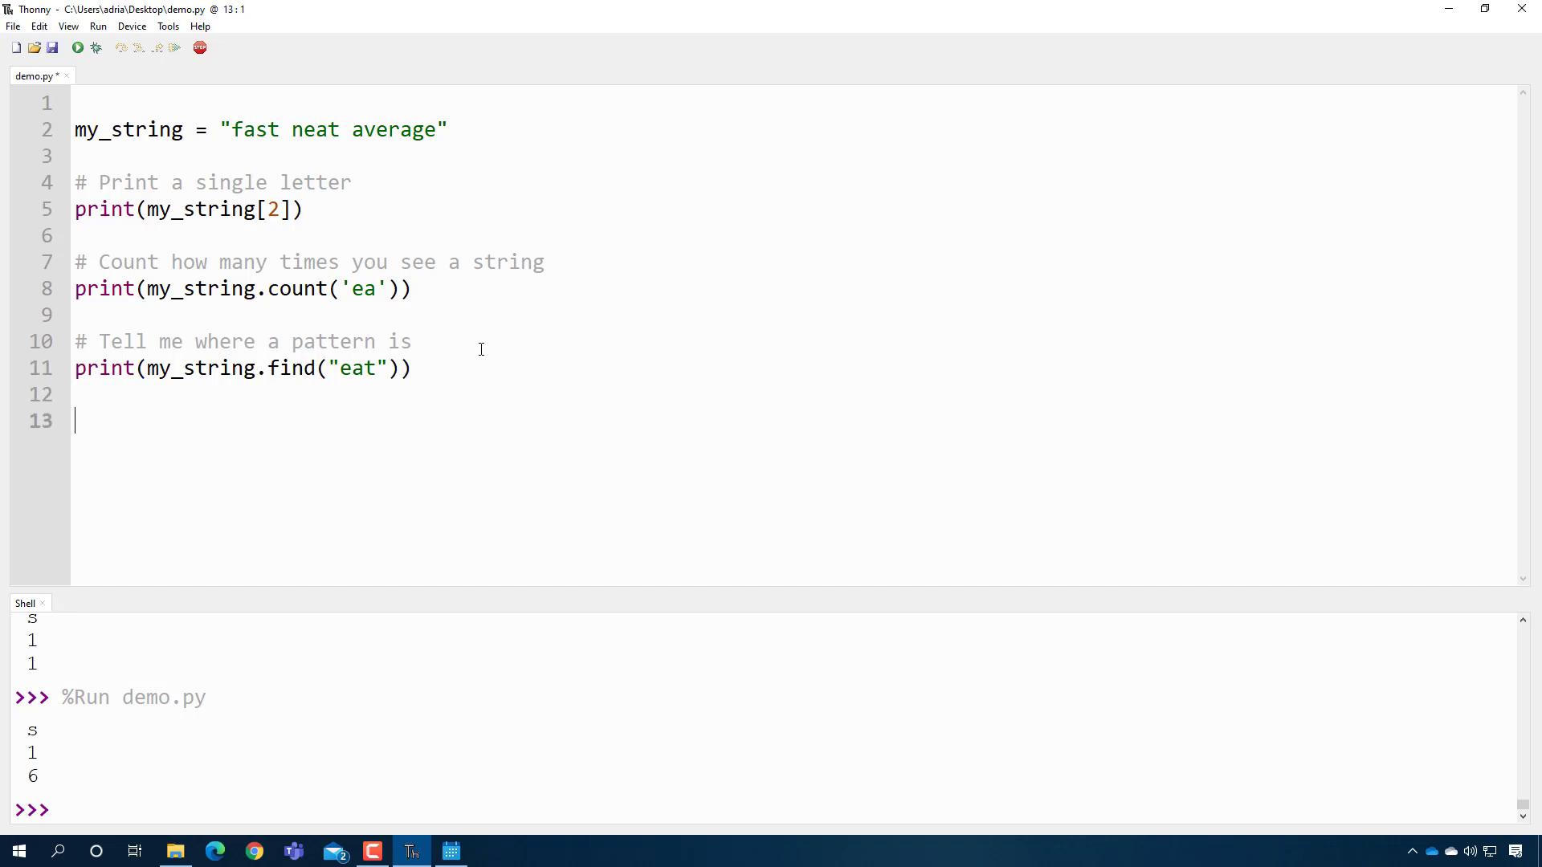
# - Add '# Tell me how long a string is' with print(len(my_string)) and run it, outputting 17
pyautogui.write('# Tell')
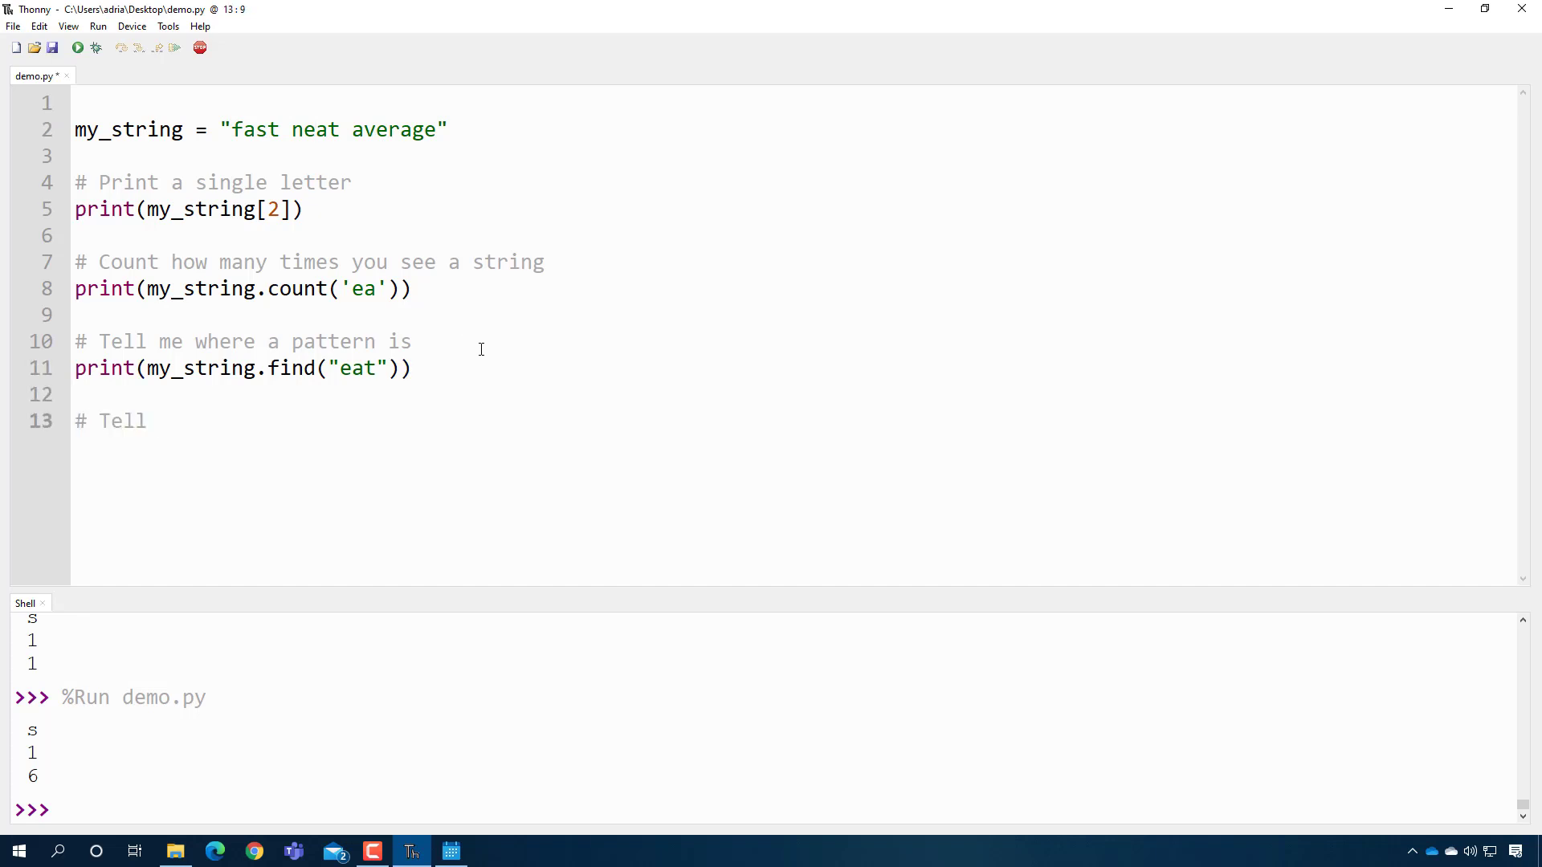
pyautogui.write('me how long a string is')
pyautogui.write('print(l')
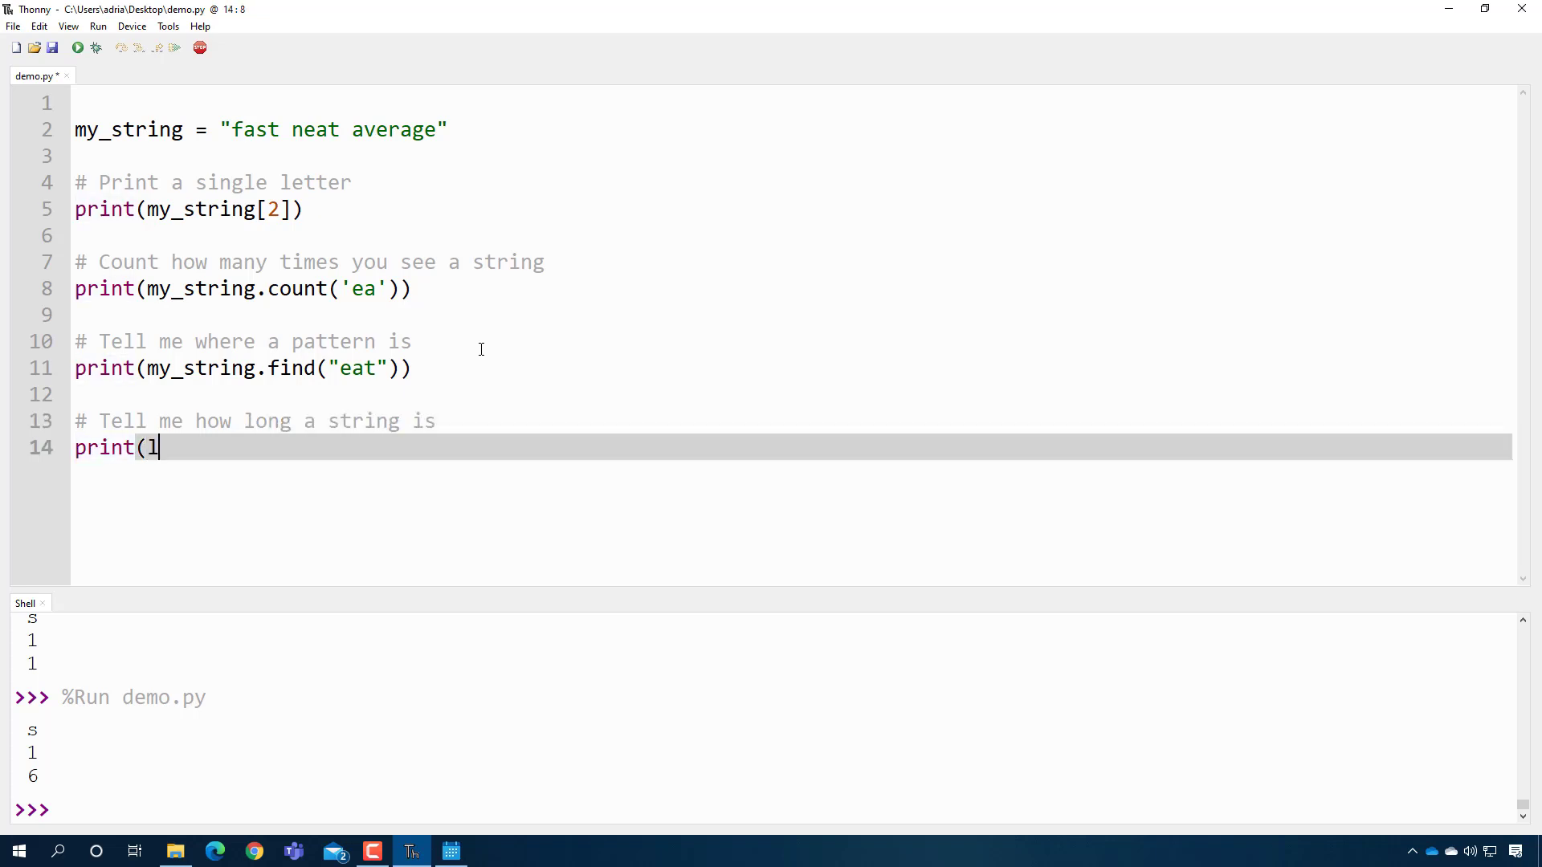
pyautogui.write('en(my_st')
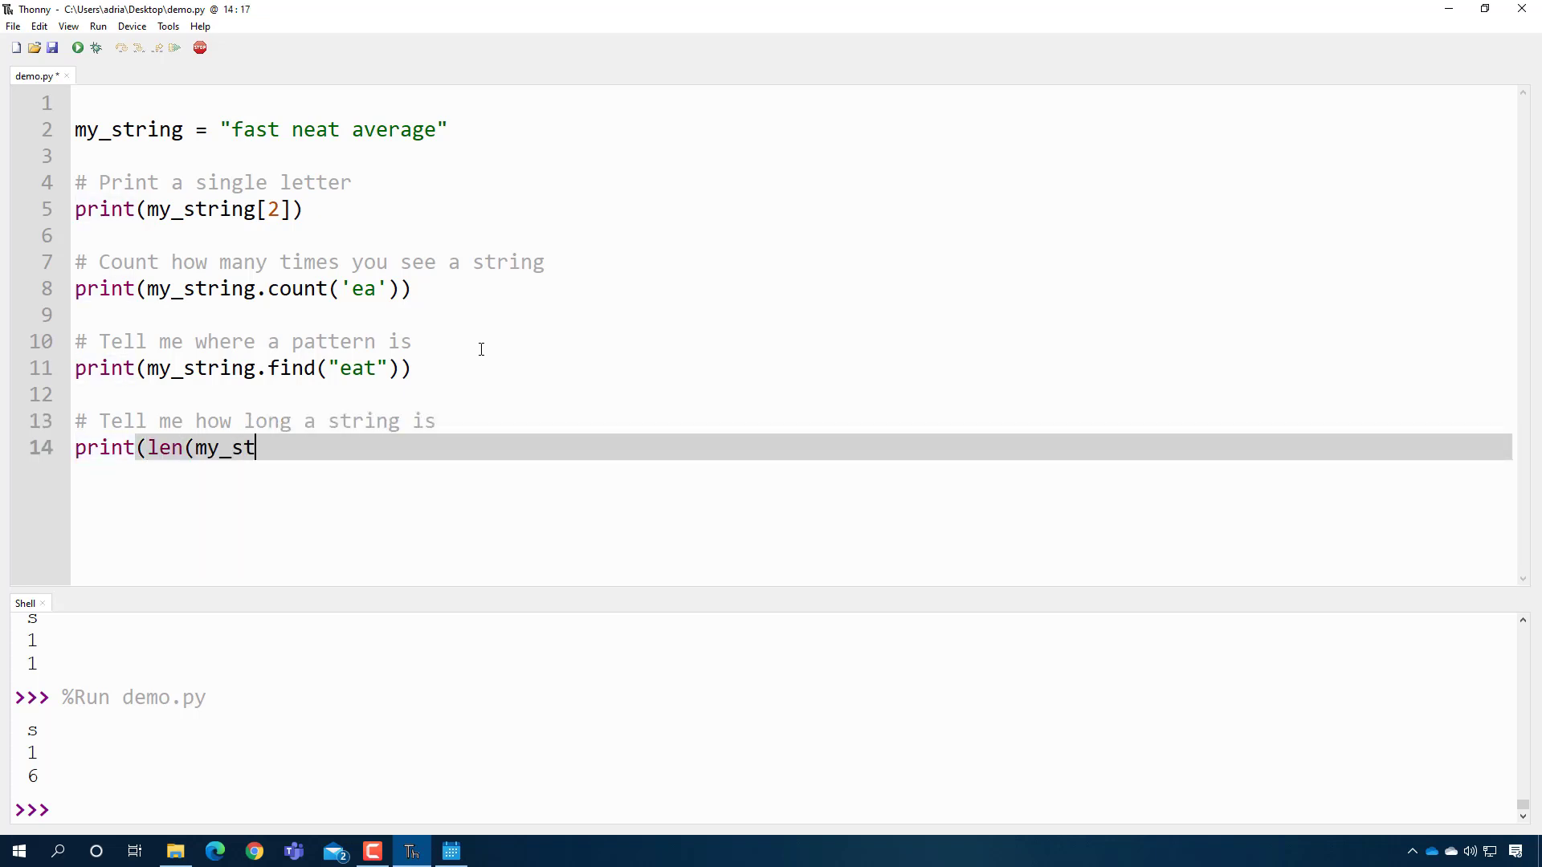
pyautogui.write('ring))')
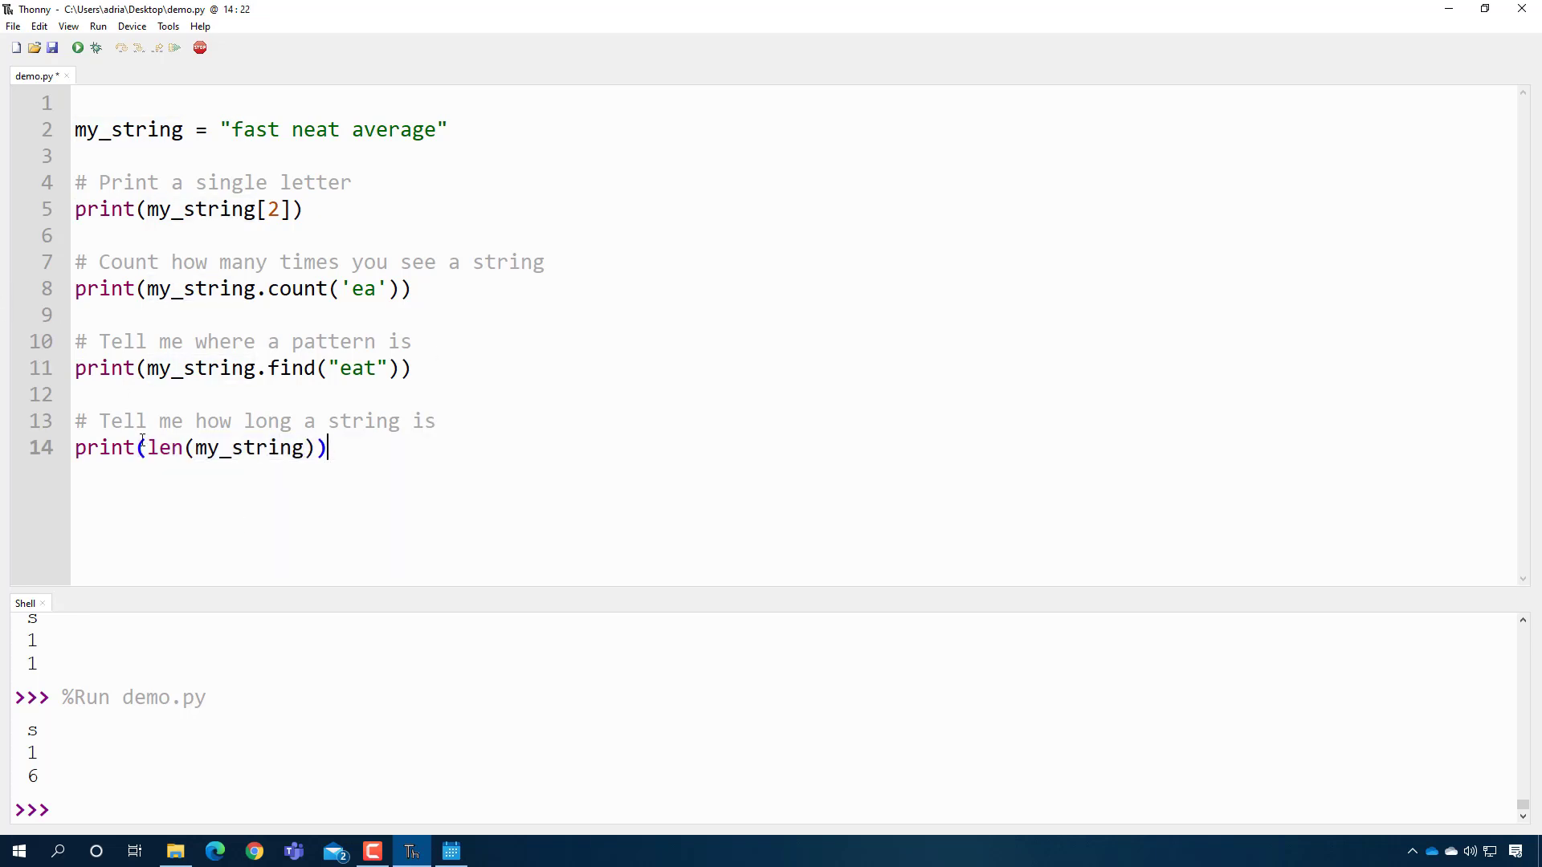
pyautogui.click(78, 47)
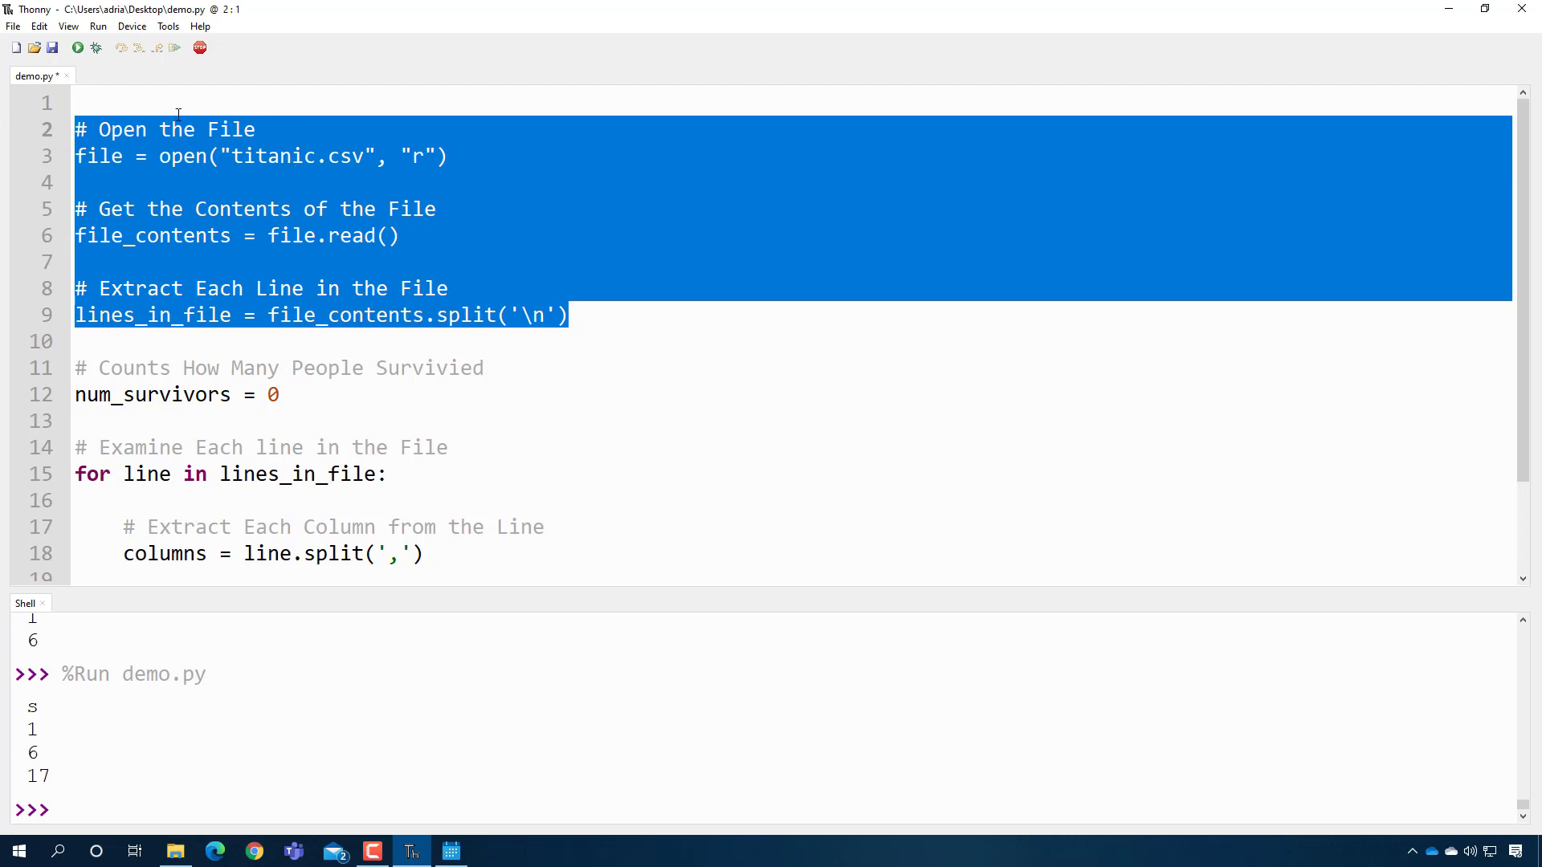
pyautogui.moveTo(334, 157)
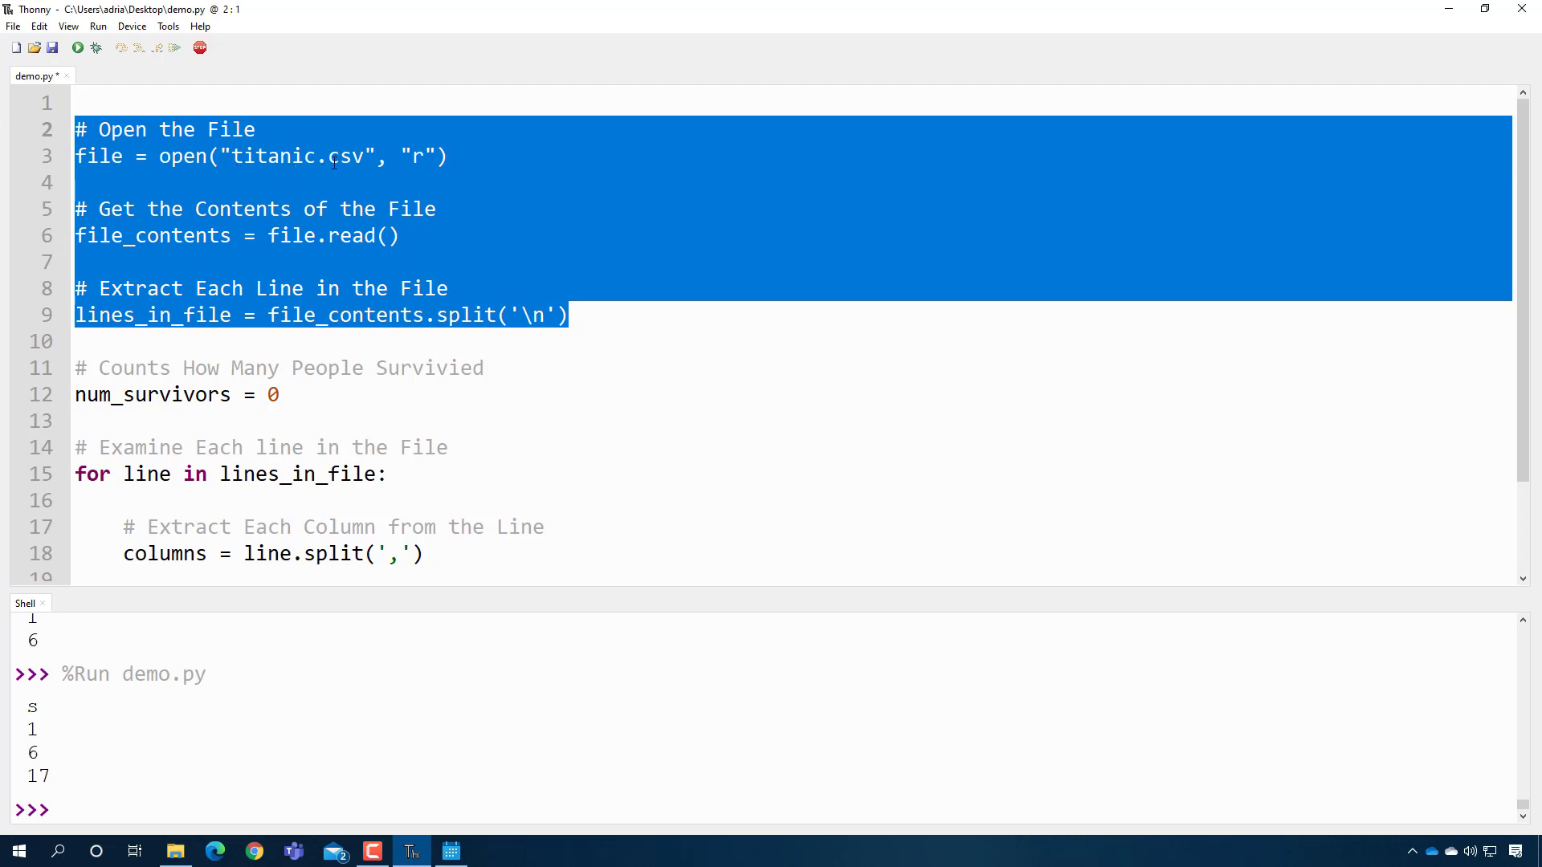